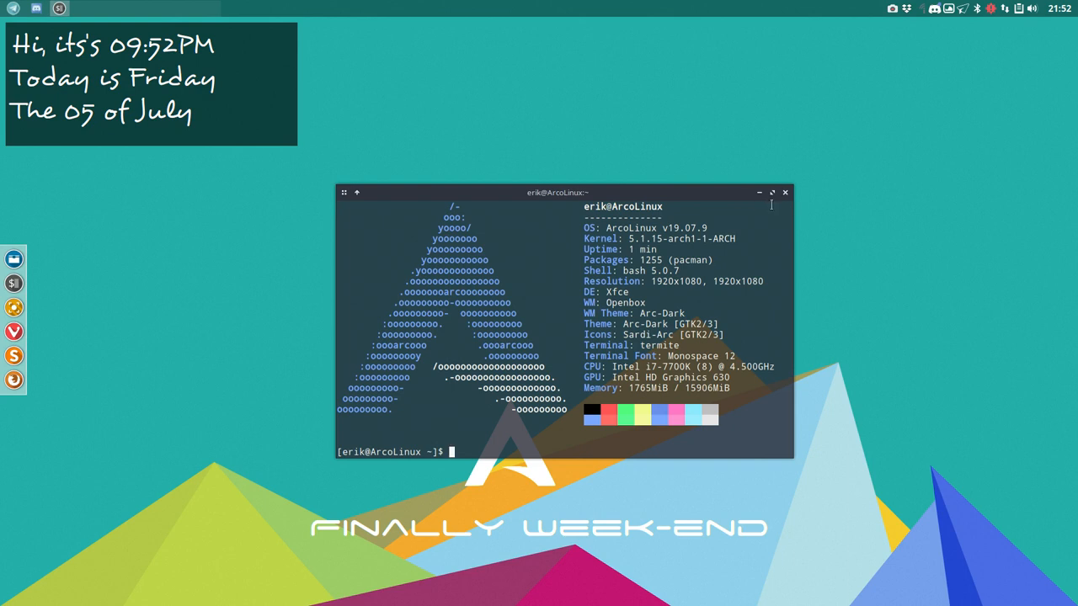
pyautogui.moveTo(468, 417)
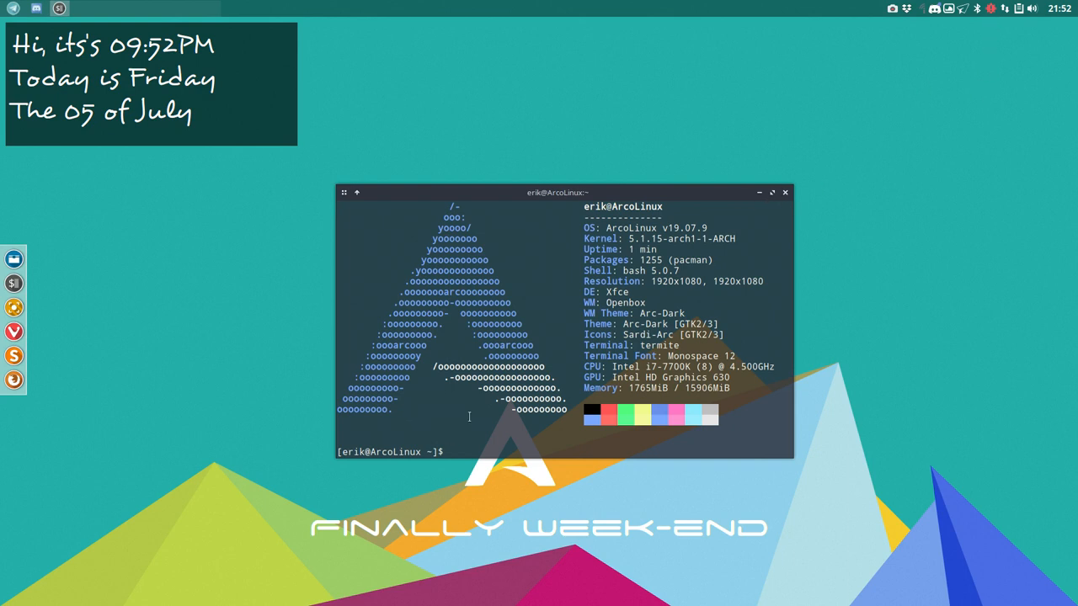
# - Run the 'update' alias to upgrade the system (libva 2.5.0), then close termite
pyautogui.write('update')
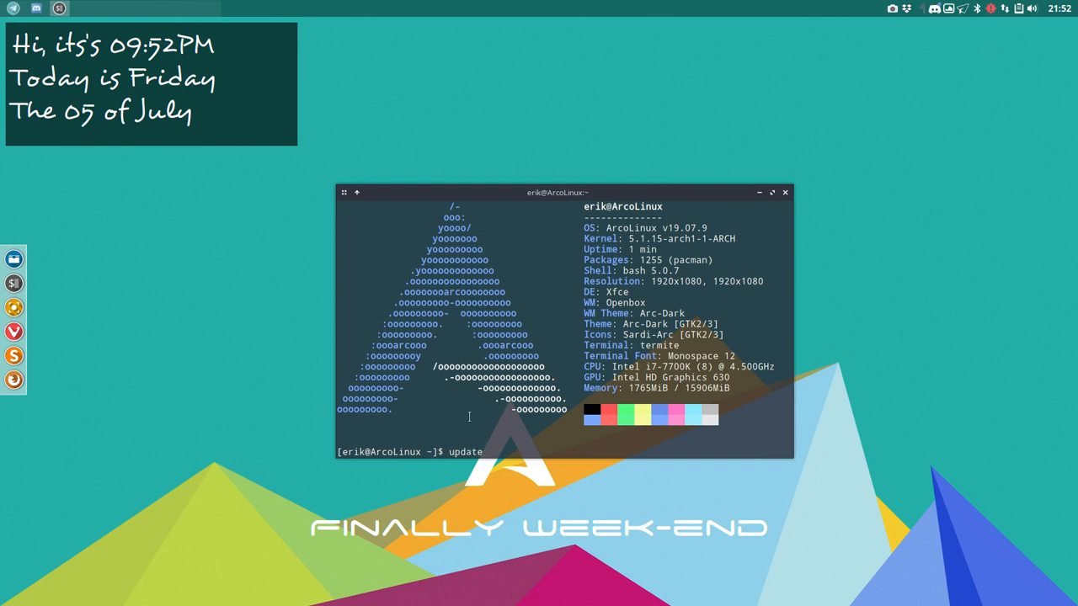
pyautogui.press('Return')
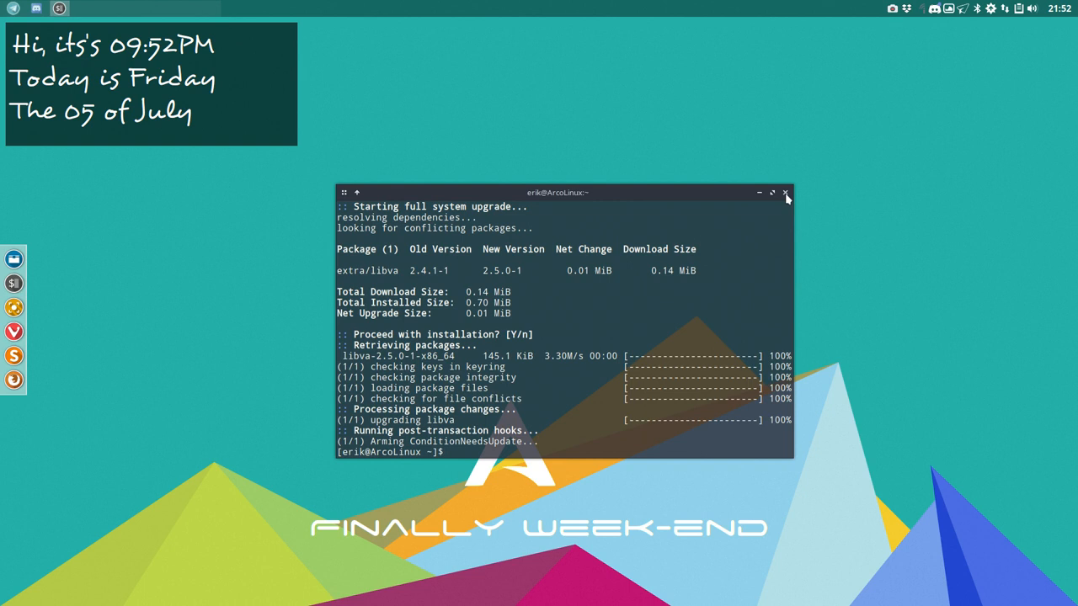
pyautogui.click(784, 192)
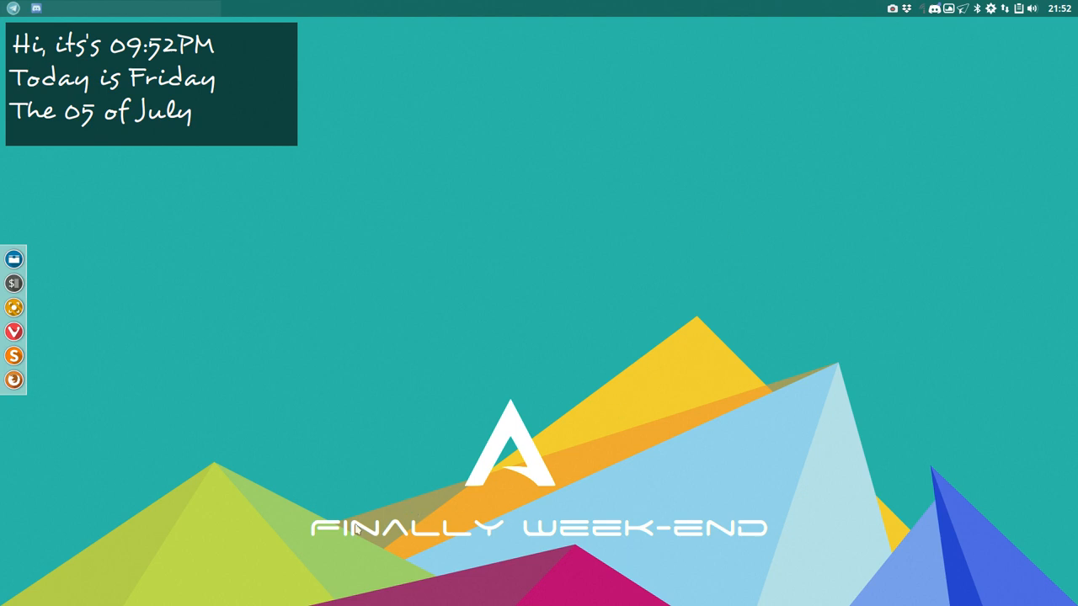
pyautogui.moveTo(603, 398)
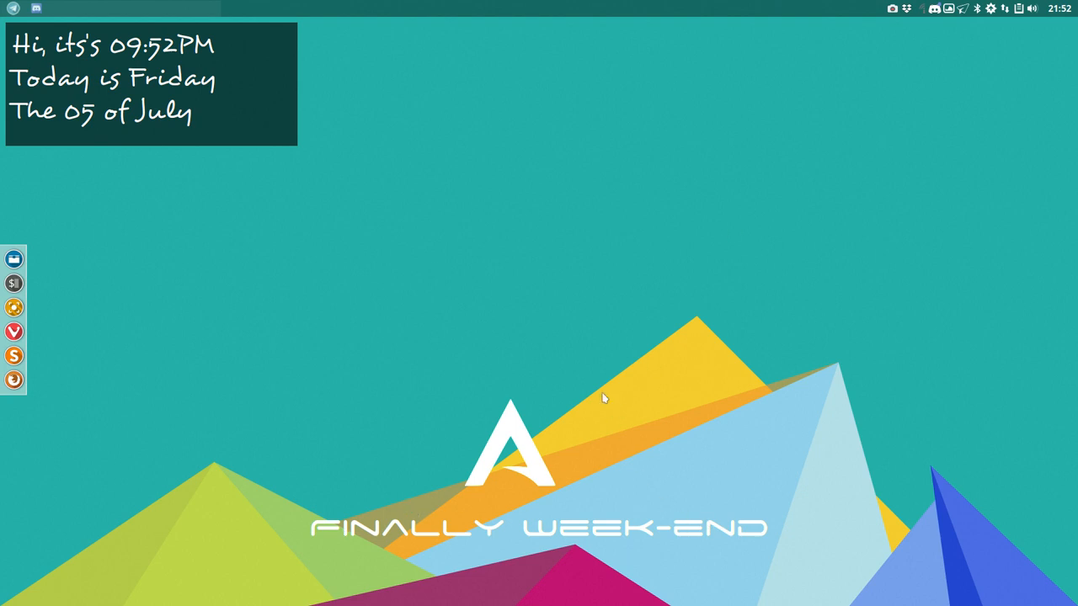
pyautogui.moveTo(120, 7)
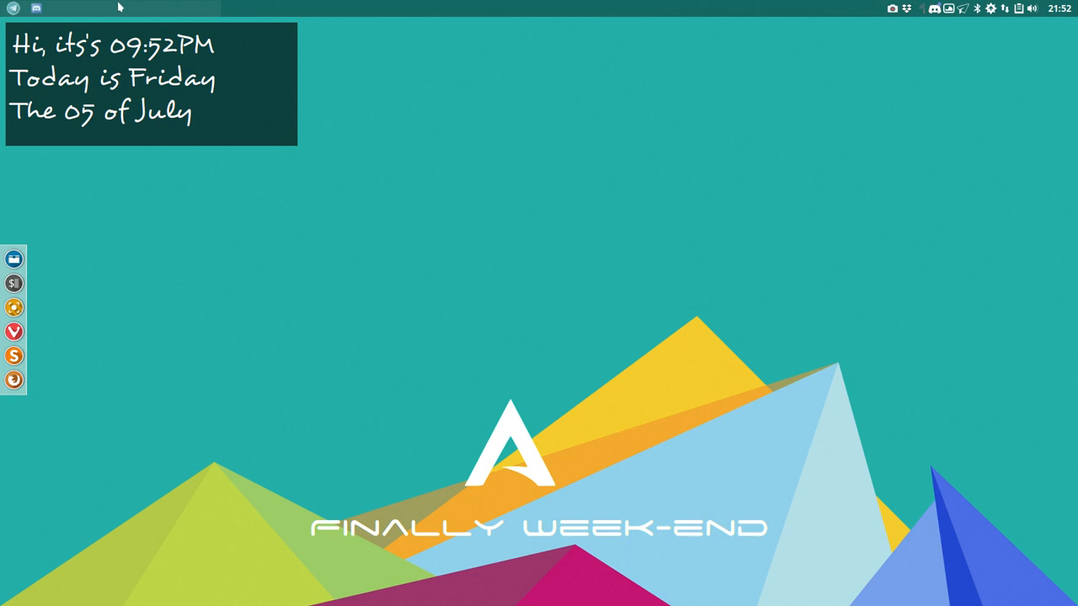
pyautogui.moveTo(434, 16)
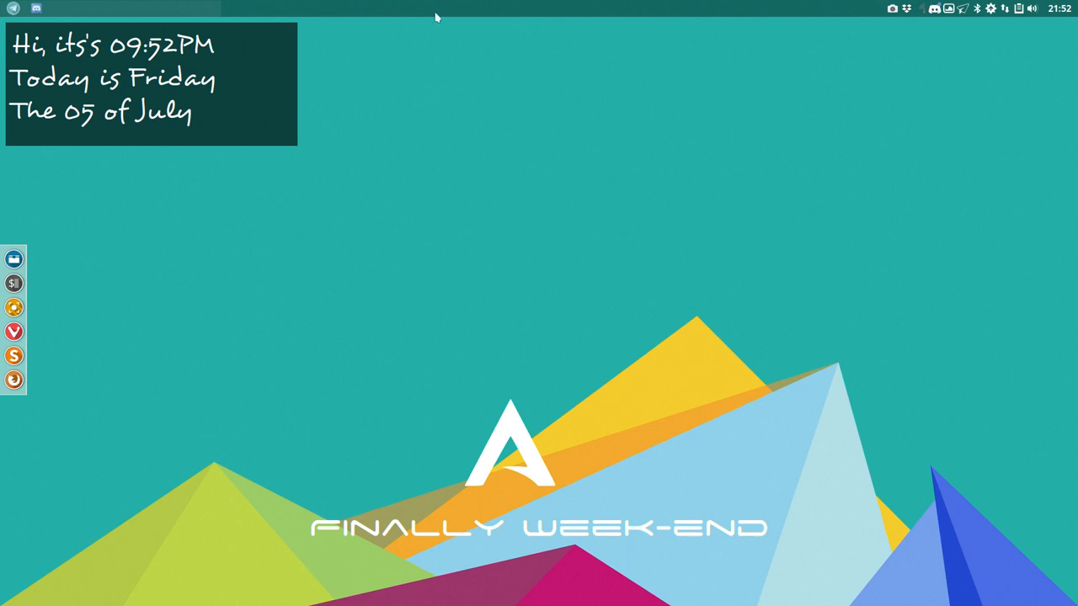
pyautogui.moveTo(512, 14)
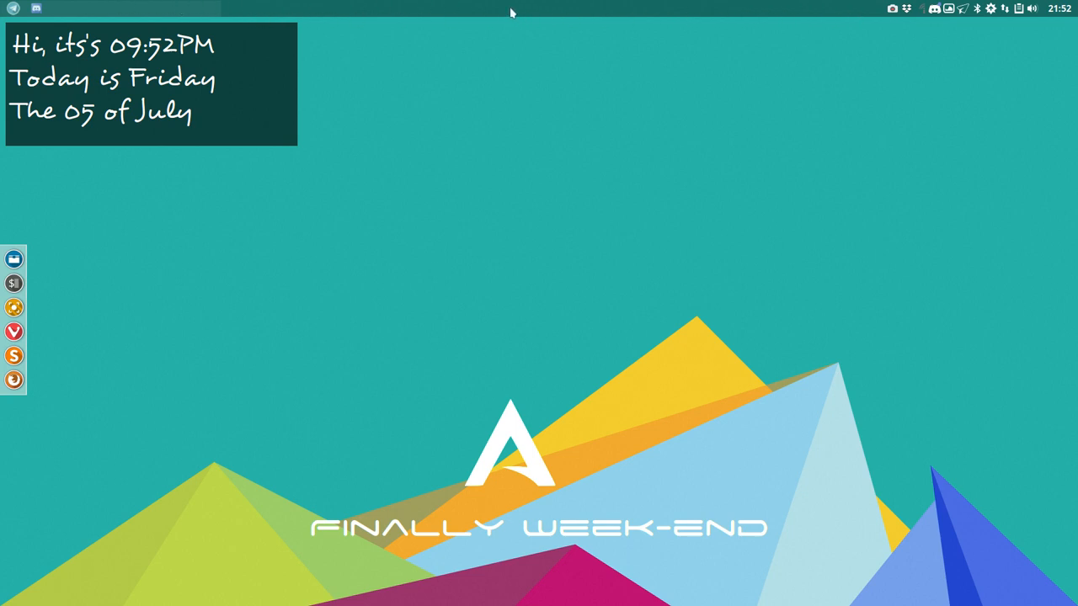
pyautogui.moveTo(520, 151)
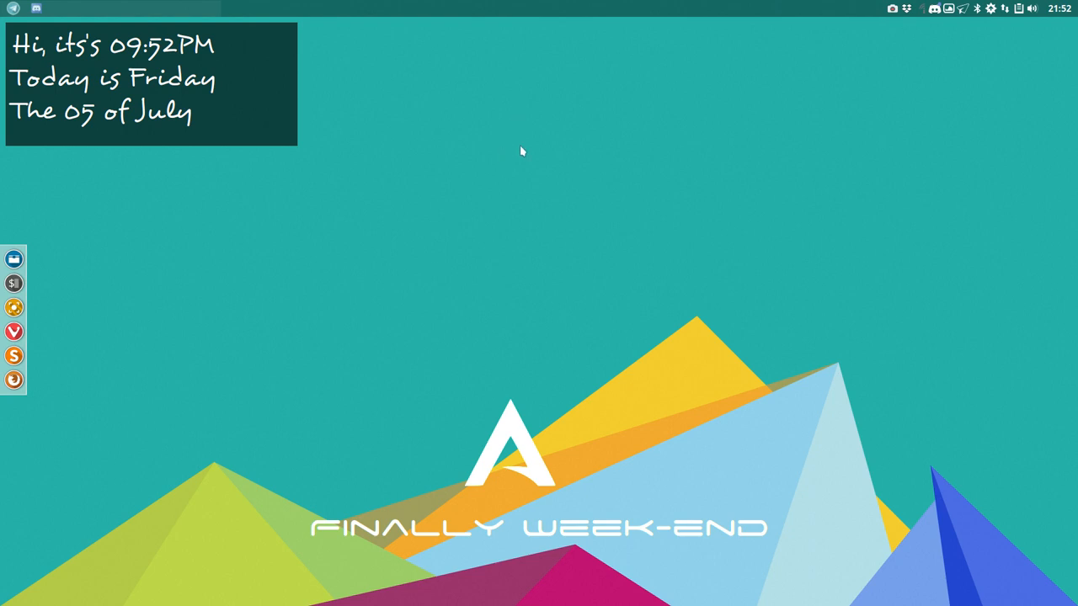
pyautogui.moveTo(505, 236)
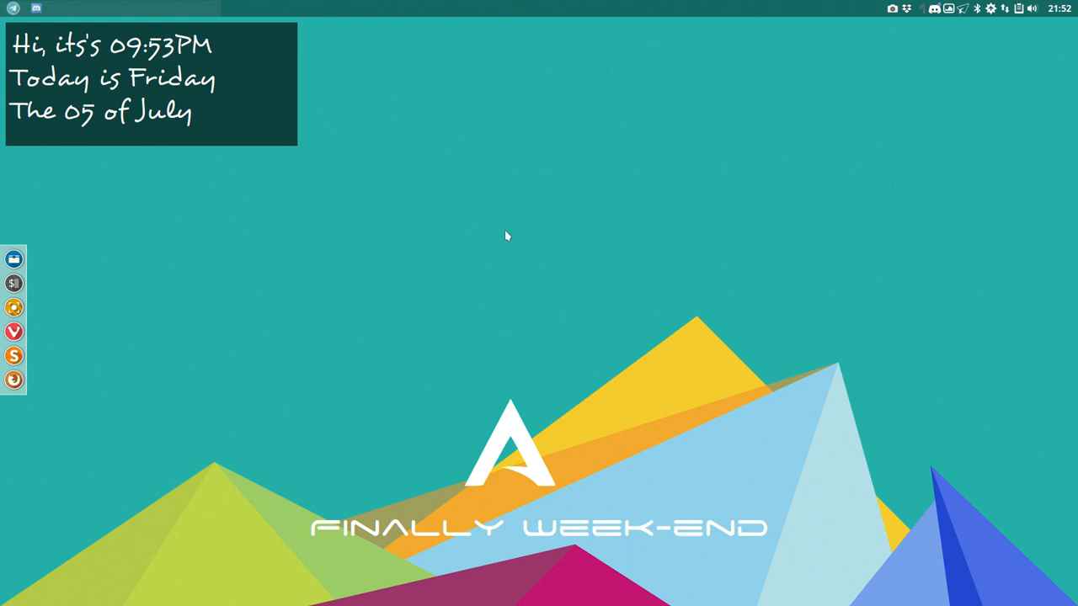
pyautogui.moveTo(249, 251)
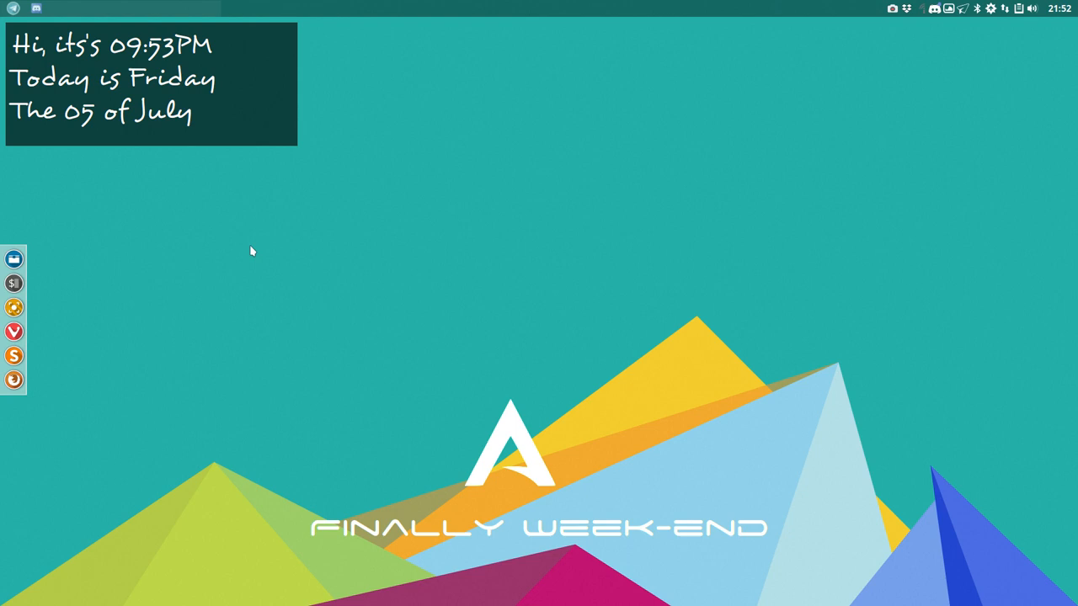
# - Bring up the Openbox root menu on the desktop to reach the Tint2 editor
pyautogui.rightClick(251, 251)
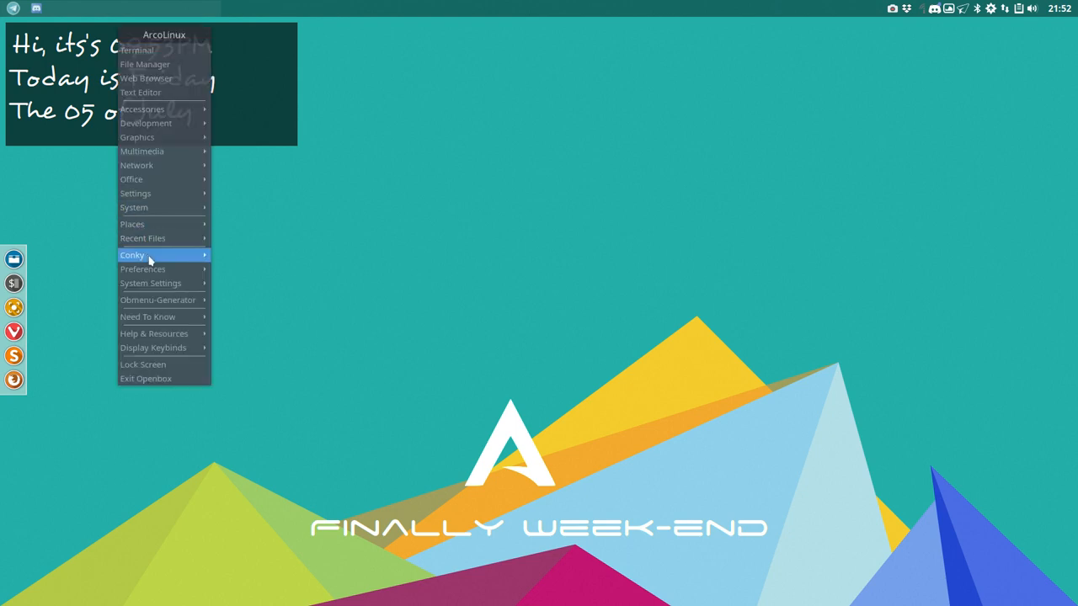
pyautogui.moveTo(142, 256)
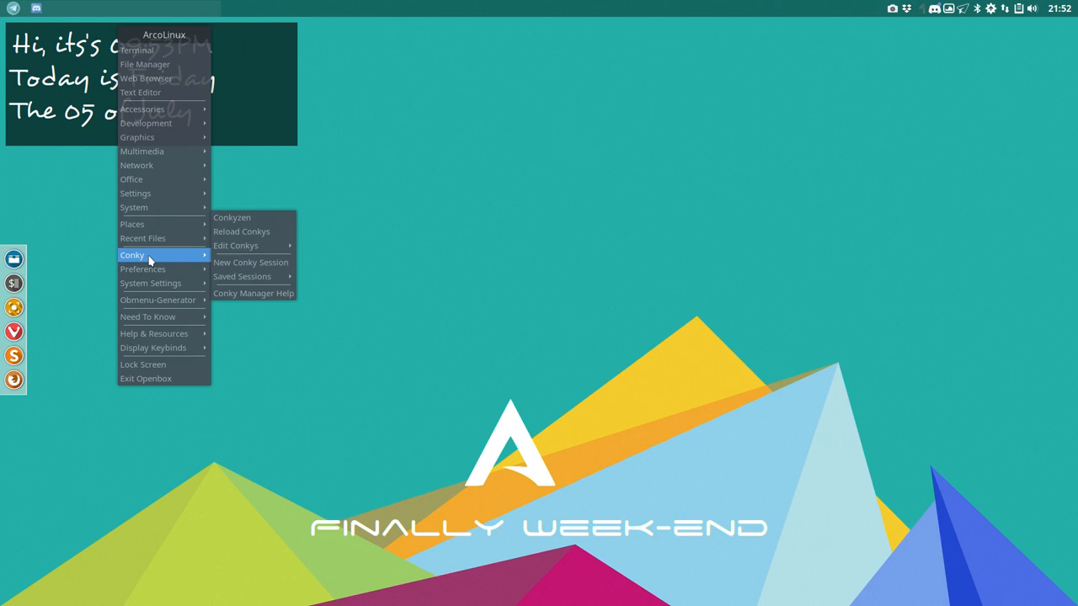
pyautogui.moveTo(142, 270)
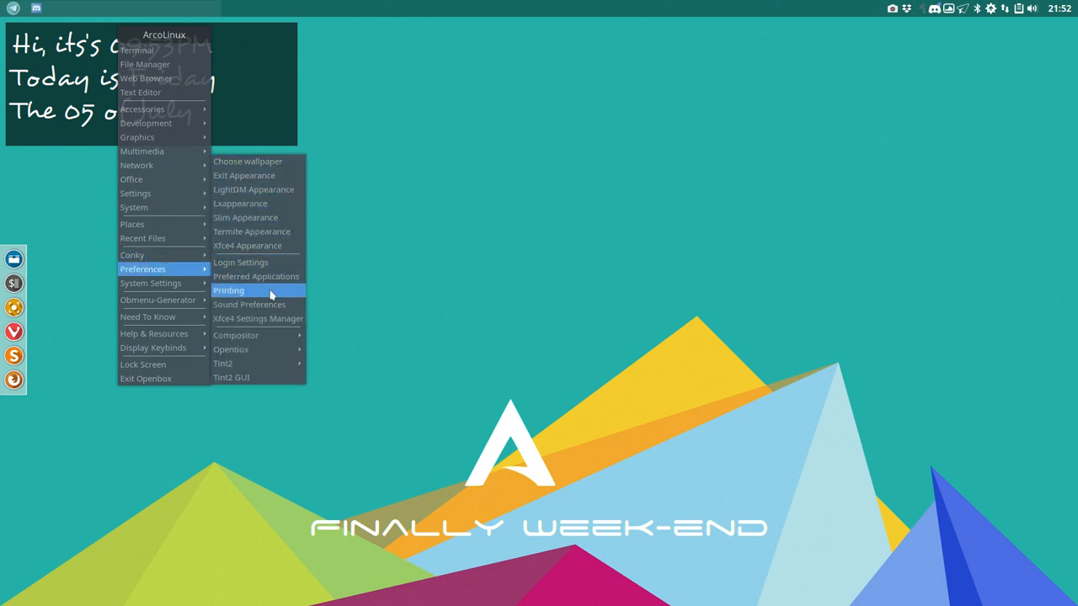
pyautogui.moveTo(236, 335)
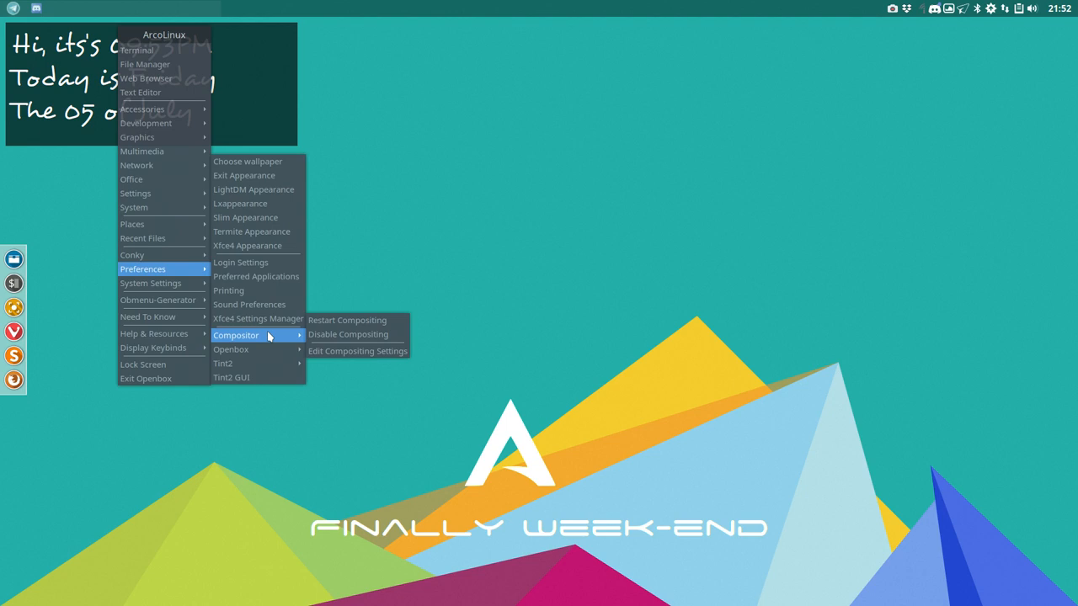
pyautogui.moveTo(223, 364)
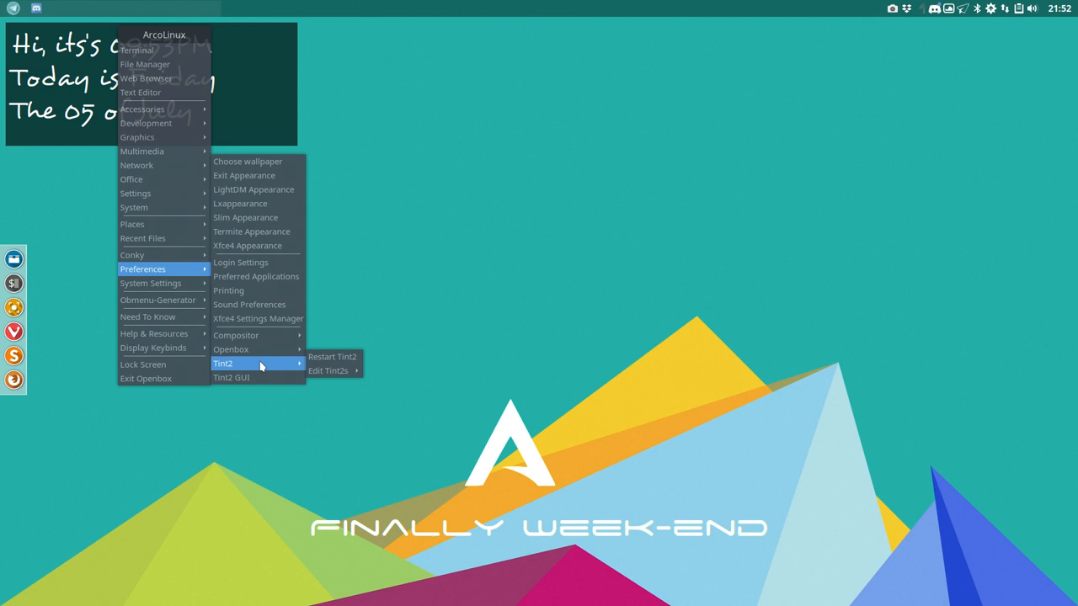
pyautogui.moveTo(326, 370)
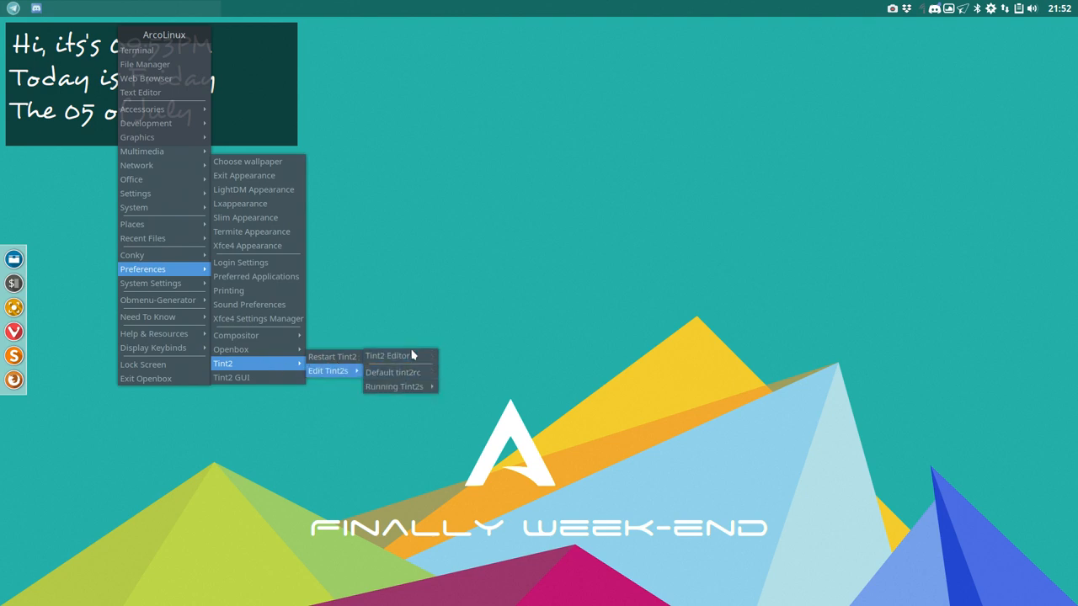
pyautogui.moveTo(393, 386)
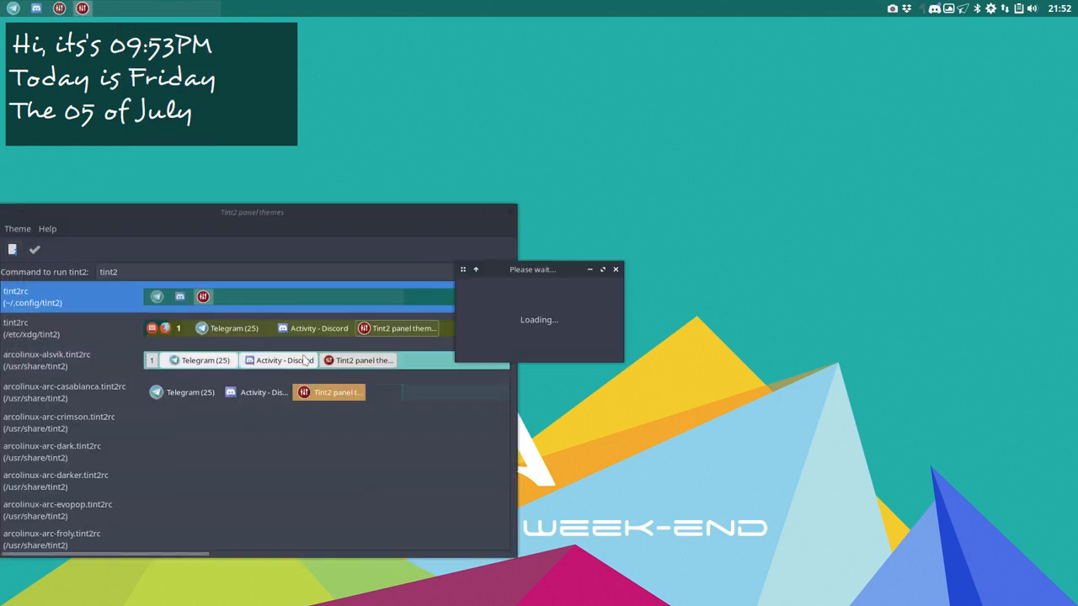
# - Move the Tint2 panel themes window to the centre and browse the theme previews
pyautogui.moveTo(252, 212); pyautogui.dragTo(571, 118)
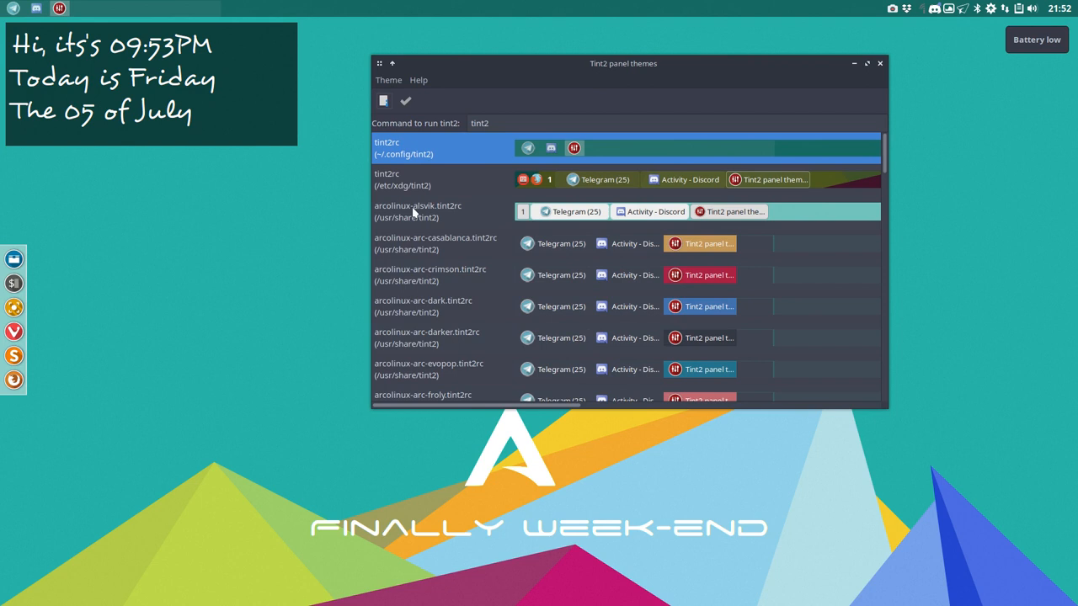
pyautogui.scroll(-3)
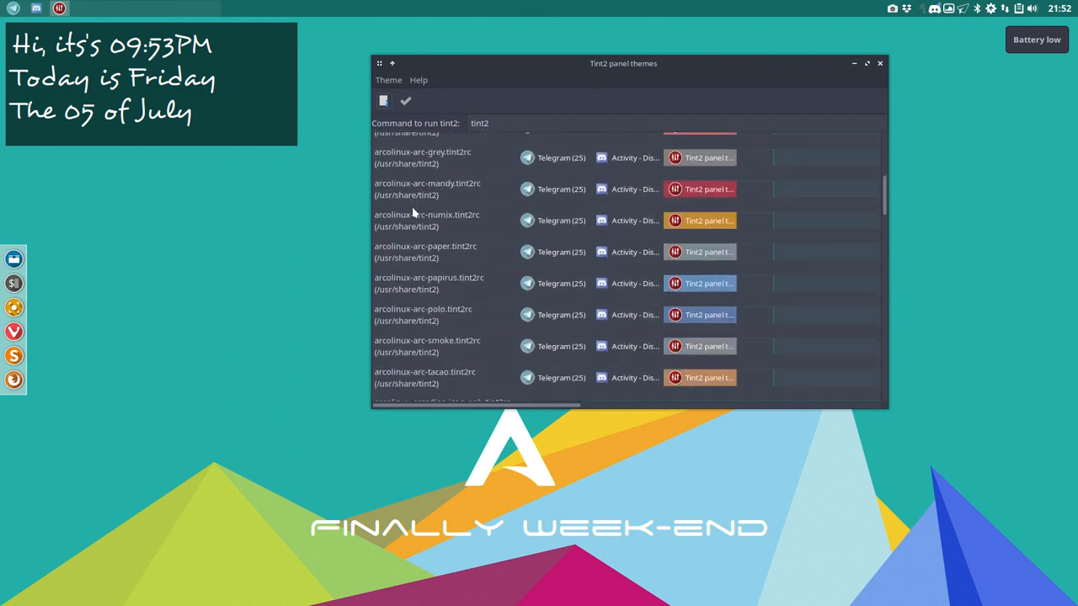
pyautogui.scroll(-3)
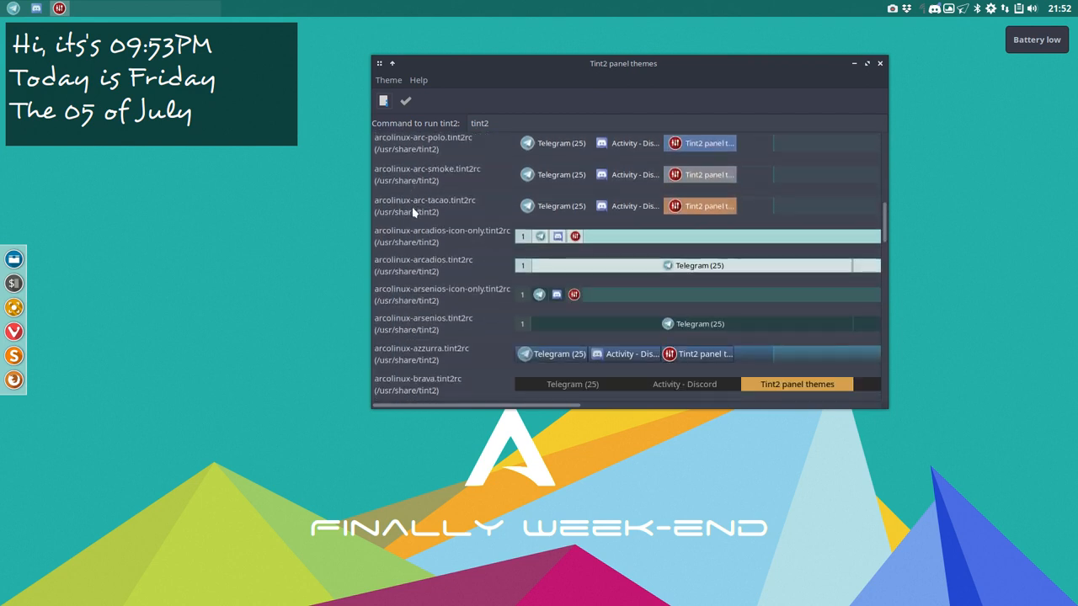
pyautogui.scroll(-3)
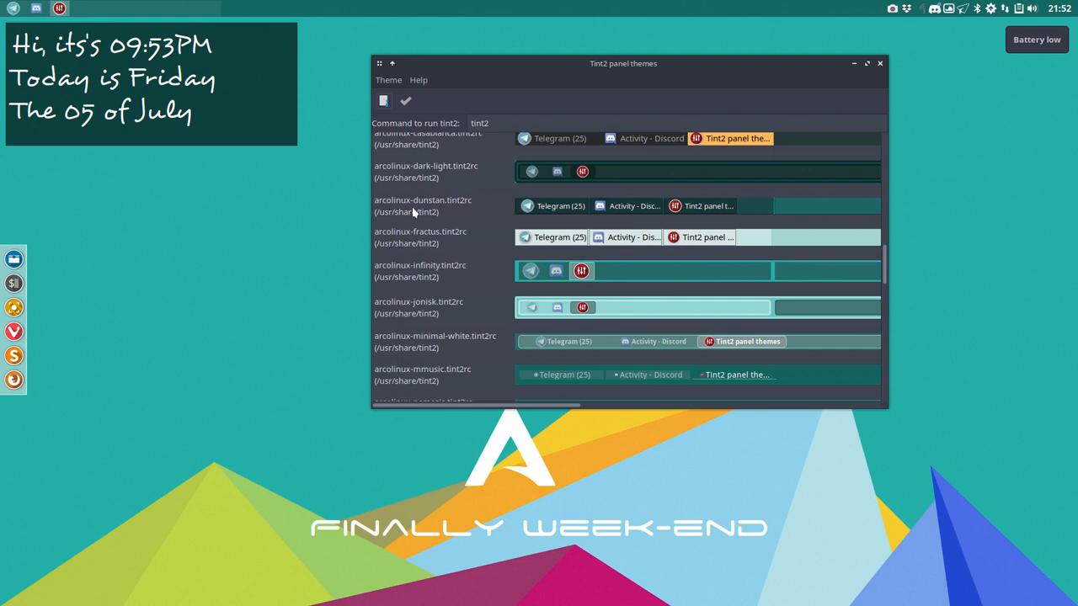
pyautogui.scroll(-3)
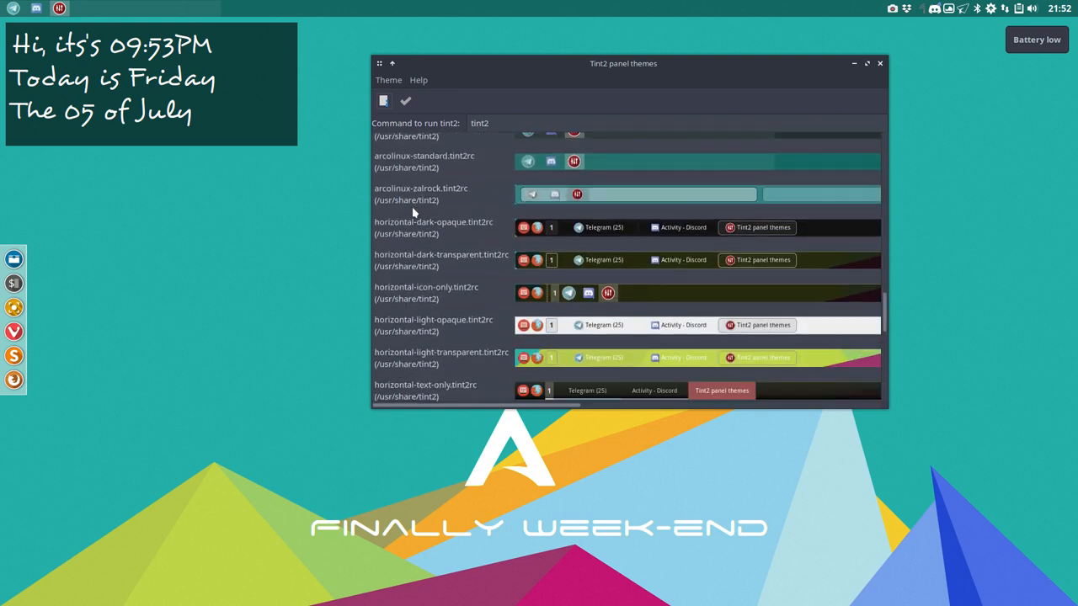
pyautogui.scroll(-3)
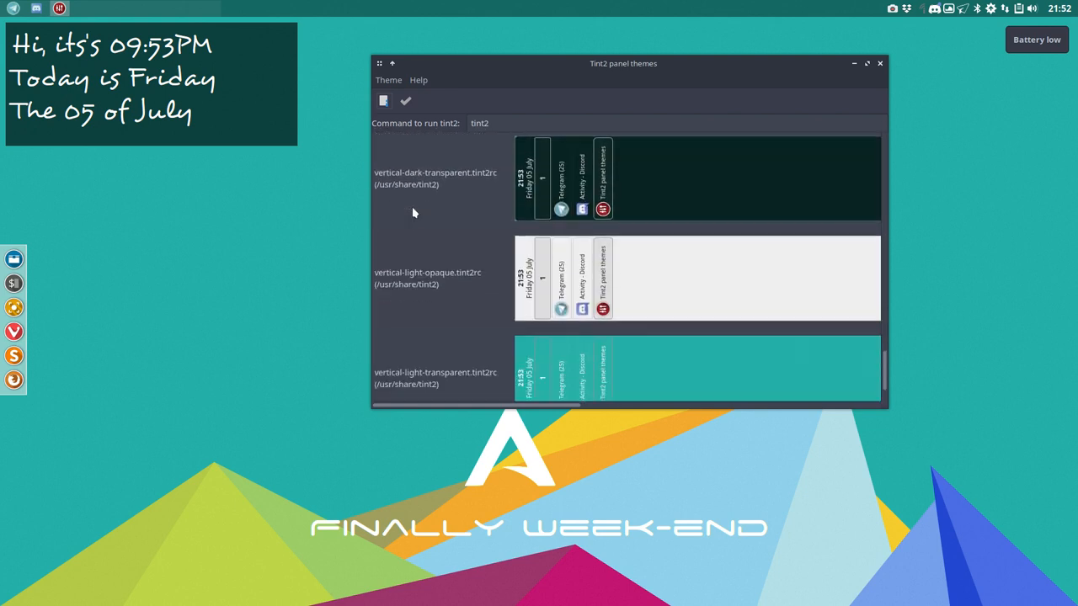
pyautogui.scroll(3)
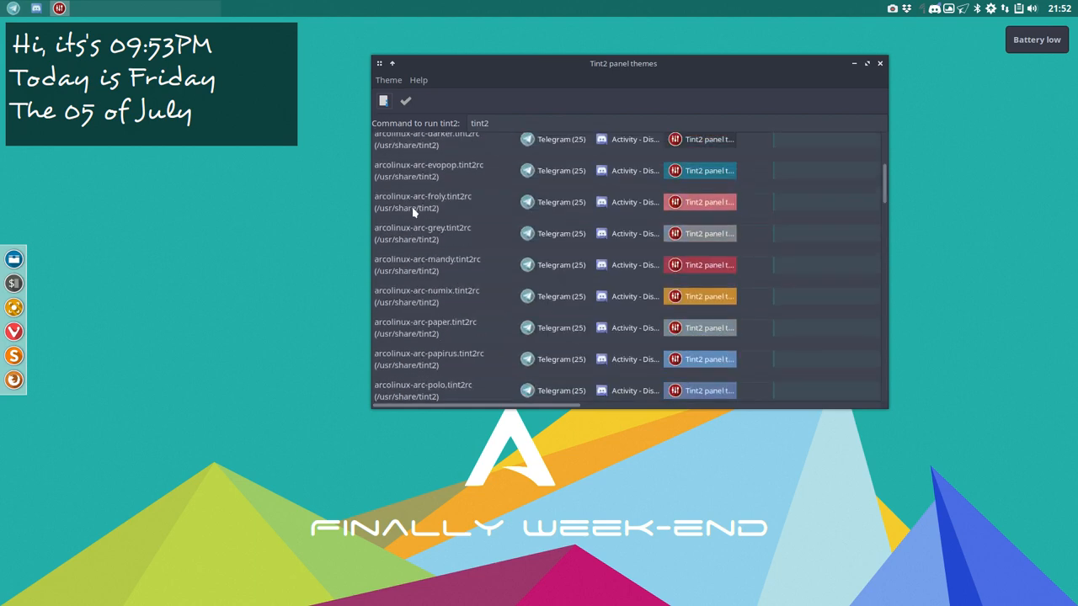
pyautogui.scroll(3)
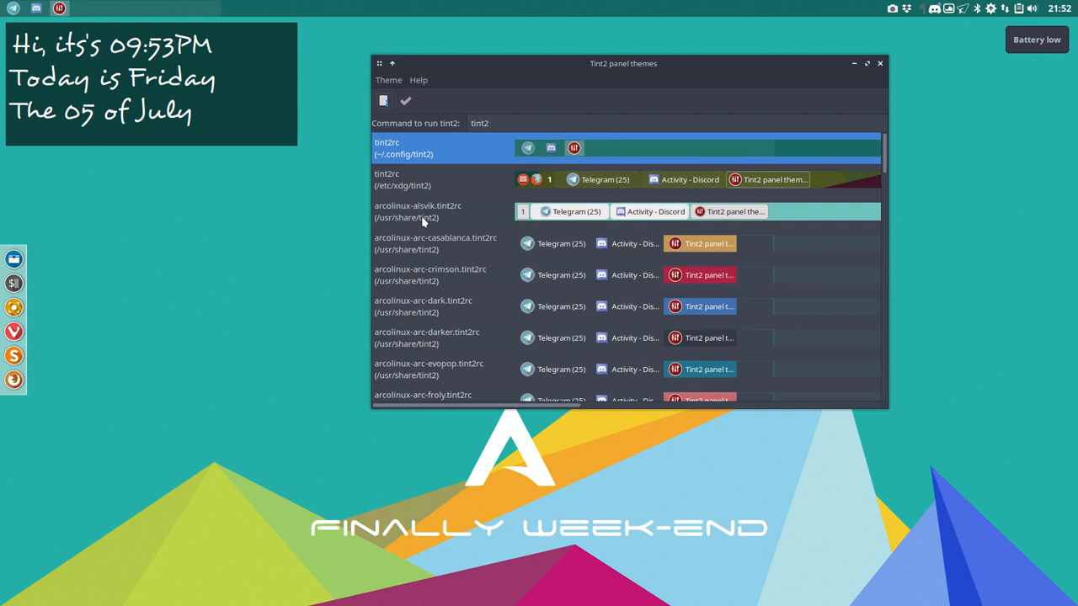
pyautogui.moveTo(441, 229)
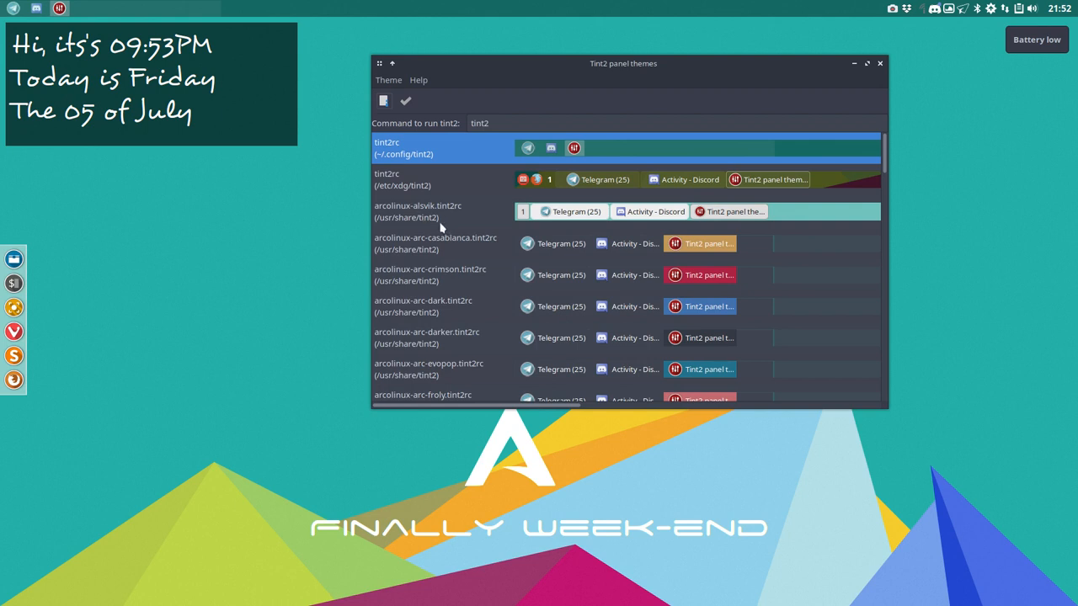
pyautogui.moveTo(448, 266)
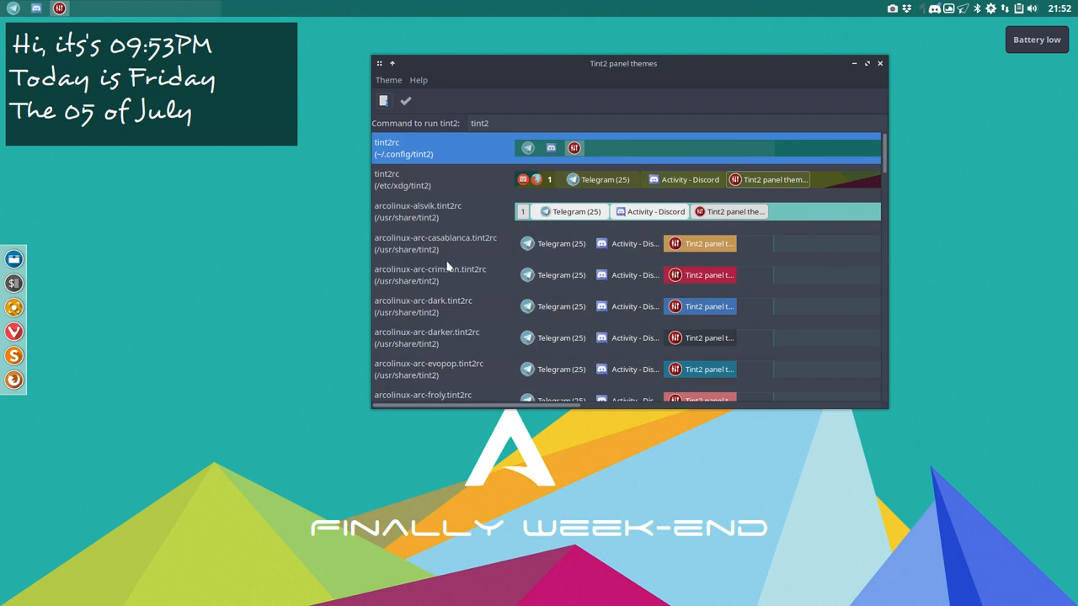
pyautogui.scroll(-3)
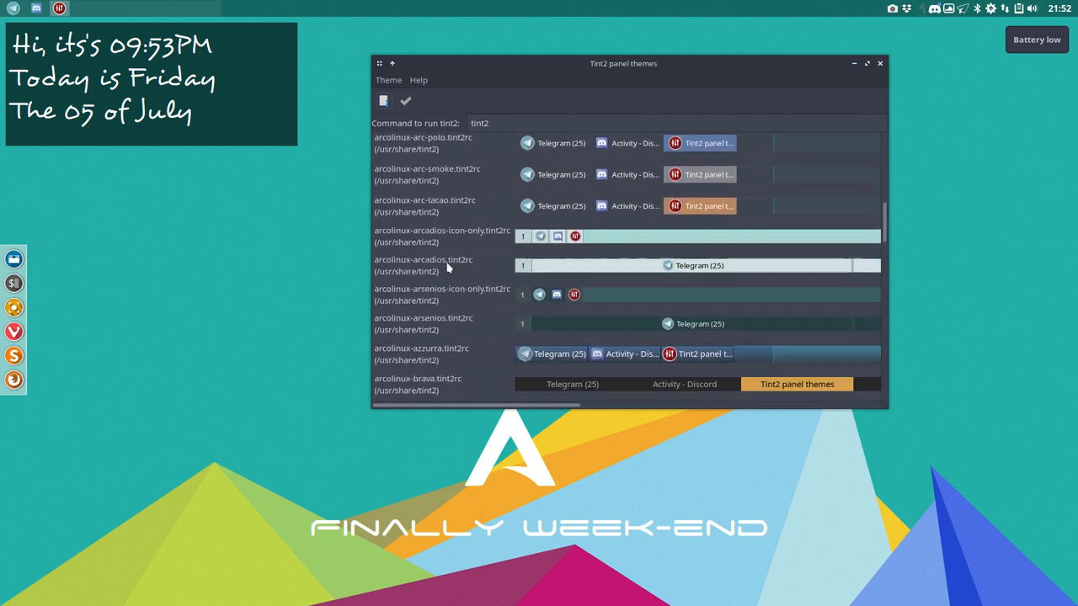
pyautogui.scroll(-3)
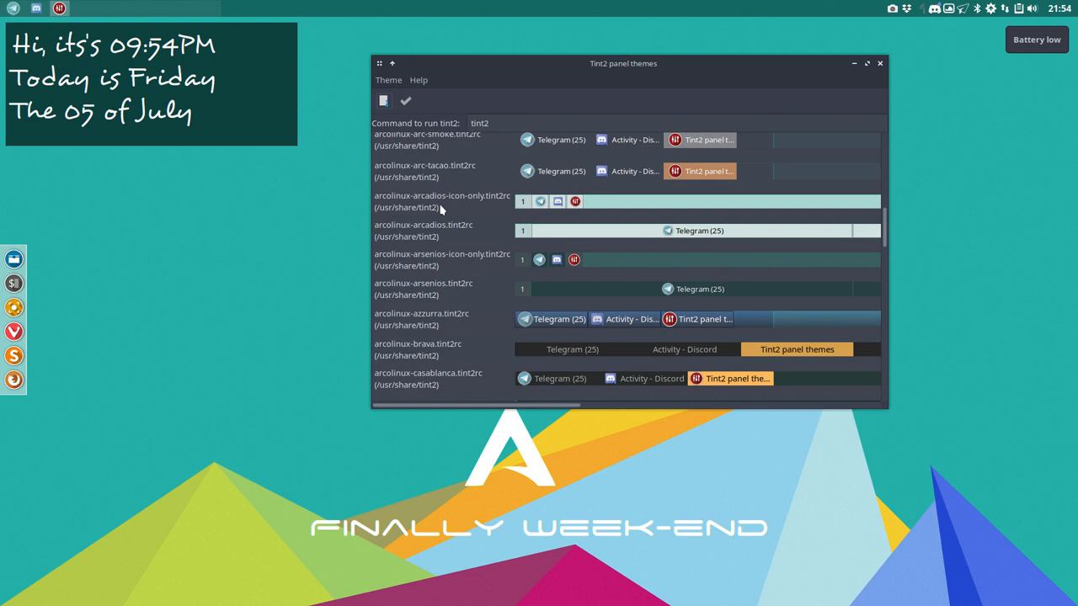
# - Preview arcadios-icon-only, arcadios, infinity and jonisk themes, scrolling toward nemesis
pyautogui.click(442, 202)
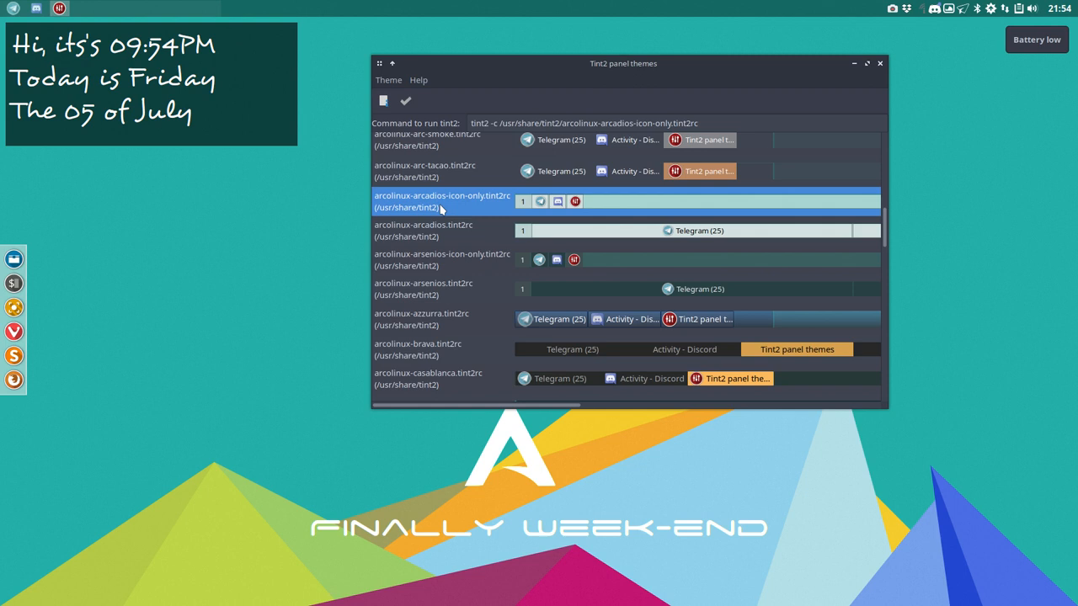
pyautogui.moveTo(448, 236)
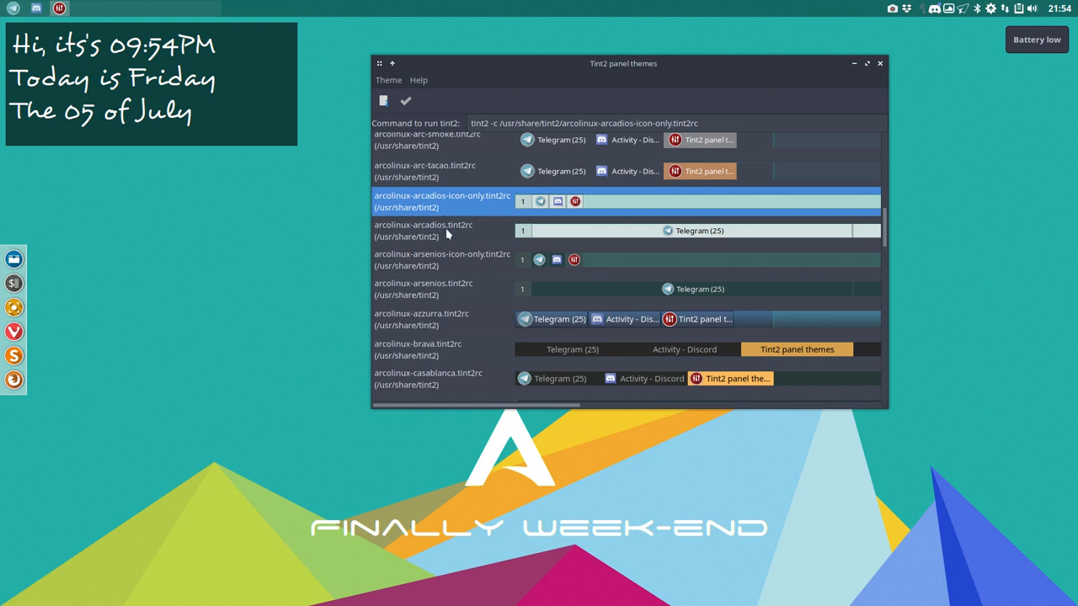
pyautogui.click(425, 229)
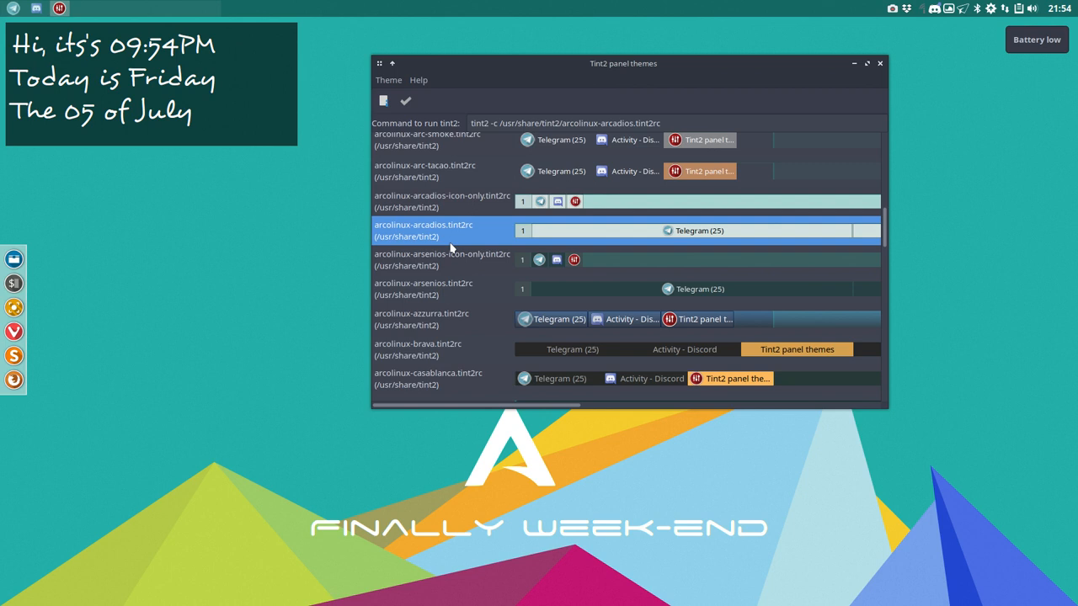
pyautogui.moveTo(452, 266)
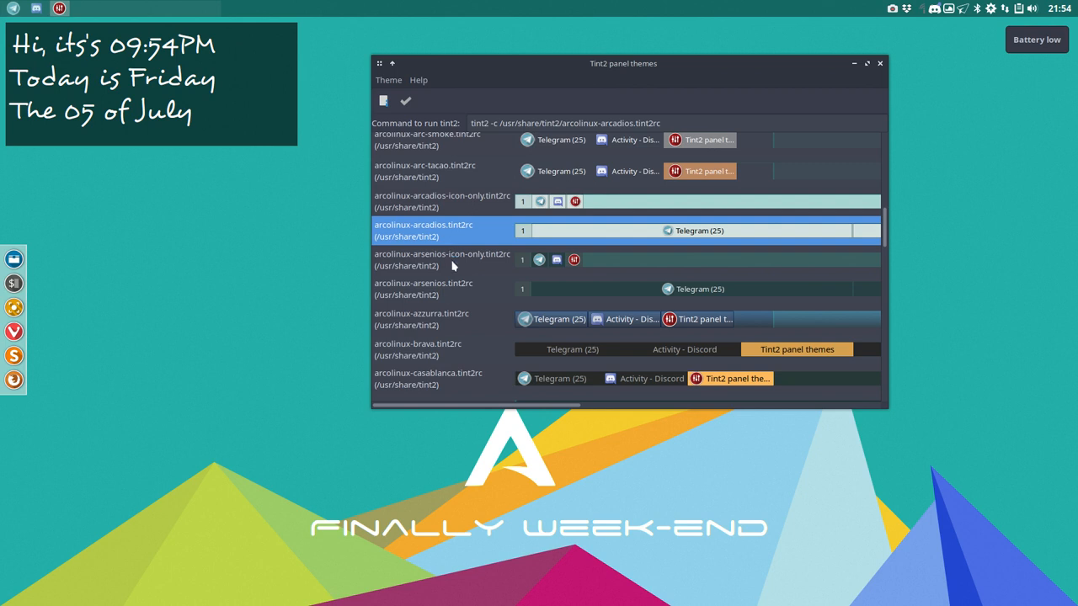
pyautogui.scroll(-3)
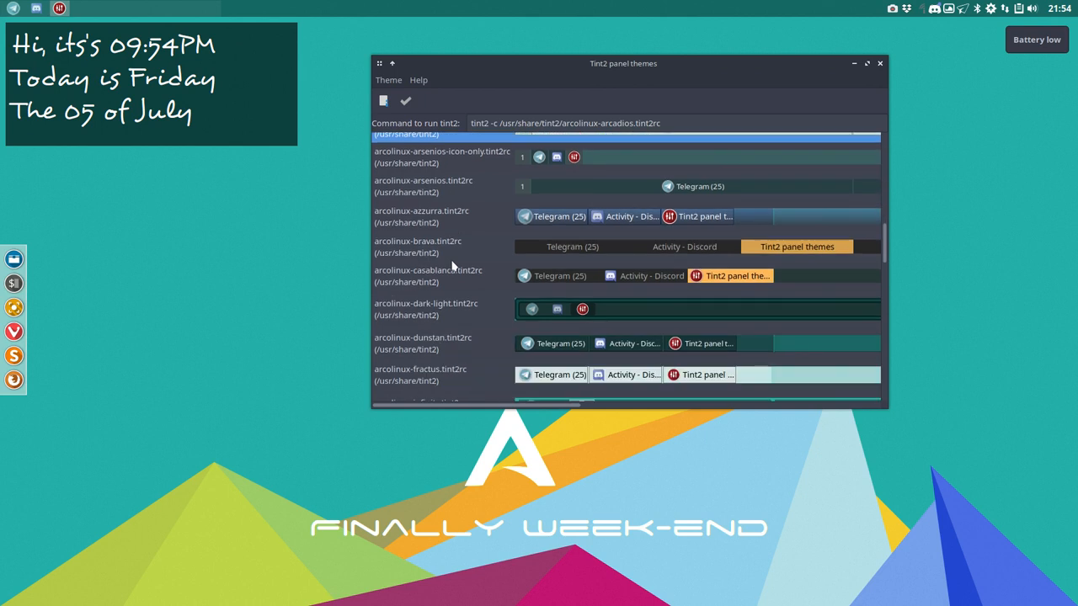
pyautogui.scroll(-3)
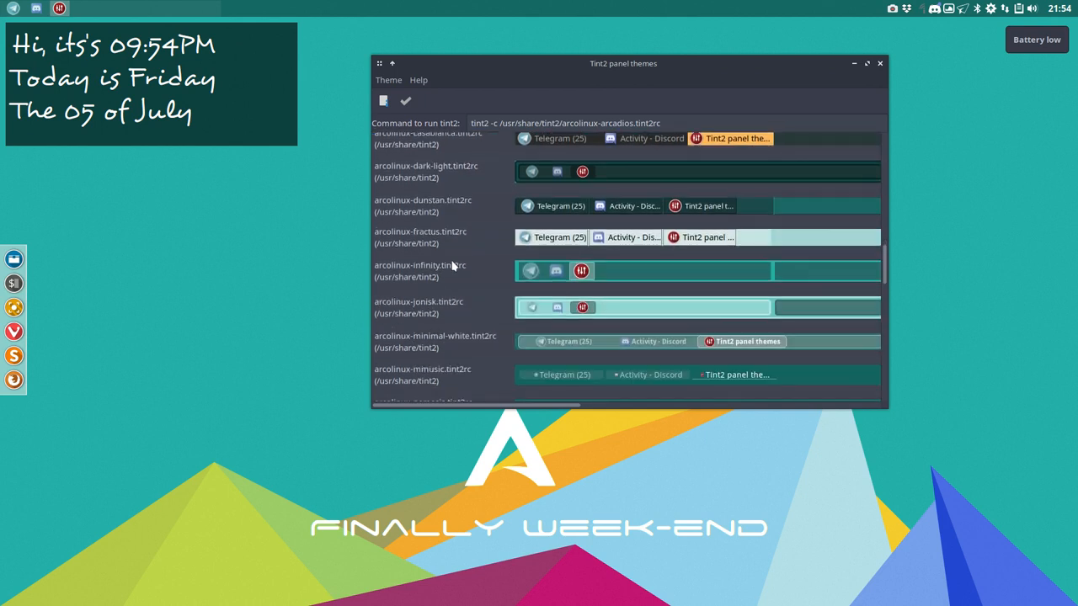
pyautogui.click(420, 269)
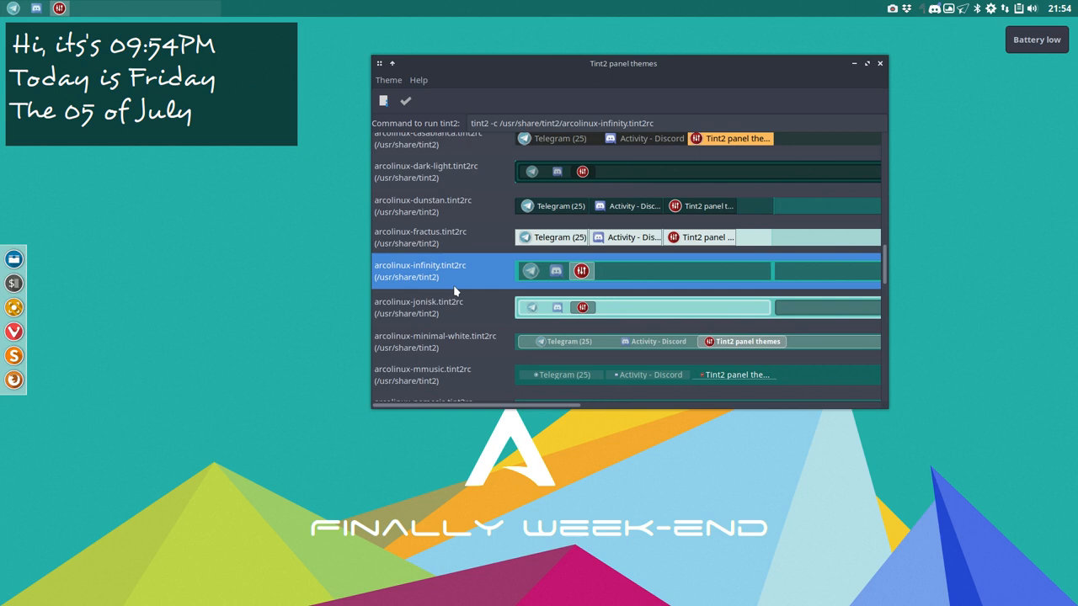
pyautogui.click(417, 306)
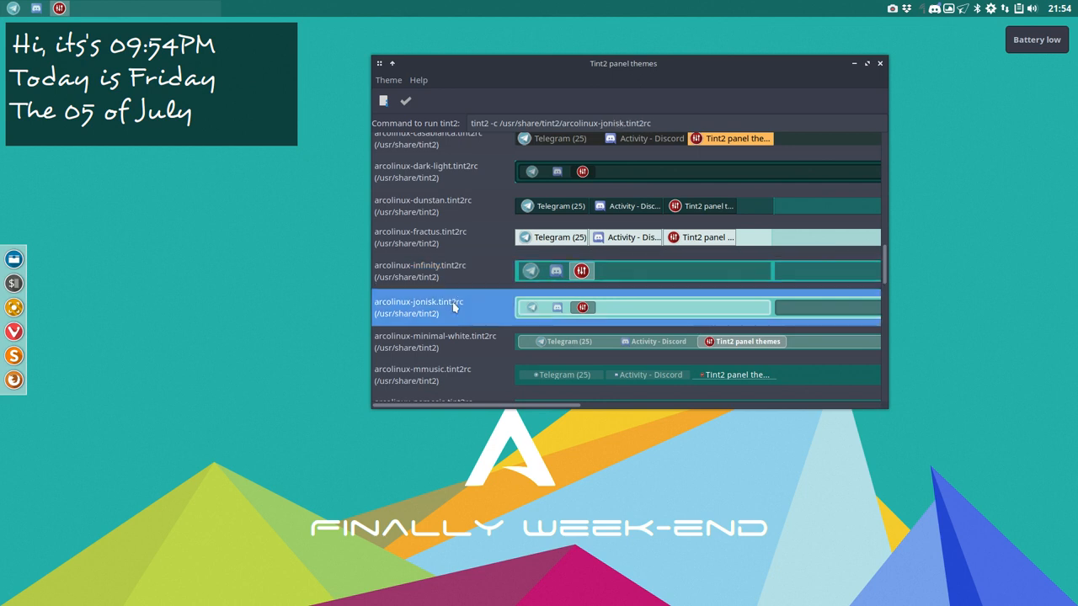
pyautogui.scroll(-3)
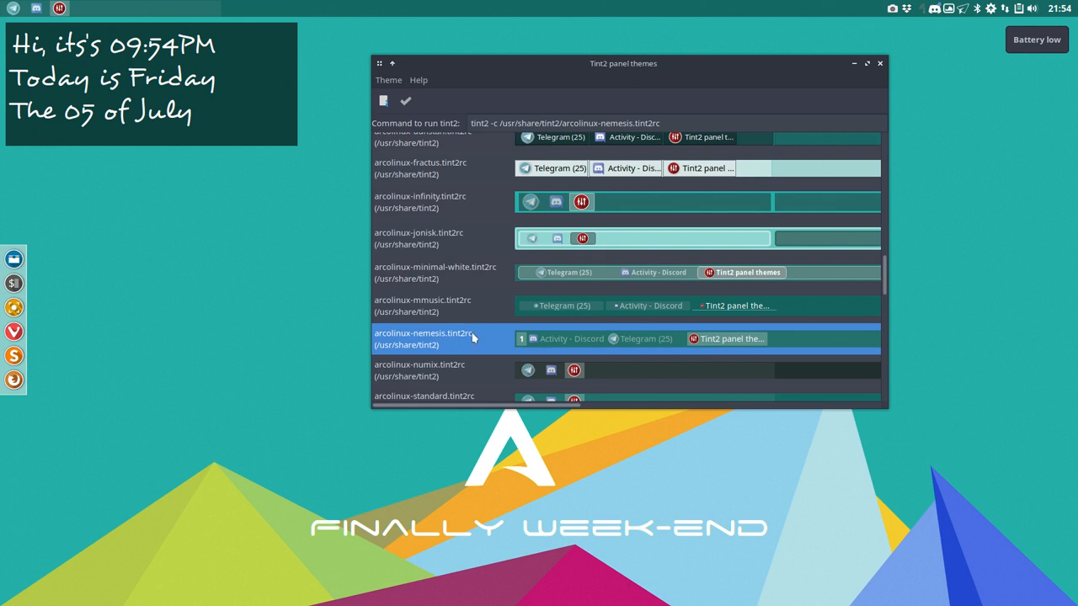
# - Apply arcolinux-nemesis, raise the file manager, tint2conf and terminal, then reveal the desktop
pyautogui.click(404, 101)
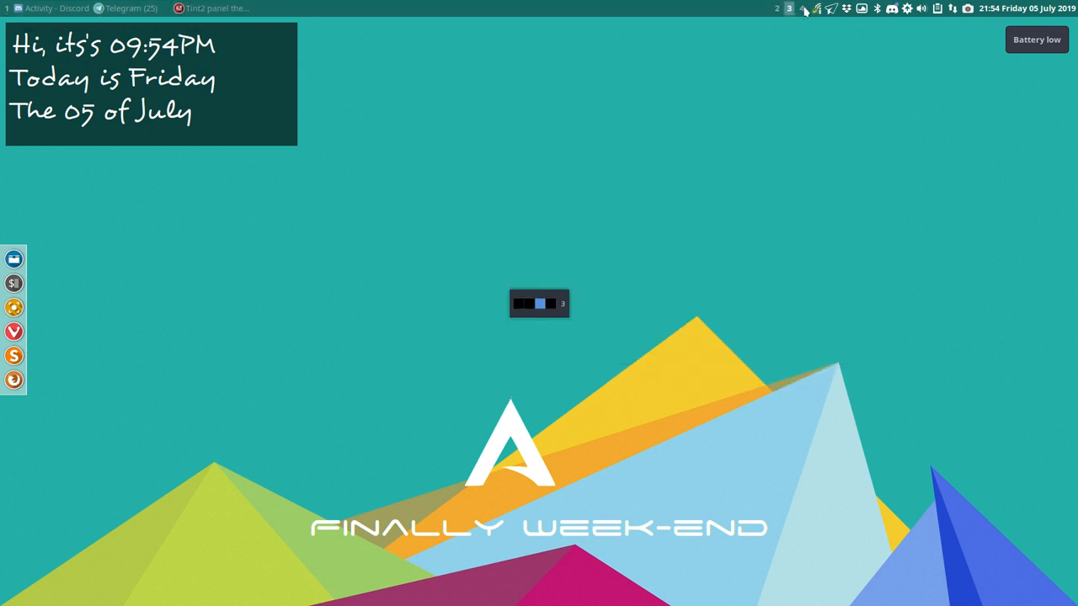
pyautogui.click(801, 8)
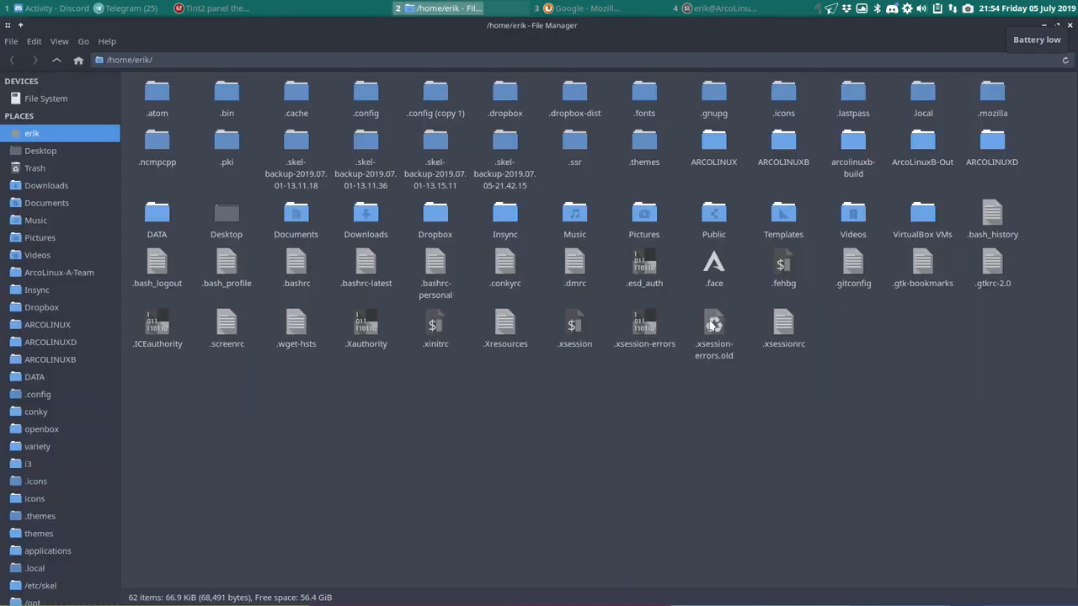
pyautogui.click(218, 7)
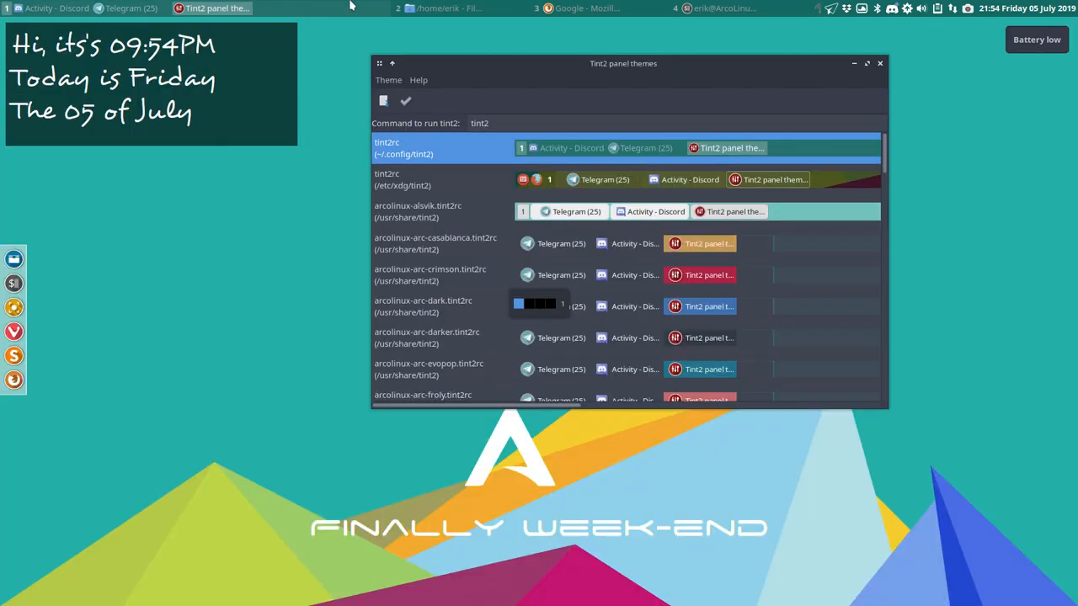
pyautogui.click(576, 7)
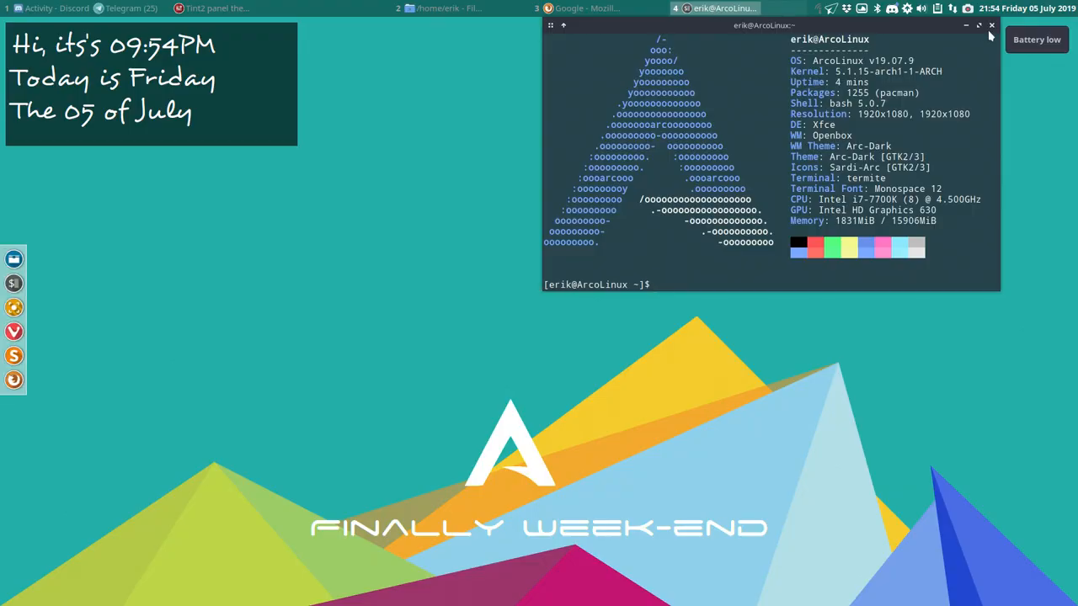
pyautogui.click(992, 25)
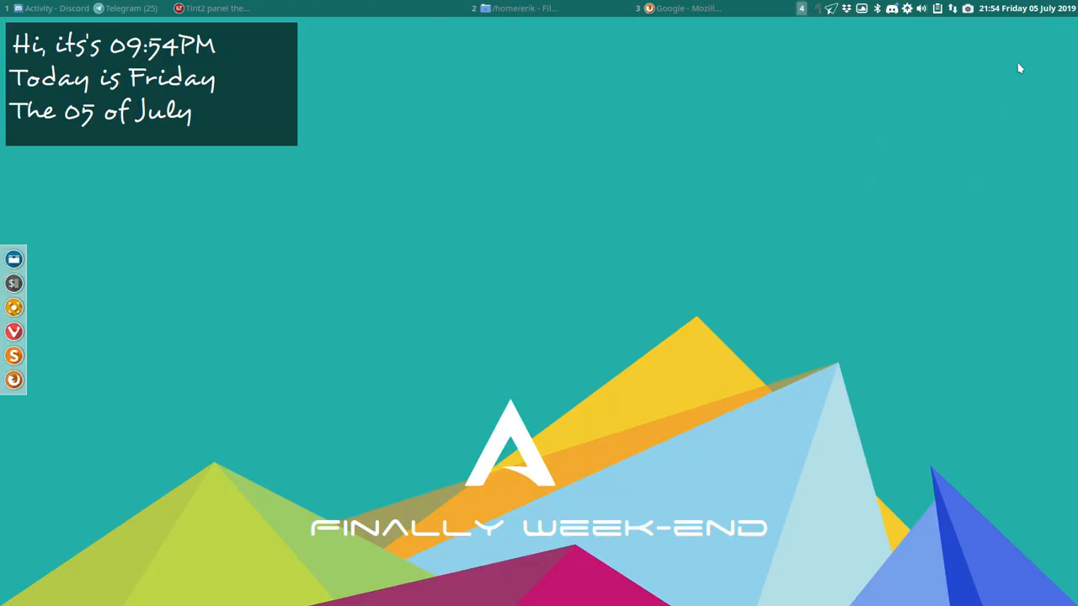
pyautogui.moveTo(737, 107)
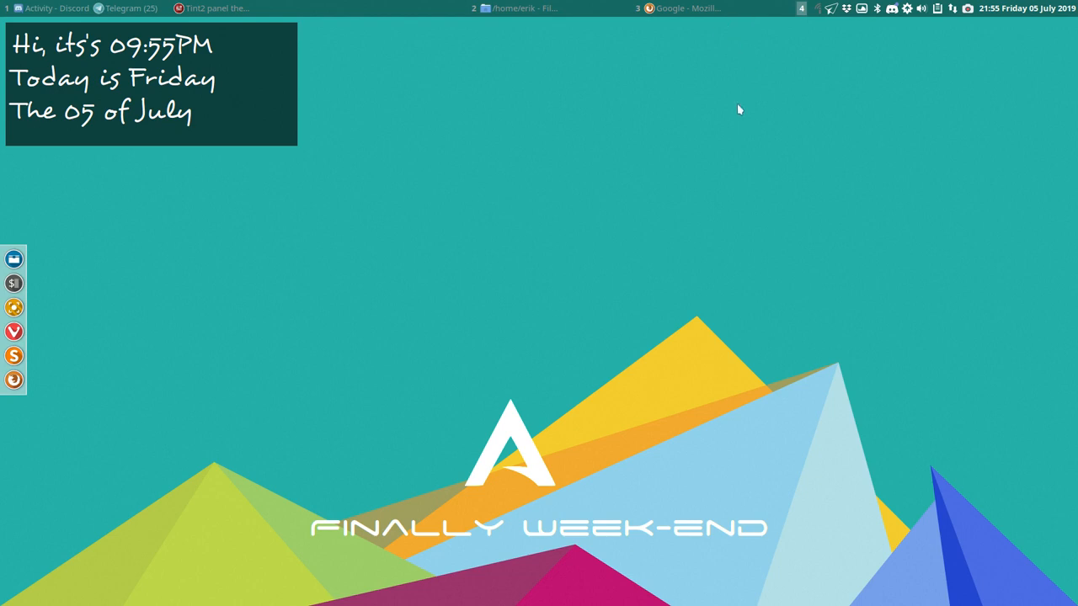
pyautogui.moveTo(744, 99)
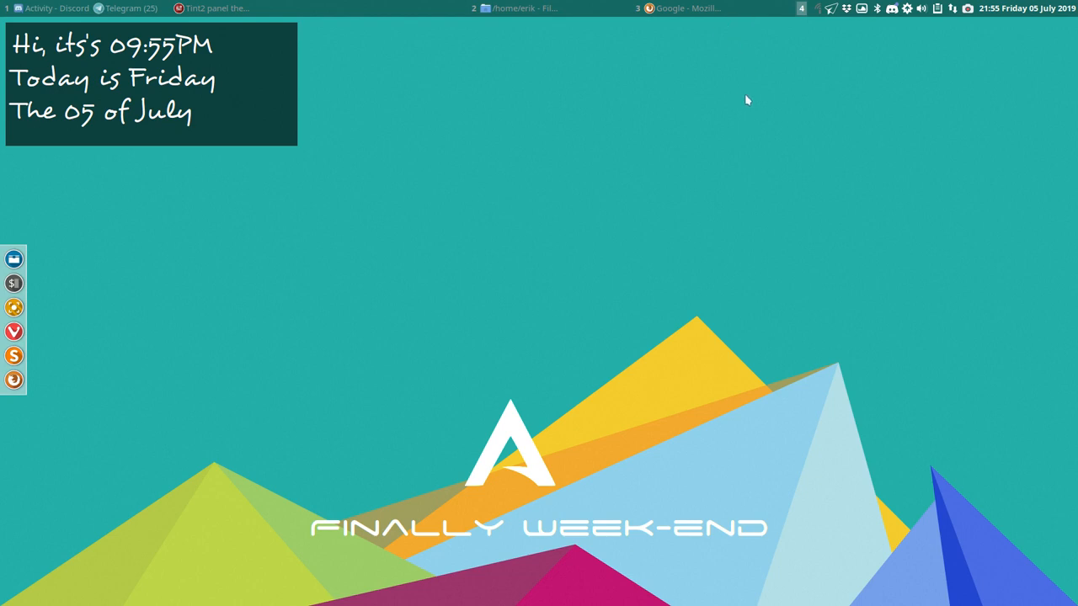
pyautogui.moveTo(778, 134)
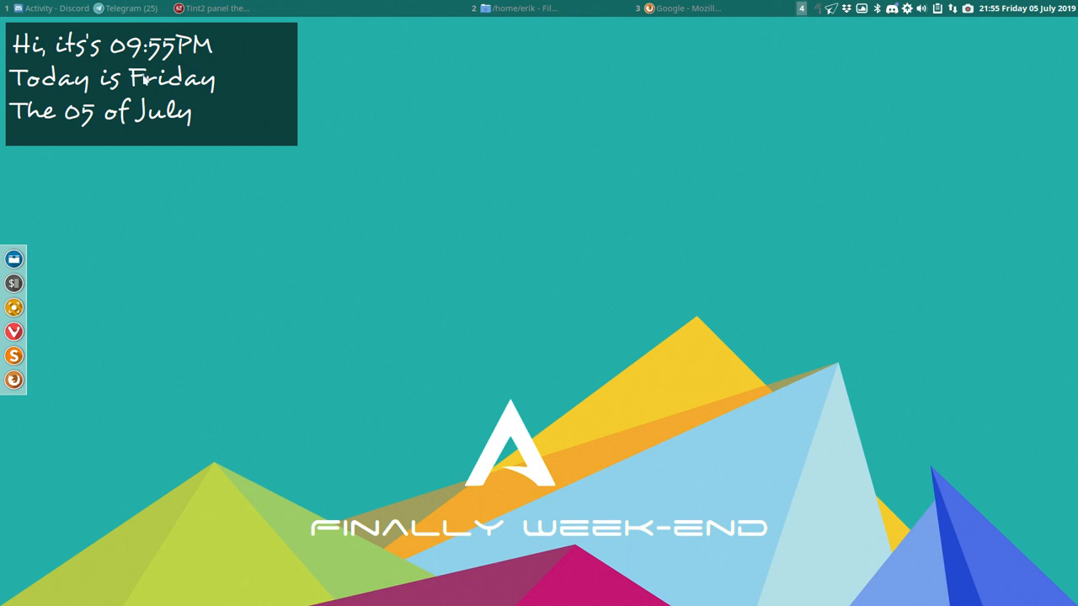
# - Edit ~/.config/tint2/tint2rc properties, view Backgrounds, then Panel geometry (90% length, 30 px)
pyautogui.click(217, 7)
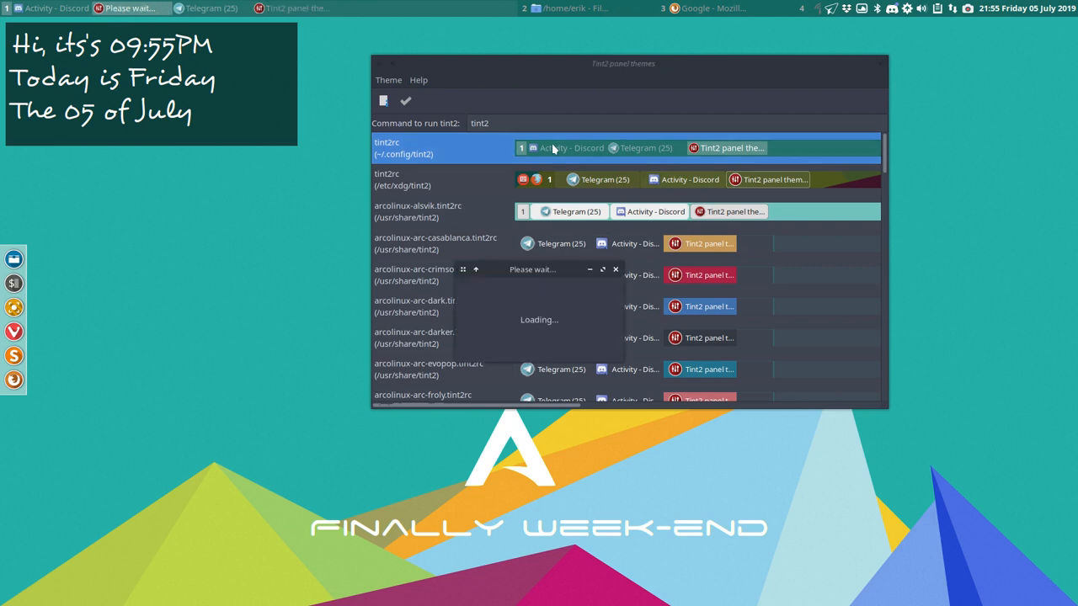
pyautogui.moveTo(395, 150)
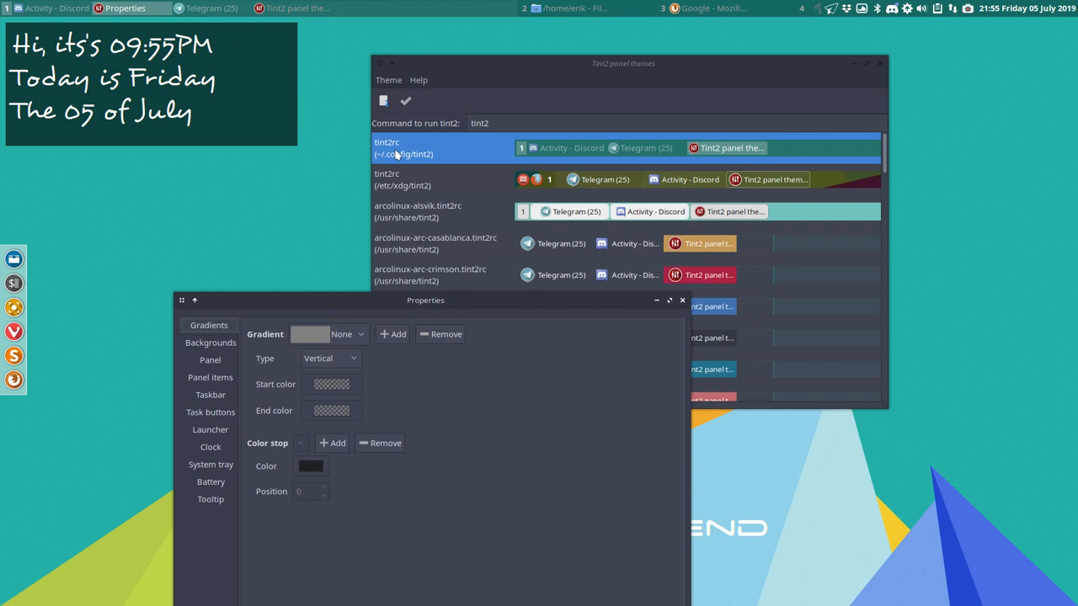
pyautogui.moveTo(424, 300); pyautogui.dragTo(337, 320)
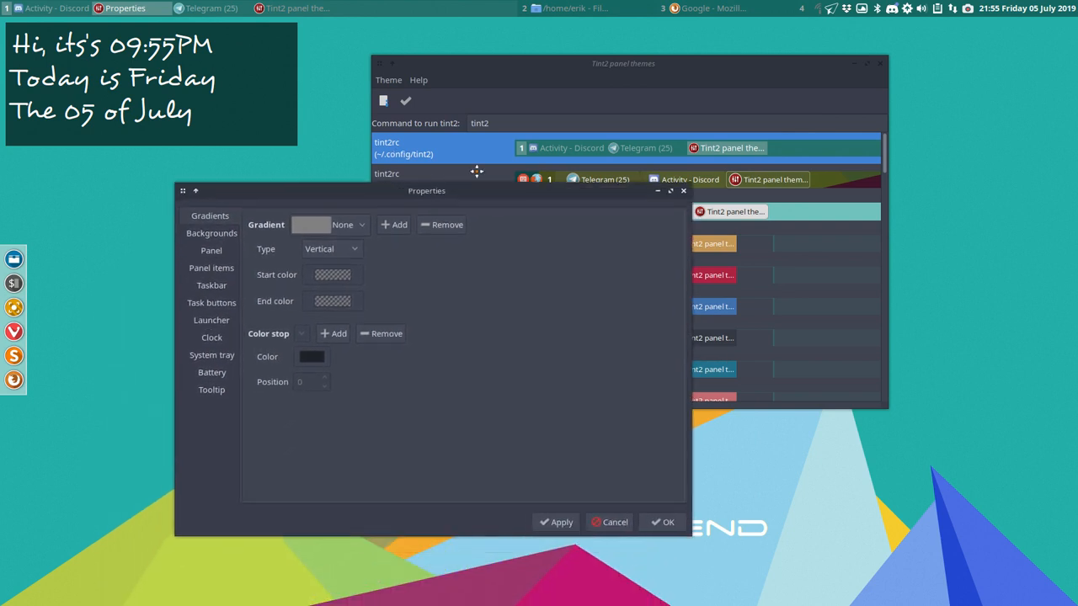
pyautogui.moveTo(427, 190); pyautogui.dragTo(448, 167)
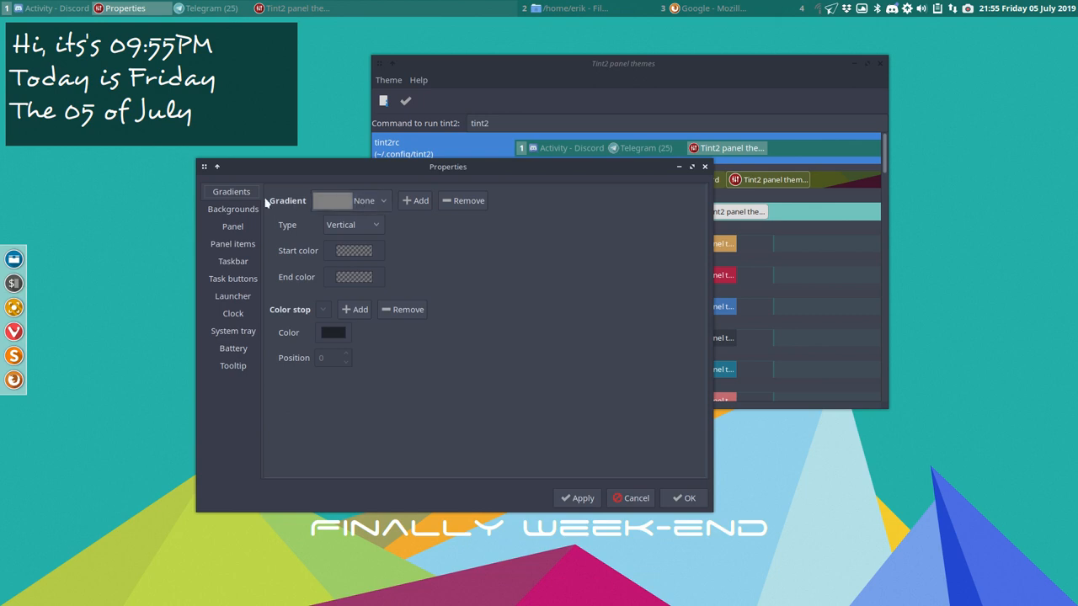
pyautogui.click(232, 209)
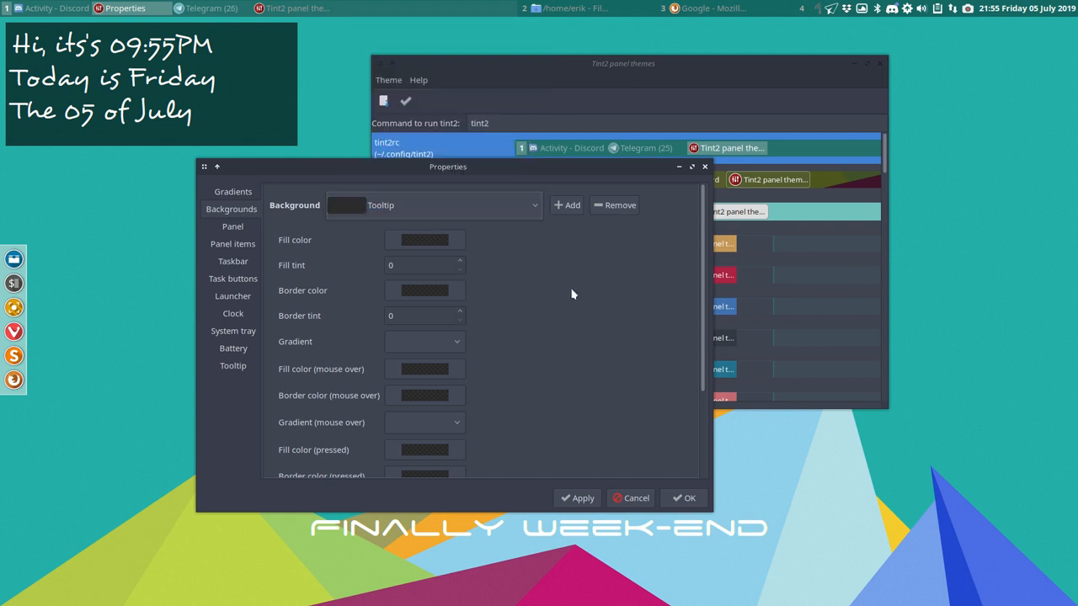
pyautogui.scroll(-3)
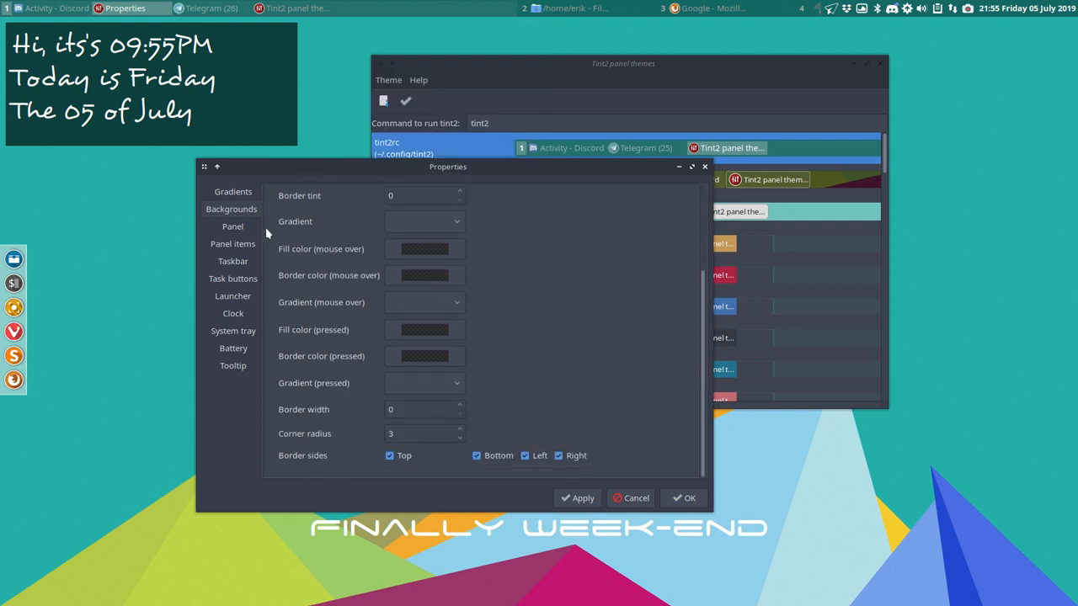
pyautogui.click(232, 226)
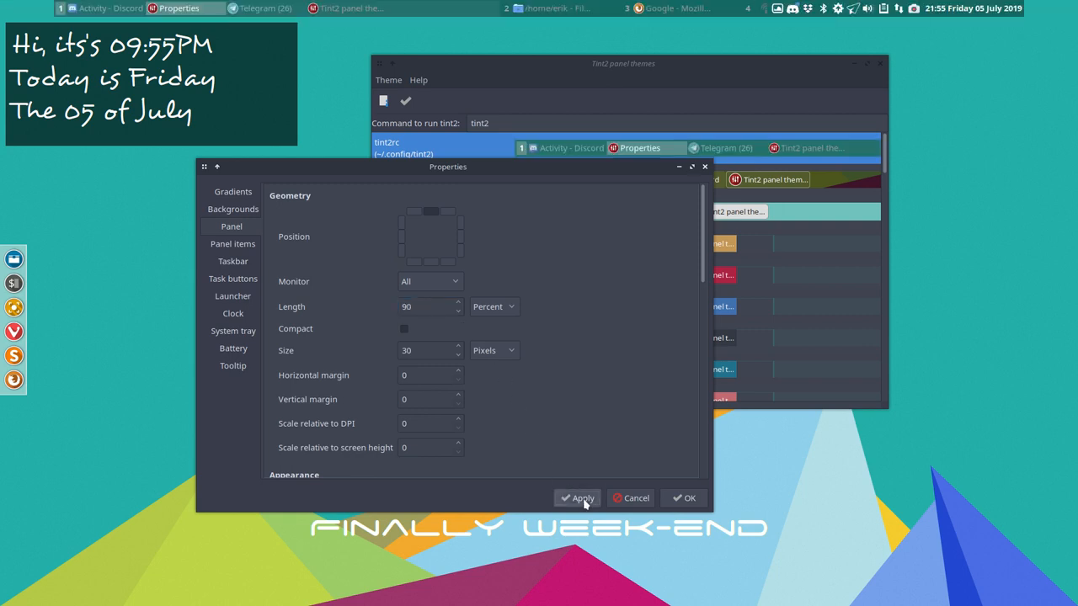
pyautogui.moveTo(1037, 6)
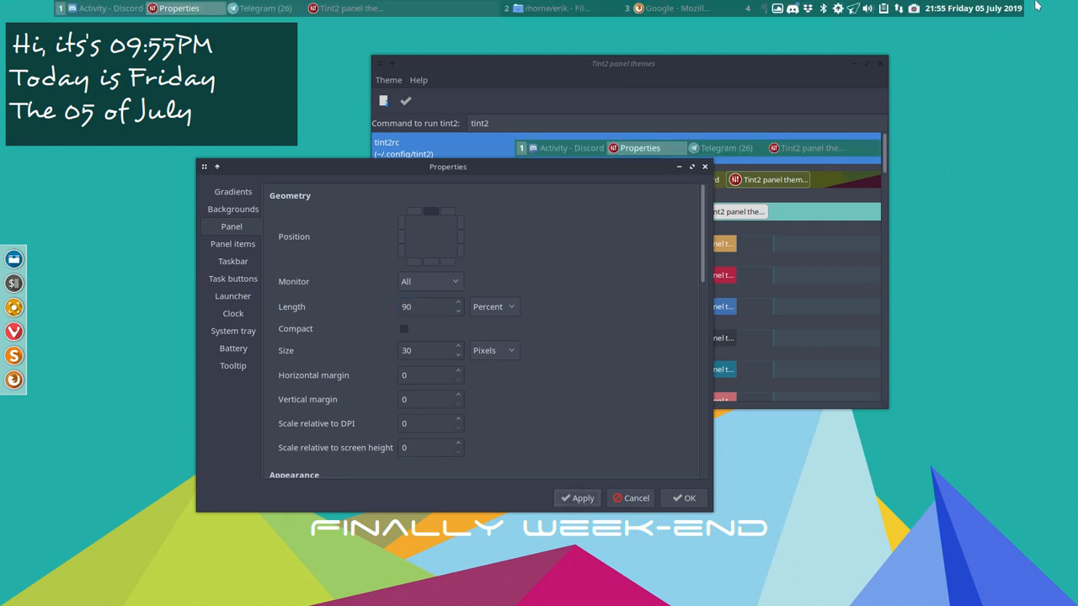
pyautogui.moveTo(37, 6)
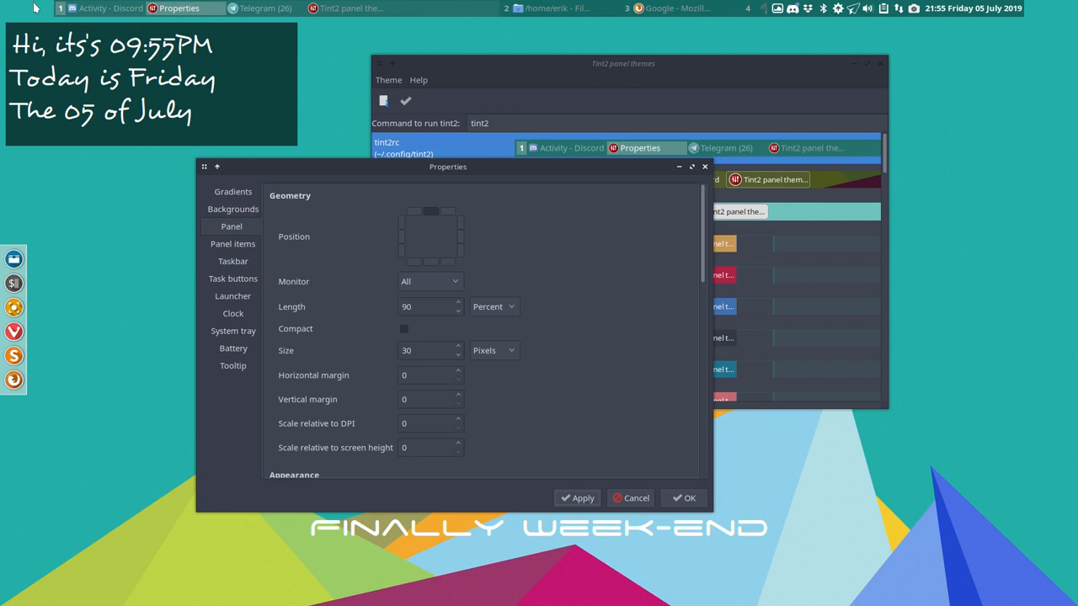
pyautogui.moveTo(313, 74)
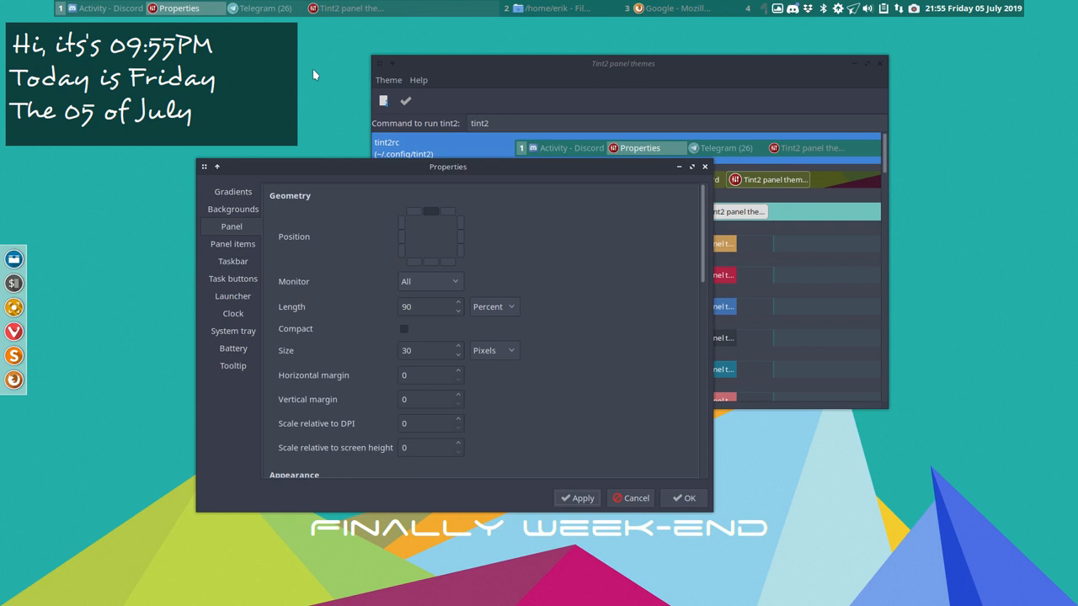
pyautogui.moveTo(424, 328)
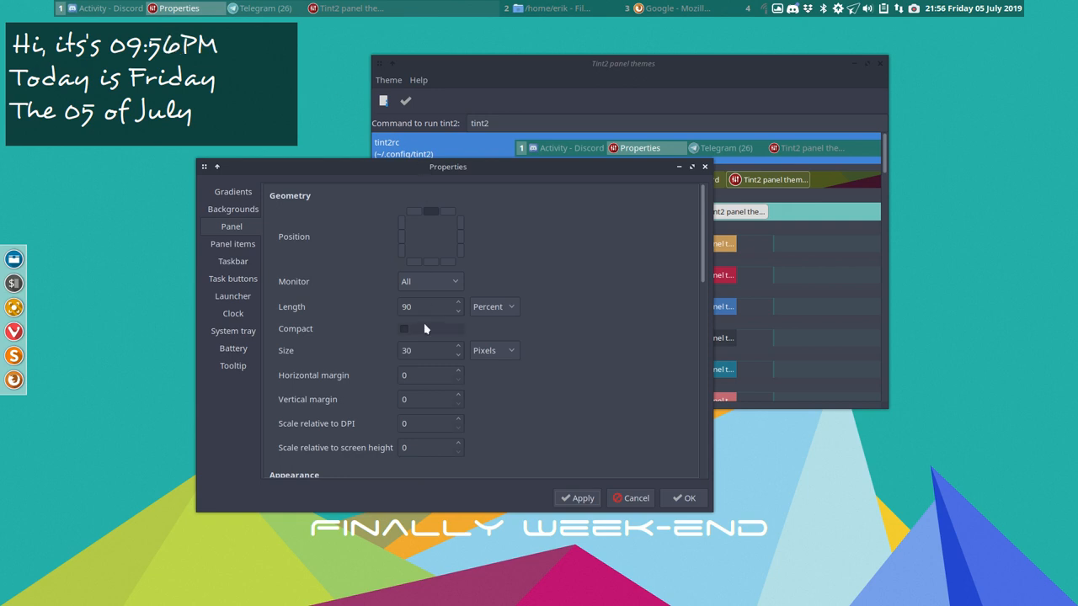
pyautogui.click(404, 328)
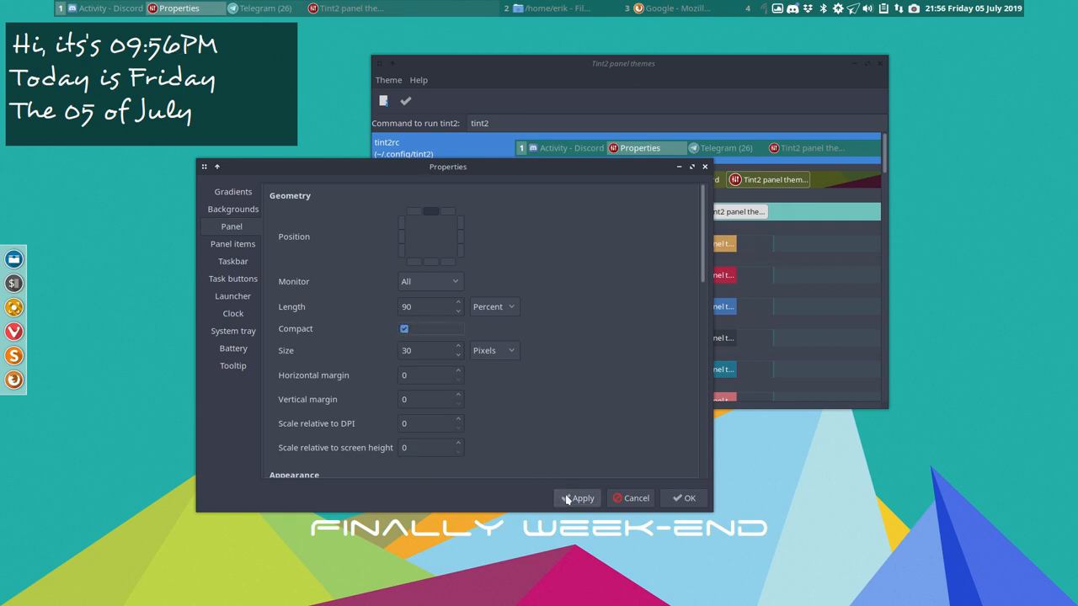
pyautogui.click(578, 499)
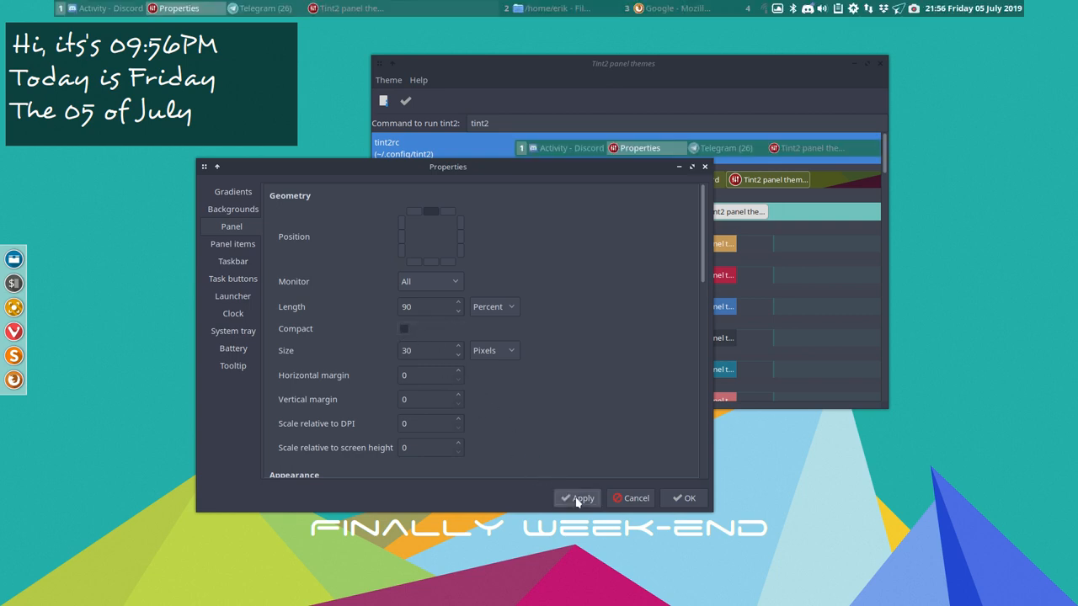
pyautogui.moveTo(542, 420)
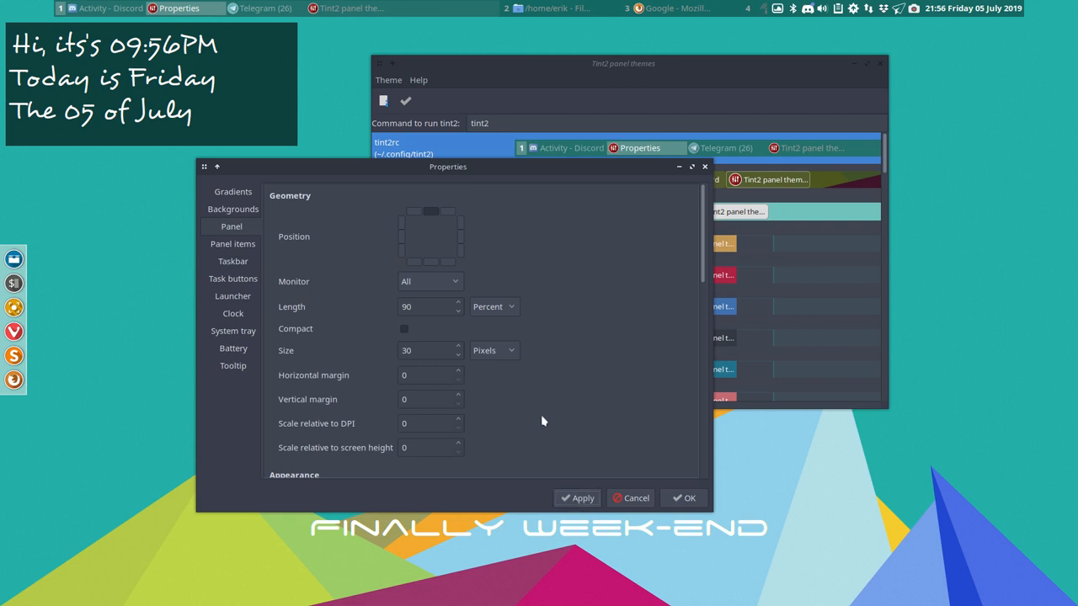
pyautogui.moveTo(418, 298)
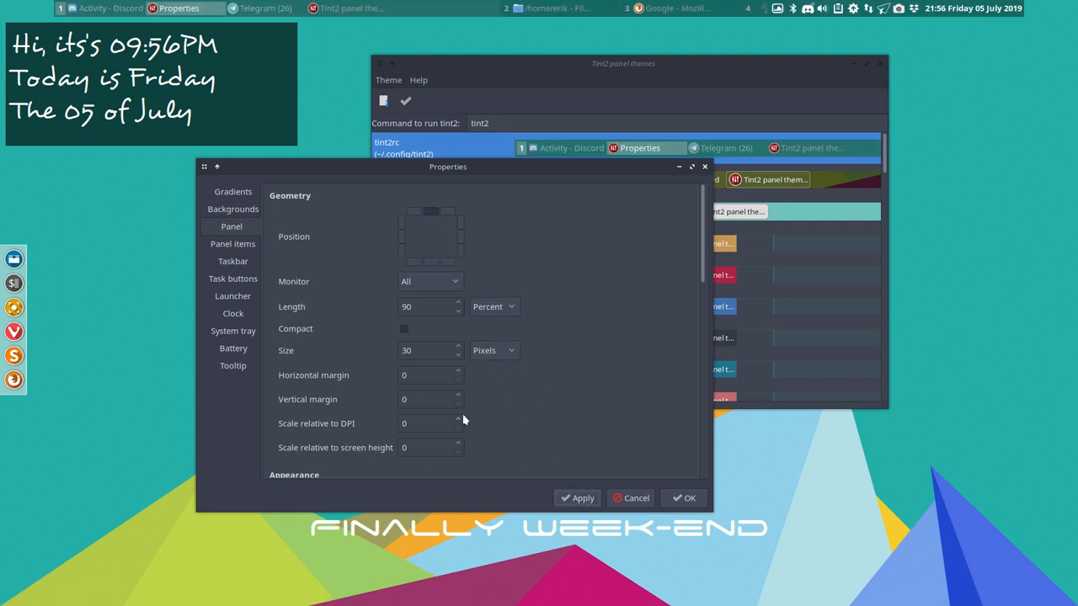
pyautogui.moveTo(368, 404)
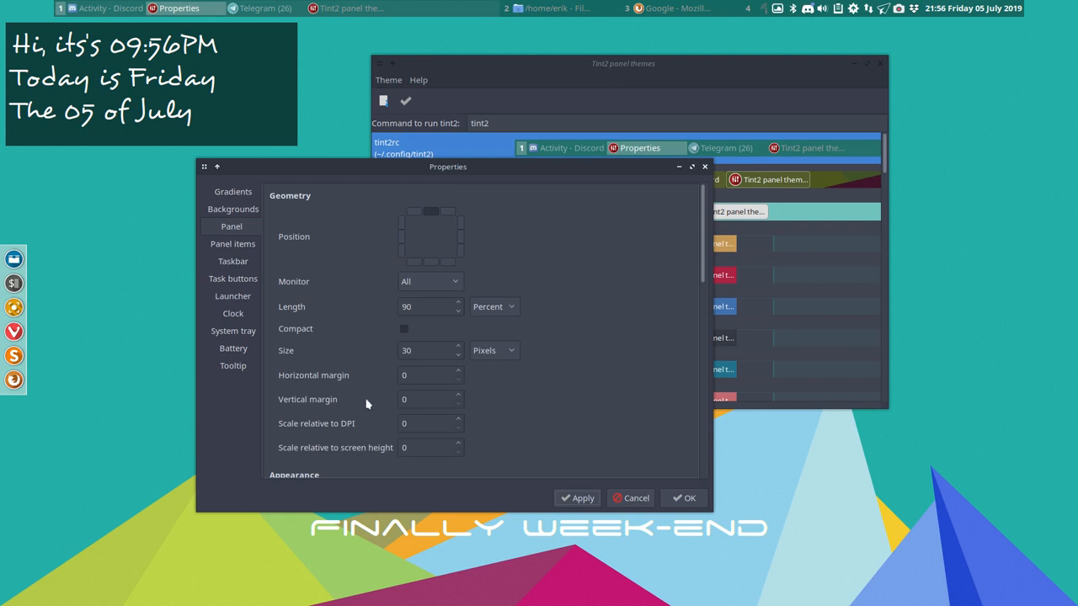
# - Set the panel background to 'Active desktop name, Active task' and apply it
pyautogui.scroll(-3)
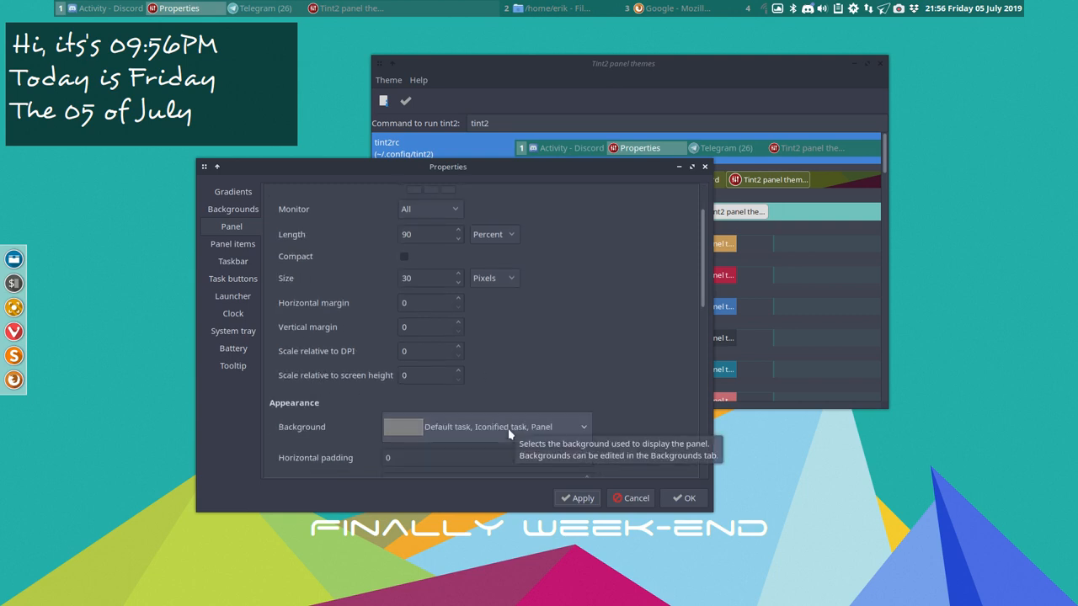
pyautogui.click(583, 428)
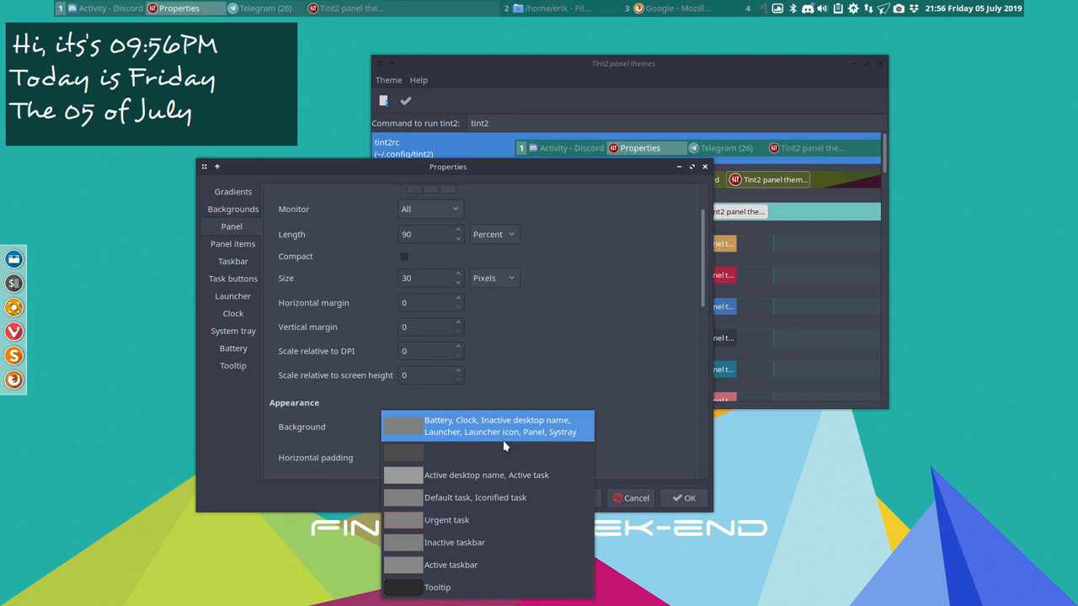
pyautogui.moveTo(478, 434)
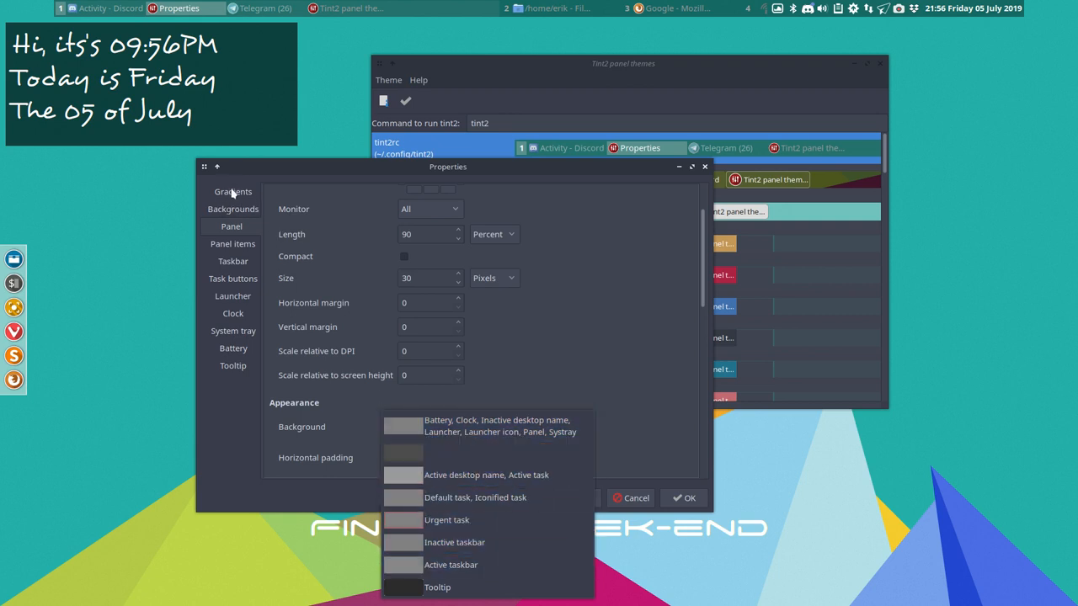
pyautogui.click(486, 453)
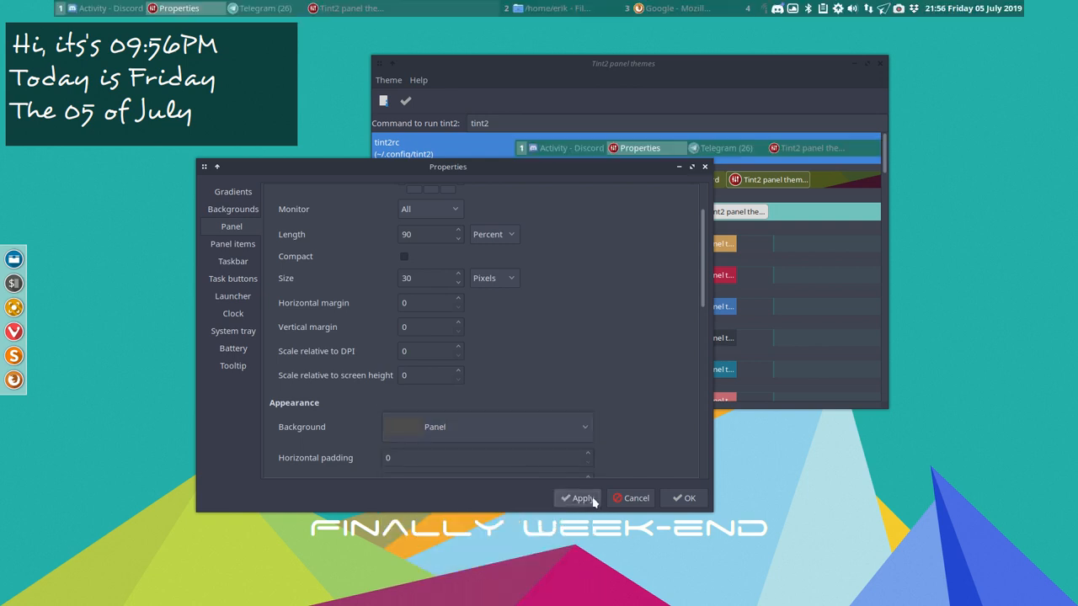
pyautogui.click(486, 426)
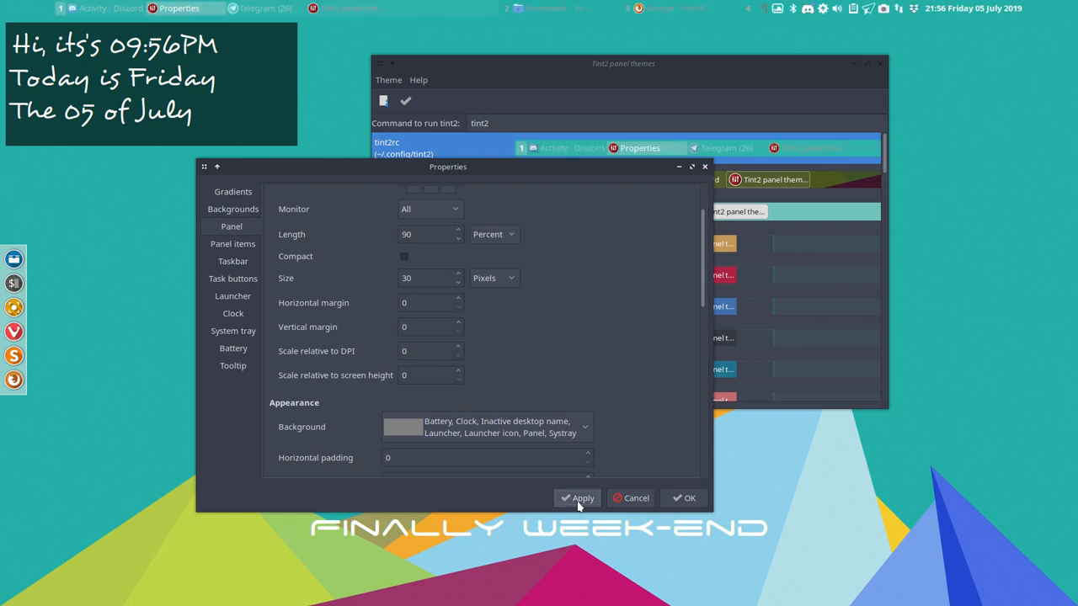
pyautogui.moveTo(584, 458)
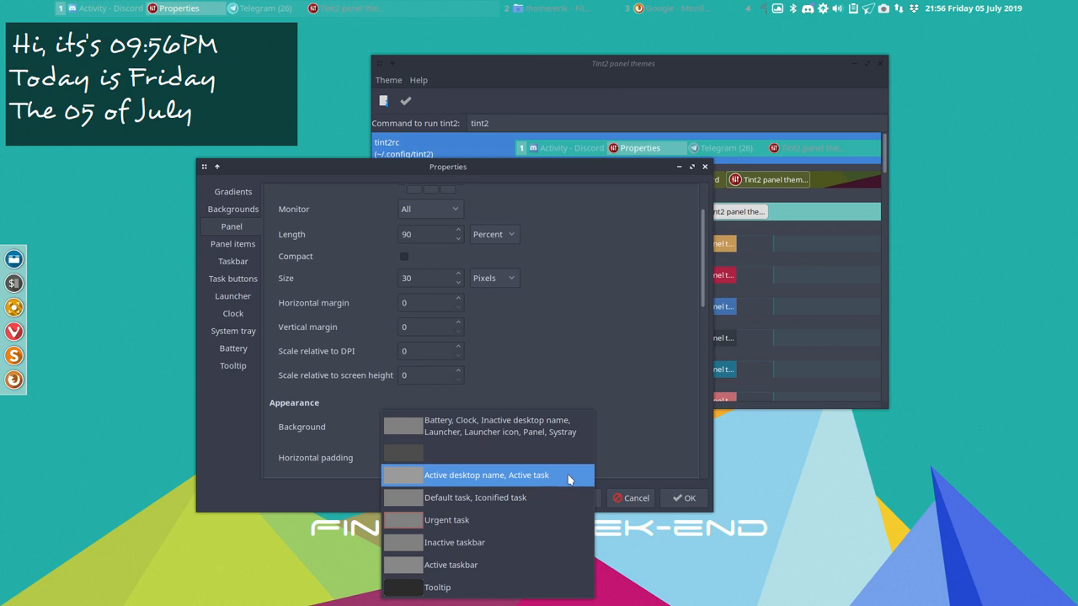
pyautogui.click(487, 475)
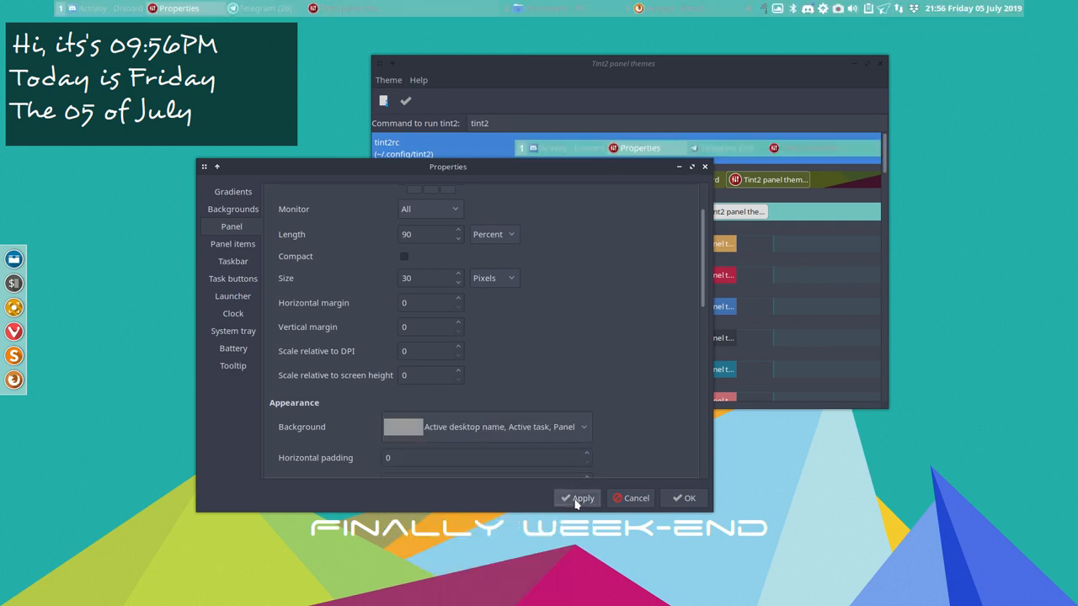
pyautogui.moveTo(547, 64)
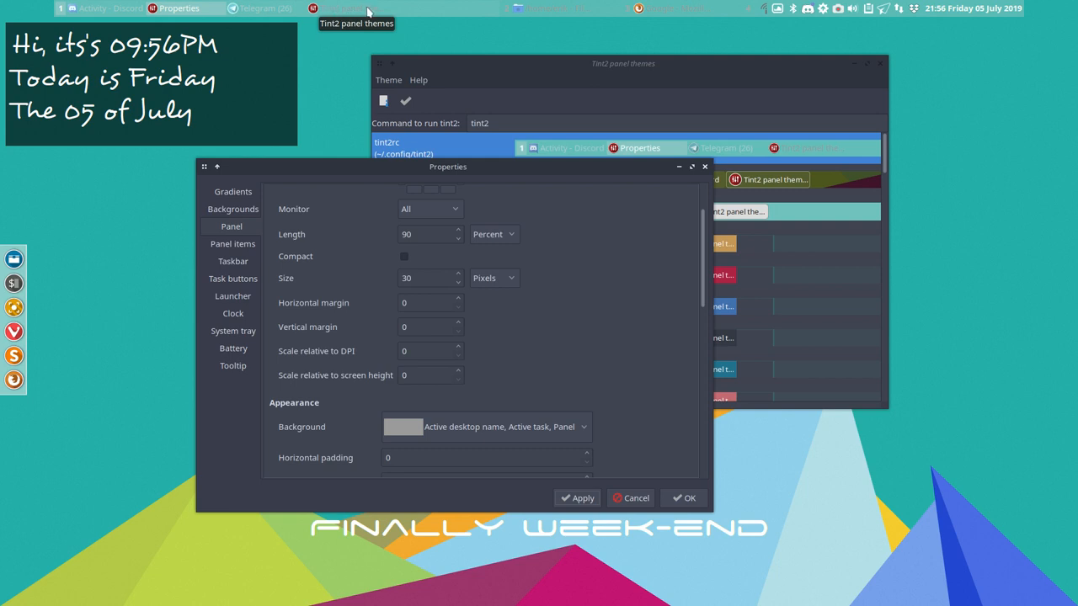
pyautogui.moveTo(562, 8)
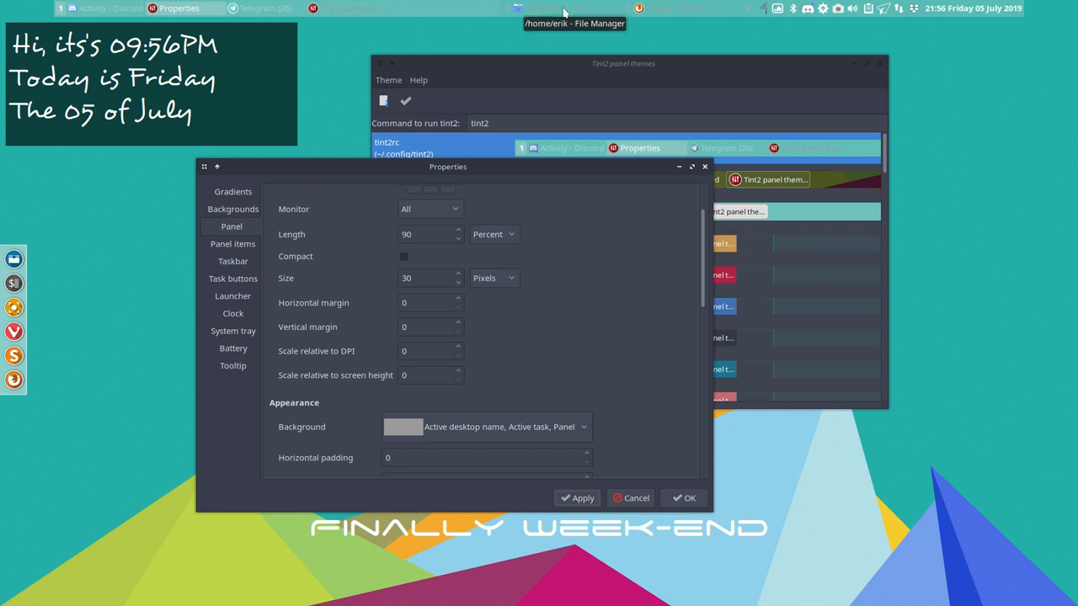
pyautogui.moveTo(673, 12)
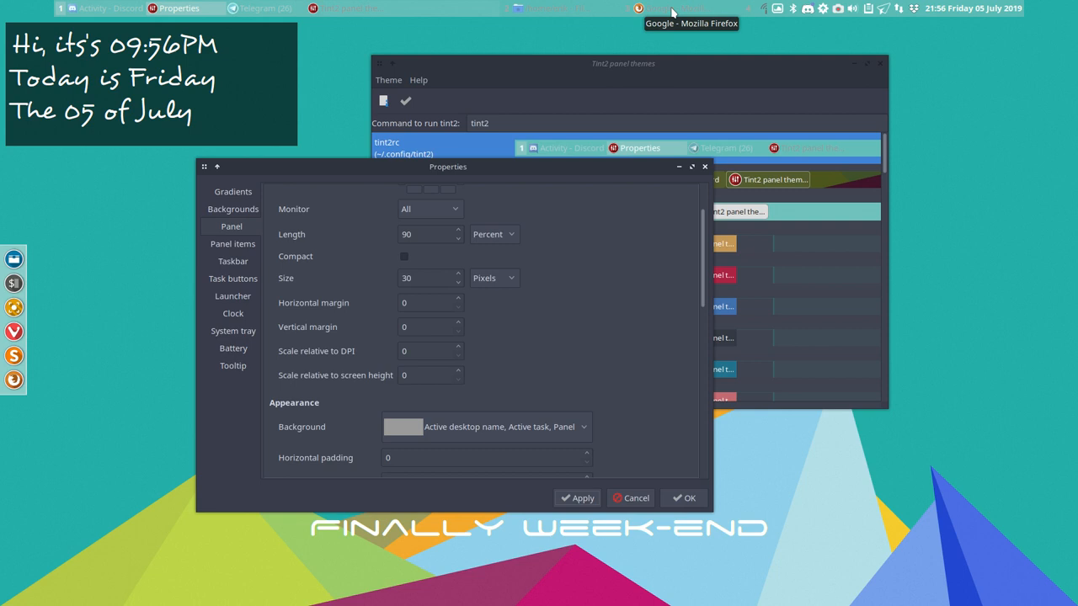
pyautogui.moveTo(648, 318)
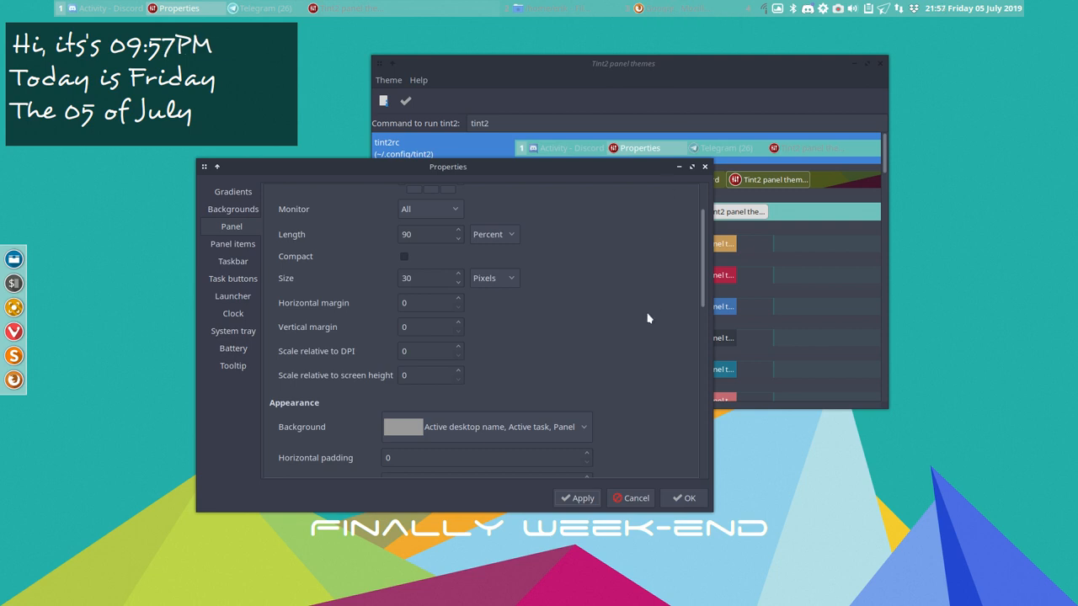
pyautogui.moveTo(547, 381)
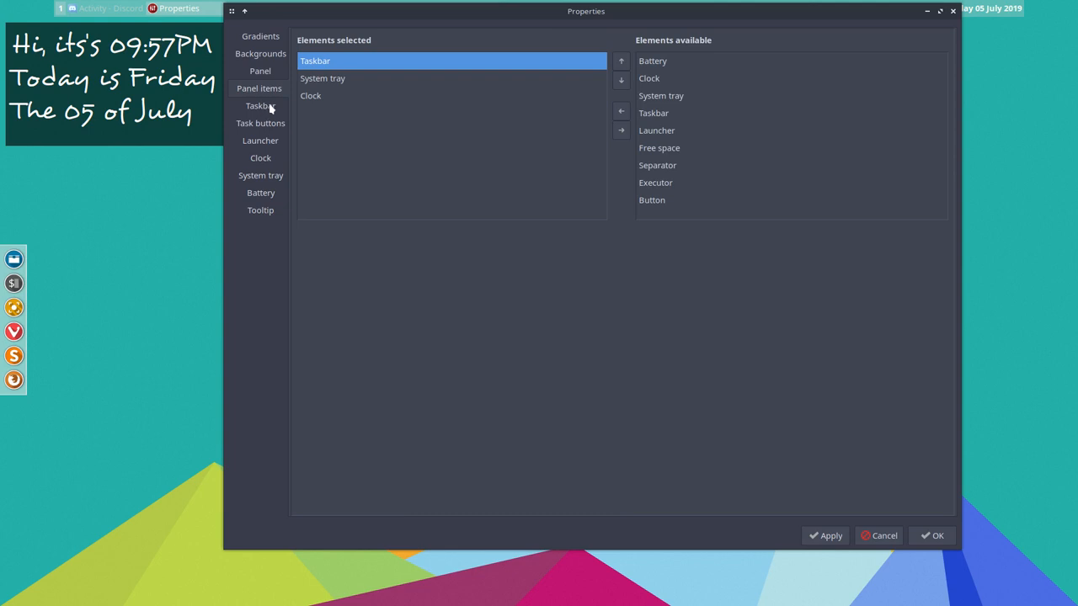
pyautogui.moveTo(270, 110)
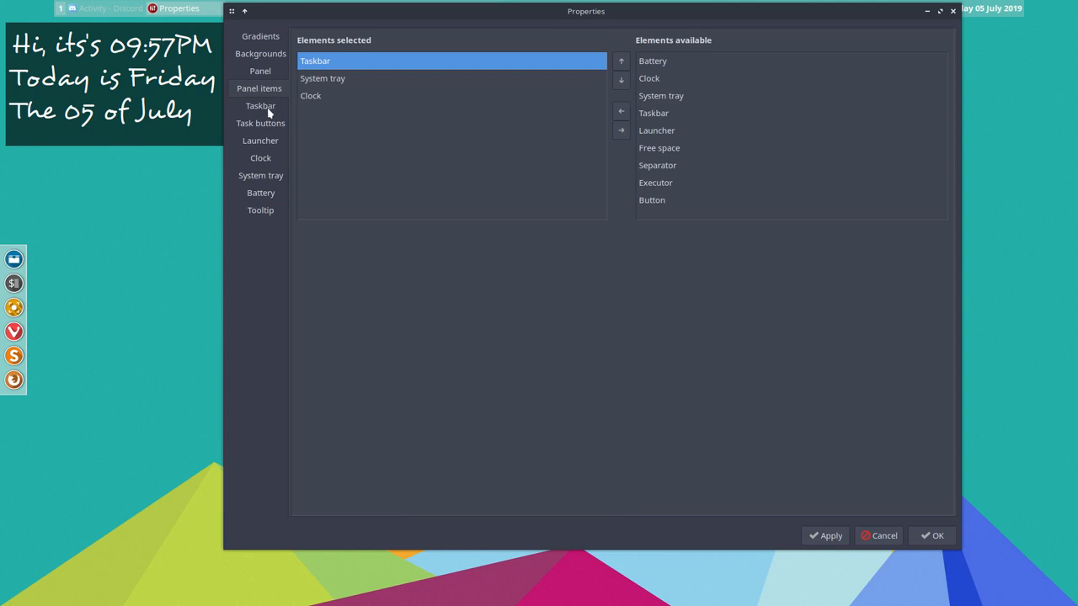
# - Show the Taskbar settings down to the Desktop name section (Noto Sans Bold 11)
pyautogui.click(259, 105)
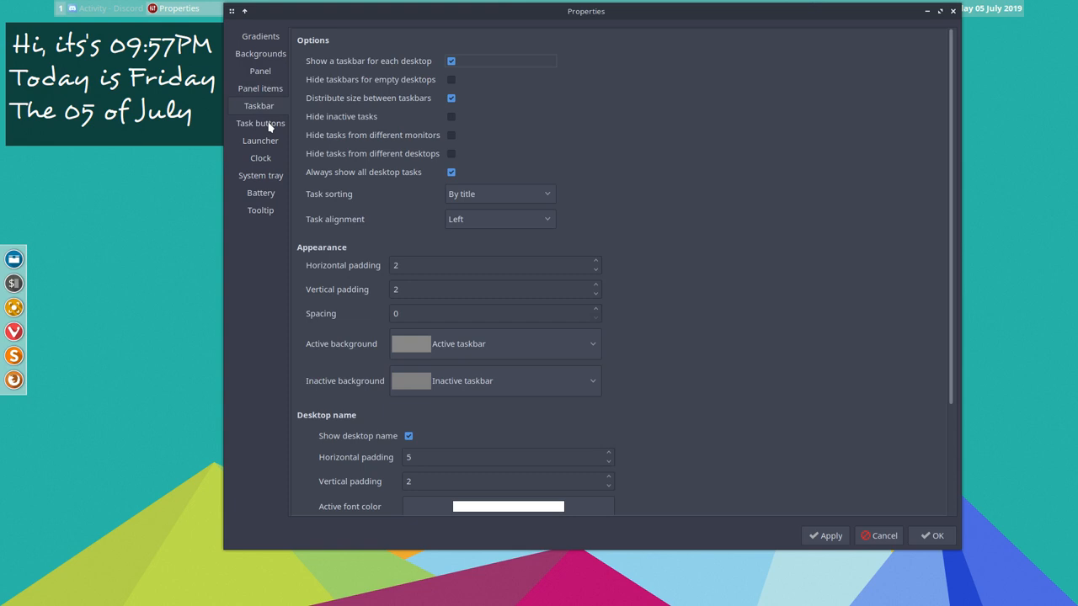
pyautogui.scroll(-3)
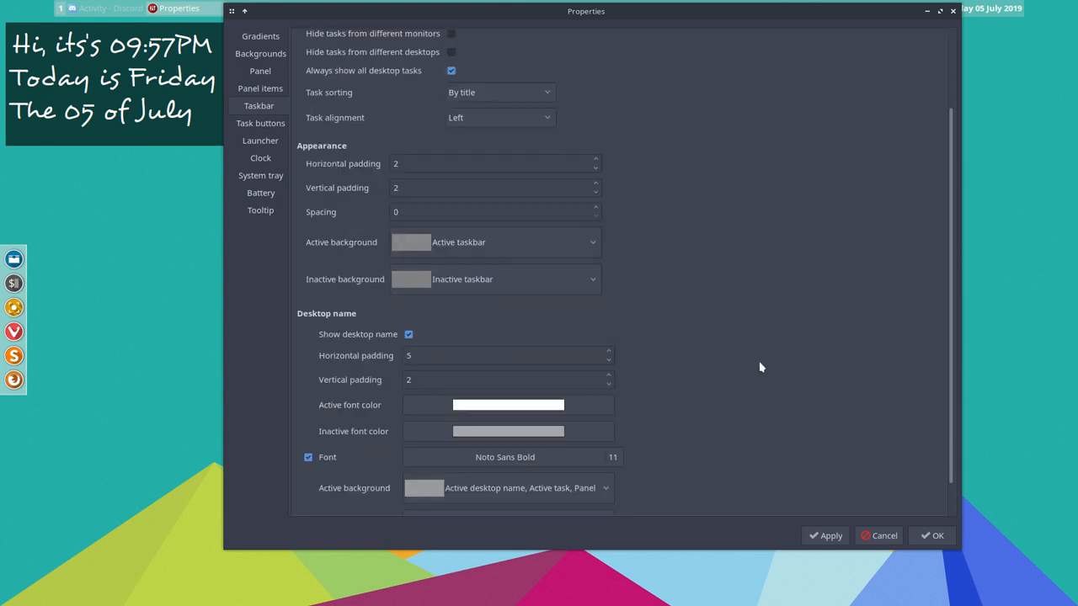
pyautogui.scroll(-3)
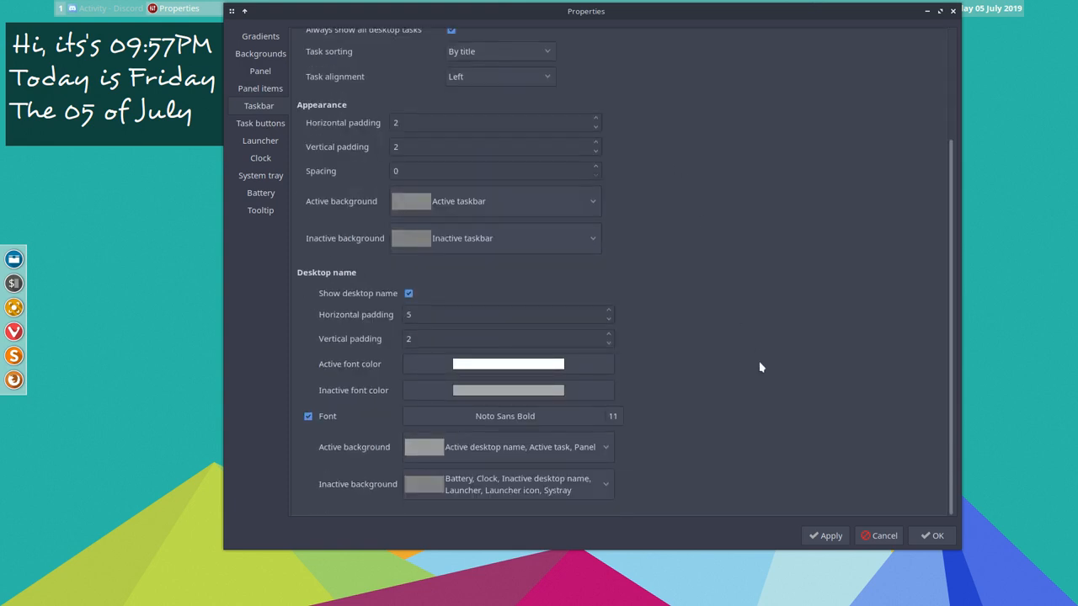
pyautogui.moveTo(503, 415)
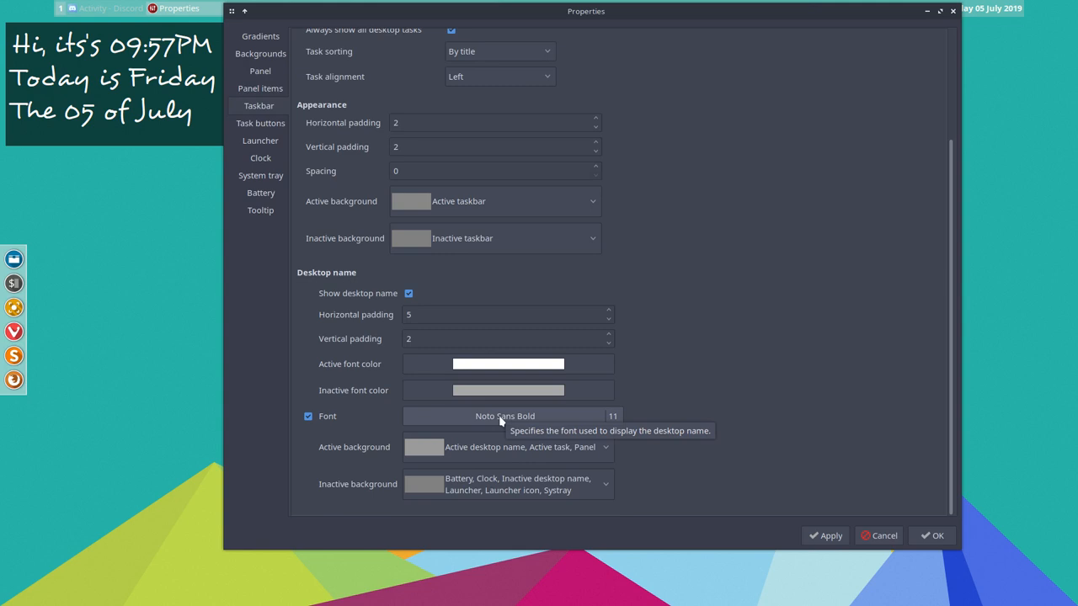
pyautogui.moveTo(421, 485)
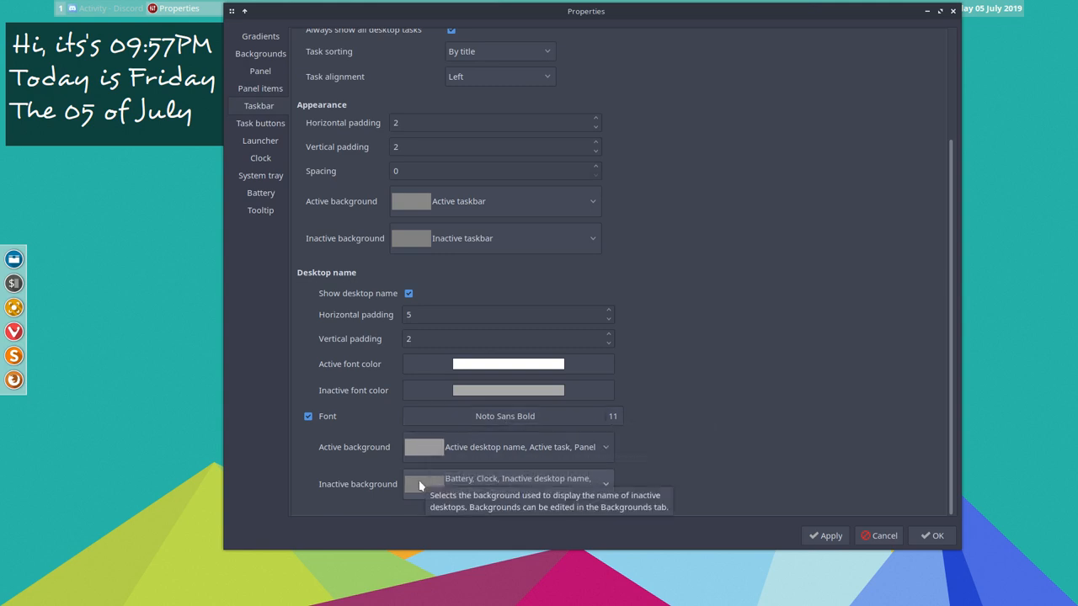
pyautogui.moveTo(485, 364)
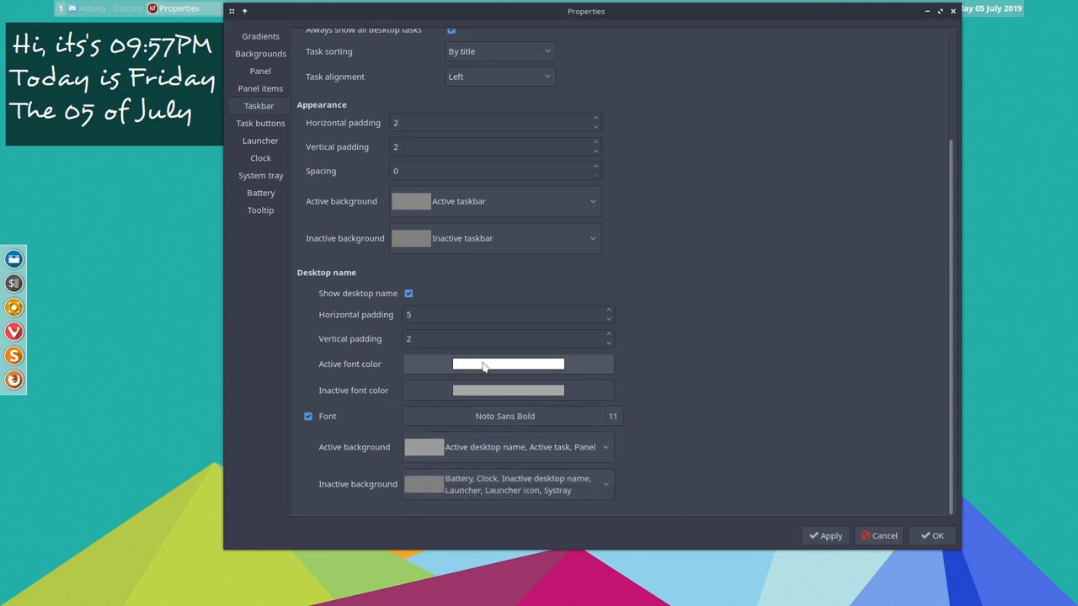
pyautogui.moveTo(485, 364)
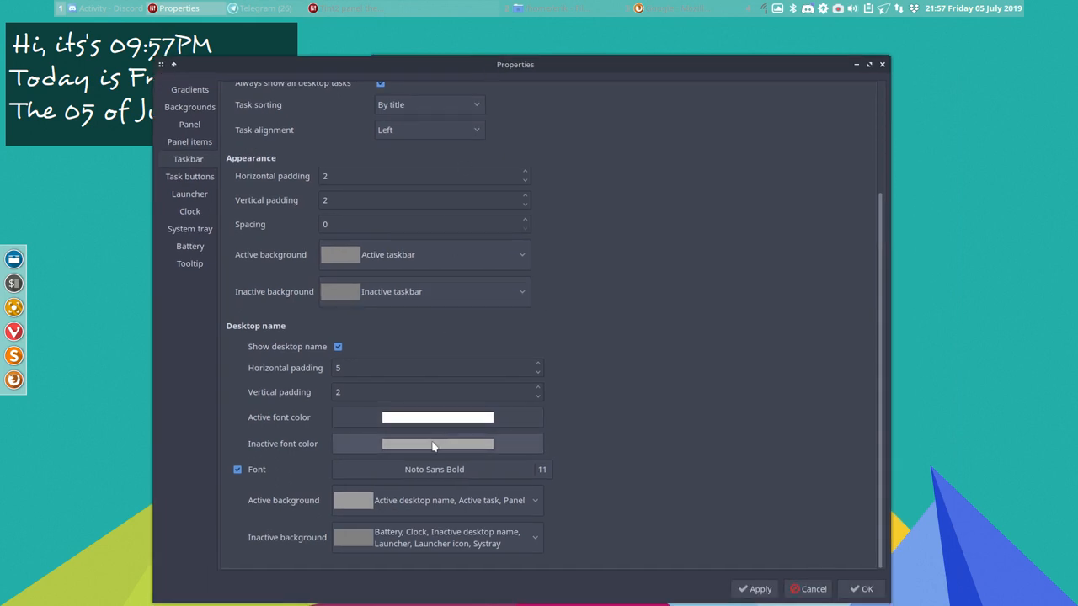
# - Set the inactive desktop name font colour to #F9F9F9, then go to Task buttons
pyautogui.click(438, 444)
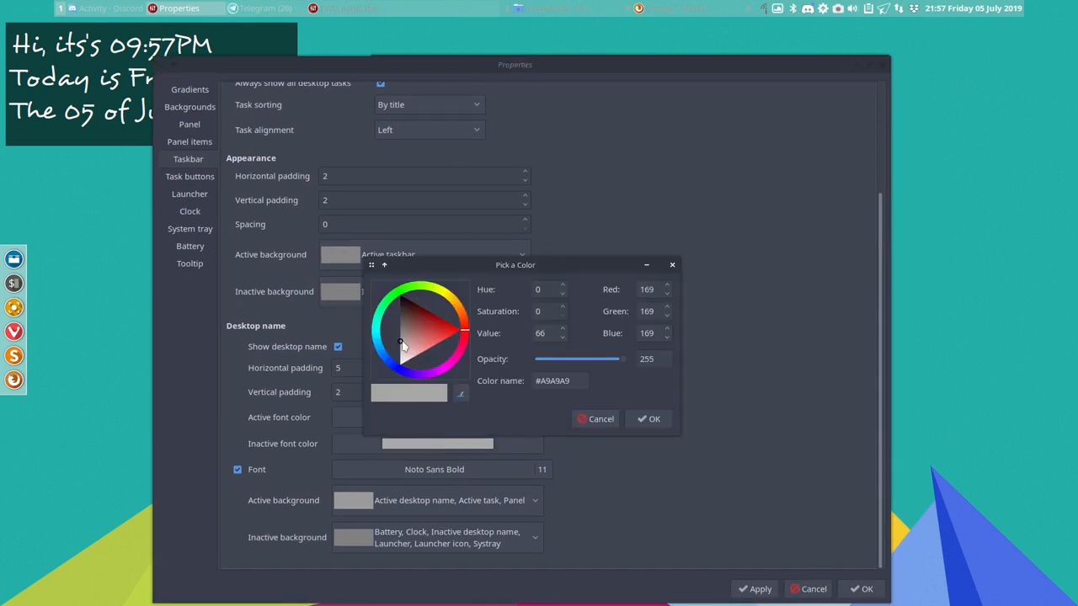
pyautogui.moveTo(401, 343); pyautogui.dragTo(397, 360)
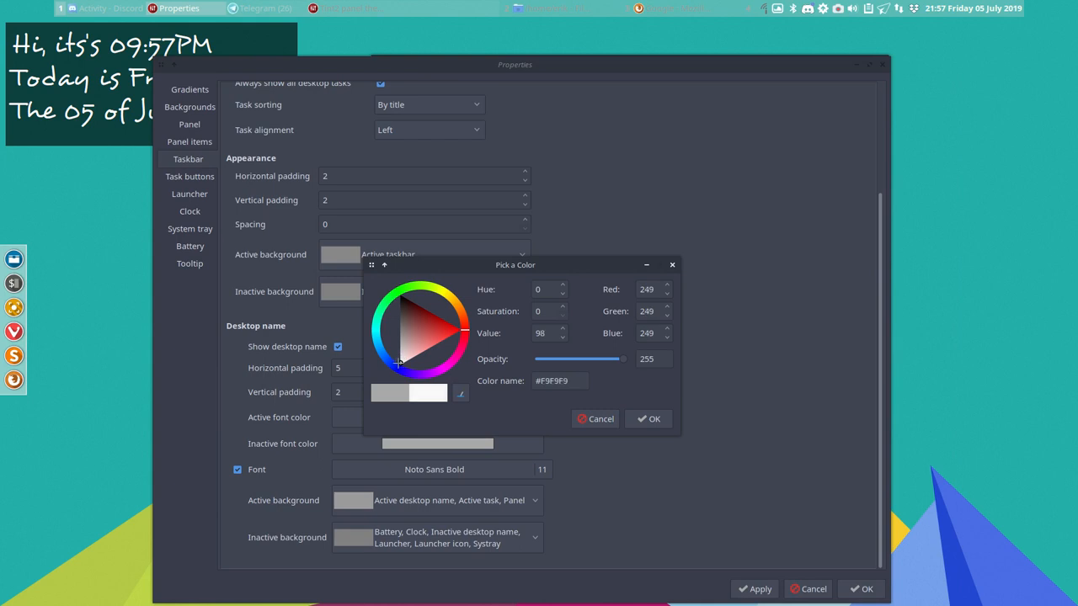
pyautogui.moveTo(401, 360)
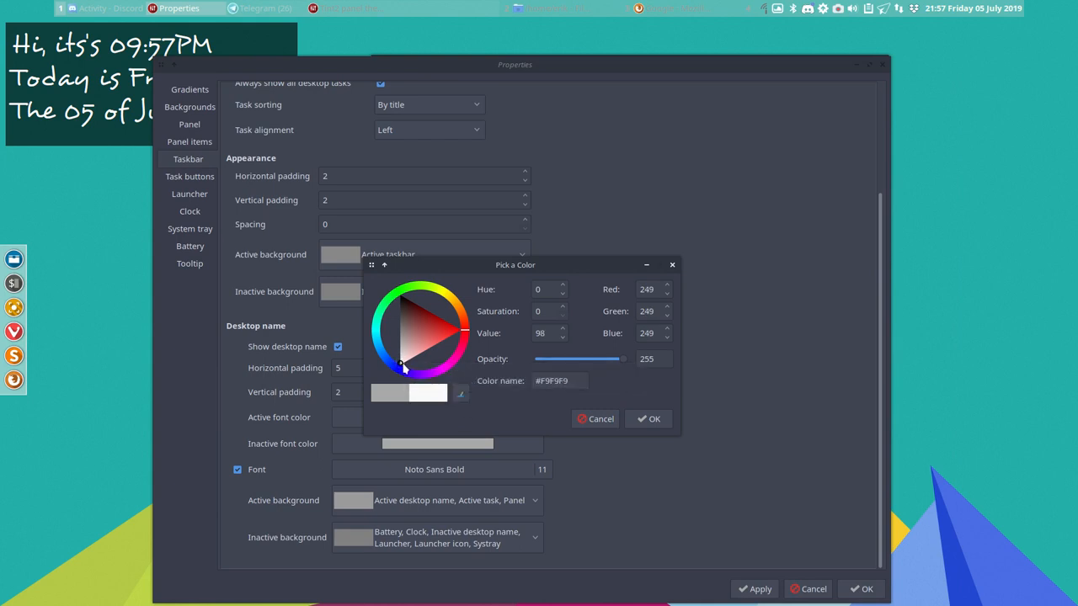
pyautogui.click(401, 357)
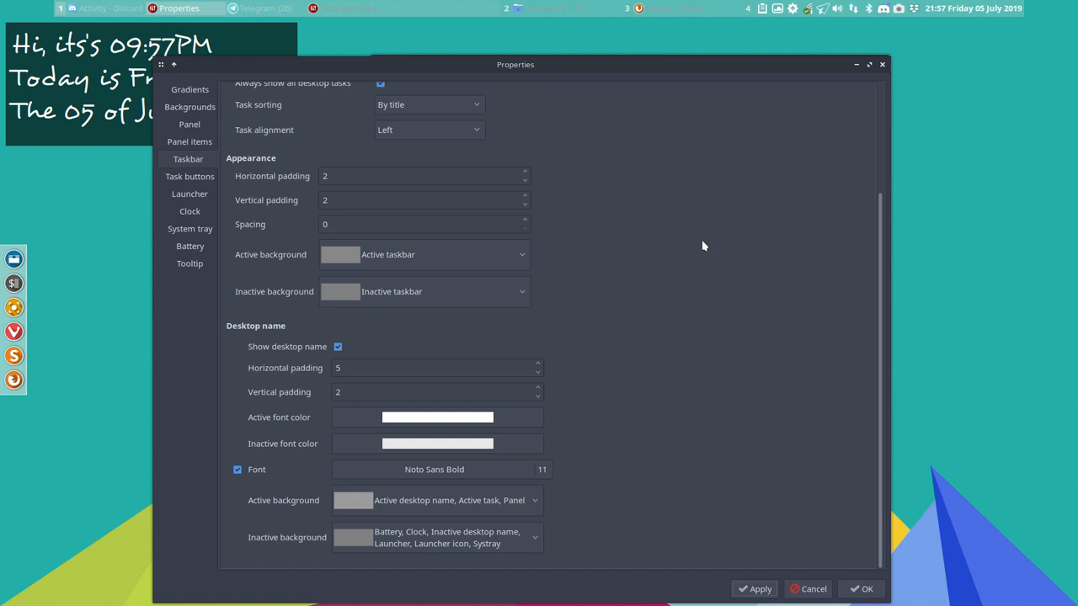
pyautogui.moveTo(259, 328)
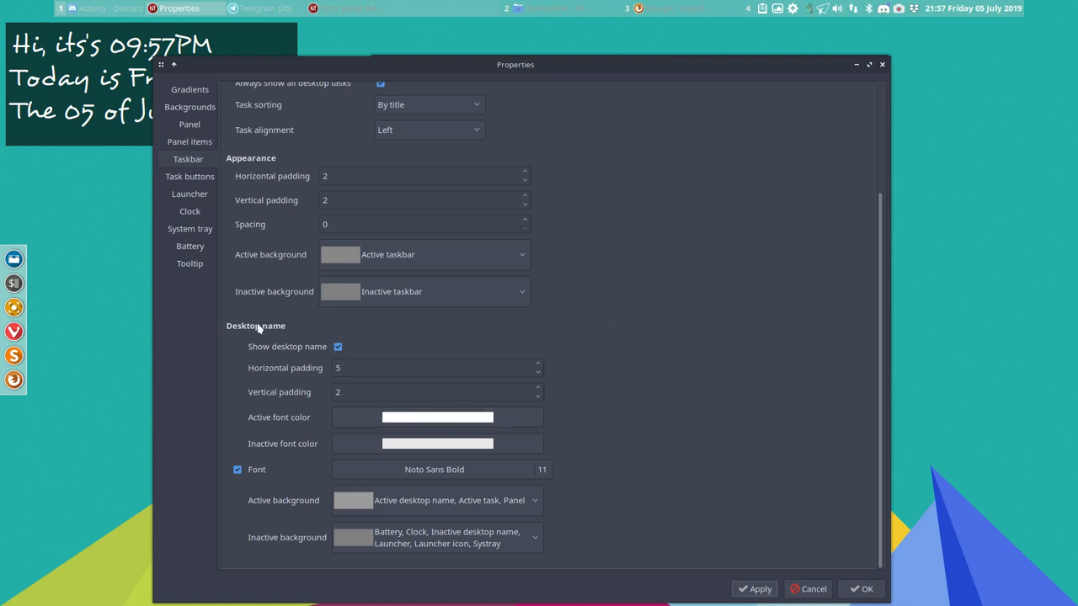
pyautogui.moveTo(737, 22)
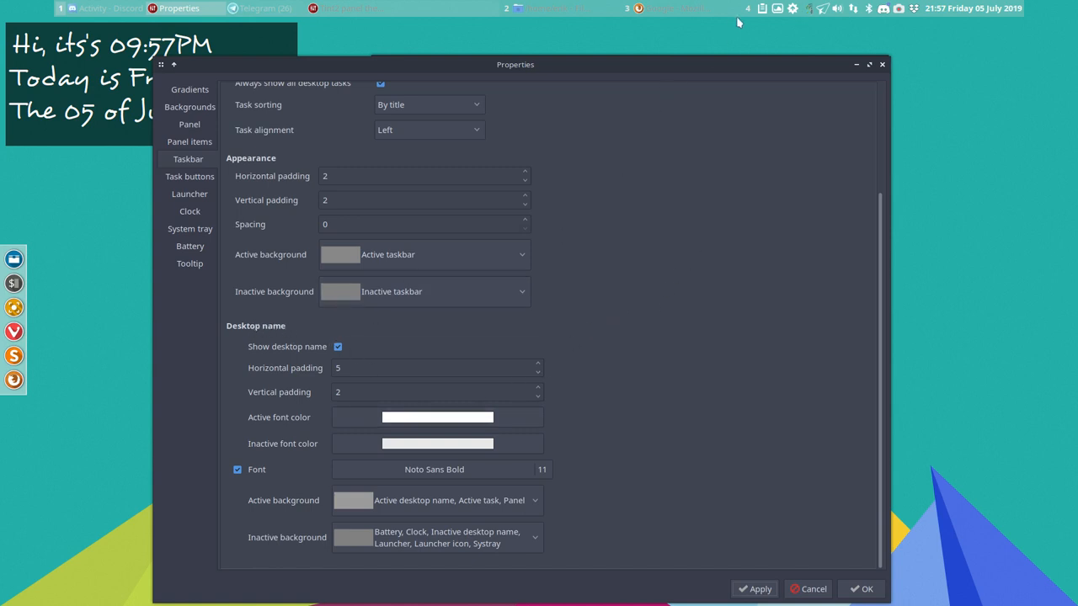
pyautogui.moveTo(345, 9)
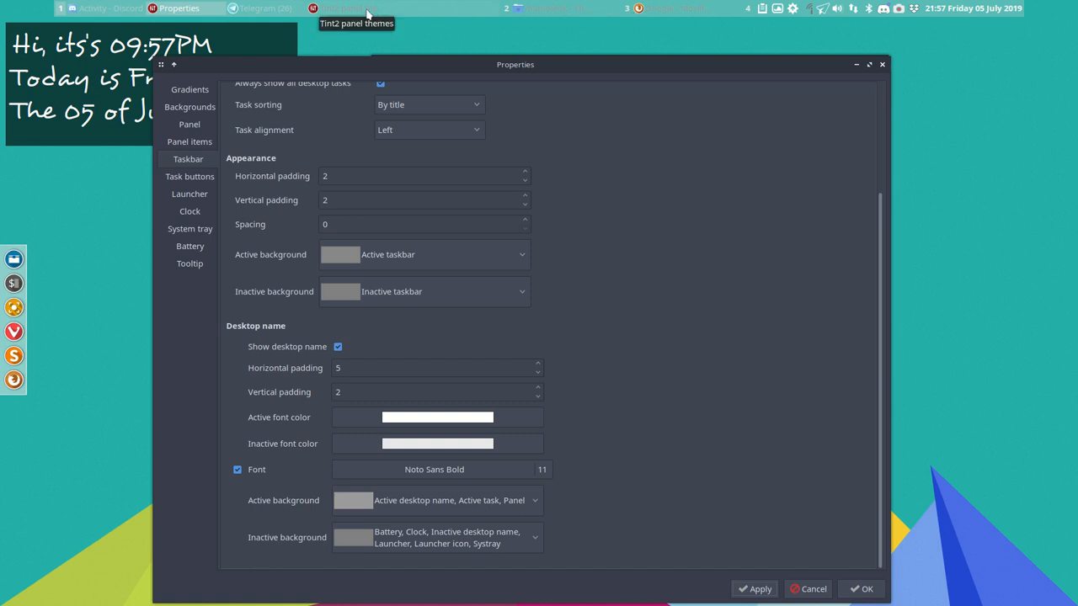
pyautogui.moveTo(299, 276)
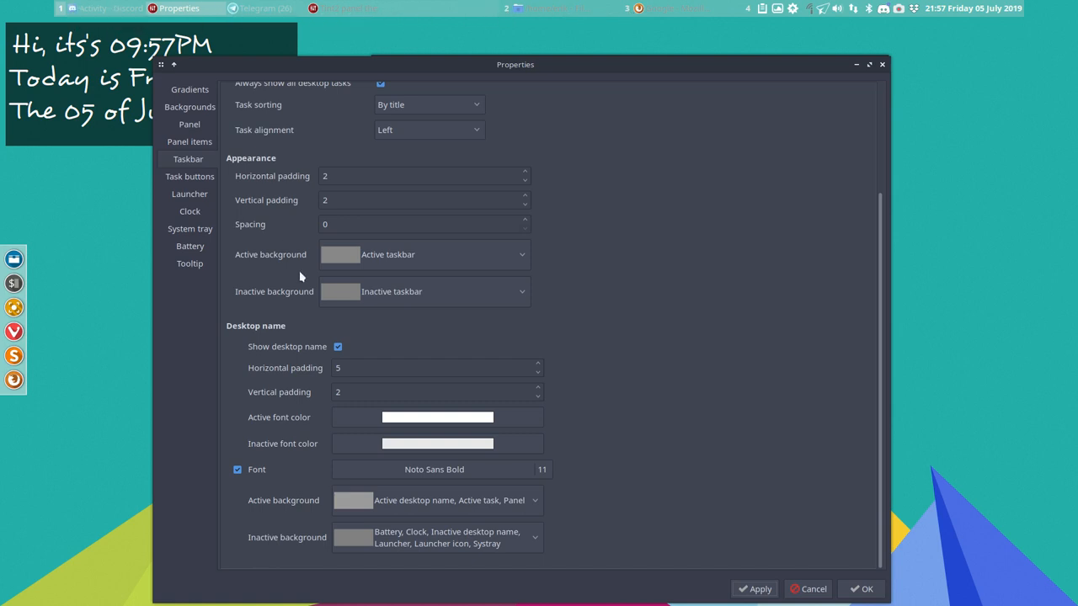
pyautogui.moveTo(663, 304)
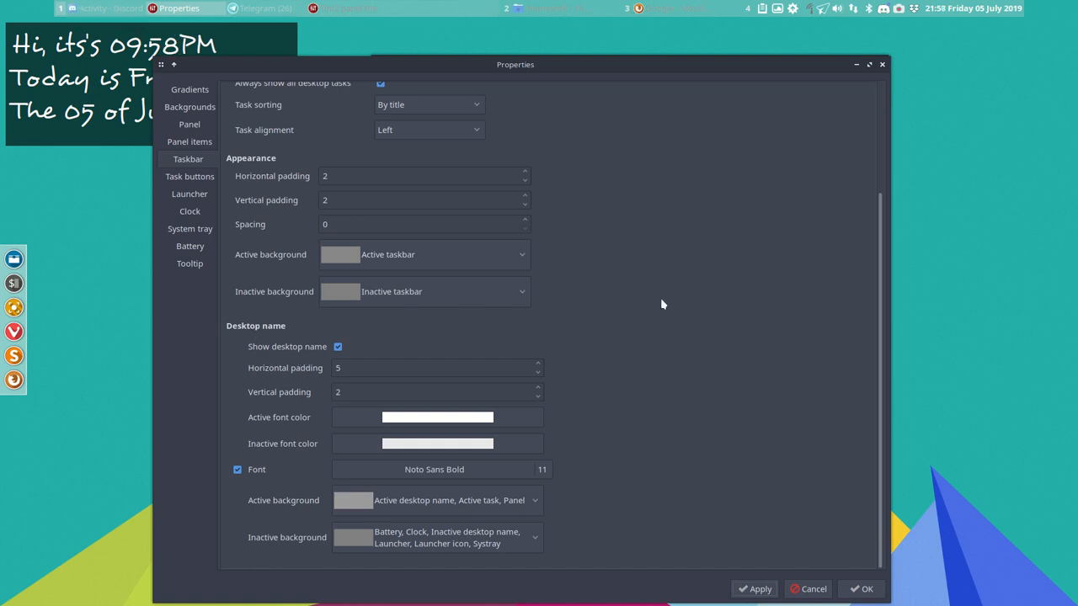
pyautogui.click(189, 177)
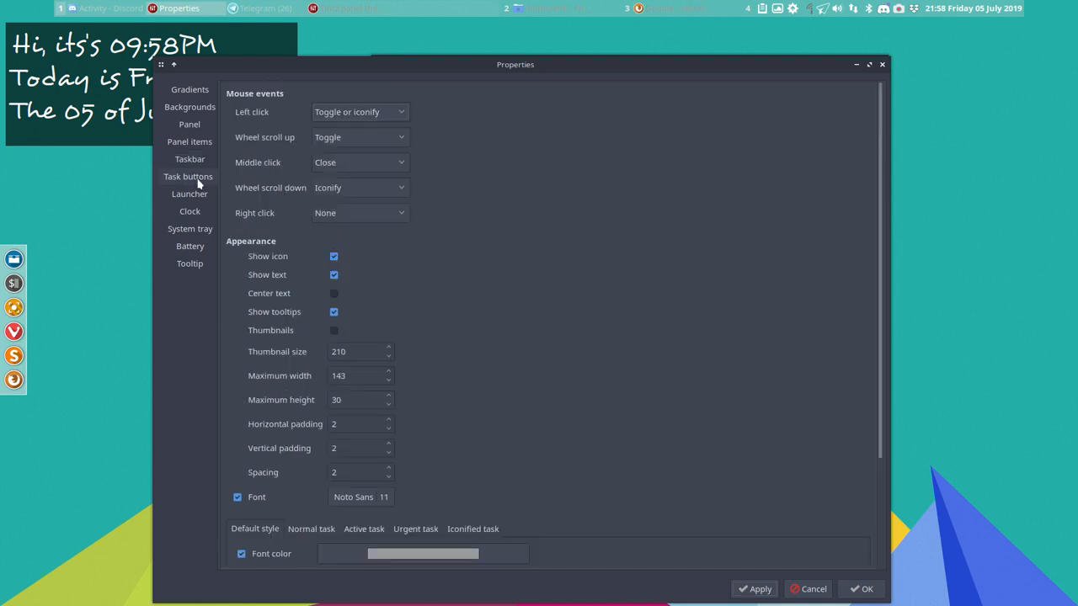
# - Make the task button default font white and review the Active and Urgent task styles
pyautogui.scroll(-3)
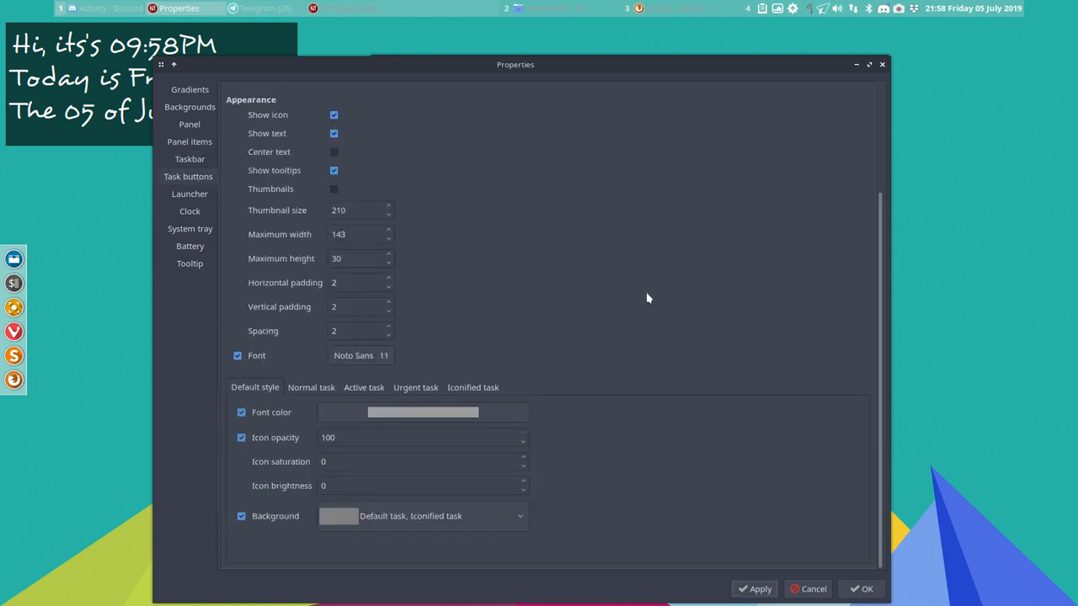
pyautogui.click(422, 411)
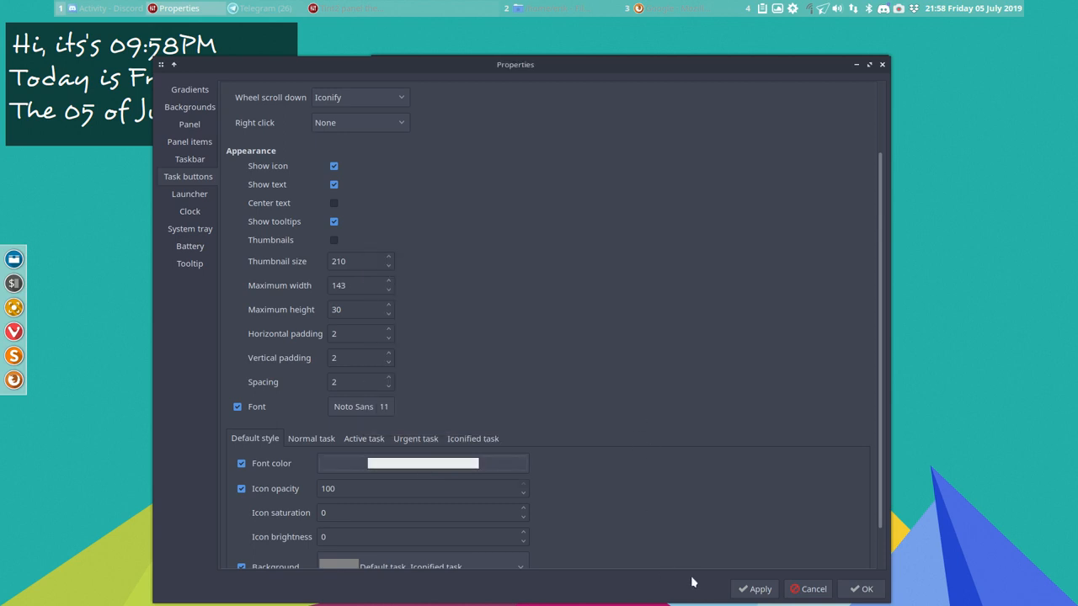
pyautogui.moveTo(350, 8)
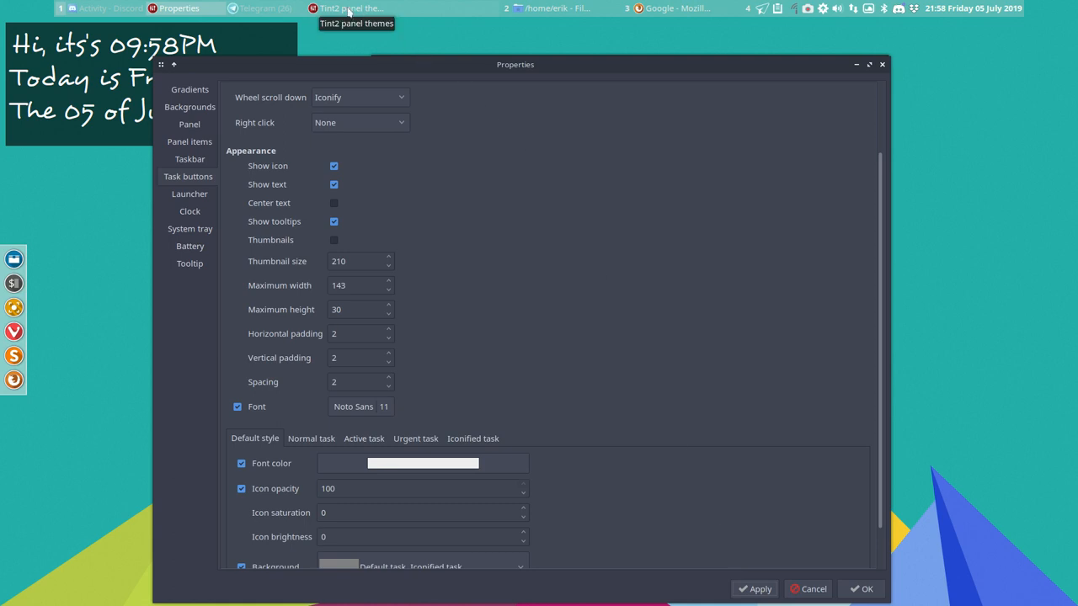
pyautogui.moveTo(562, 367)
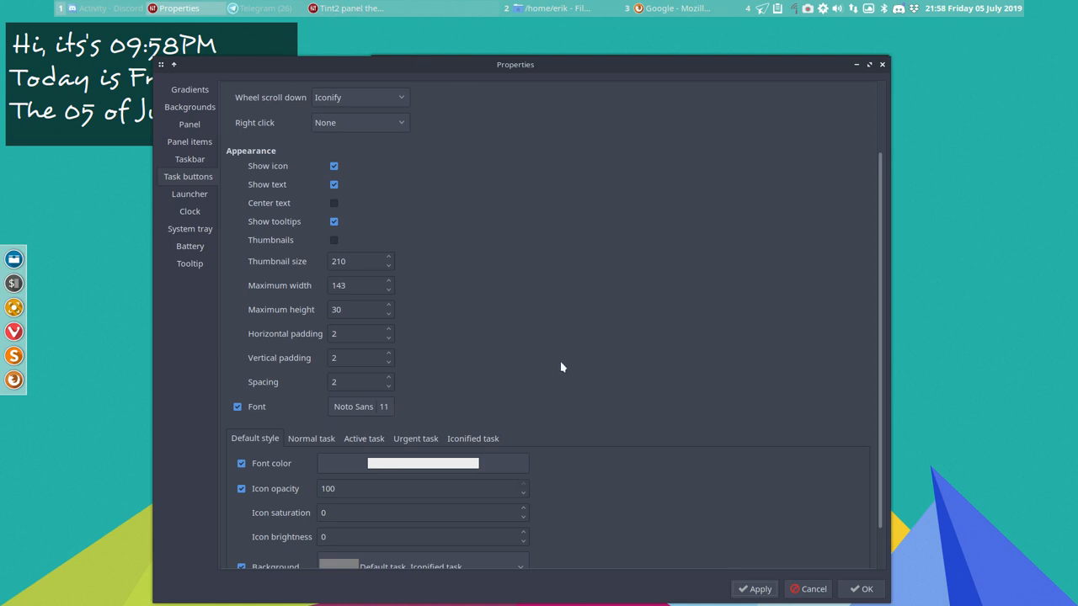
pyautogui.scroll(-3)
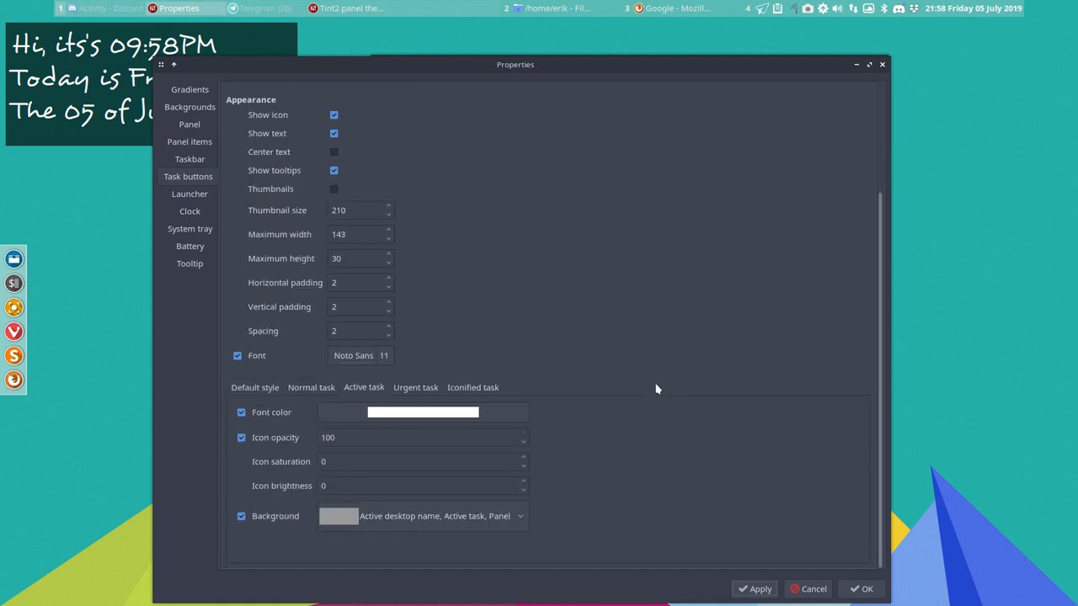
pyautogui.click(309, 388)
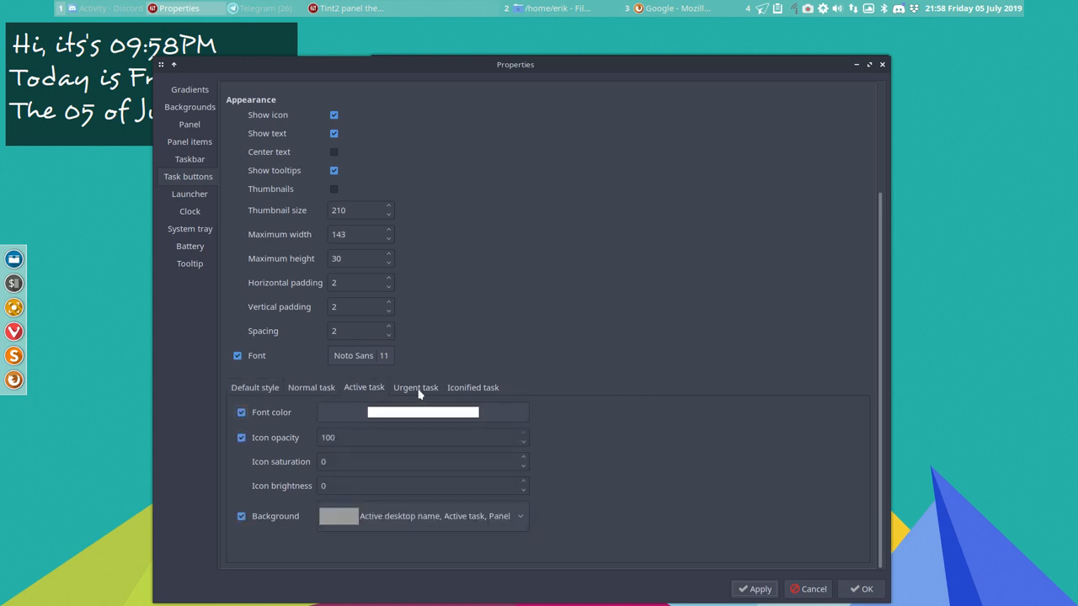
pyautogui.click(471, 388)
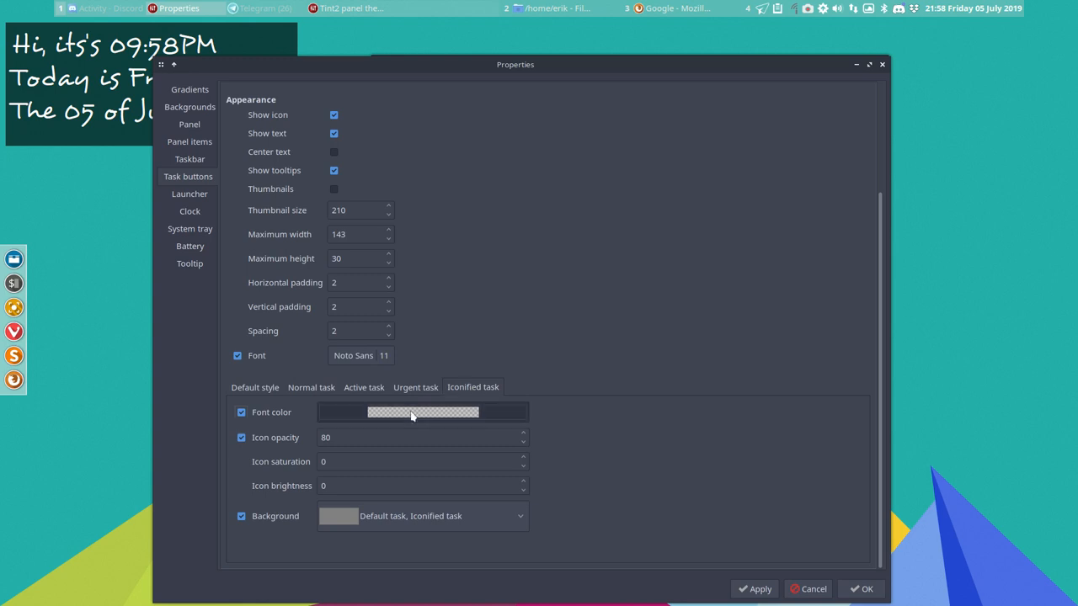
# - Give iconified task buttons a more opaque light-grey font colour and preview it by minimising Discord
pyautogui.click(423, 411)
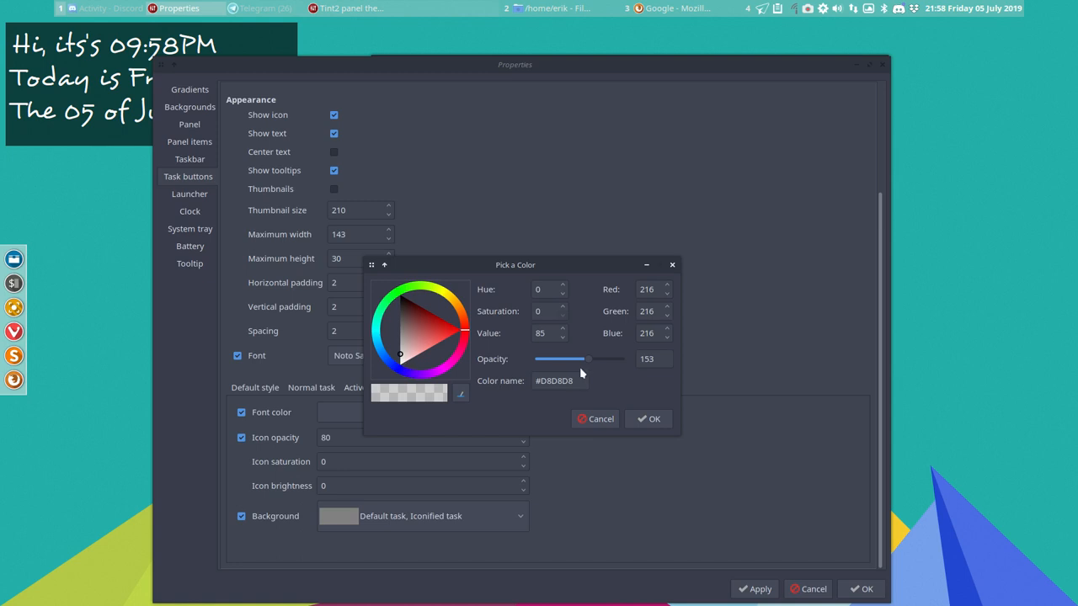
pyautogui.click(648, 418)
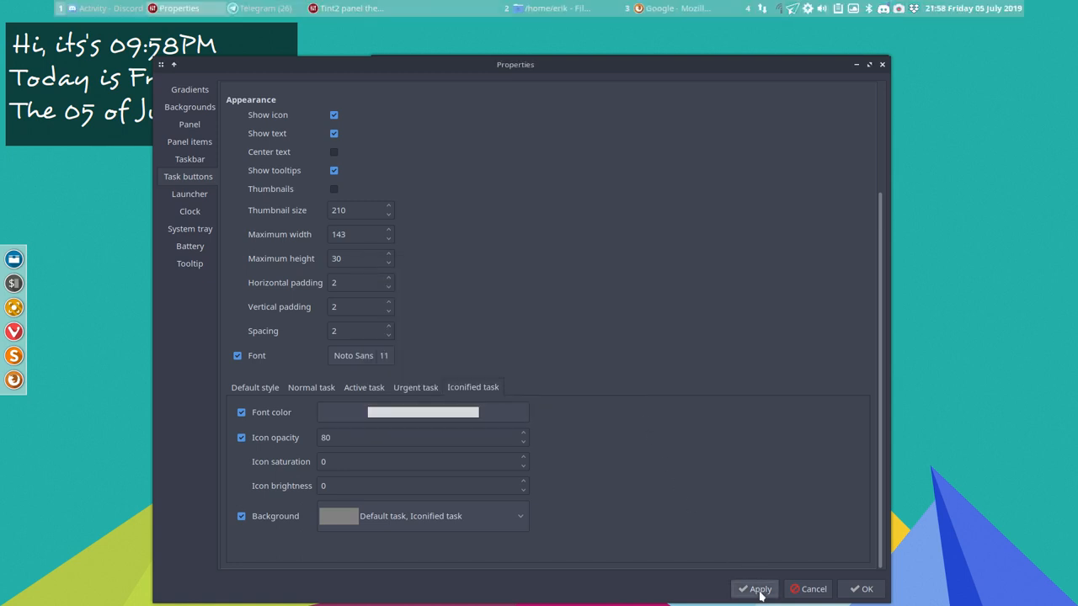
pyautogui.moveTo(132, 17)
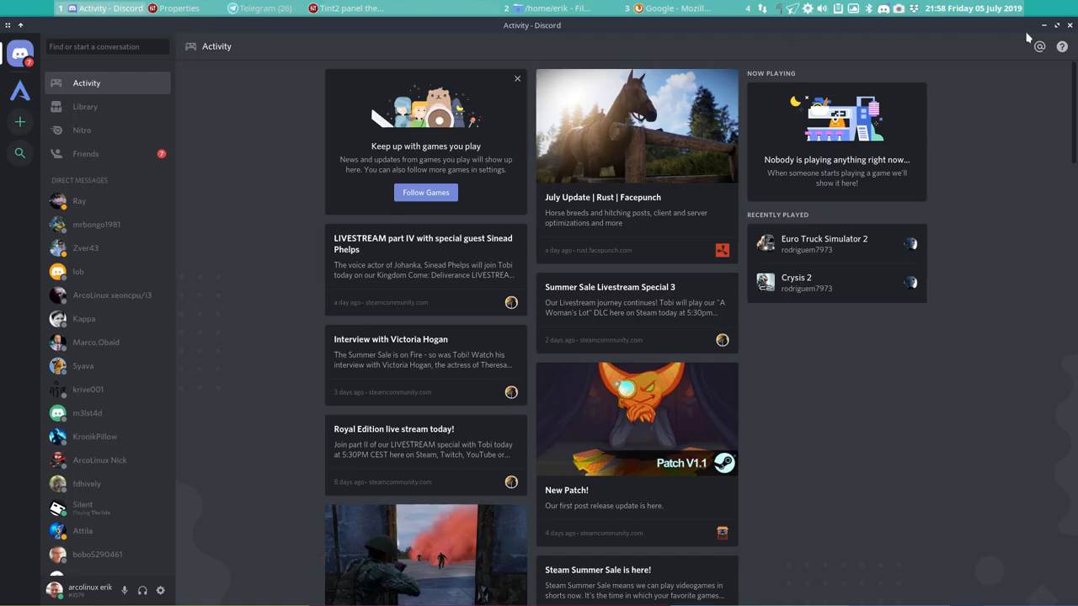
pyautogui.click(177, 7)
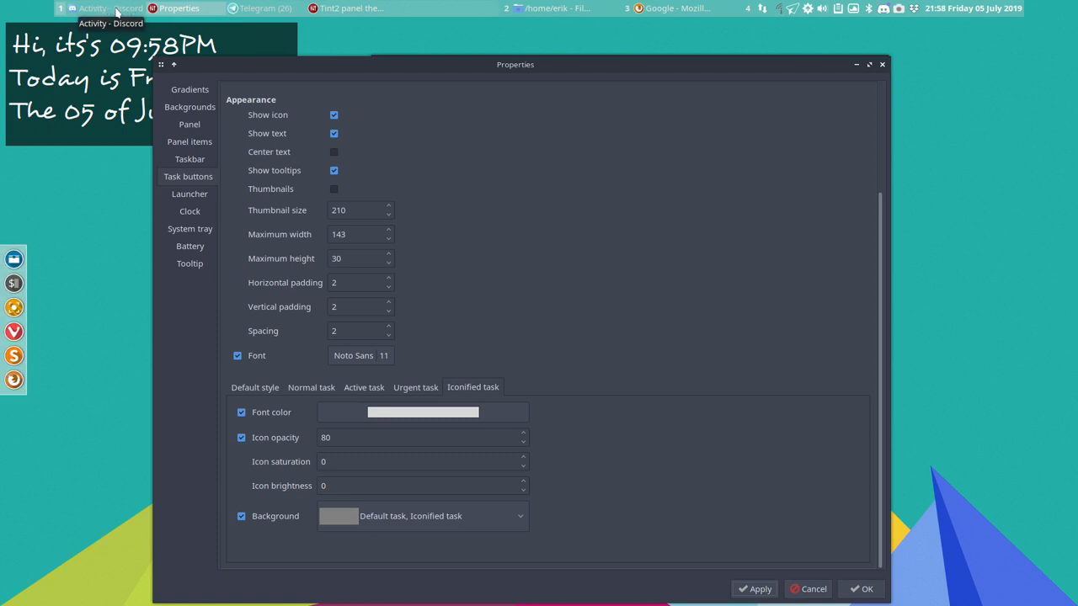
pyautogui.moveTo(623, 311)
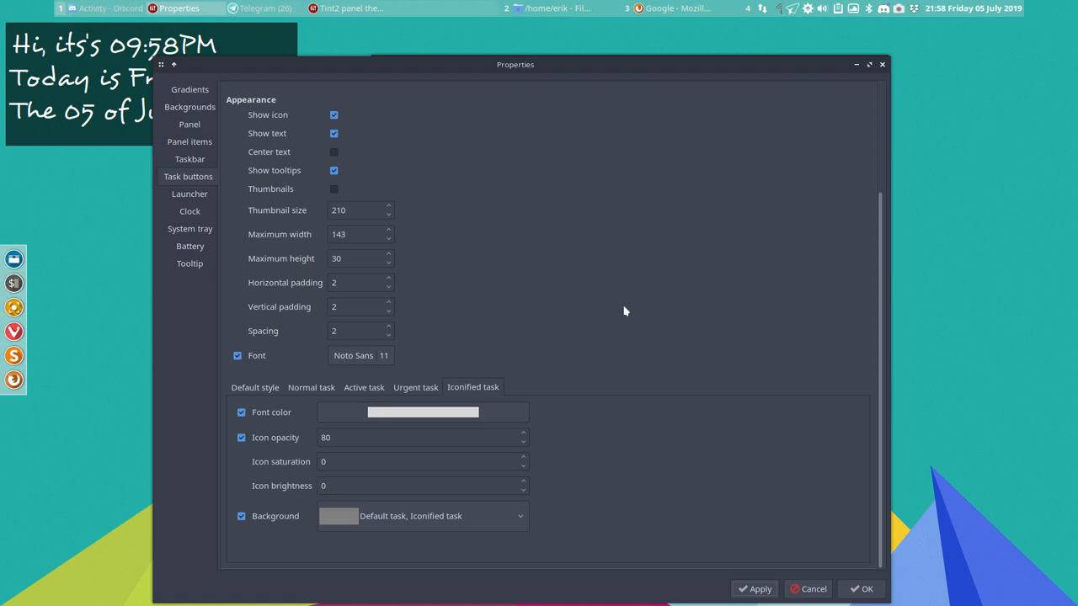
pyautogui.moveTo(204, 198)
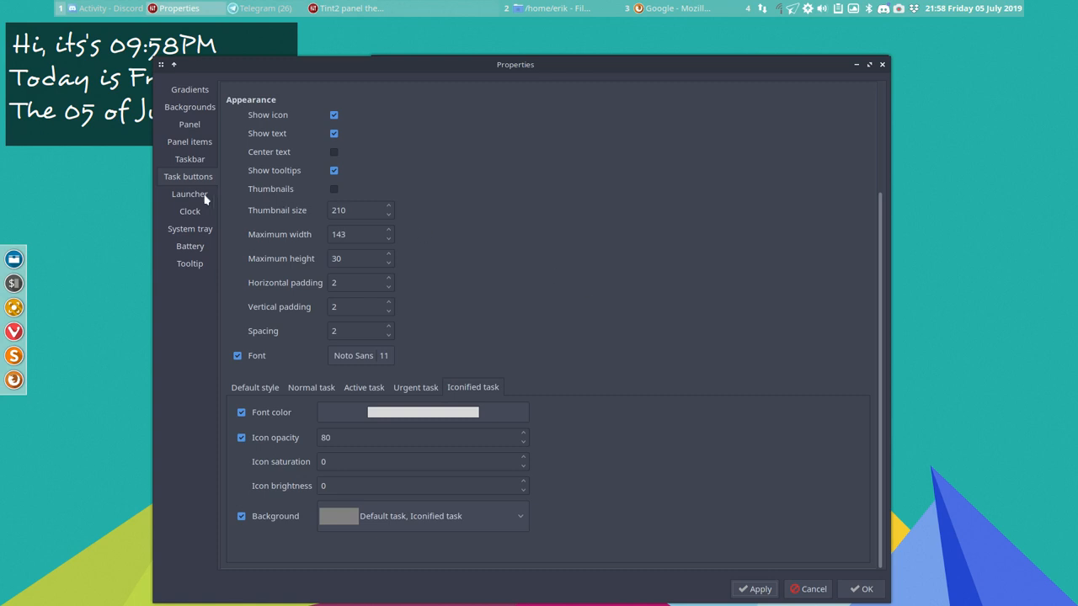
# - Toggle Show text on task buttons off and back on, applying to the panel
pyautogui.click(188, 193)
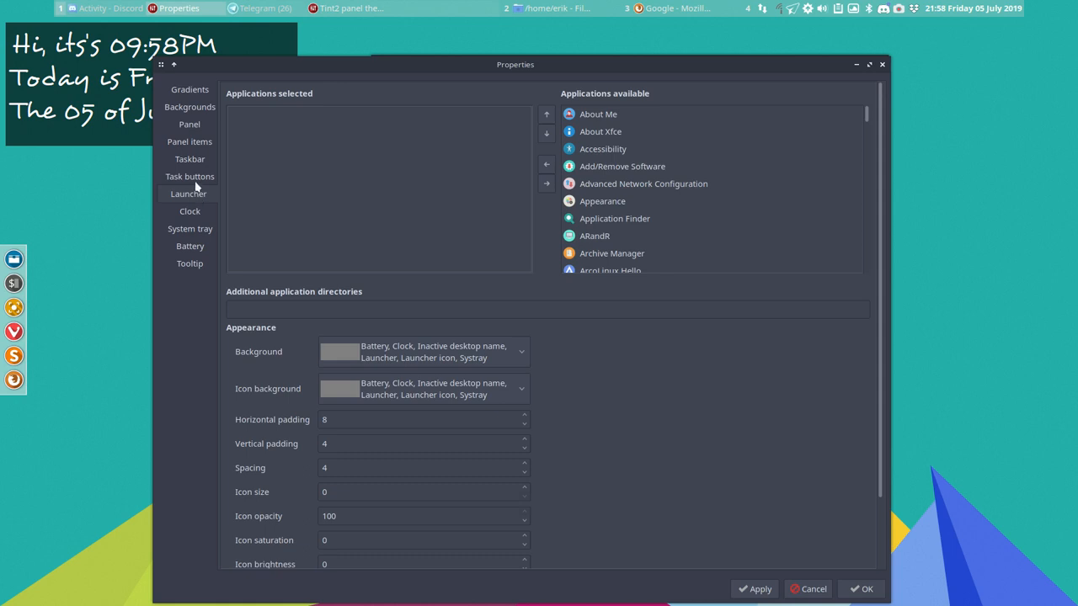
pyautogui.click(189, 177)
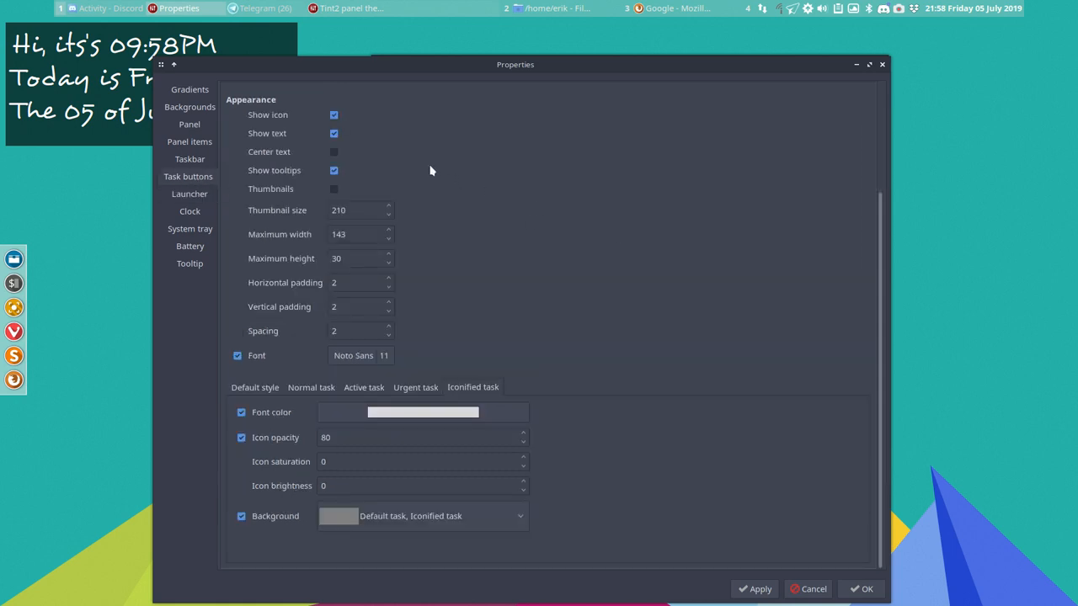
pyautogui.click(334, 114)
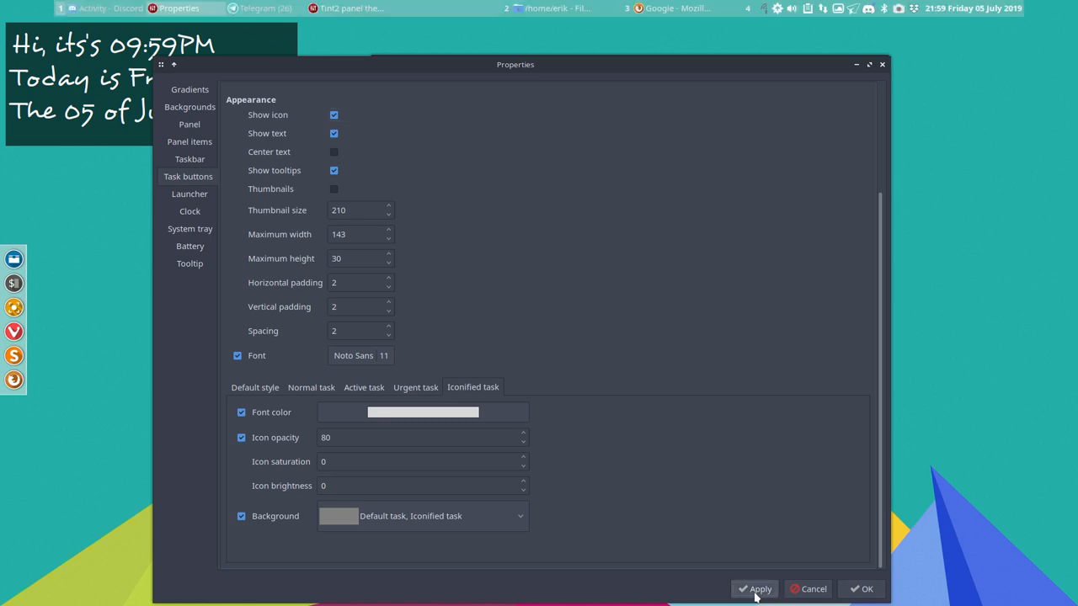
pyautogui.click(333, 133)
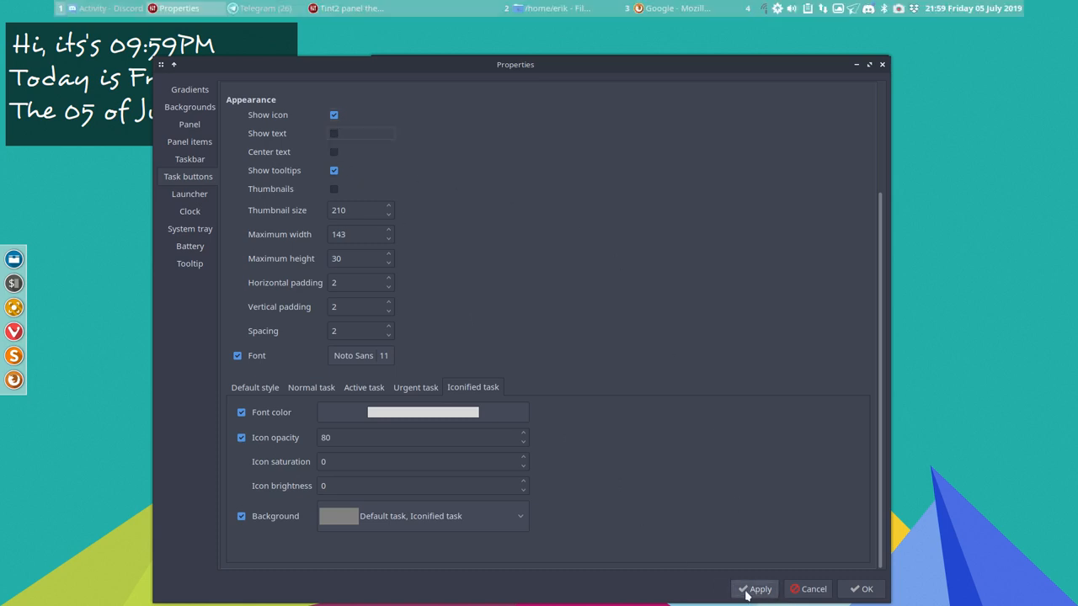
pyautogui.click(759, 590)
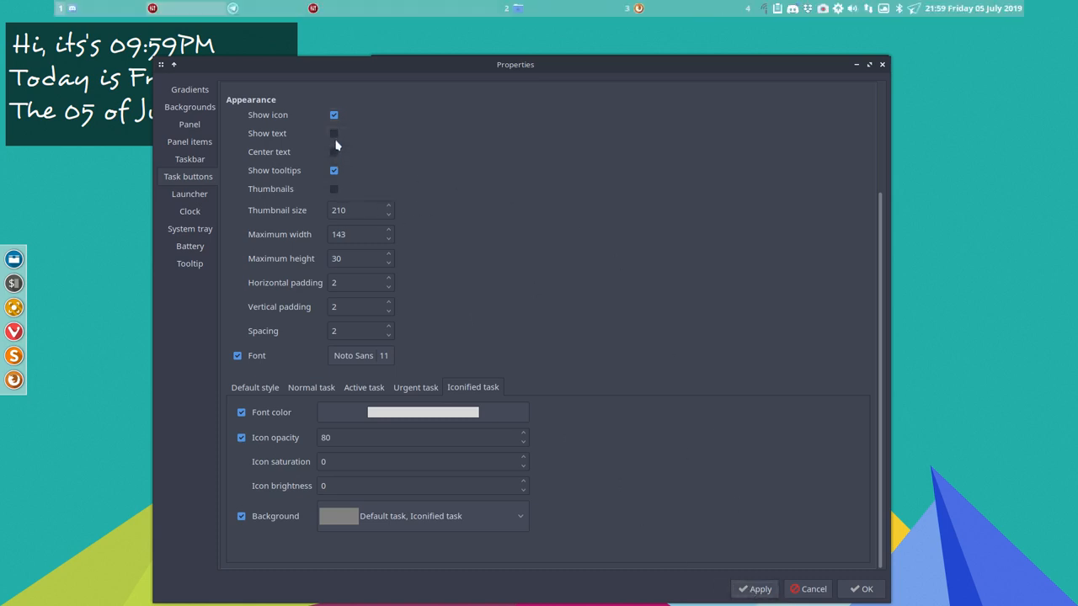
pyautogui.click(333, 133)
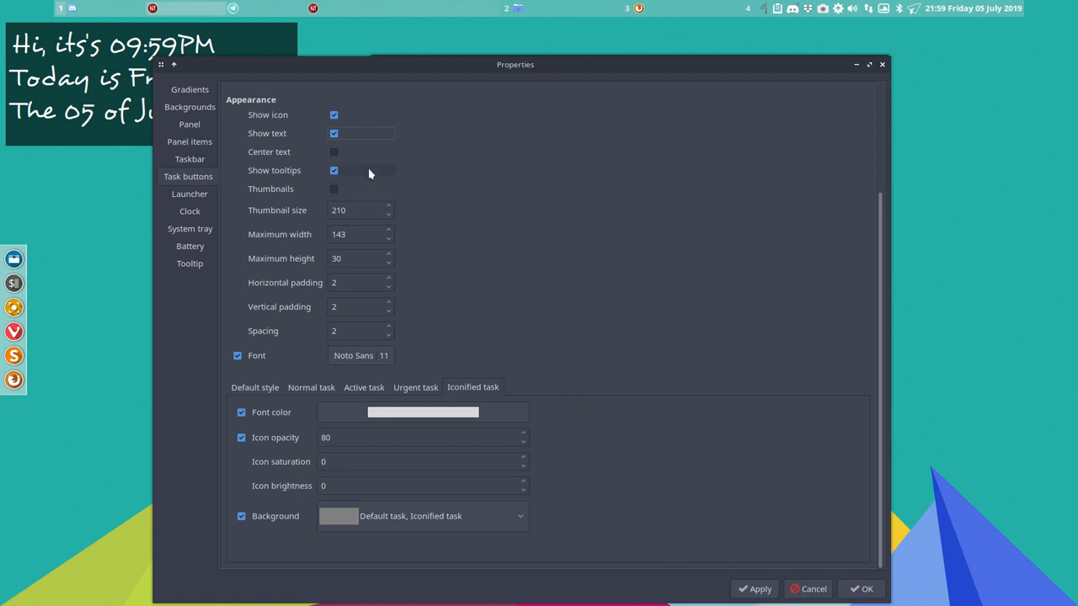
# - Try centred text and thumbnails then revert them, and turn off task button tooltips
pyautogui.click(333, 152)
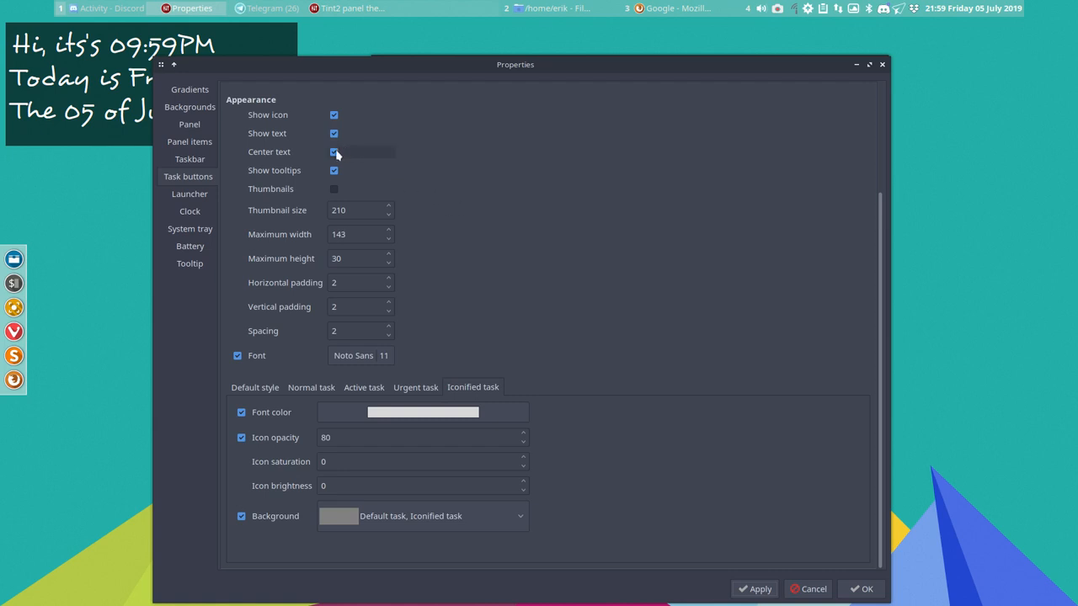
pyautogui.click(334, 151)
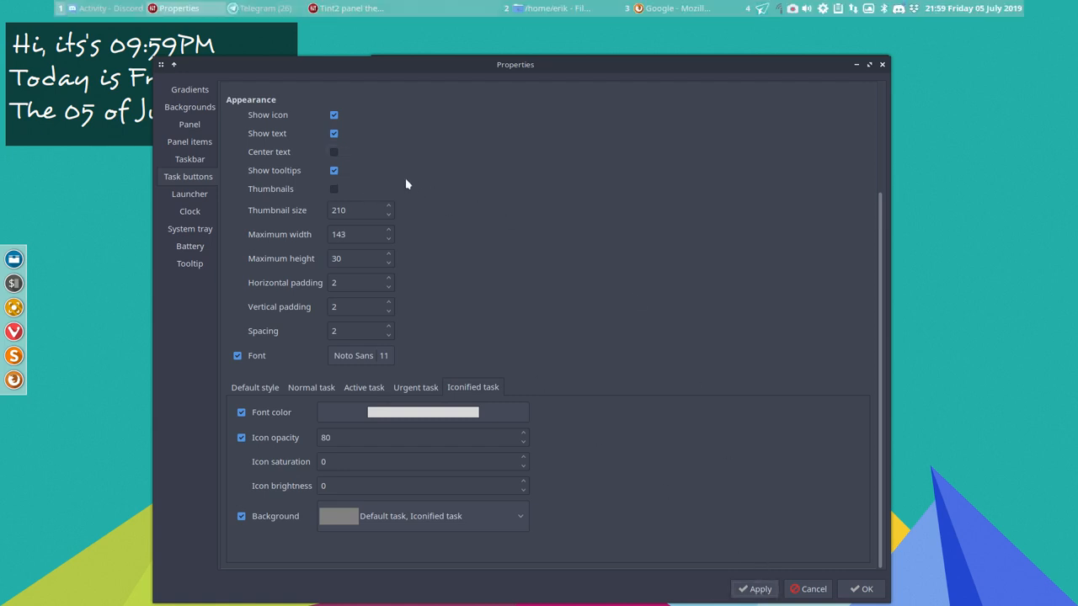
pyautogui.moveTo(368, 123)
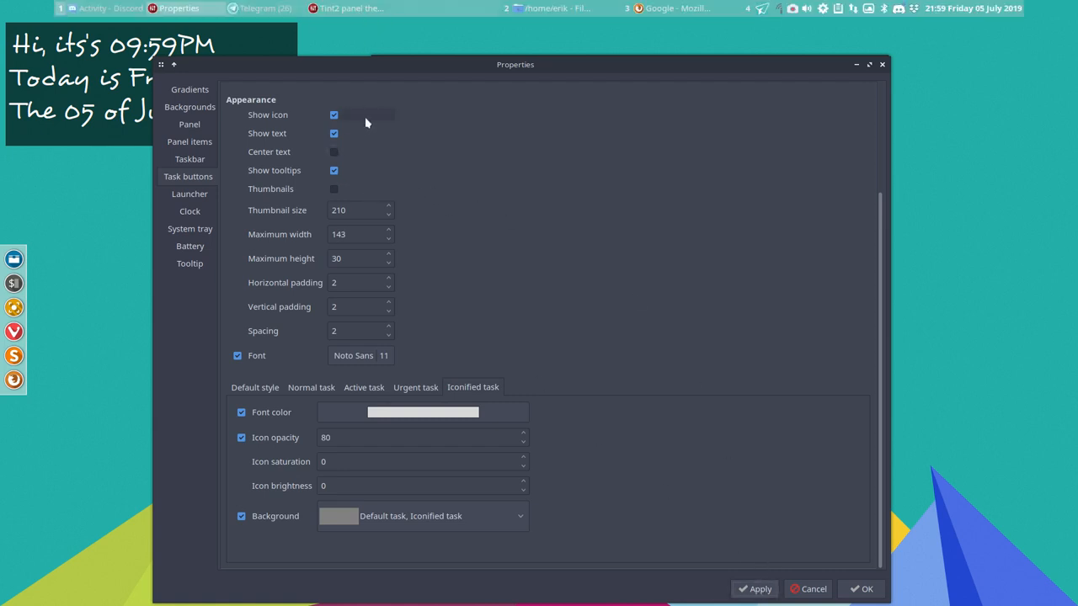
pyautogui.click(333, 170)
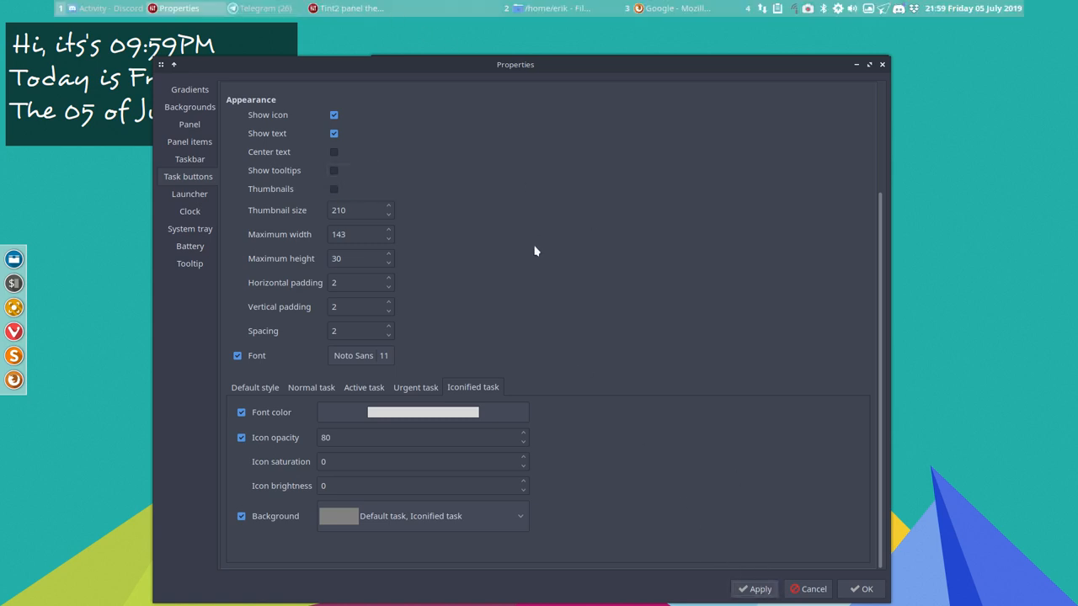
pyautogui.click(334, 189)
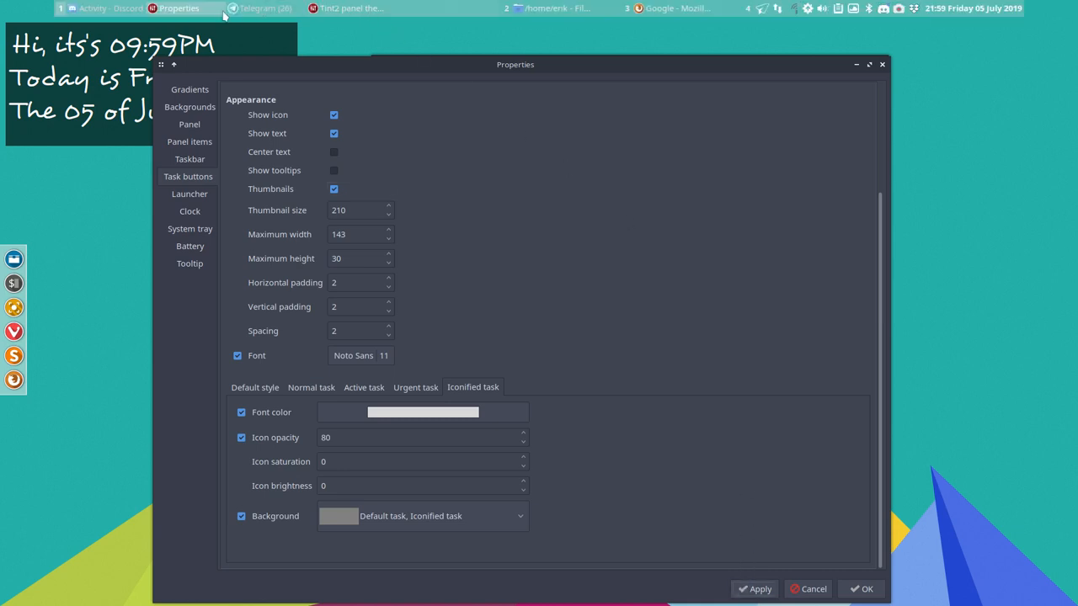
pyautogui.click(334, 188)
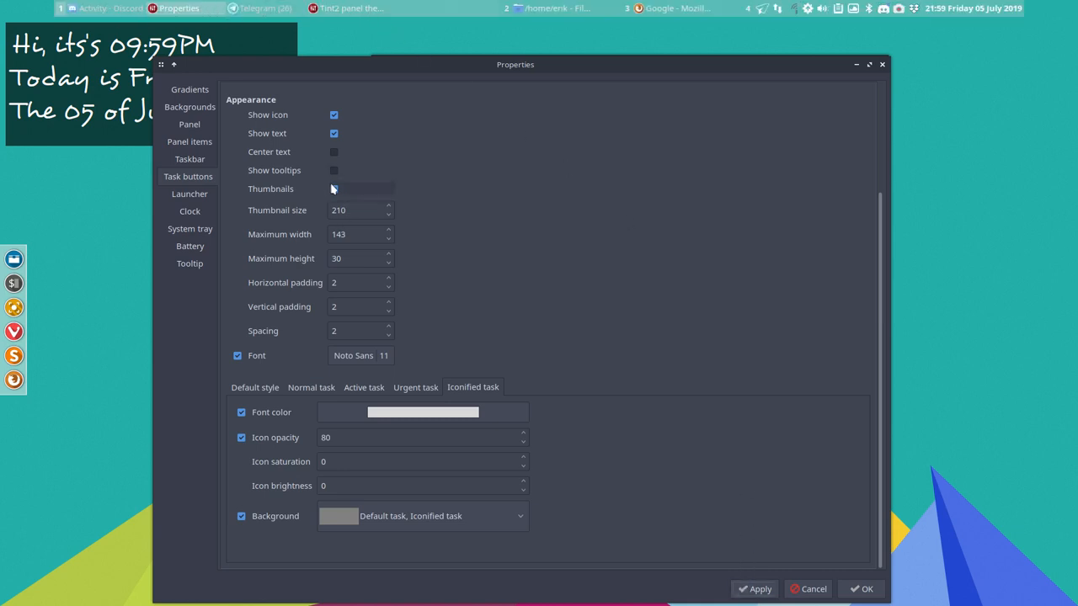
pyautogui.moveTo(463, 232)
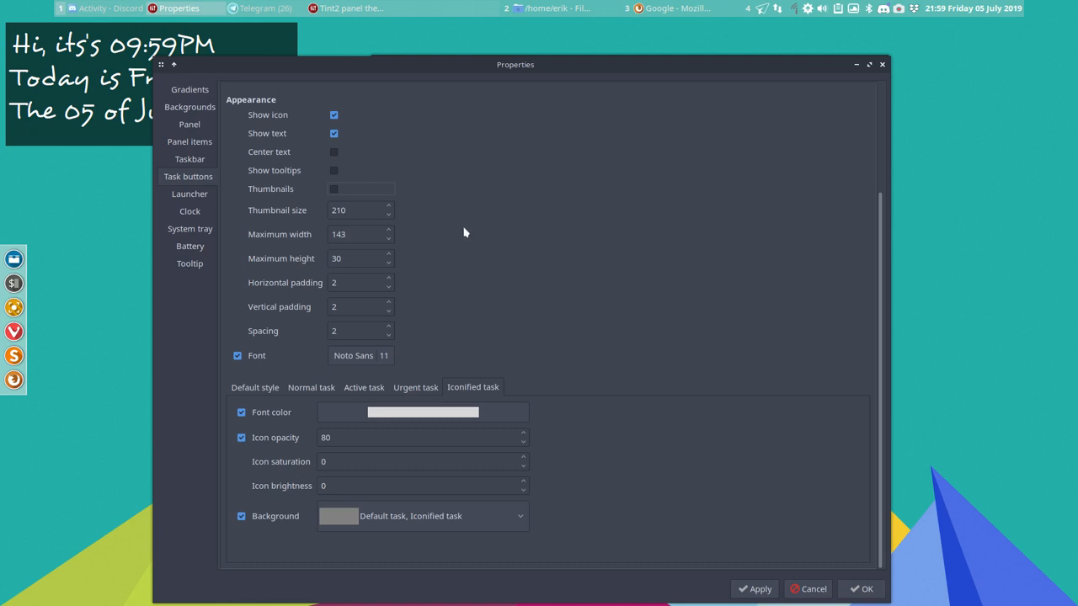
pyautogui.moveTo(401, 330)
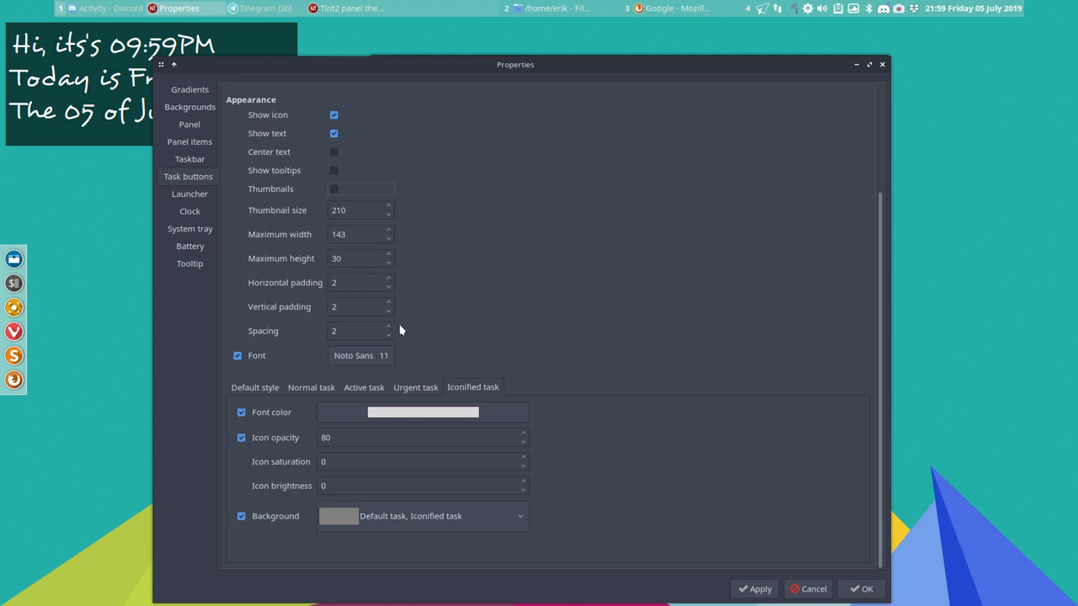
pyautogui.moveTo(501, 362)
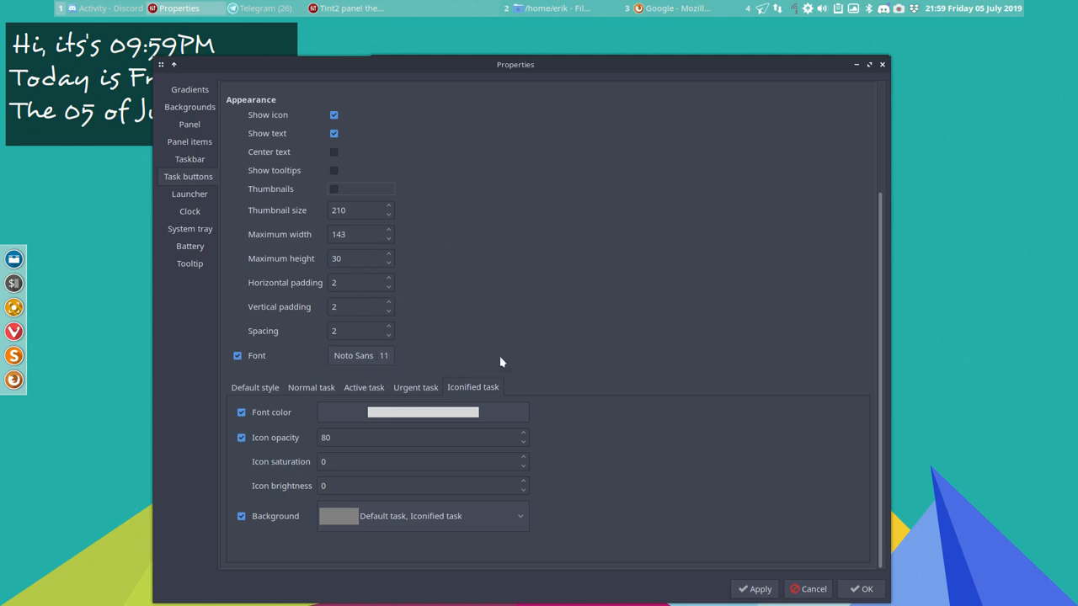
pyautogui.click(361, 355)
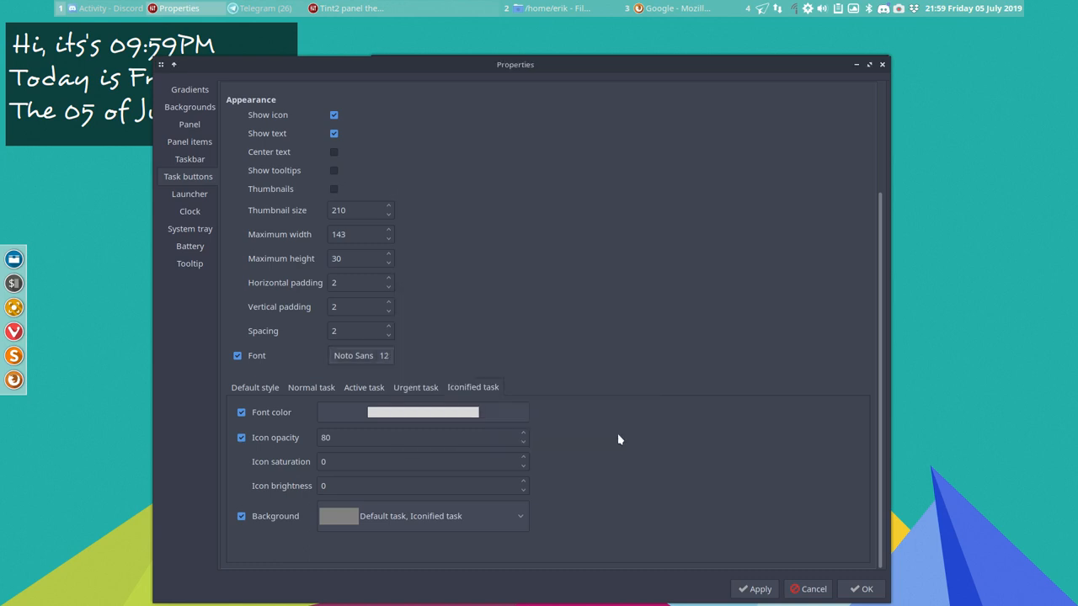
pyautogui.moveTo(421, 377)
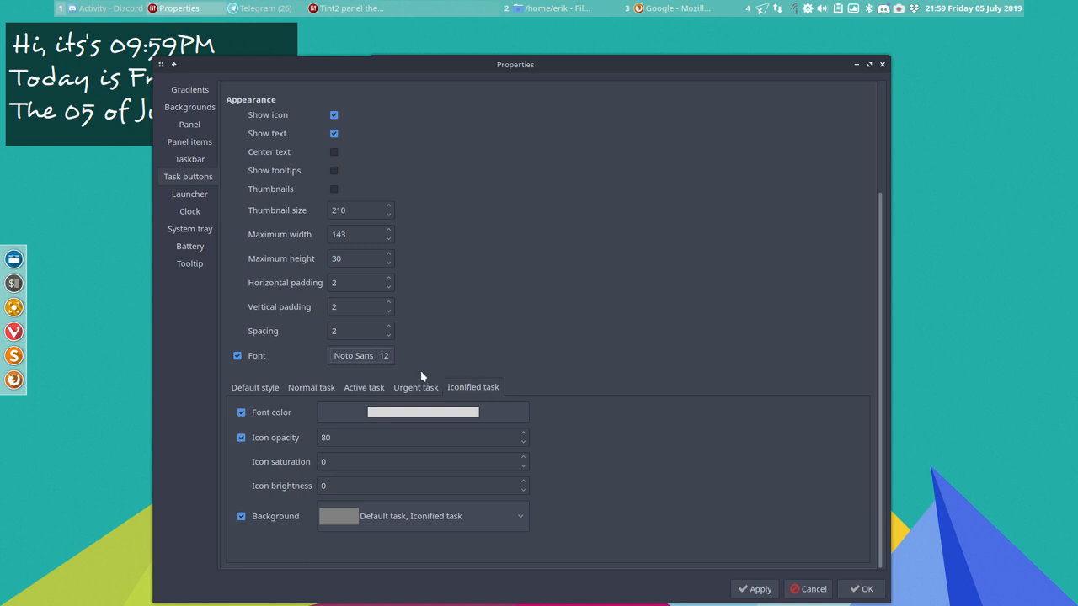
pyautogui.click(360, 355)
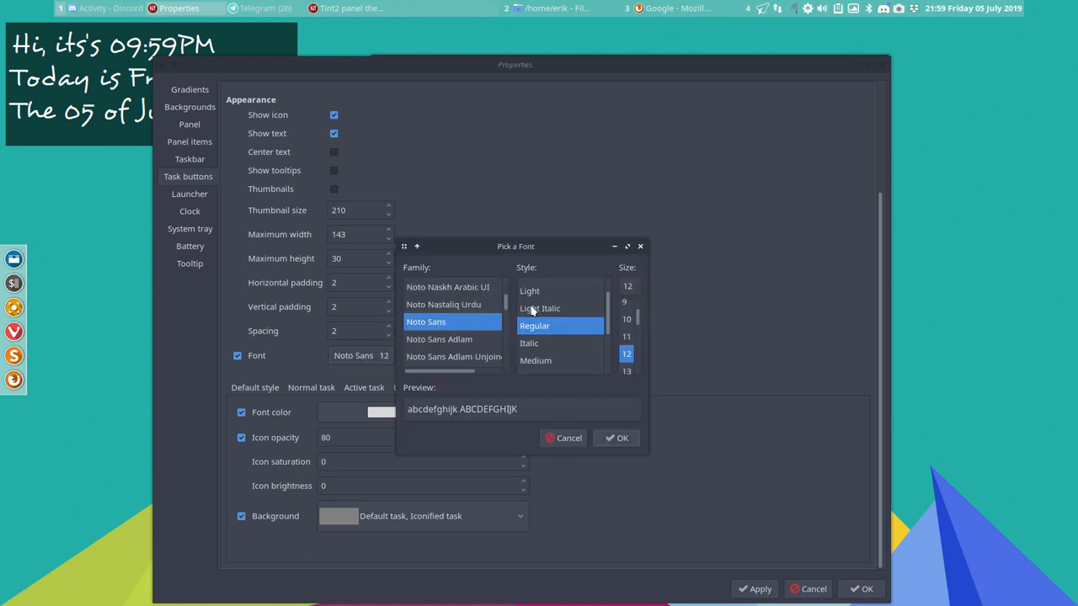
pyautogui.click(621, 438)
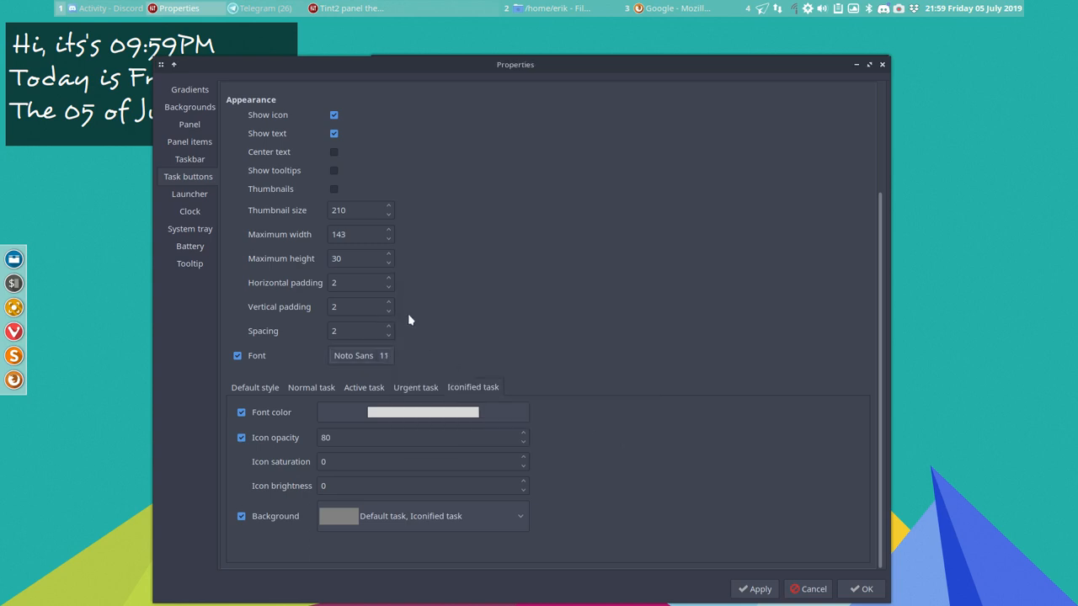
pyautogui.moveTo(623, 323)
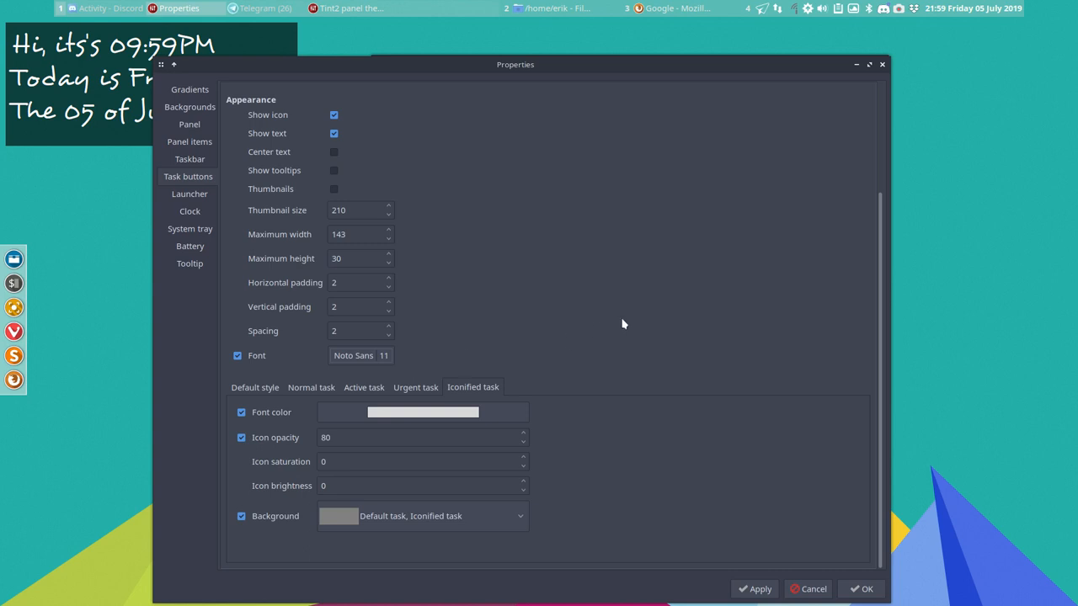
pyautogui.moveTo(310, 446)
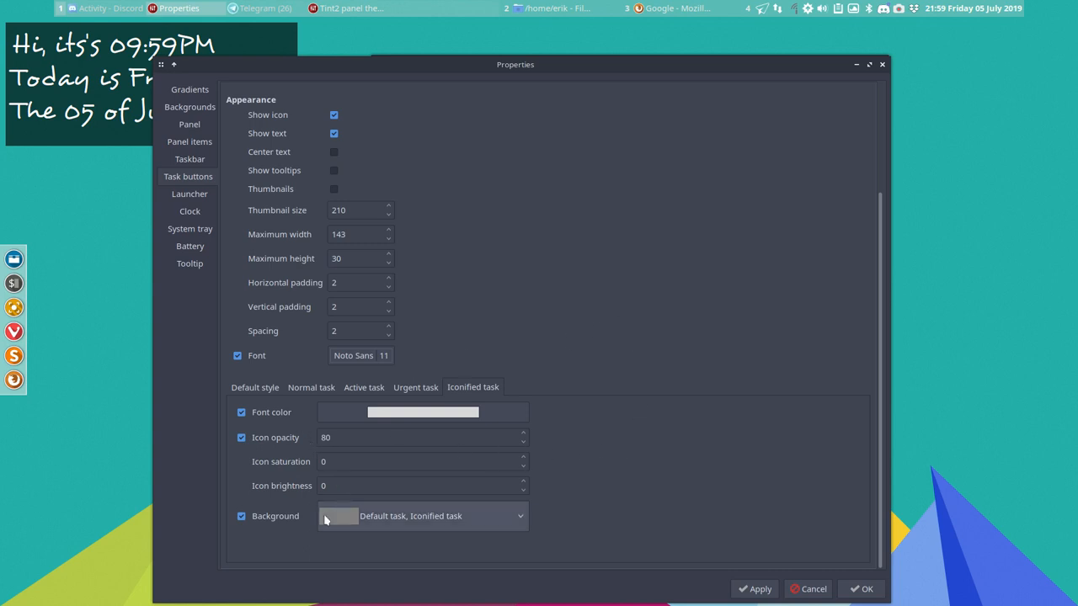
# - Test the panel's task buttons by raising, minimising and switching between open windows
pyautogui.click(242, 515)
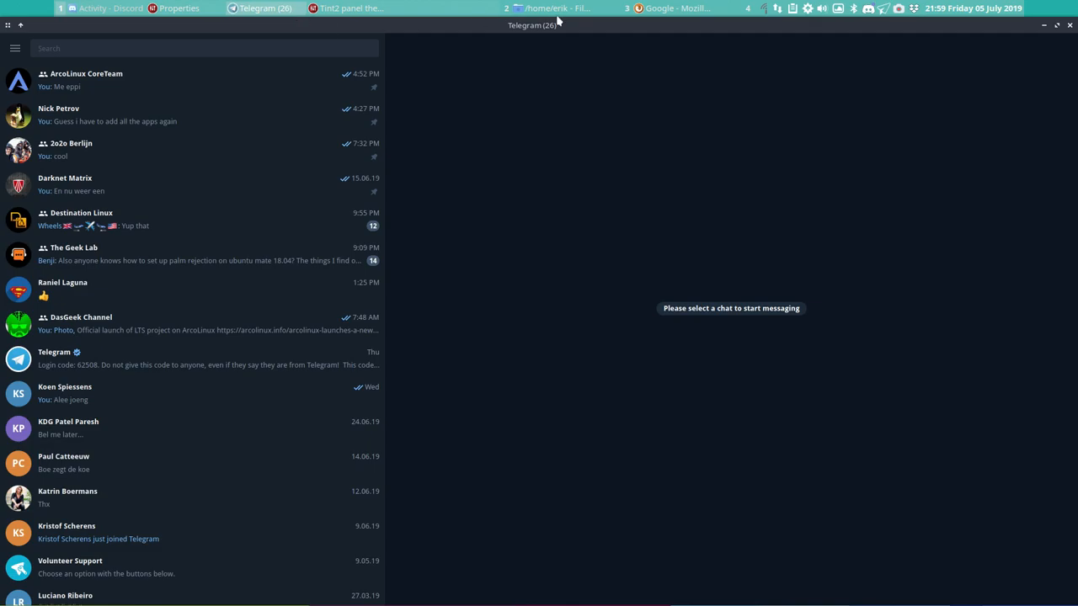
pyautogui.click(549, 9)
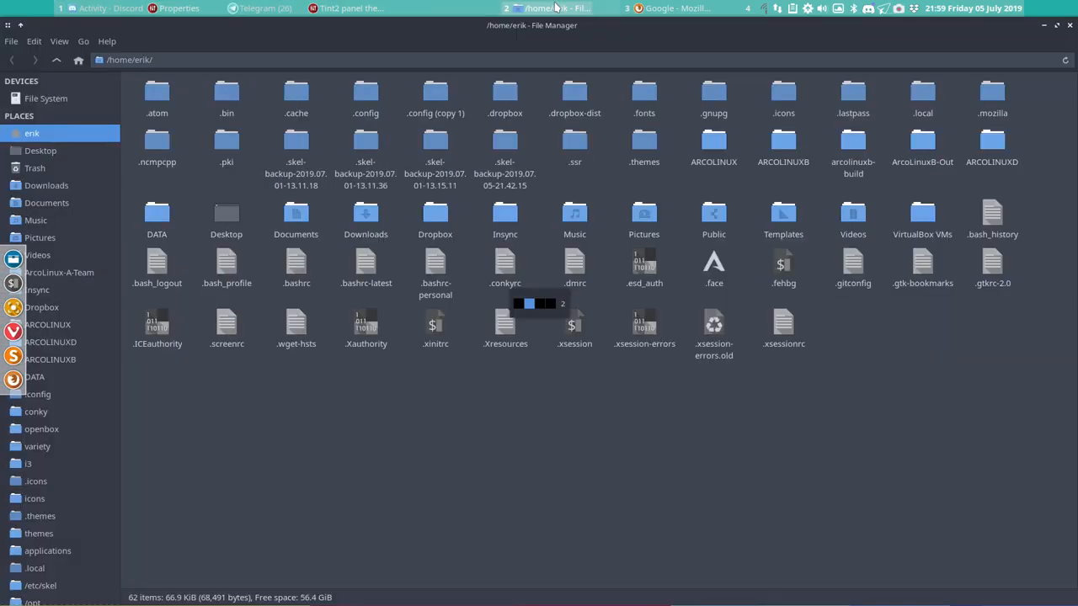
pyautogui.click(674, 8)
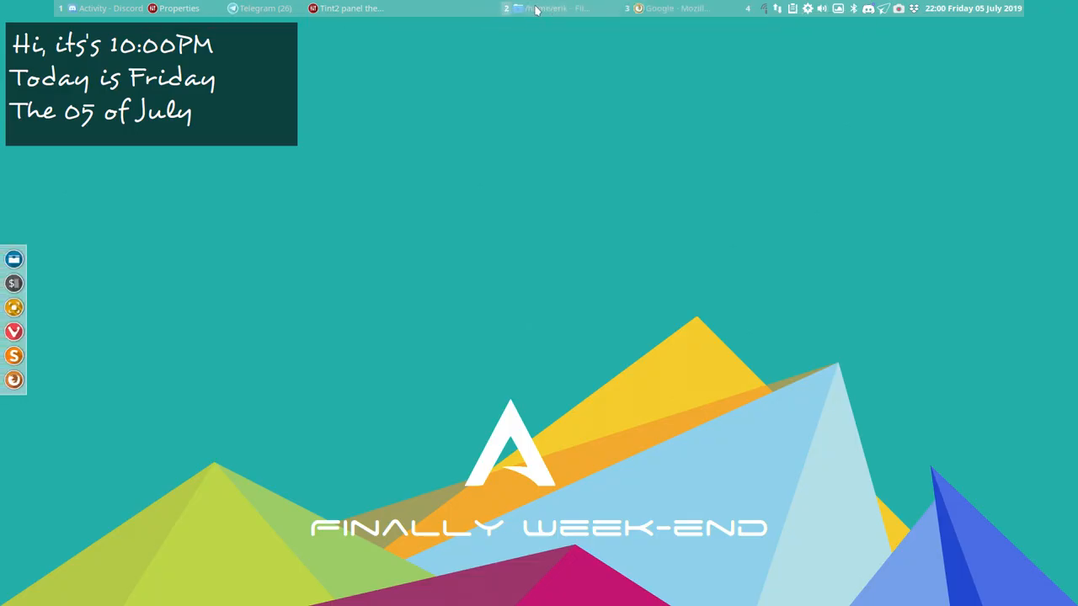
pyautogui.click(179, 9)
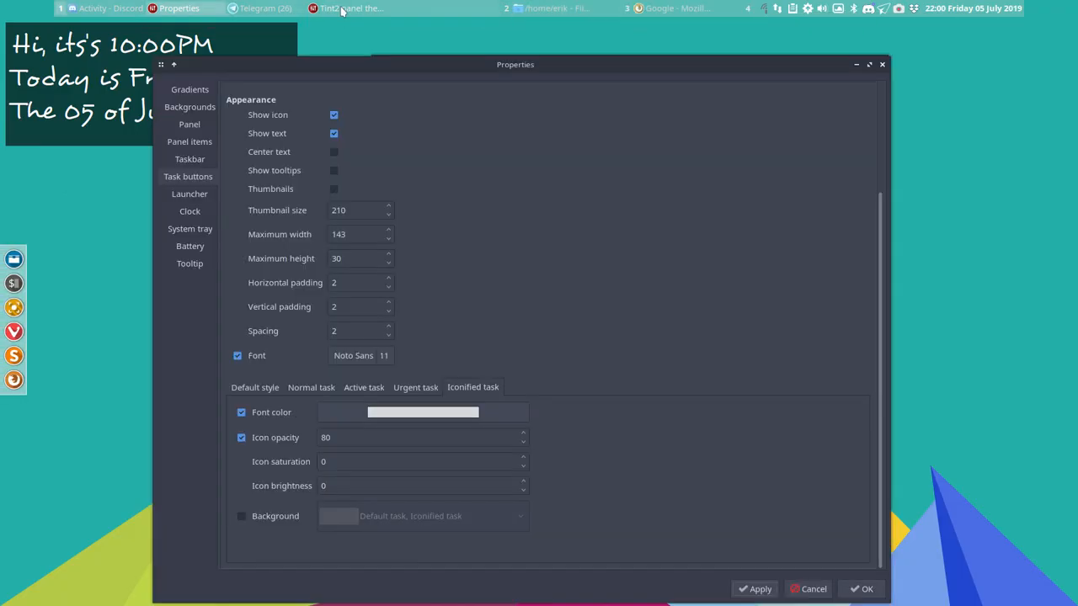
pyautogui.click(261, 8)
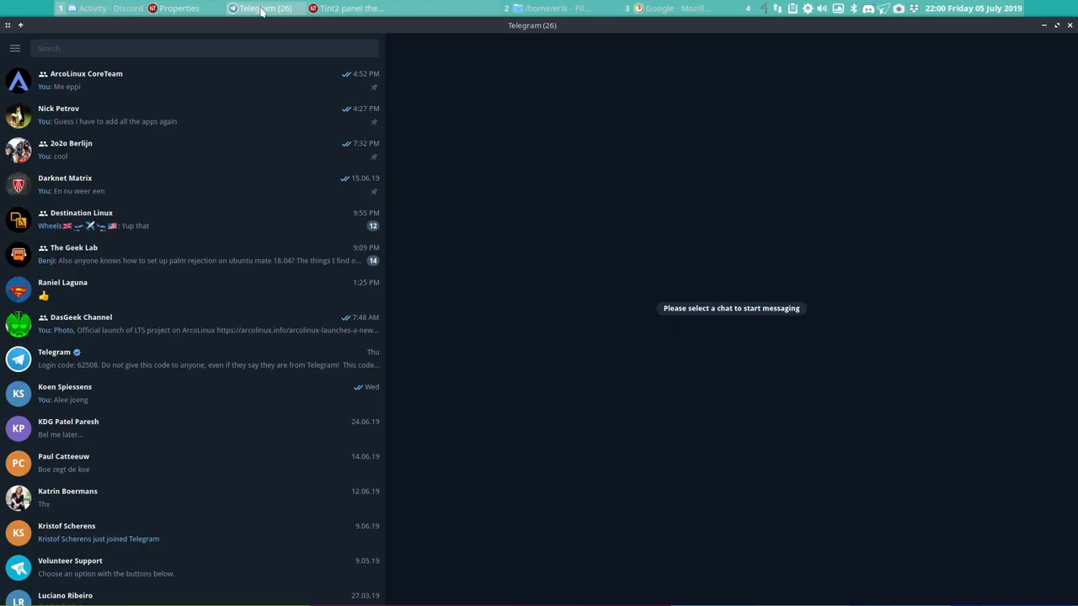
pyautogui.click(179, 9)
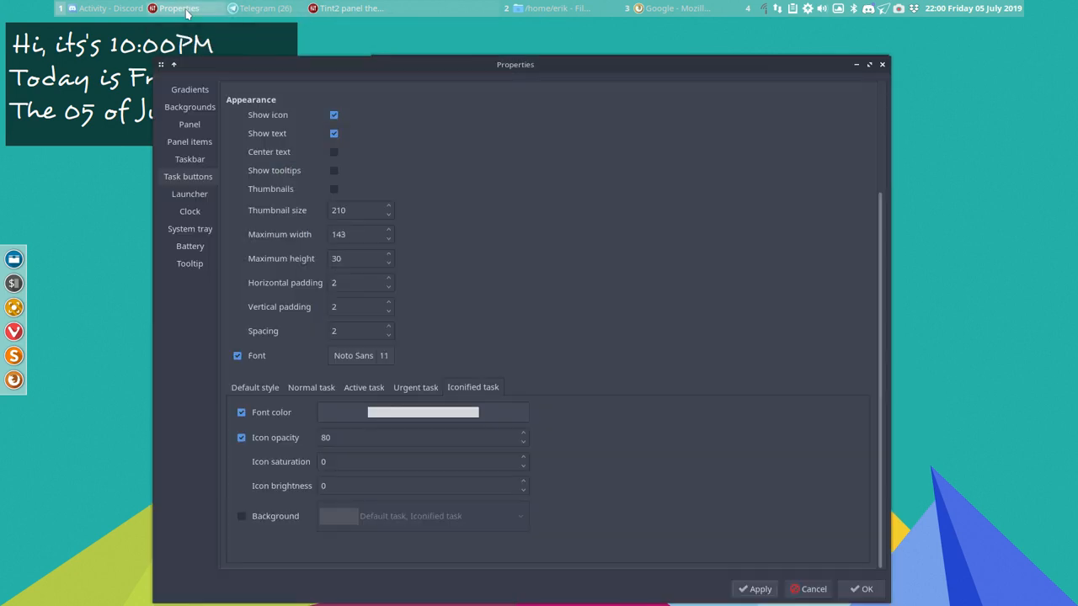
pyautogui.moveTo(631, 437)
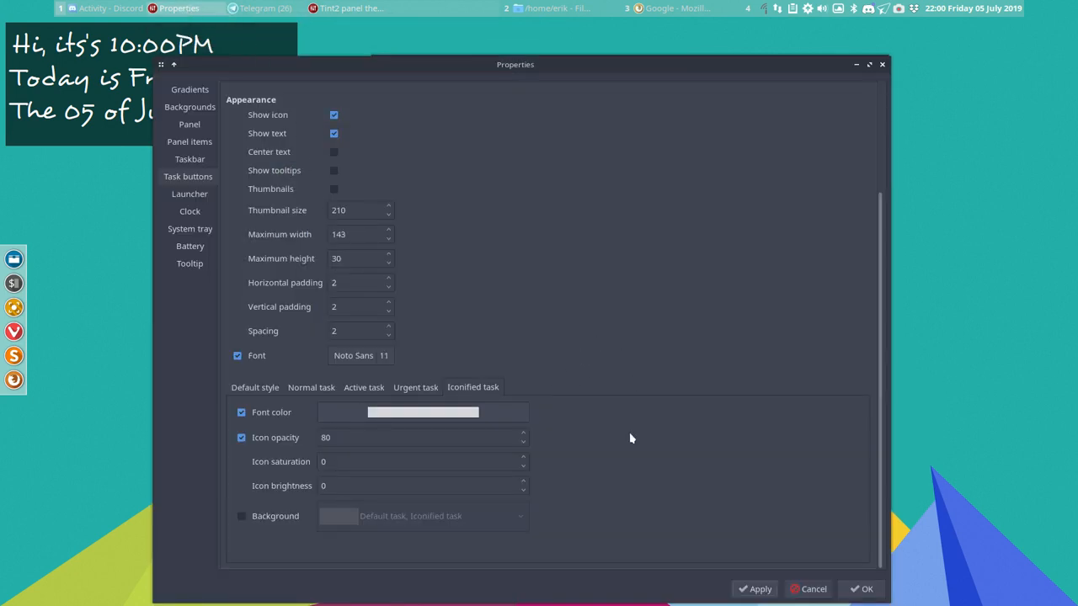
# - Give default task buttons the background shared by the panel and active task, and apply
pyautogui.click(254, 387)
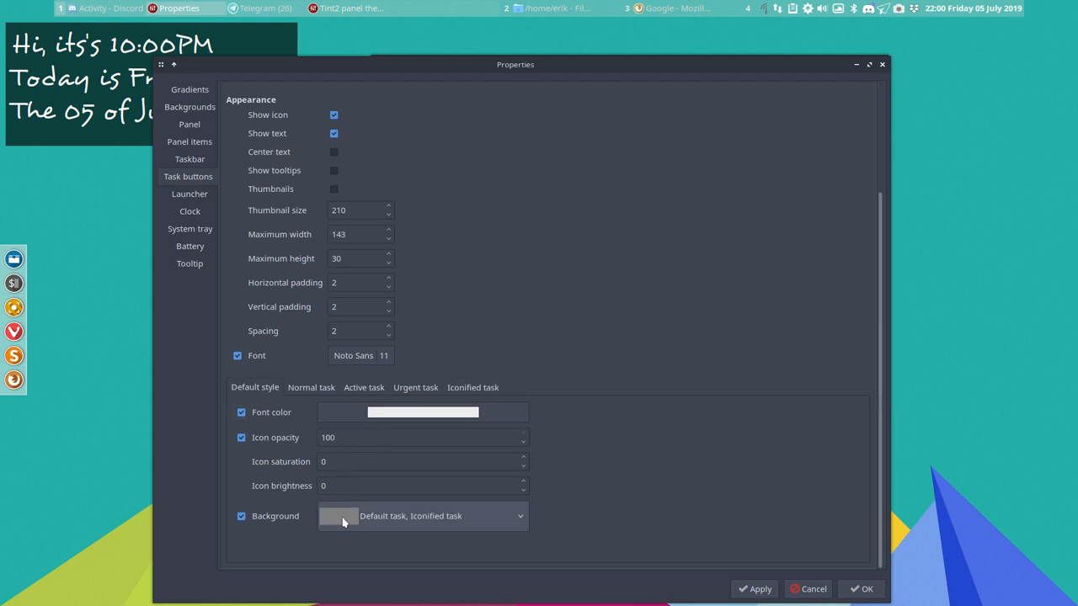
pyautogui.moveTo(340, 522)
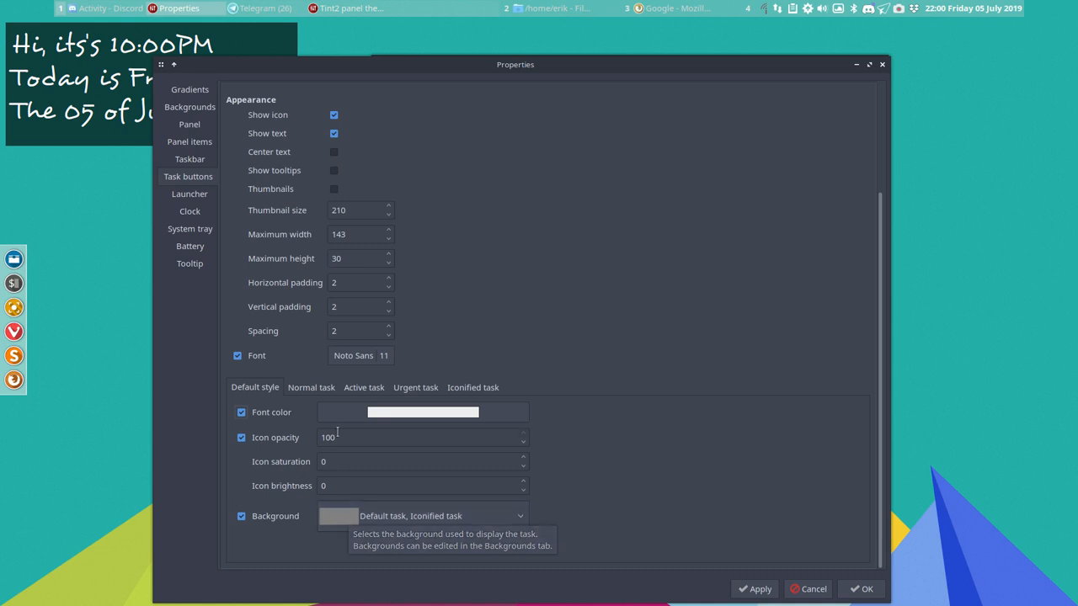
pyautogui.click(519, 515)
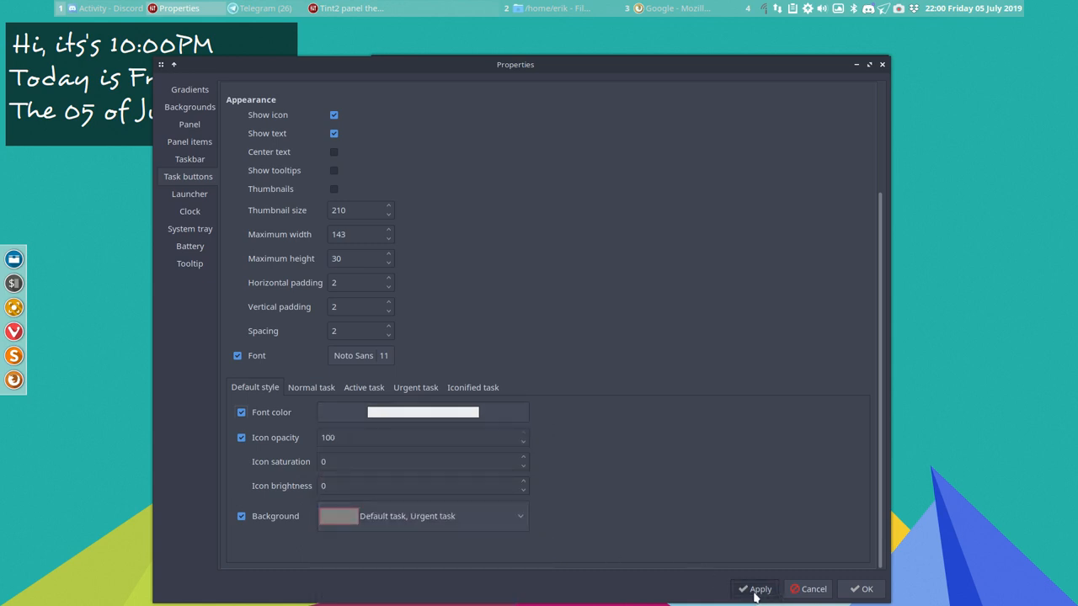
pyautogui.click(759, 589)
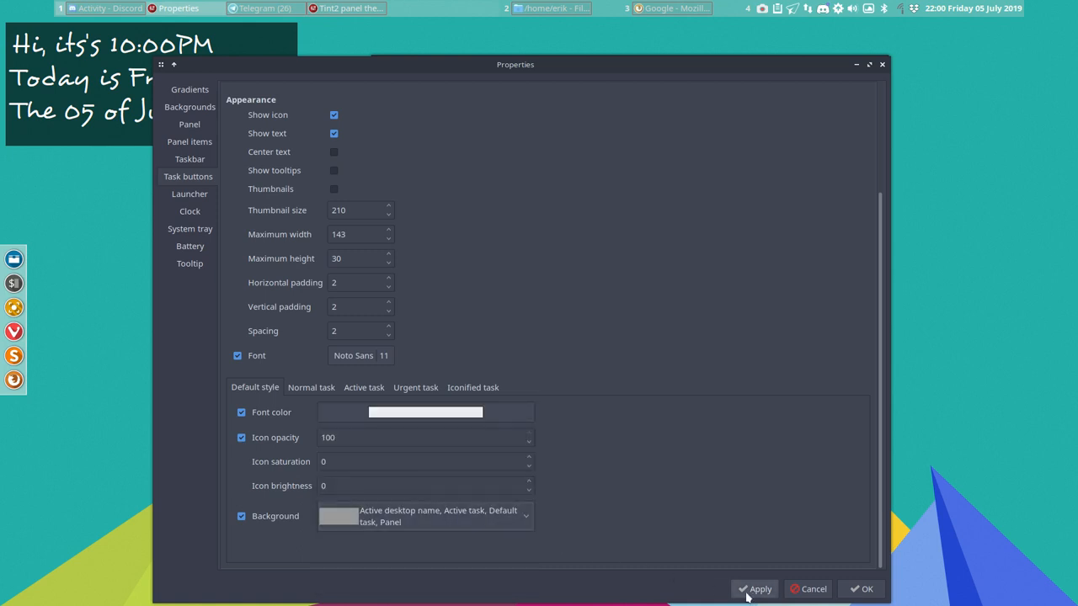
pyautogui.click(761, 589)
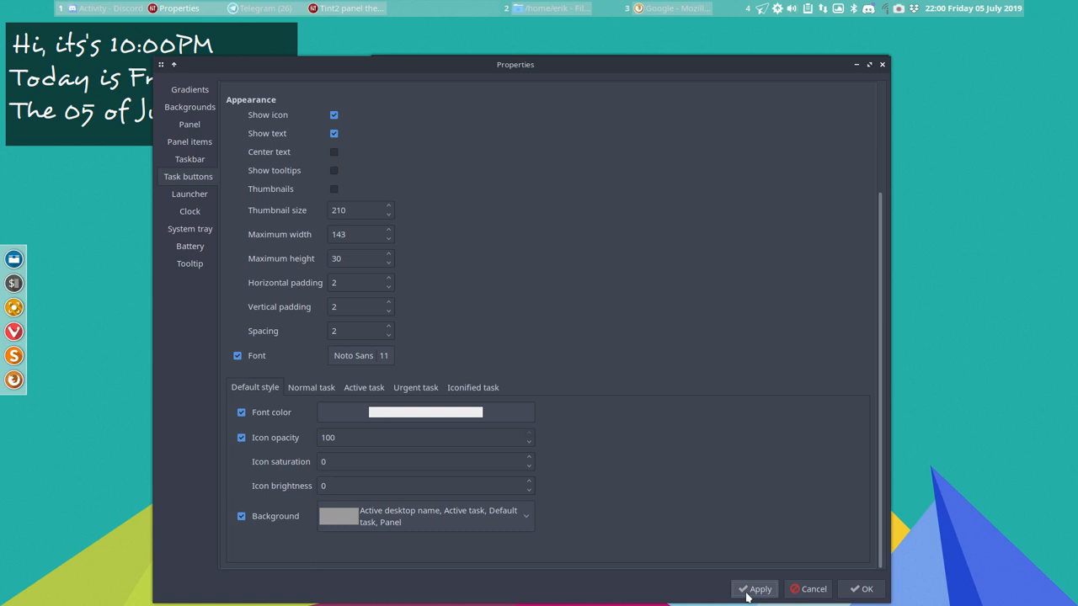
pyautogui.moveTo(737, 573)
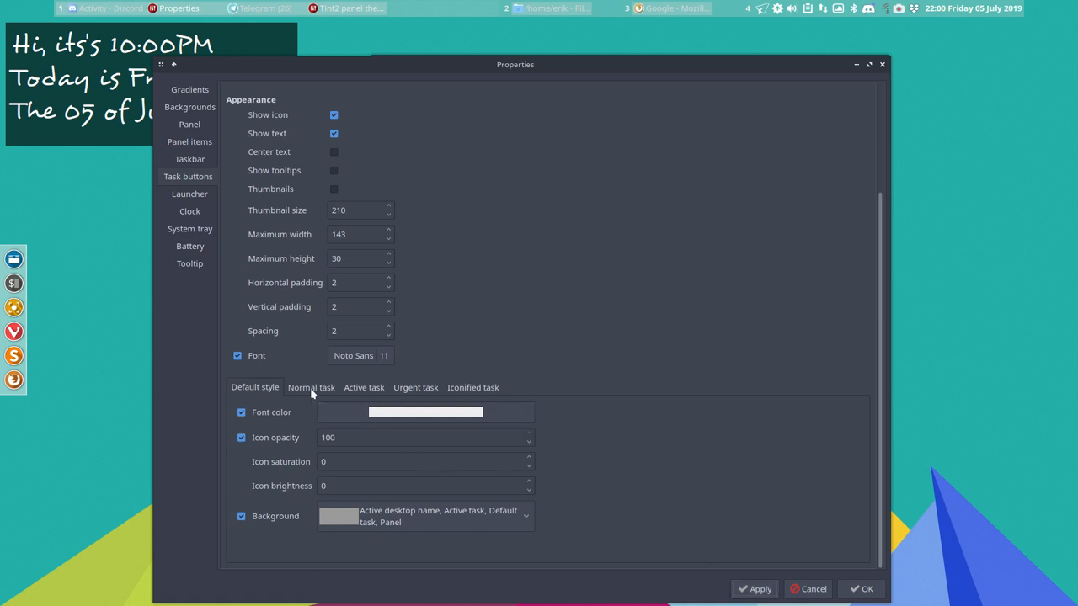
pyautogui.click(425, 411)
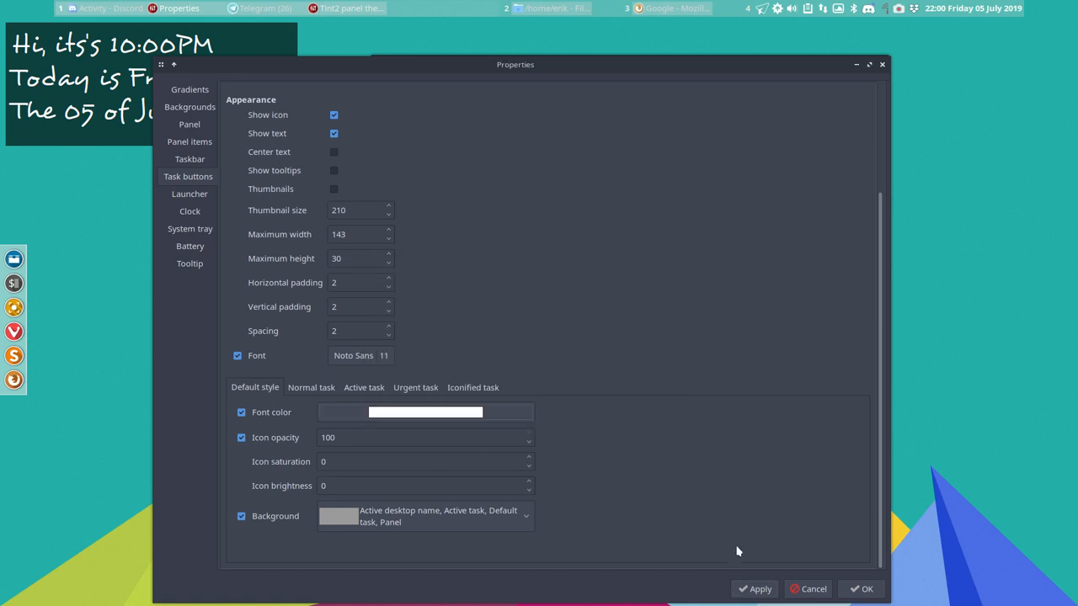
pyautogui.click(754, 589)
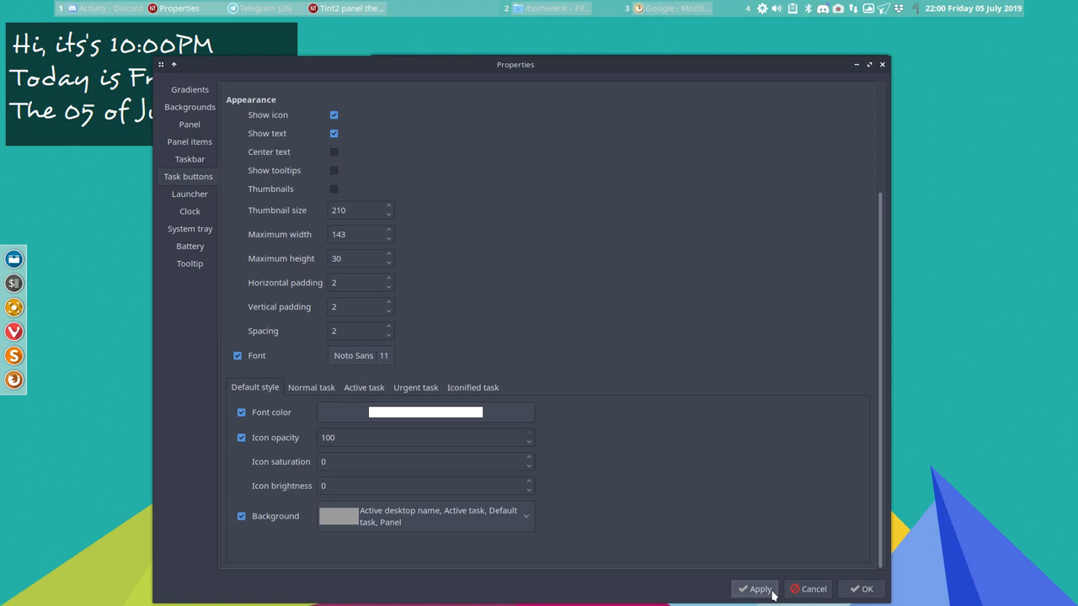
pyautogui.click(424, 411)
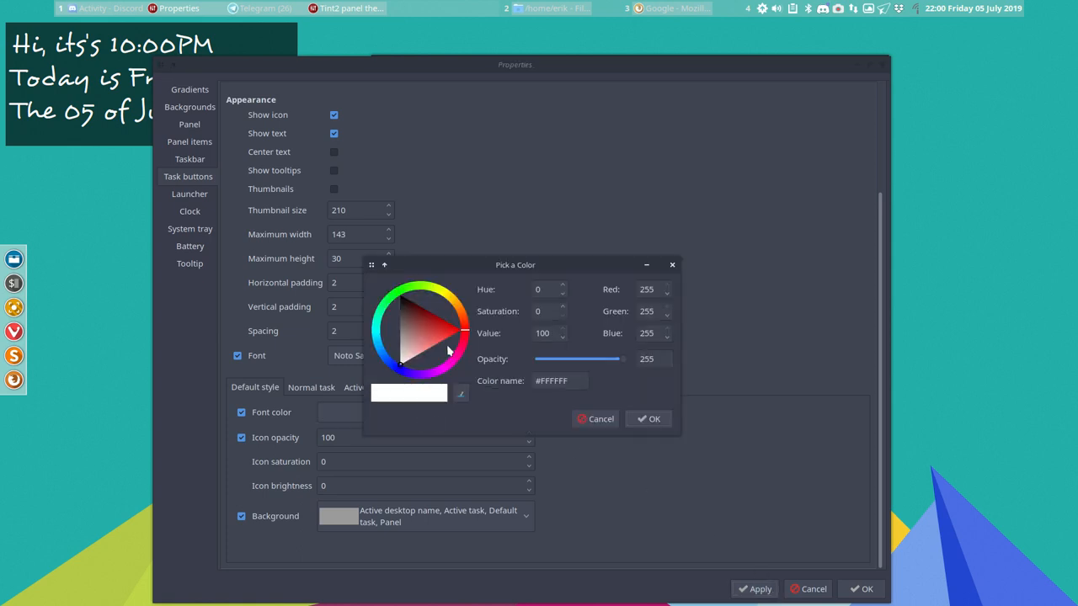
pyautogui.click(442, 323)
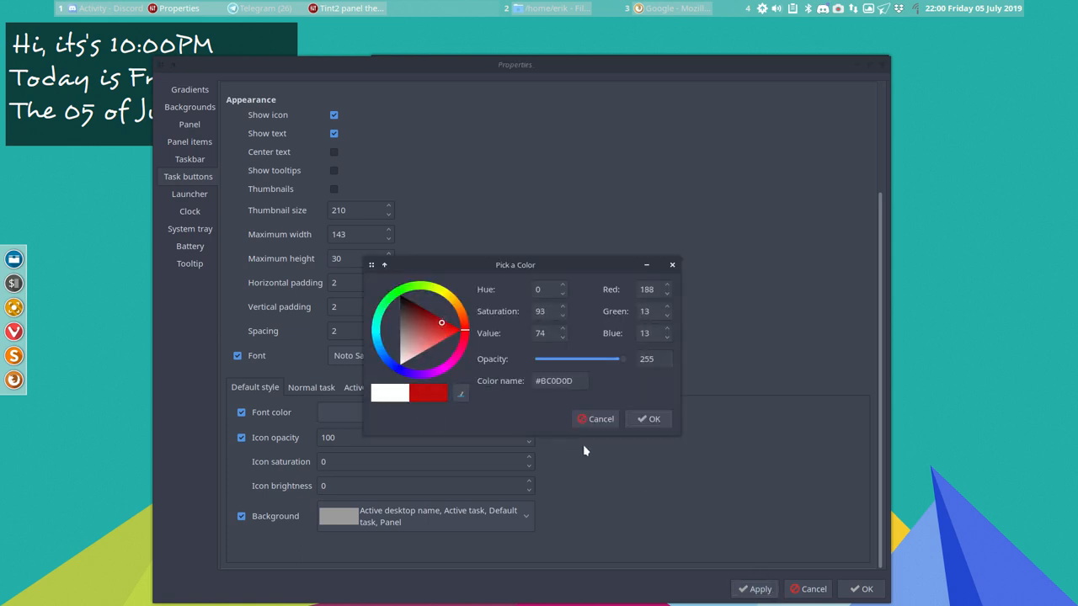
pyautogui.click(648, 418)
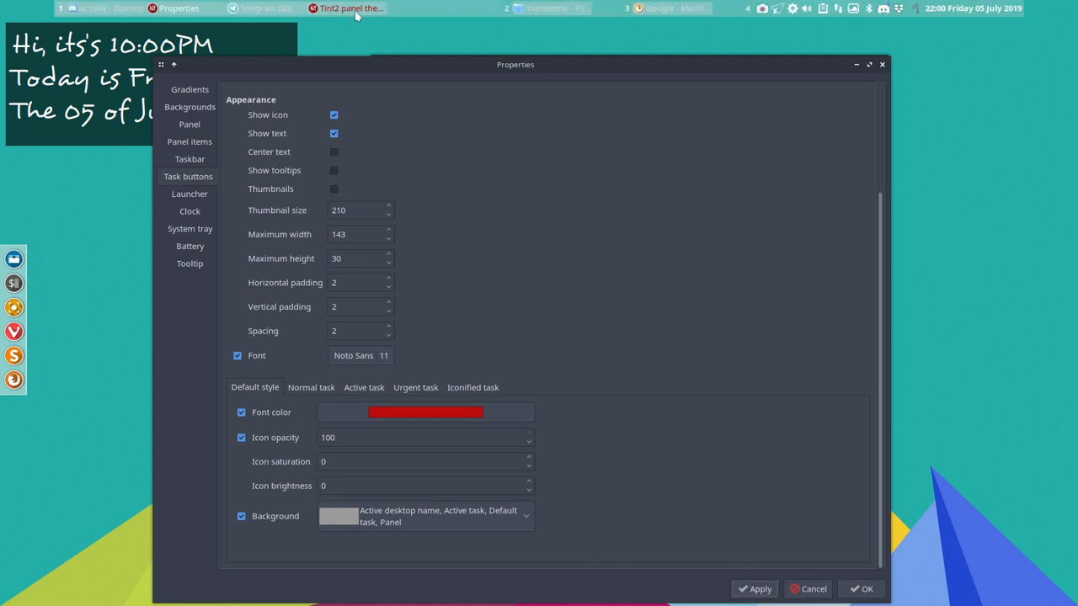
pyautogui.scroll(3)
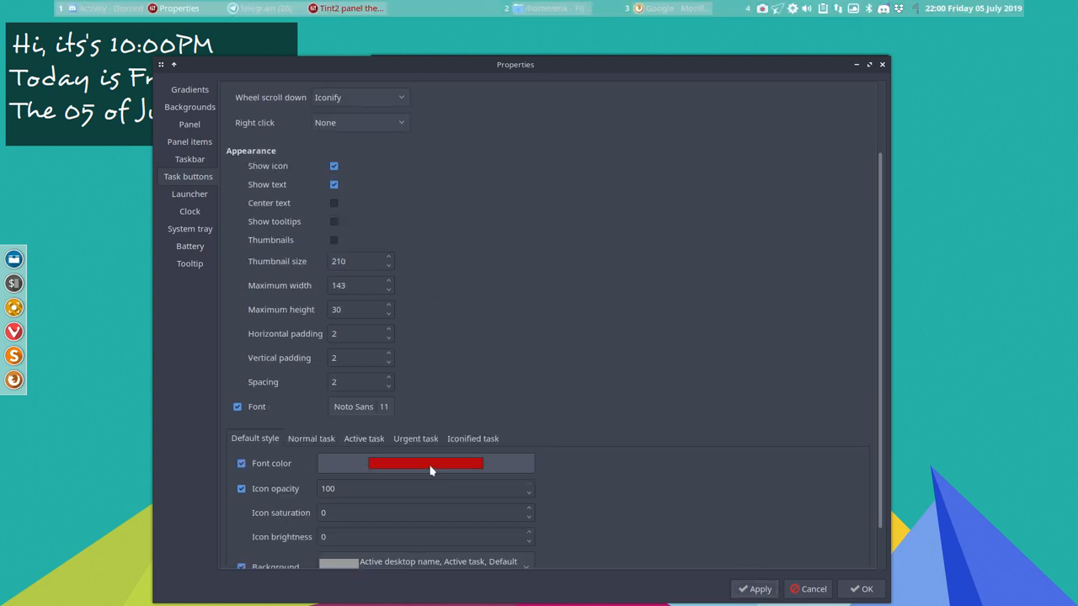
pyautogui.click(424, 463)
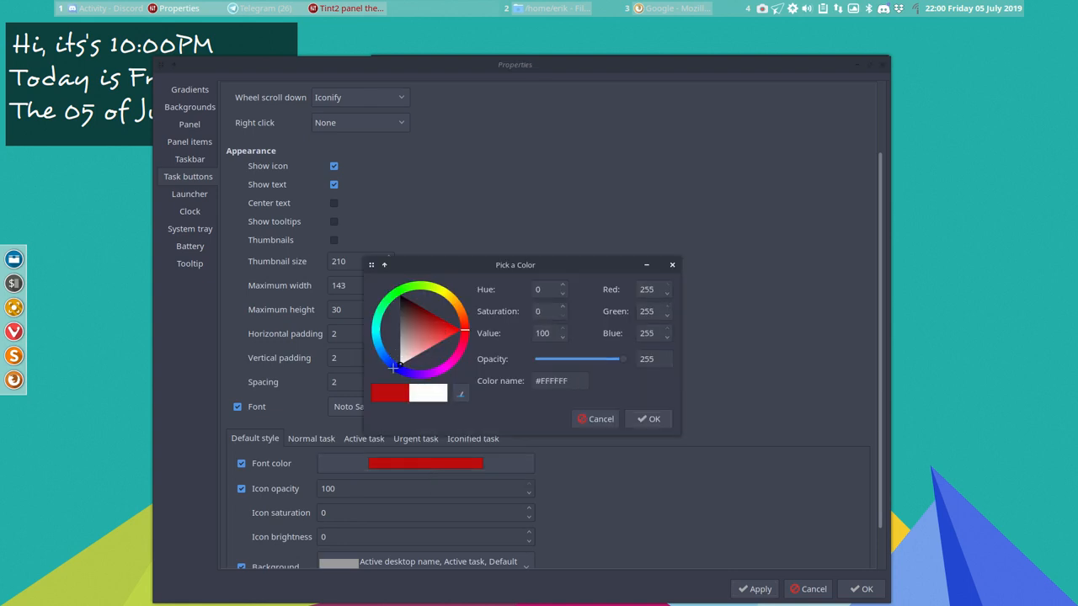
pyautogui.click(646, 417)
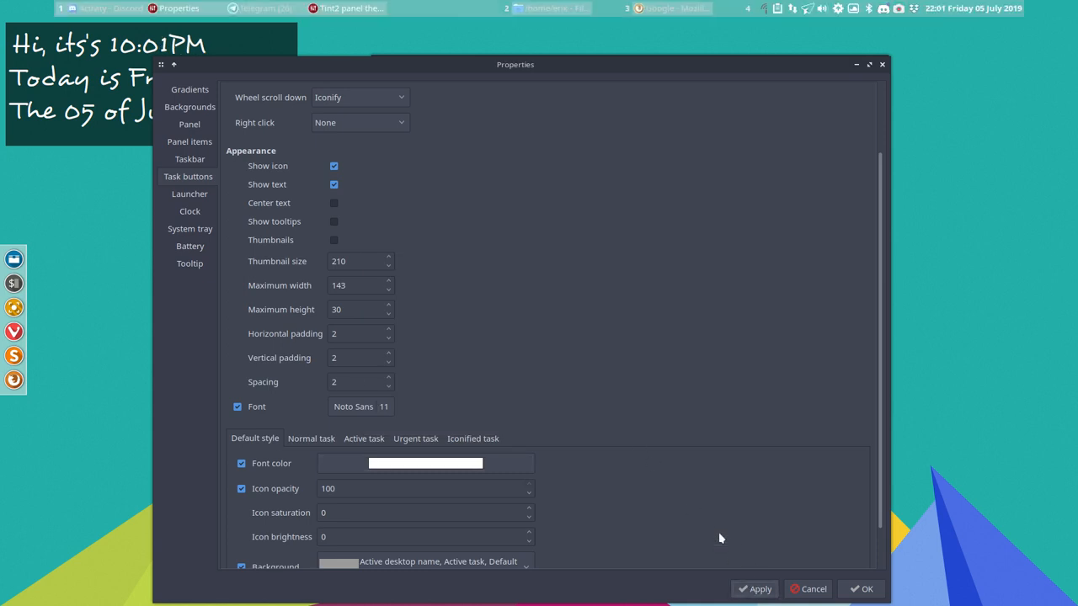
# - Bring up active task button settings and try dark red then black font colour
pyautogui.click(310, 438)
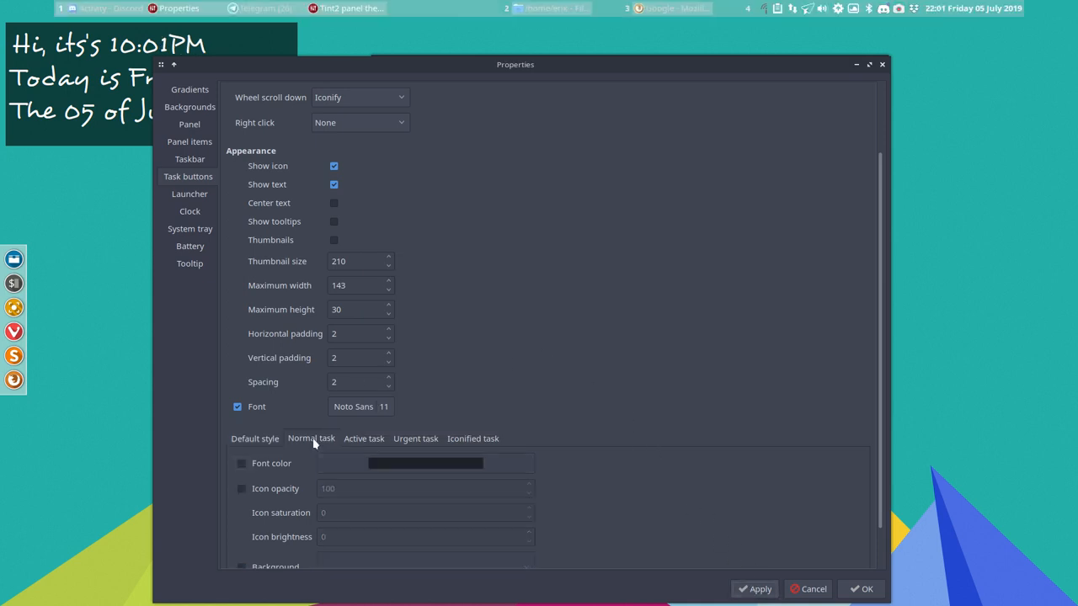
pyautogui.click(363, 437)
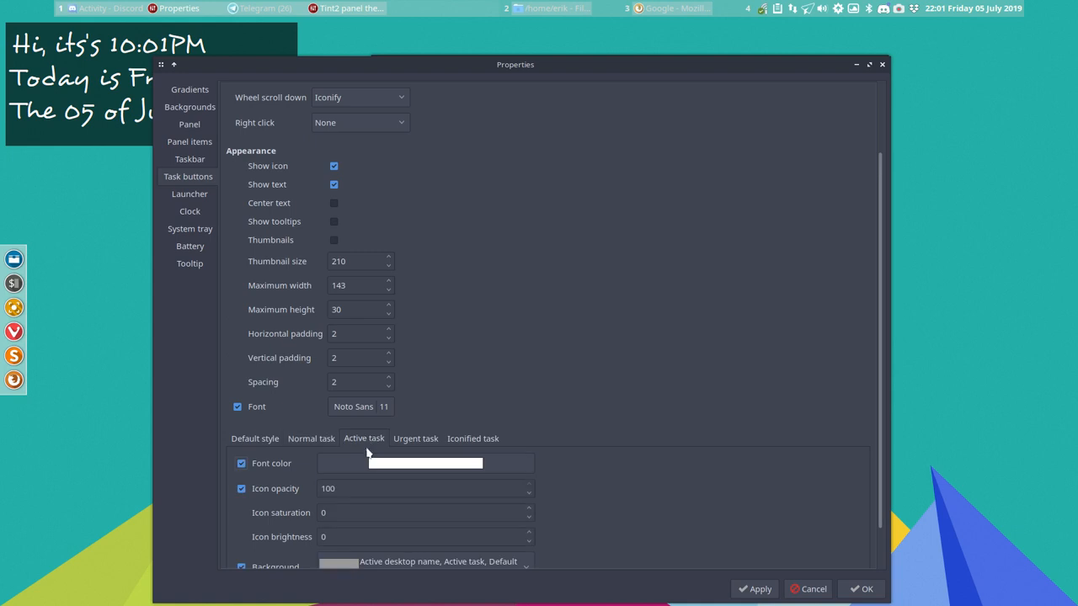
pyautogui.click(424, 463)
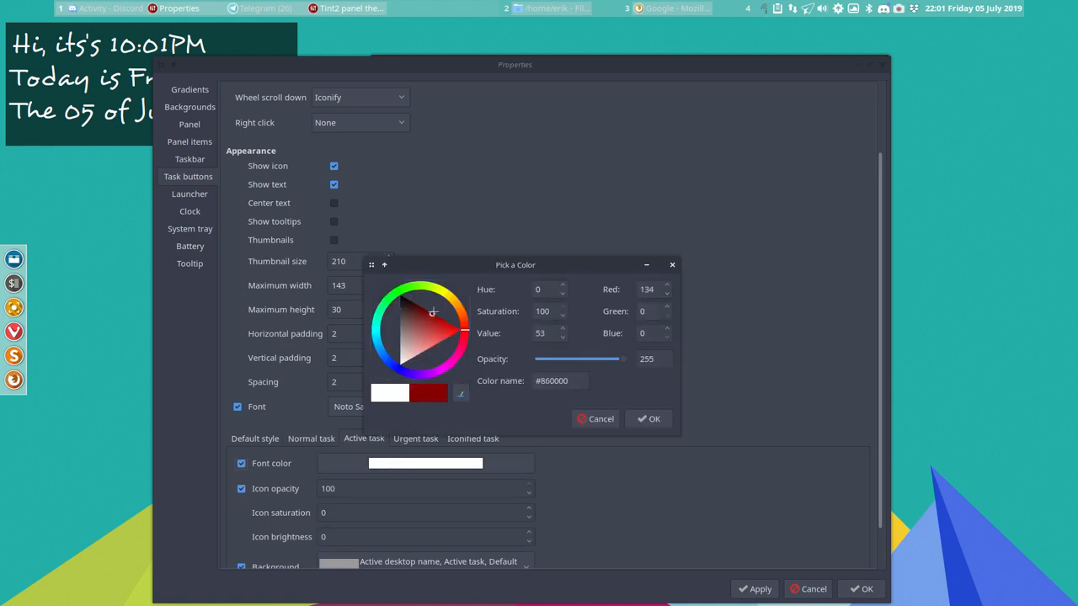
pyautogui.click(649, 417)
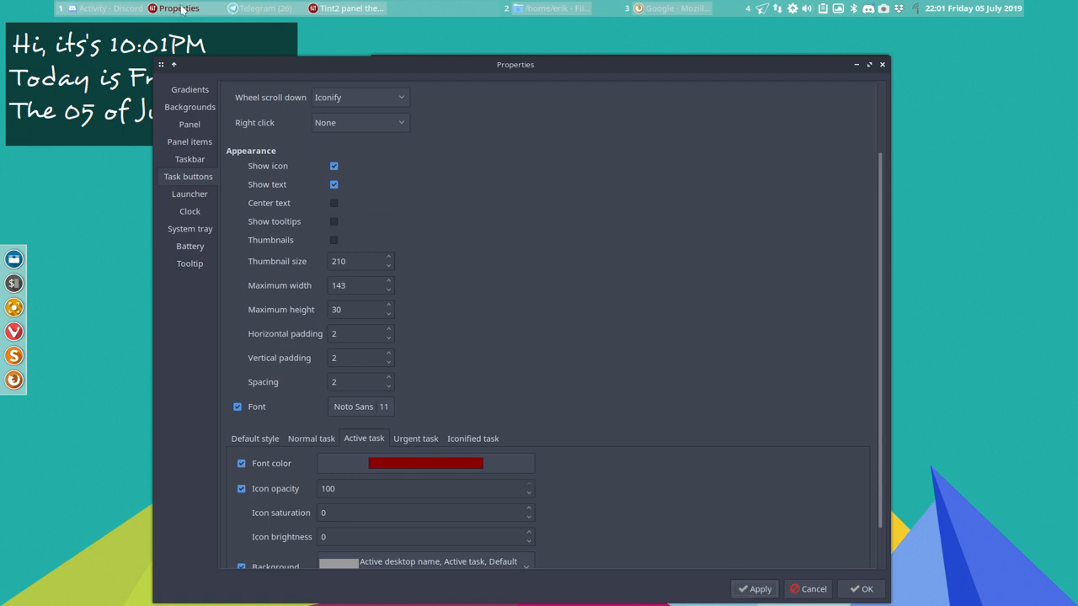
pyautogui.click(424, 462)
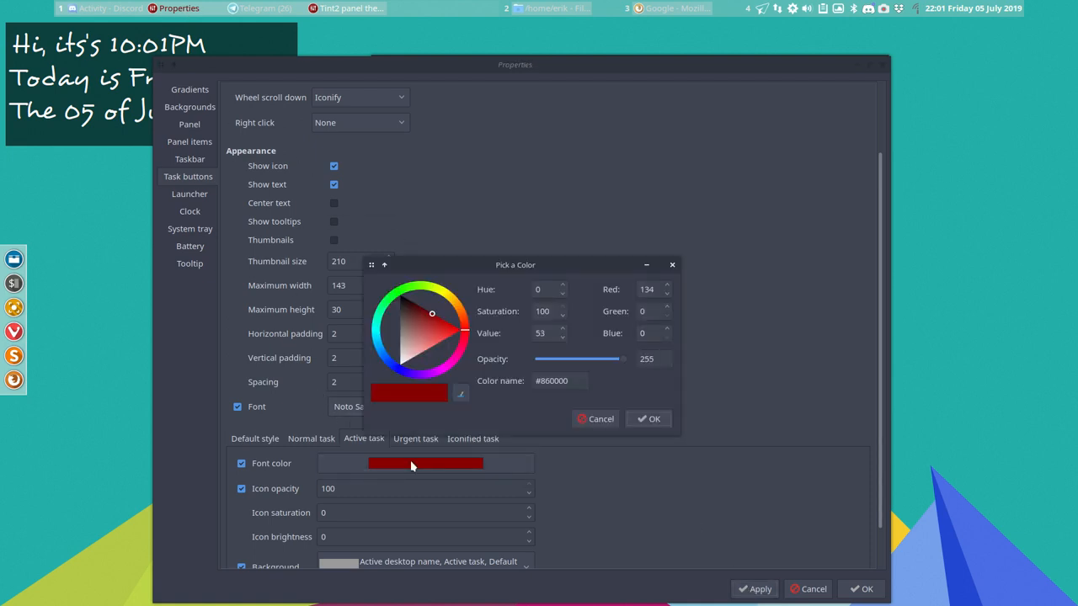
pyautogui.click(404, 362)
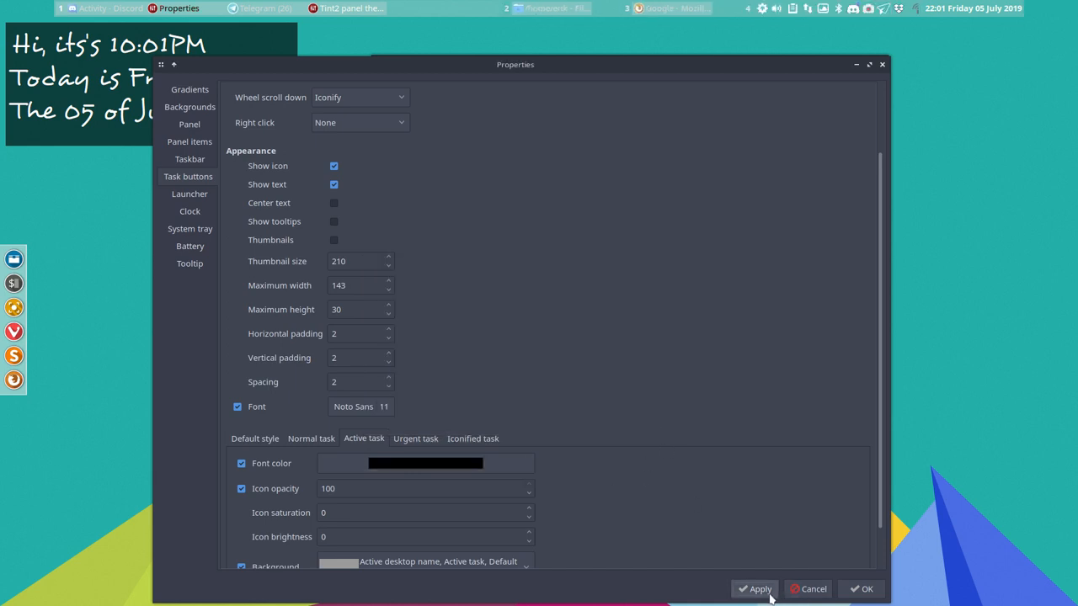
# - Set the active task font colour back to white #FFFFFF
pyautogui.click(425, 463)
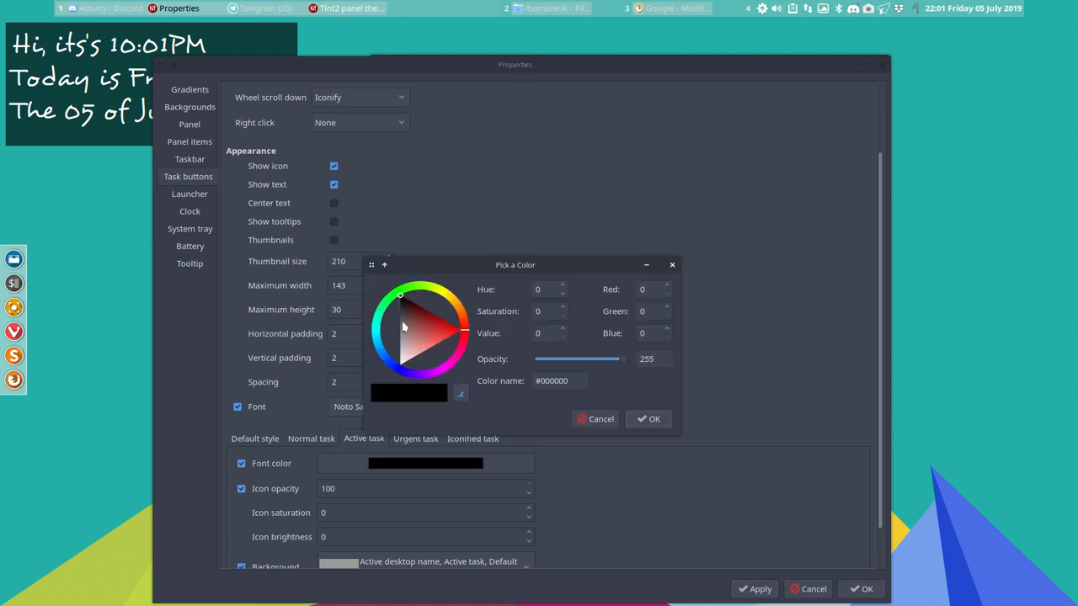
pyautogui.click(454, 352)
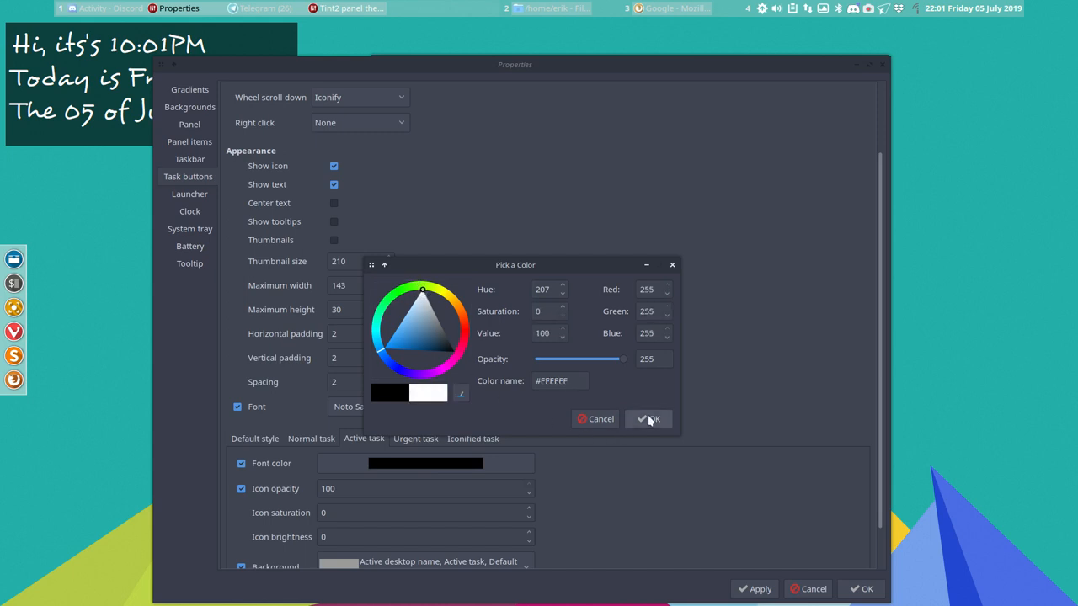
pyautogui.click(649, 418)
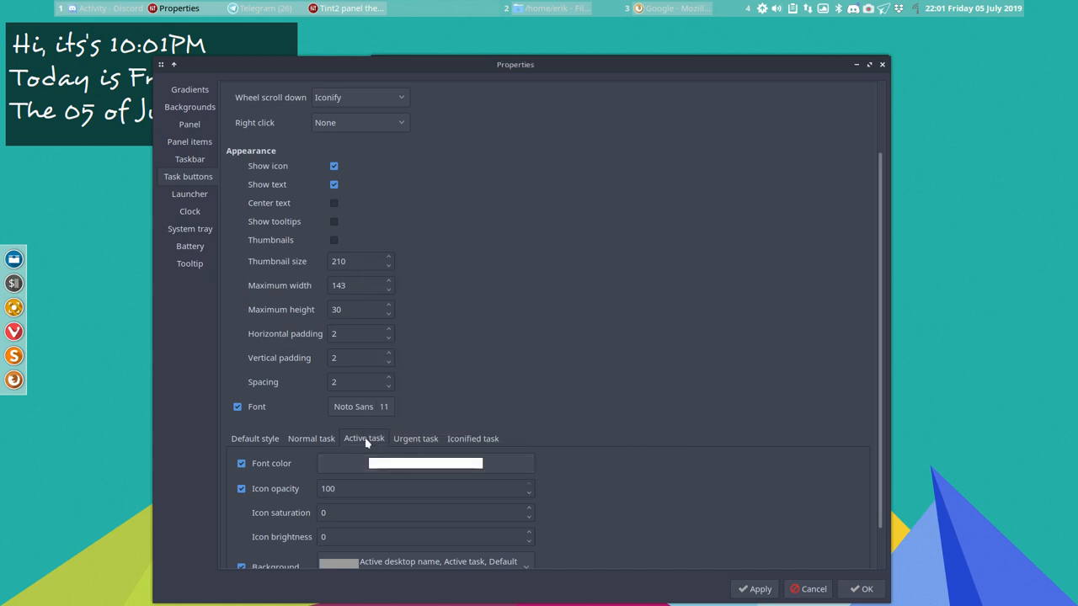
pyautogui.moveTo(596, 438)
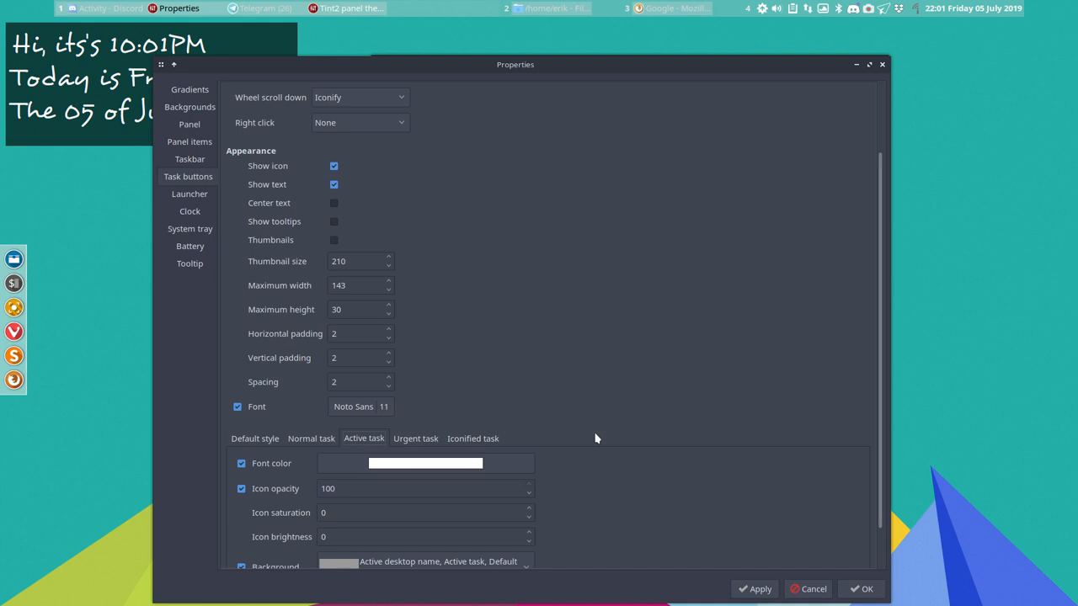
pyautogui.click(414, 438)
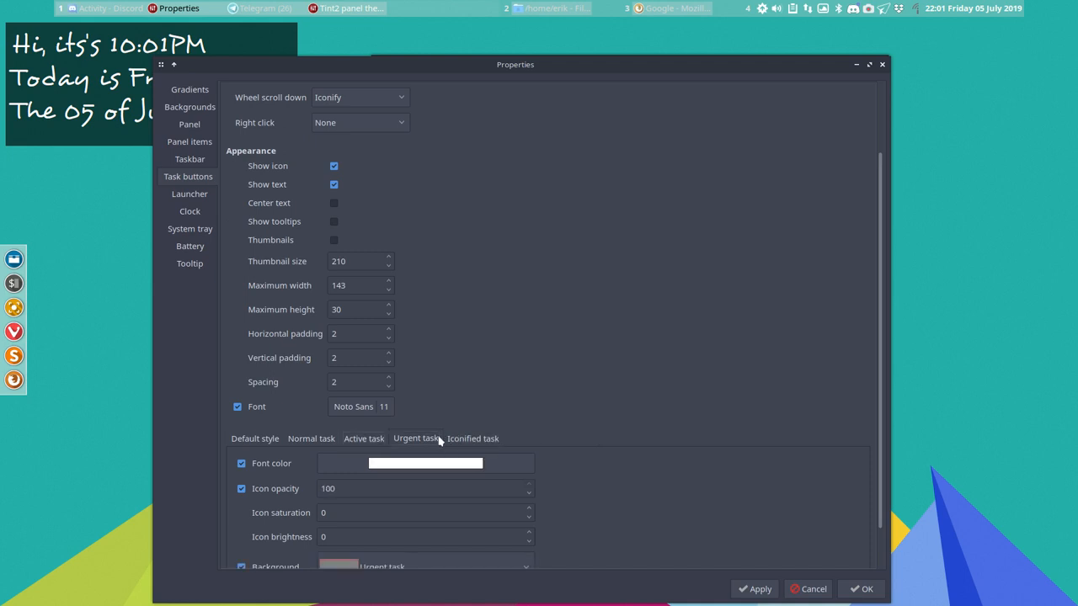
pyautogui.click(472, 438)
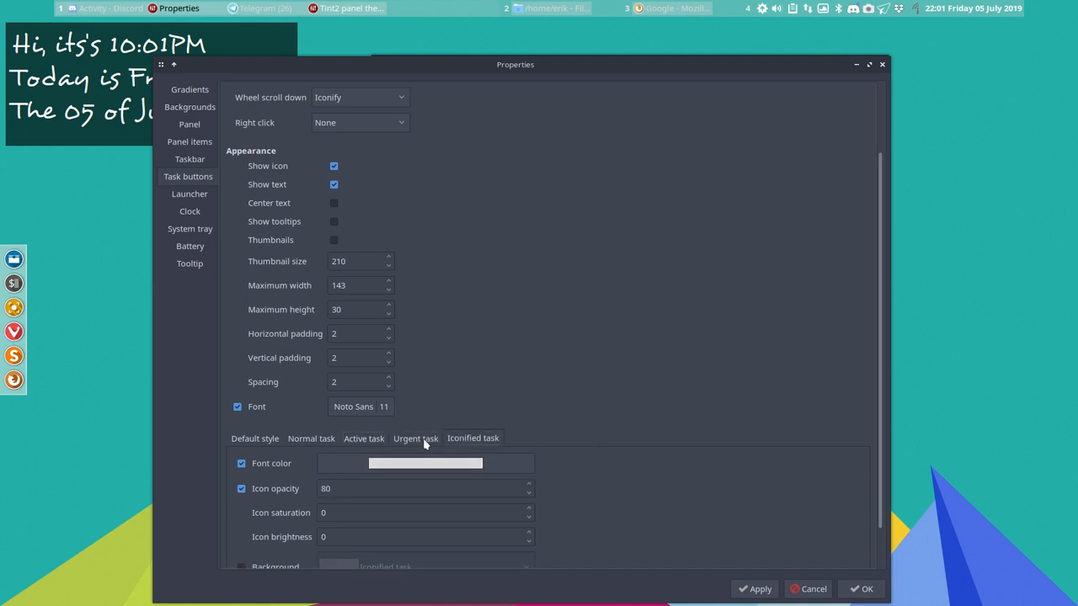
pyautogui.click(414, 437)
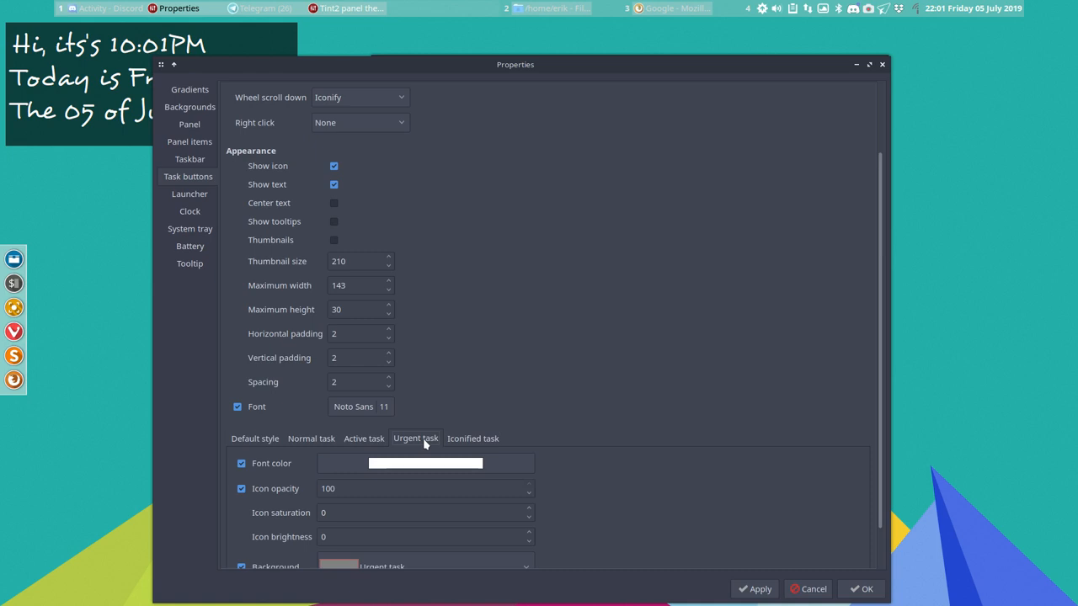
pyautogui.moveTo(413, 442)
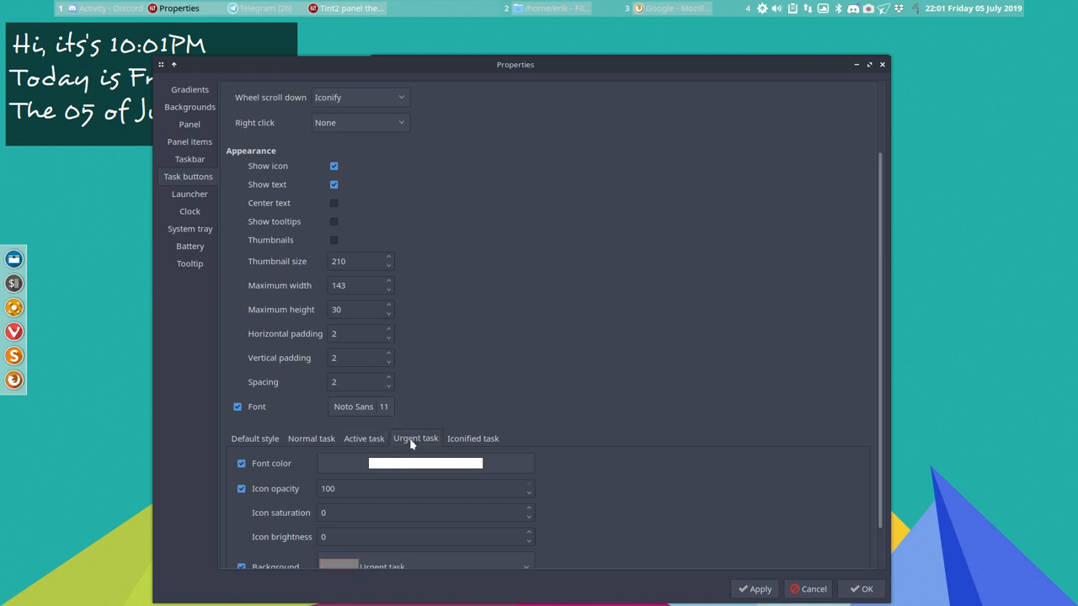
pyautogui.moveTo(414, 464)
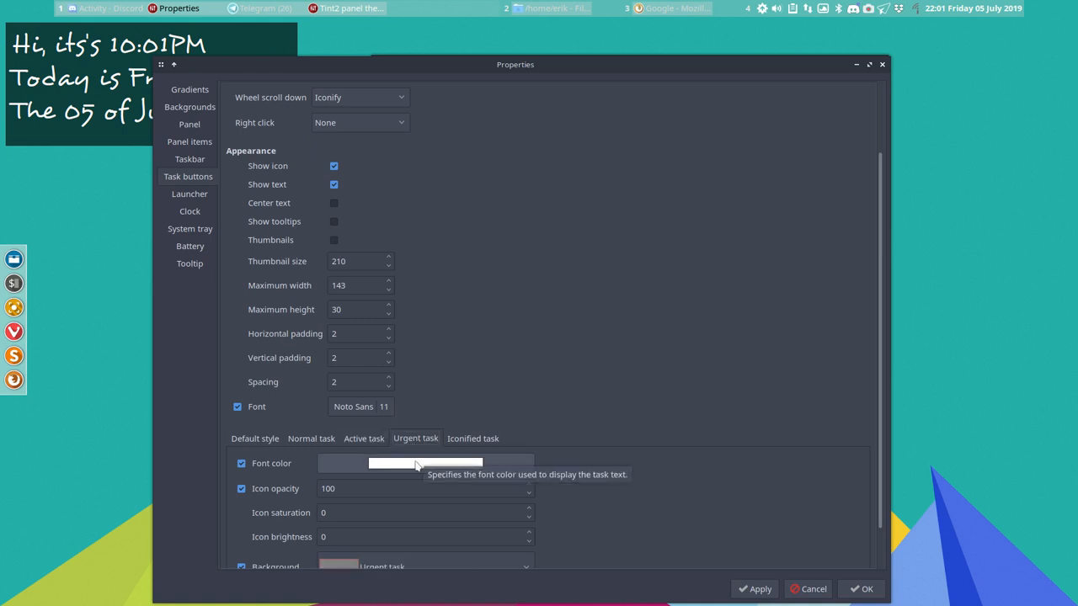
pyautogui.moveTo(435, 470)
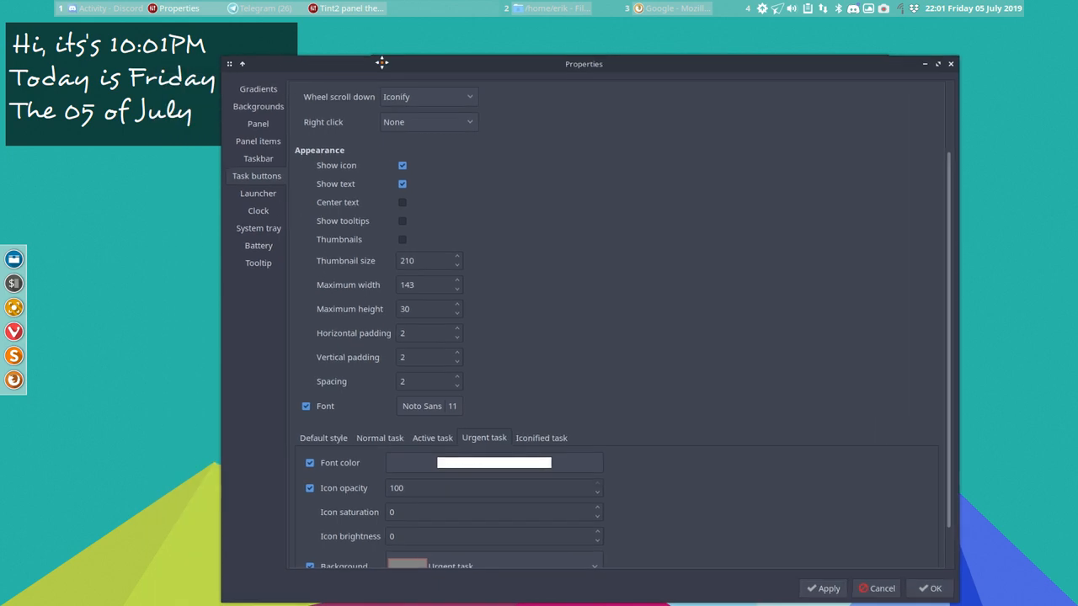
pyautogui.moveTo(313, 13)
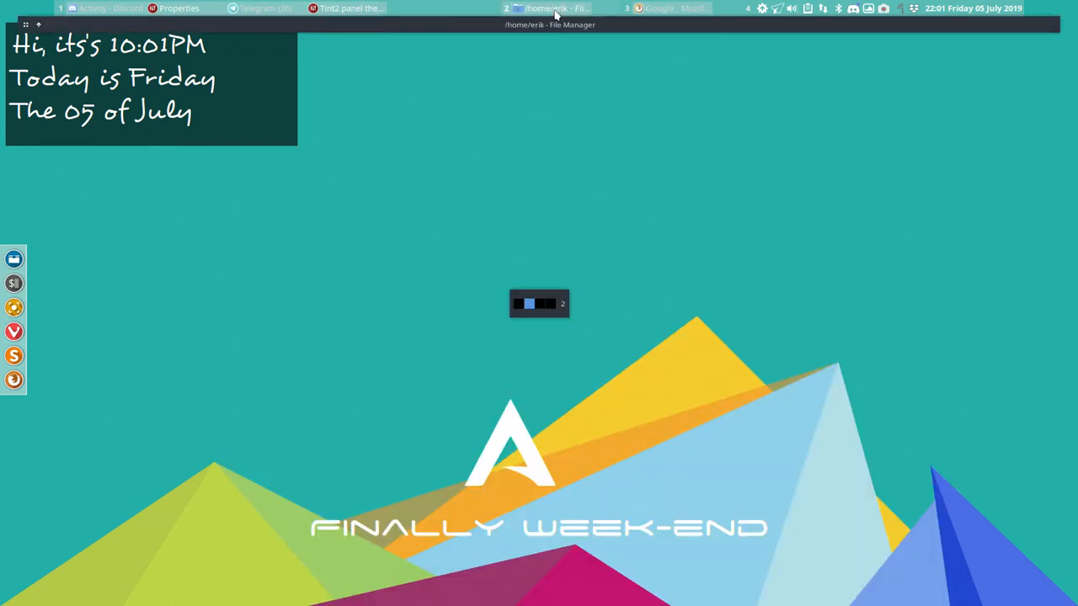
pyautogui.click(549, 9)
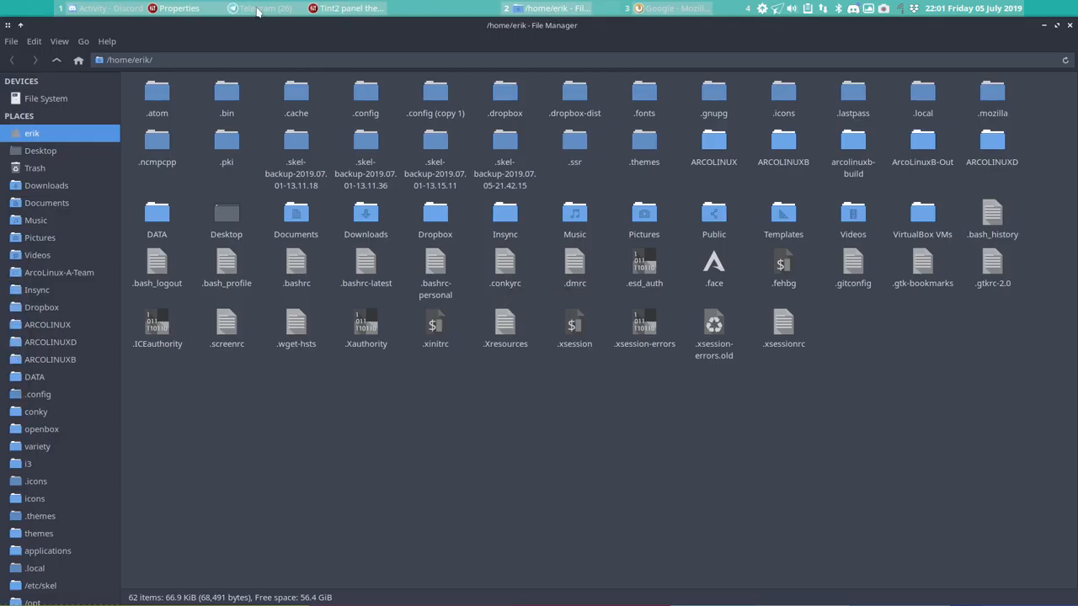
pyautogui.click(261, 9)
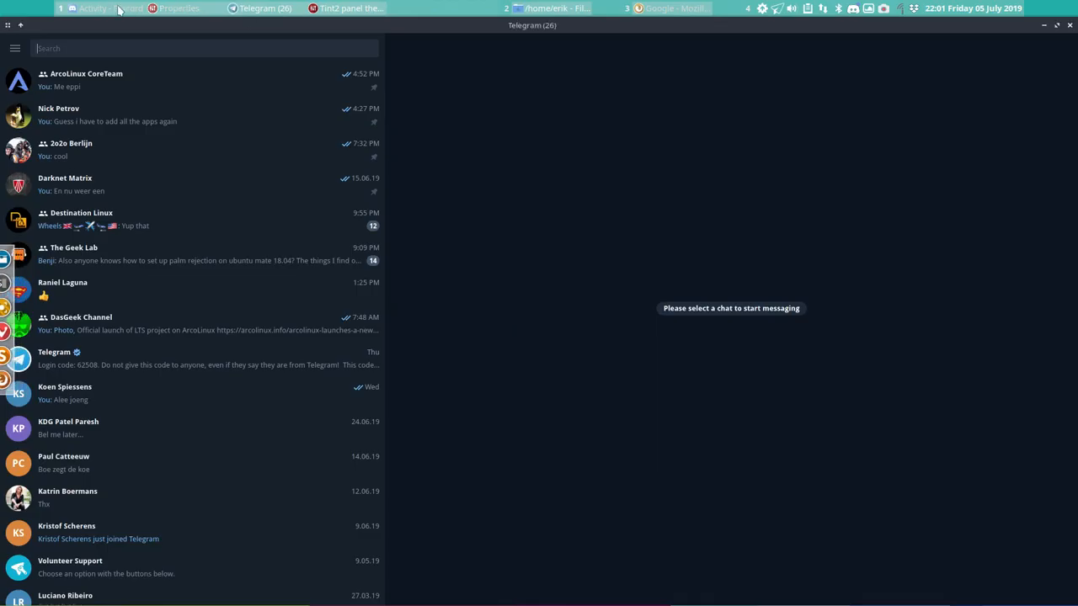
pyautogui.click(177, 8)
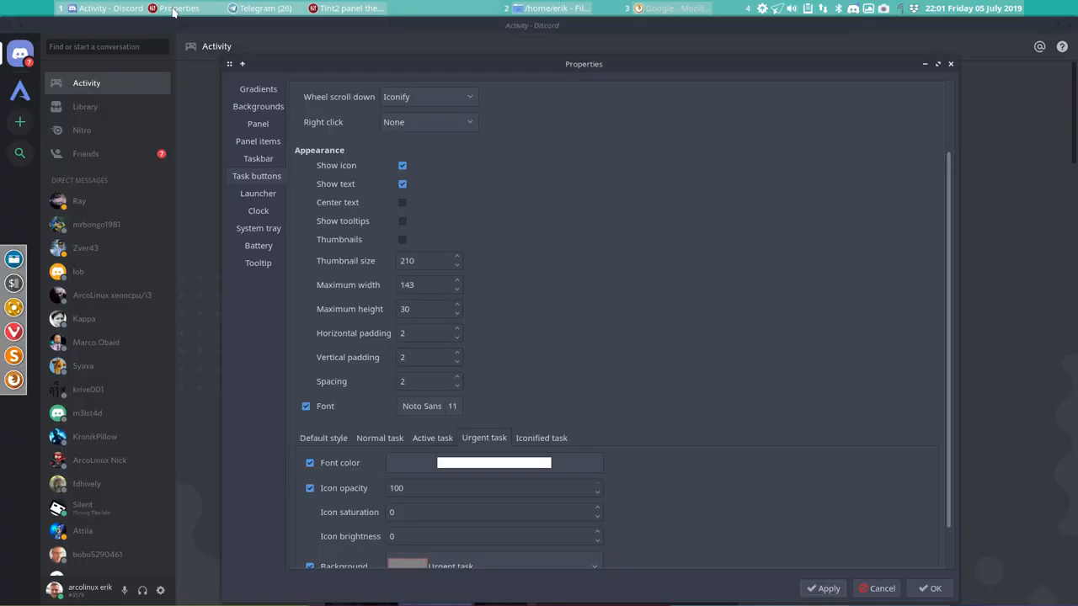
pyautogui.moveTo(570, 334)
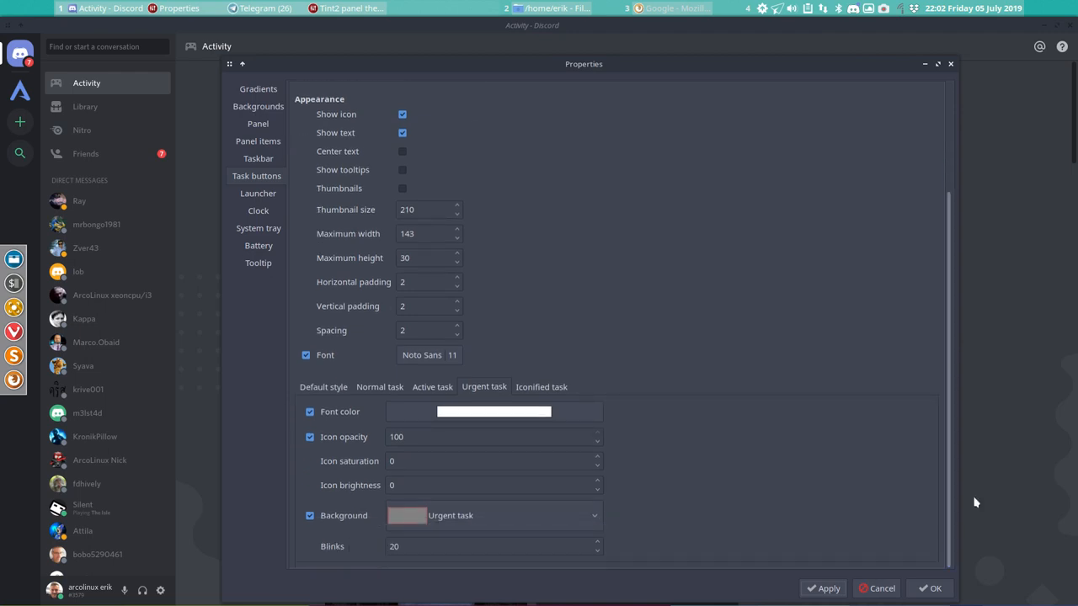
# - Set the clock's first line format to '%A %d %B %Y %H:%M' and apply it
pyautogui.click(258, 192)
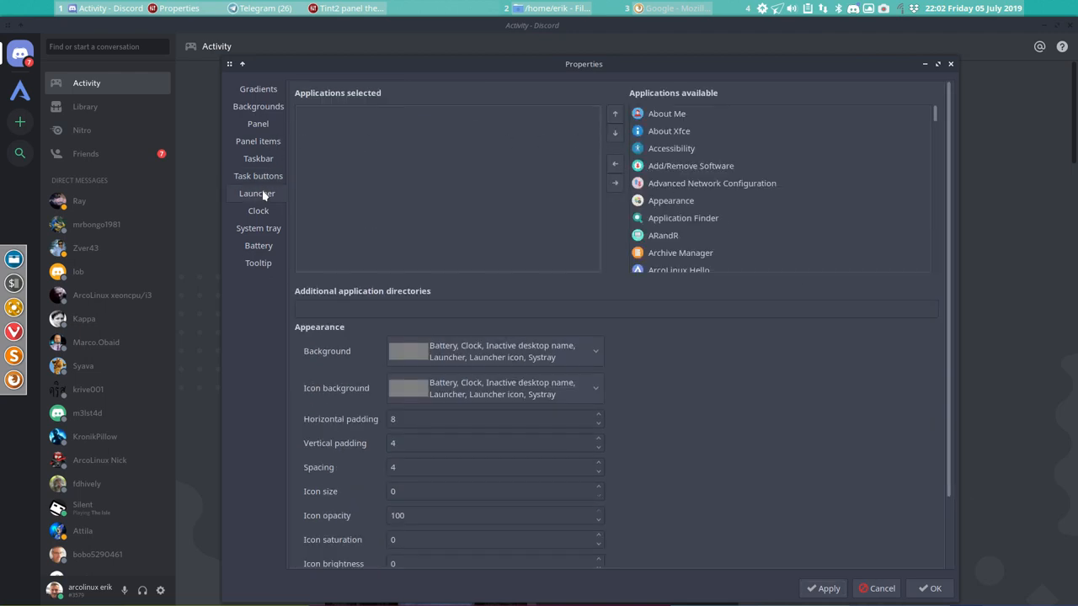
pyautogui.click(257, 210)
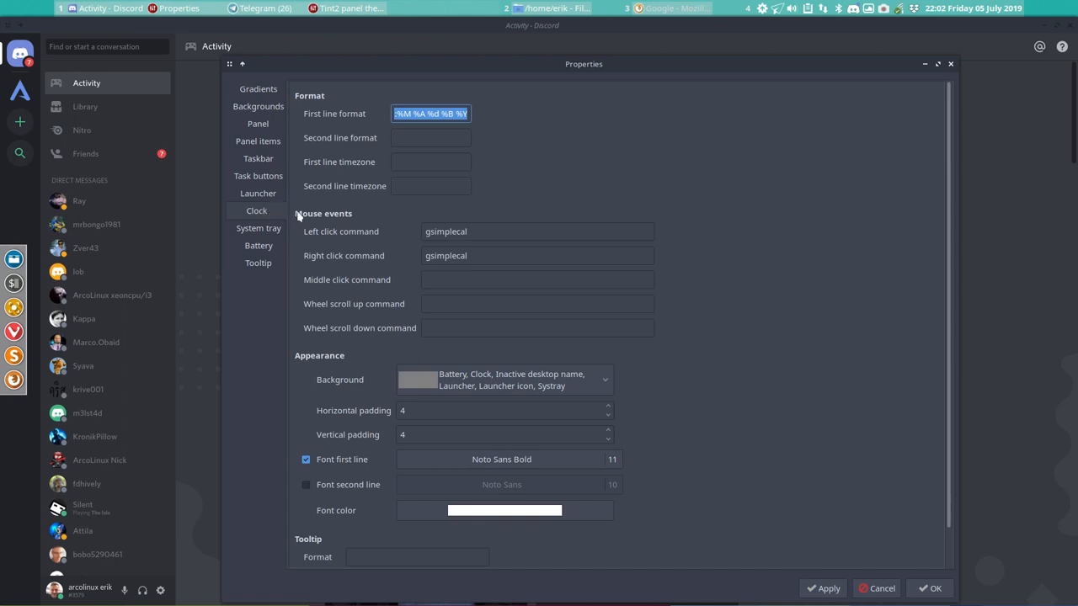
pyautogui.moveTo(941, 17)
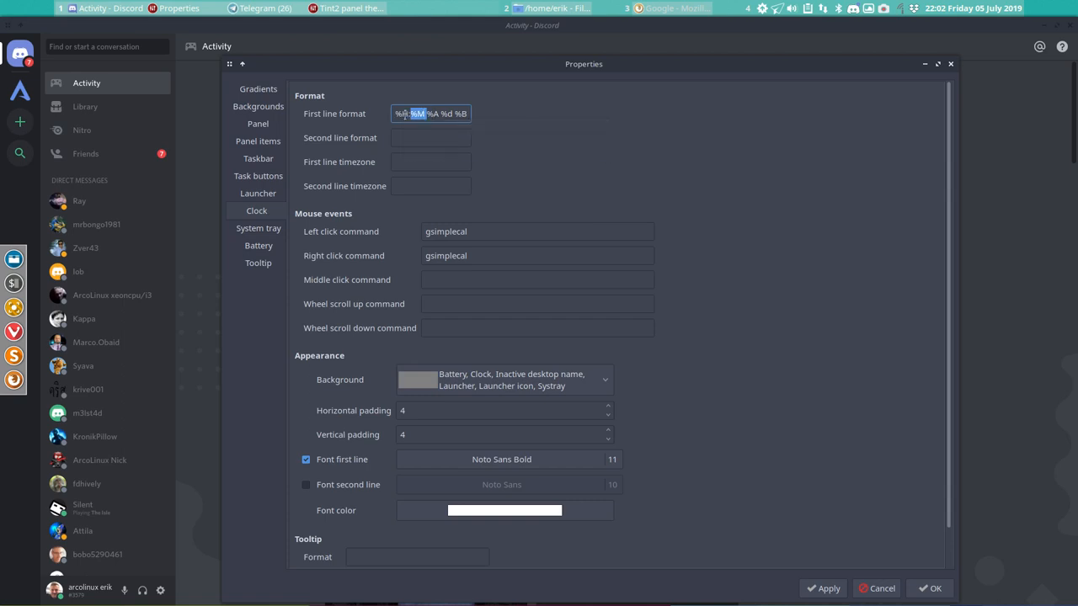
pyautogui.write('%A %d %B %Y')
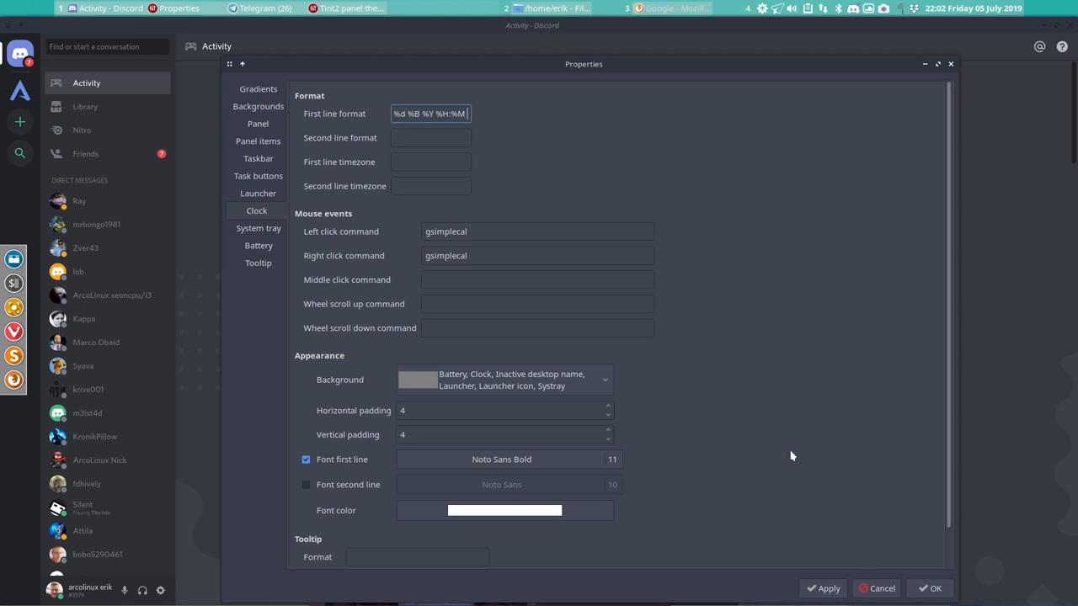
pyautogui.click(828, 589)
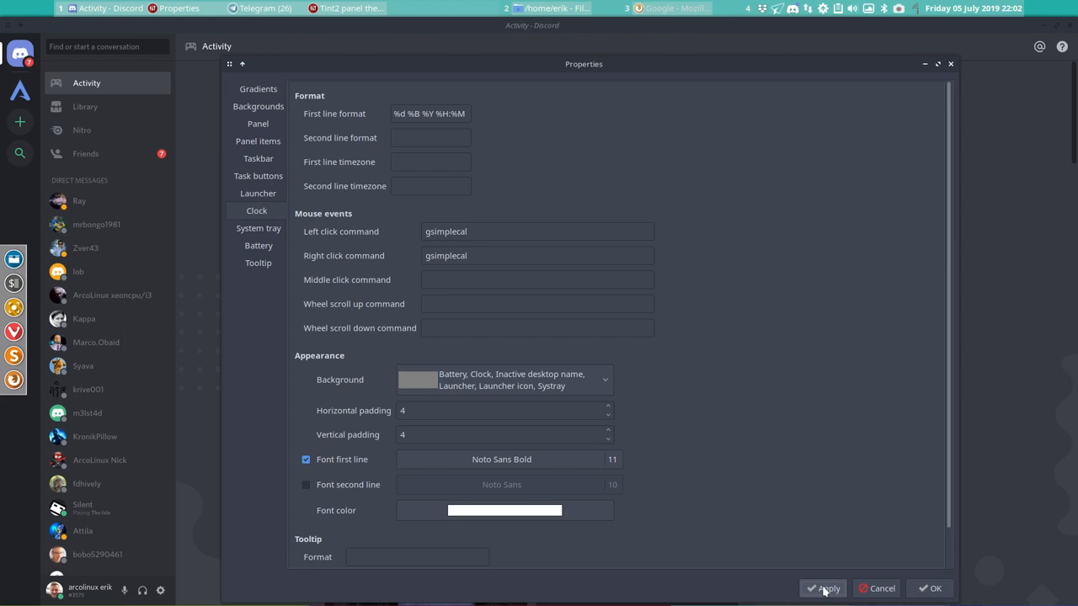
pyautogui.moveTo(990, 68)
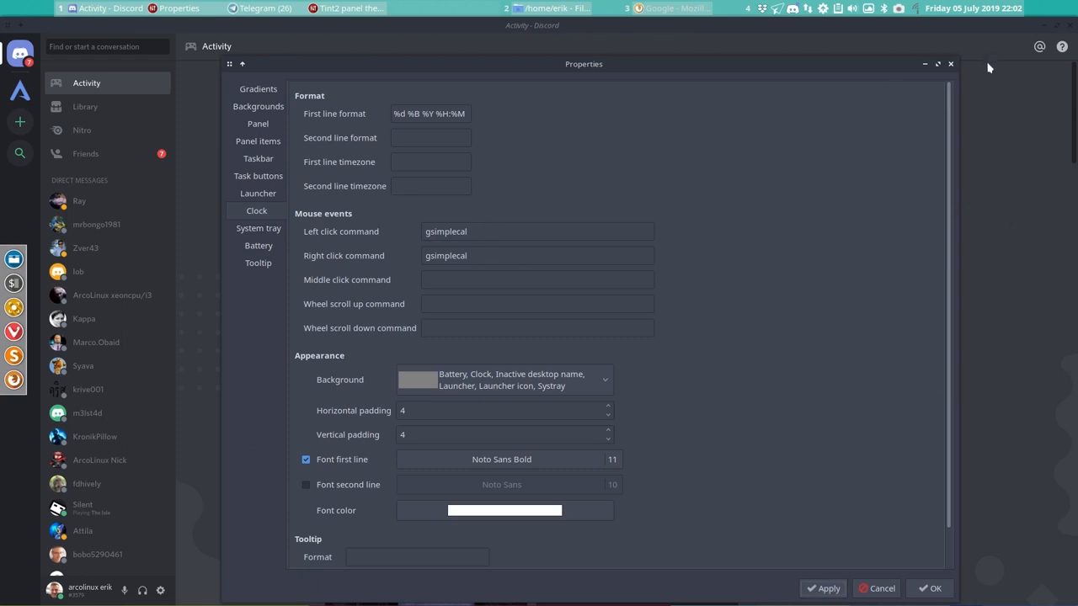
# - Test the panel clock's left-click calendar popup and right-click action
pyautogui.click(973, 7)
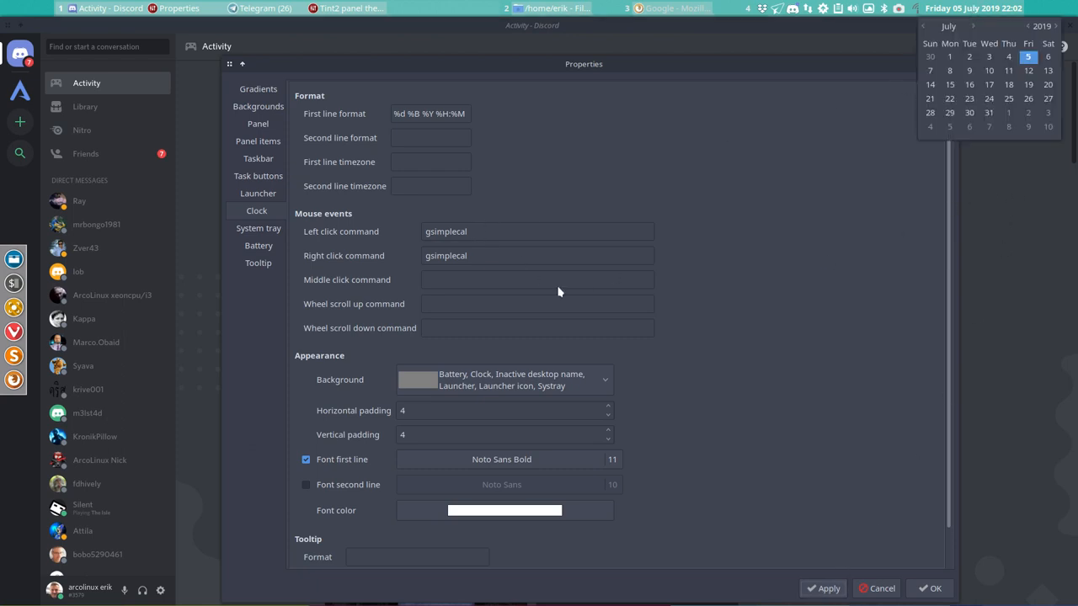
pyautogui.click(536, 231)
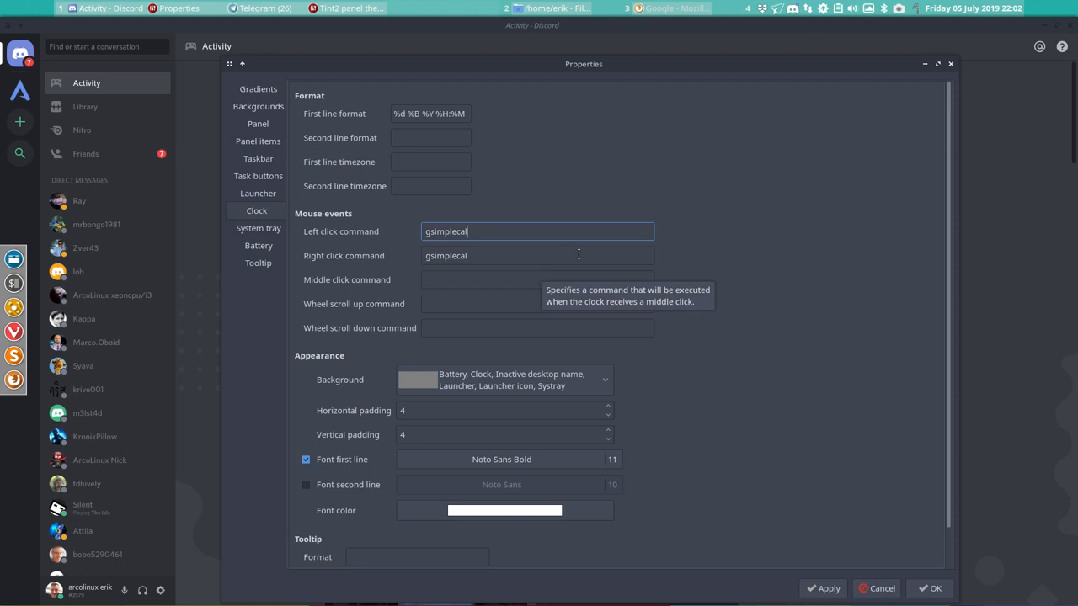
pyautogui.rightClick(968, 8)
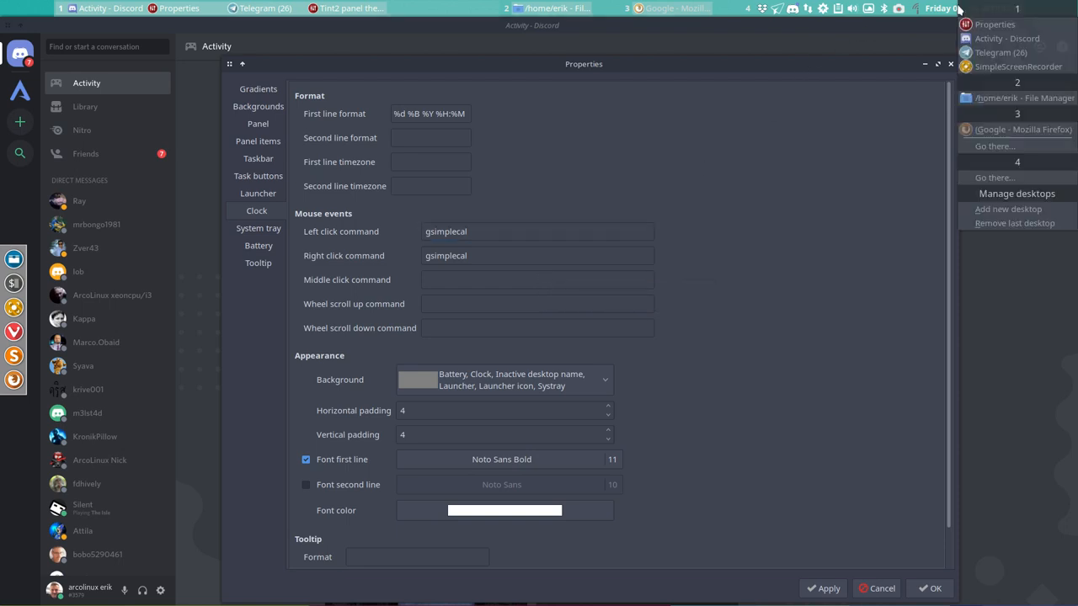
pyautogui.click(951, 7)
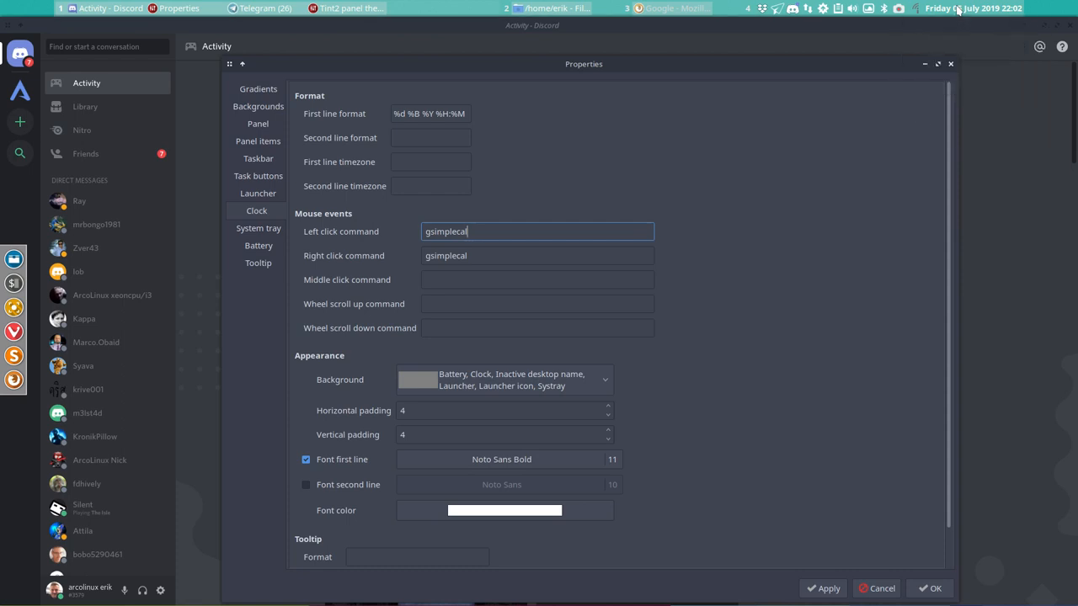
pyautogui.click(973, 6)
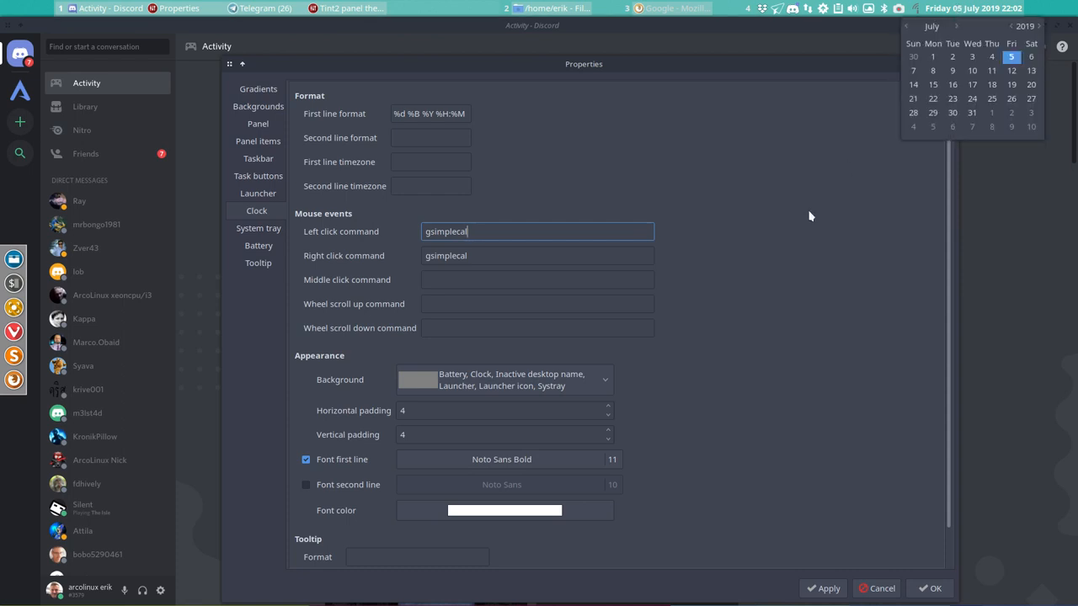
pyautogui.click(537, 280)
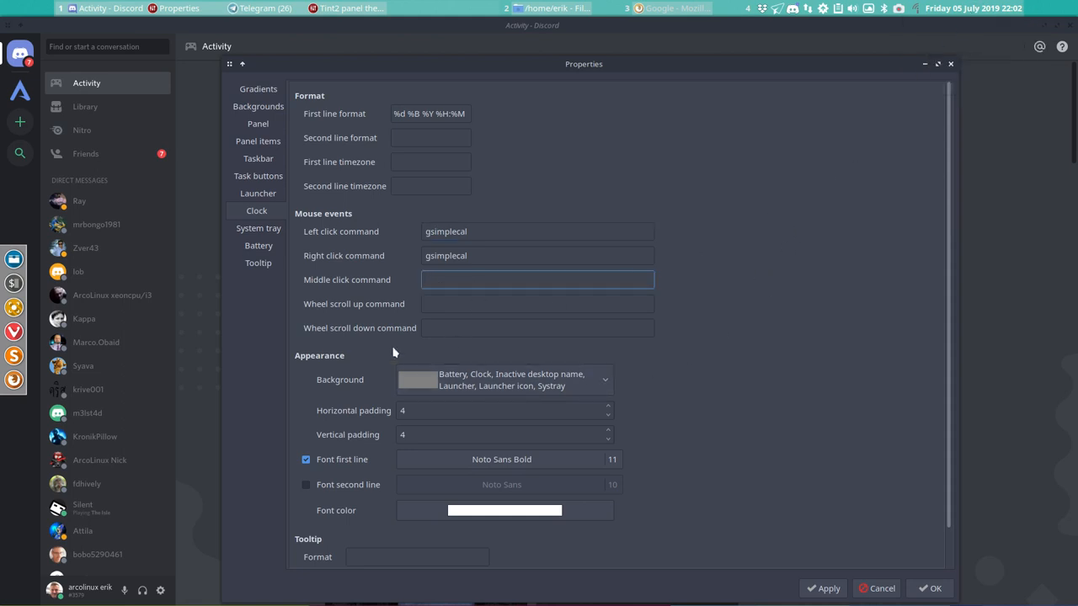
pyautogui.moveTo(707, 428)
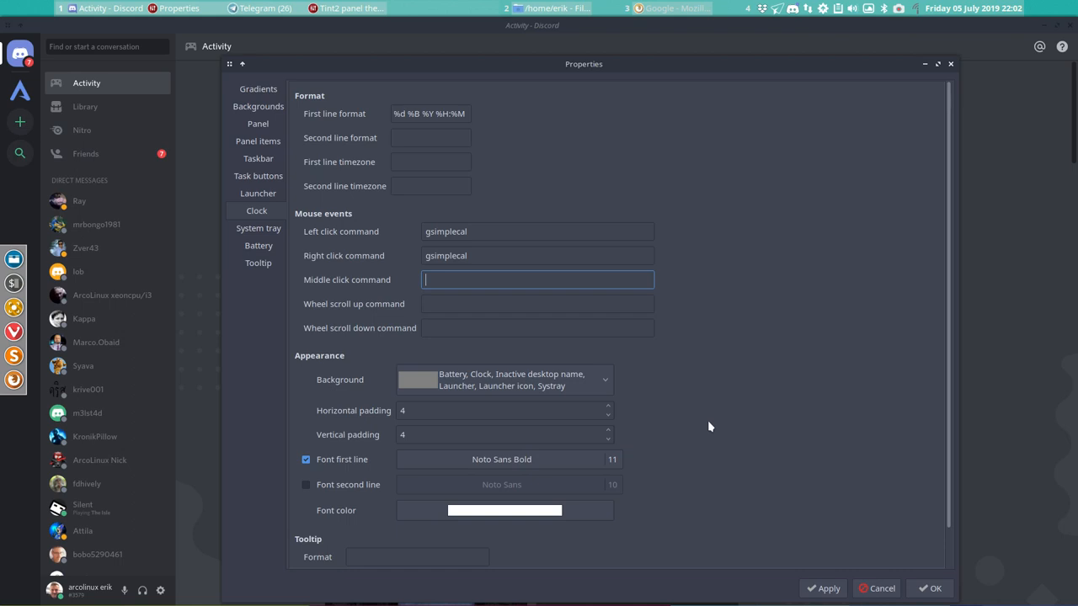
pyautogui.moveTo(528, 518)
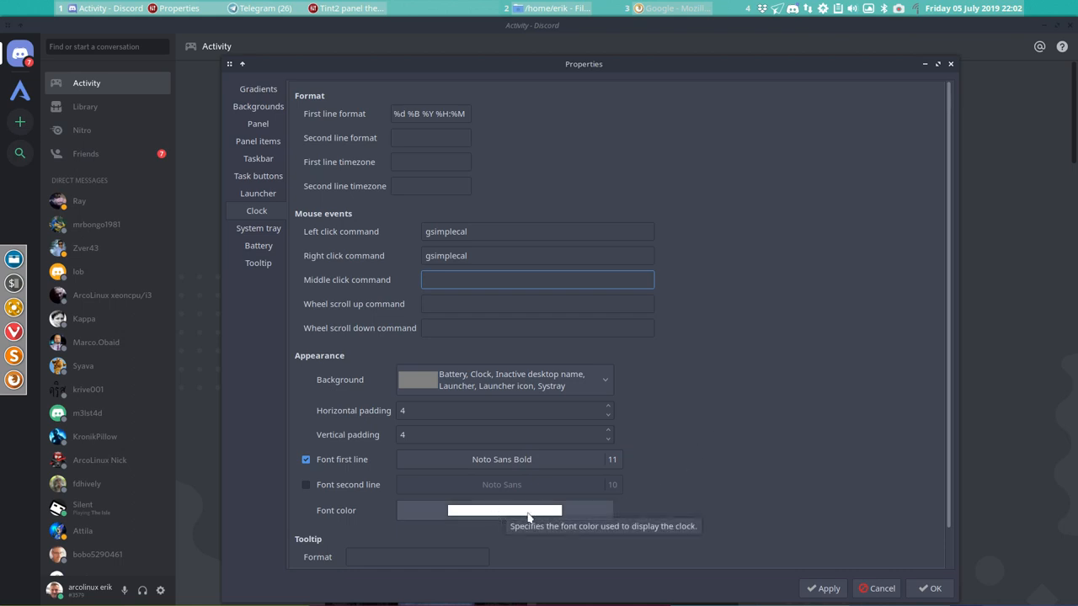
# - Try a dark clock font colour, then shift it towards a bright orange
pyautogui.click(505, 511)
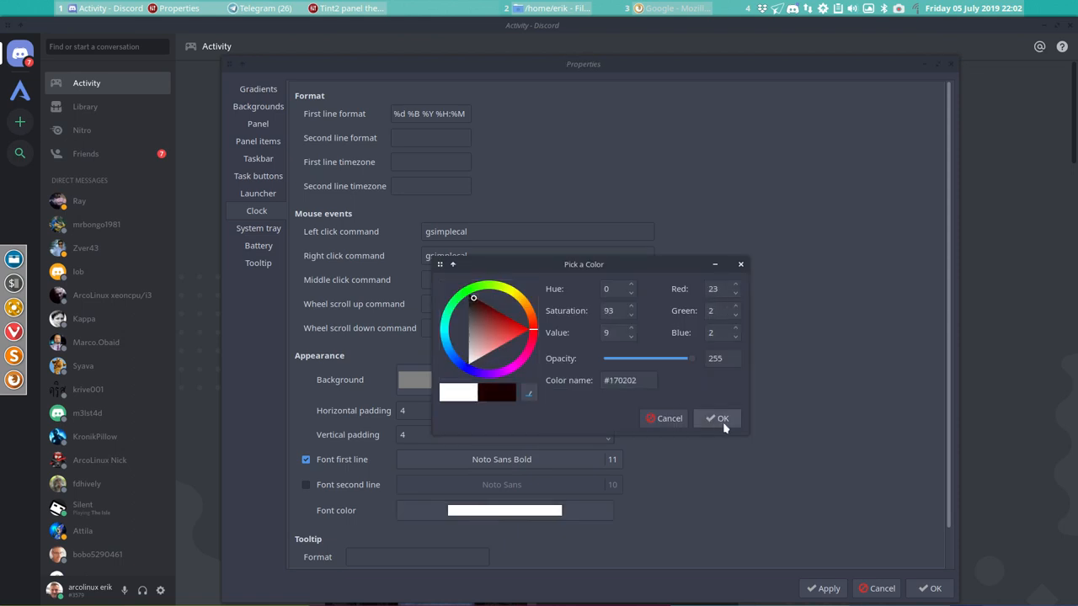
pyautogui.click(717, 417)
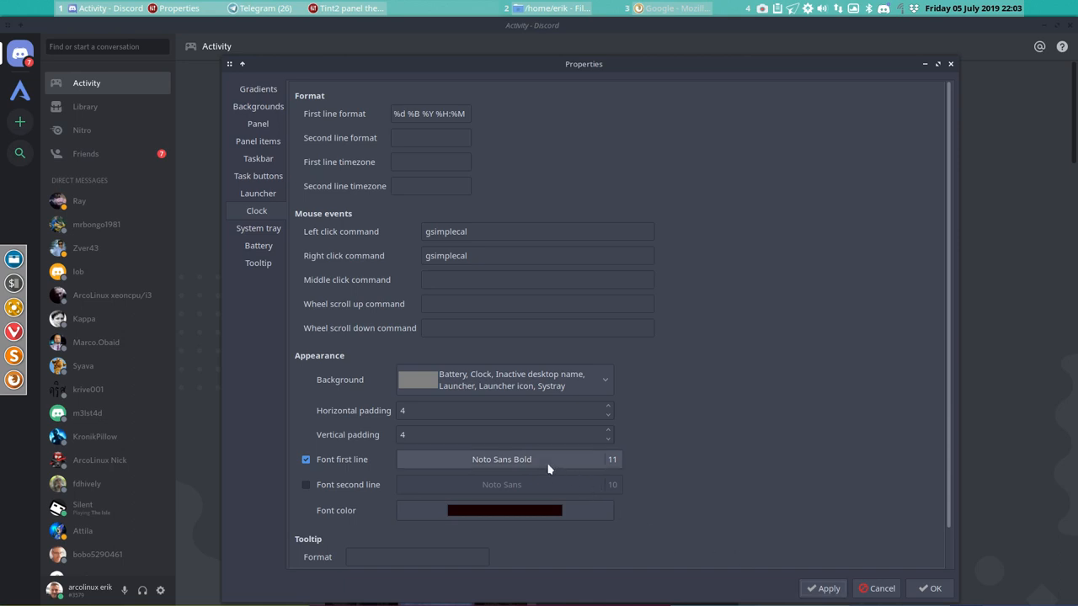
pyautogui.click(505, 510)
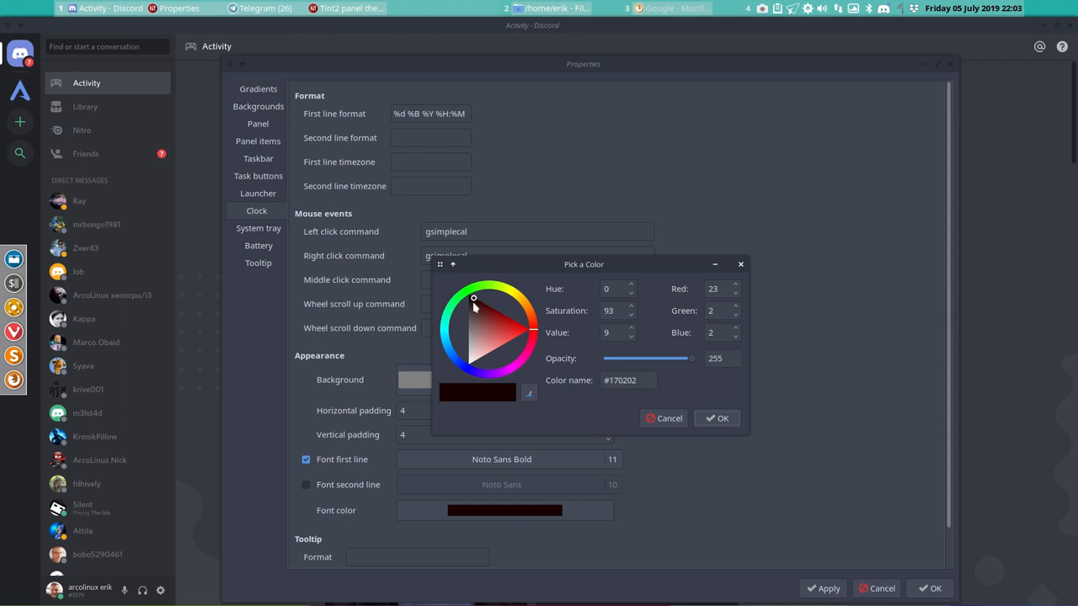
pyautogui.click(463, 352)
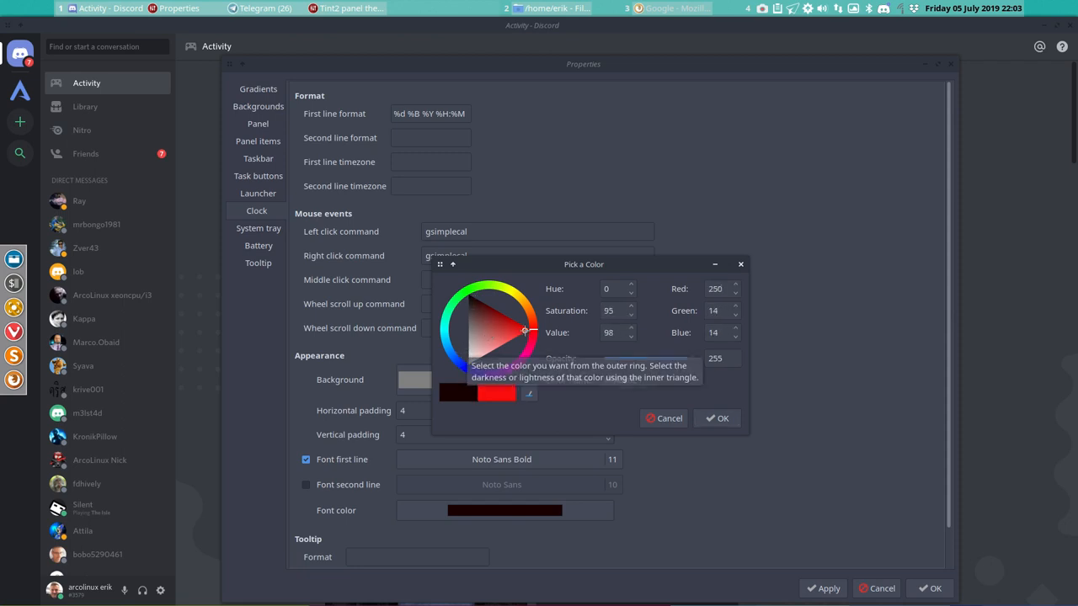
pyautogui.click(506, 303)
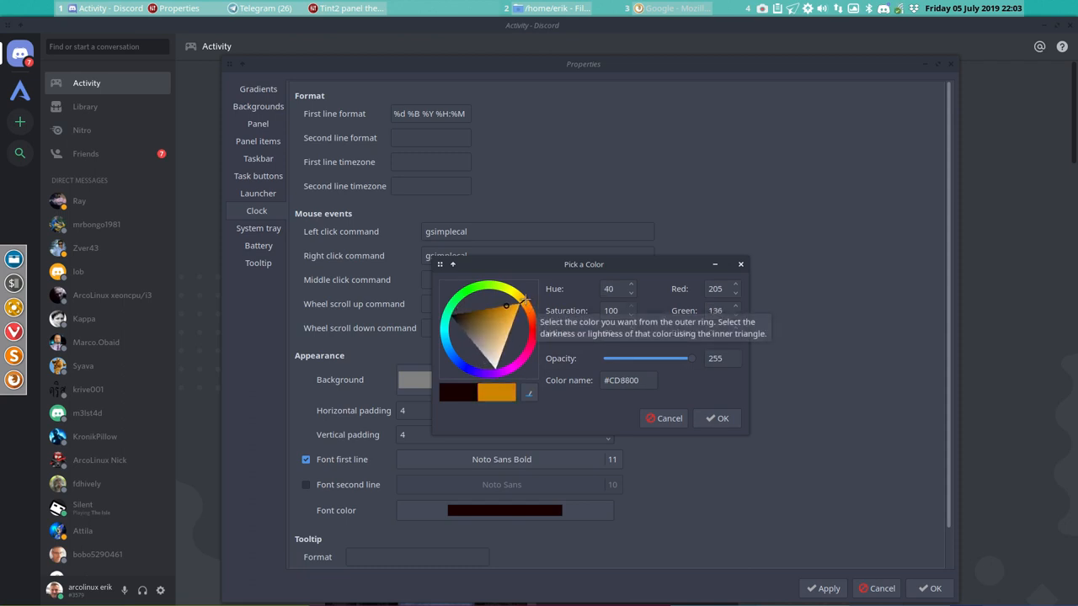
pyautogui.click(512, 312)
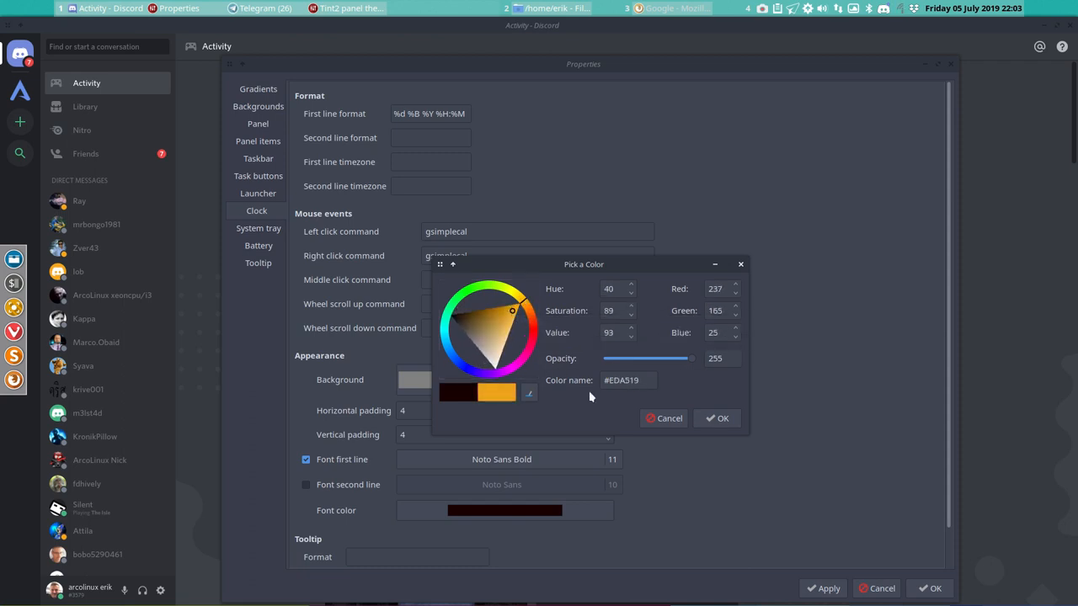
# - Apply the orange clock font, return it to white, and move to the System tray settings
pyautogui.click(718, 417)
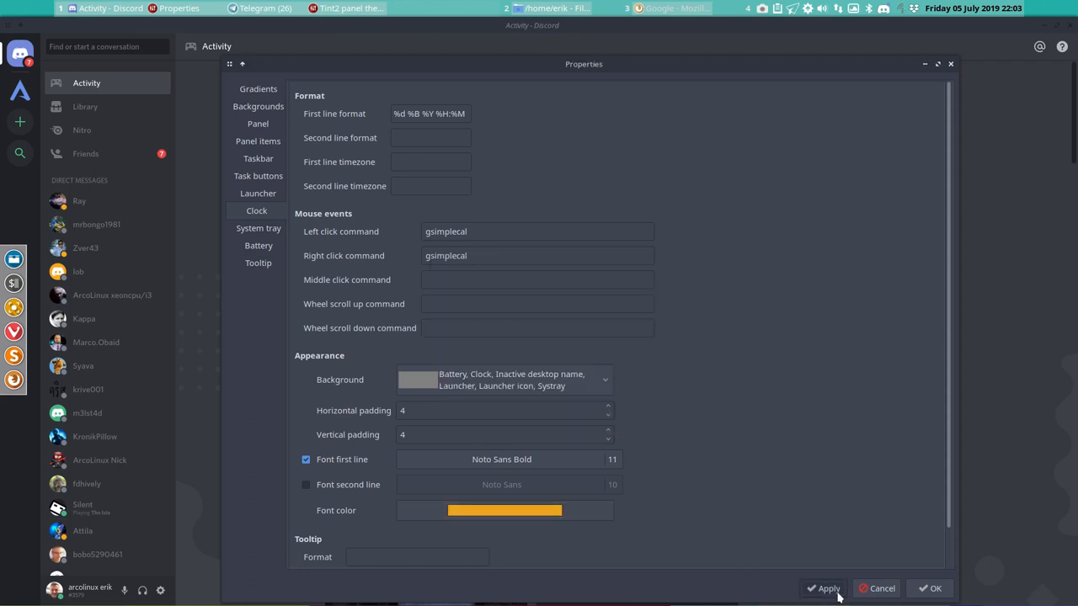
pyautogui.click(505, 510)
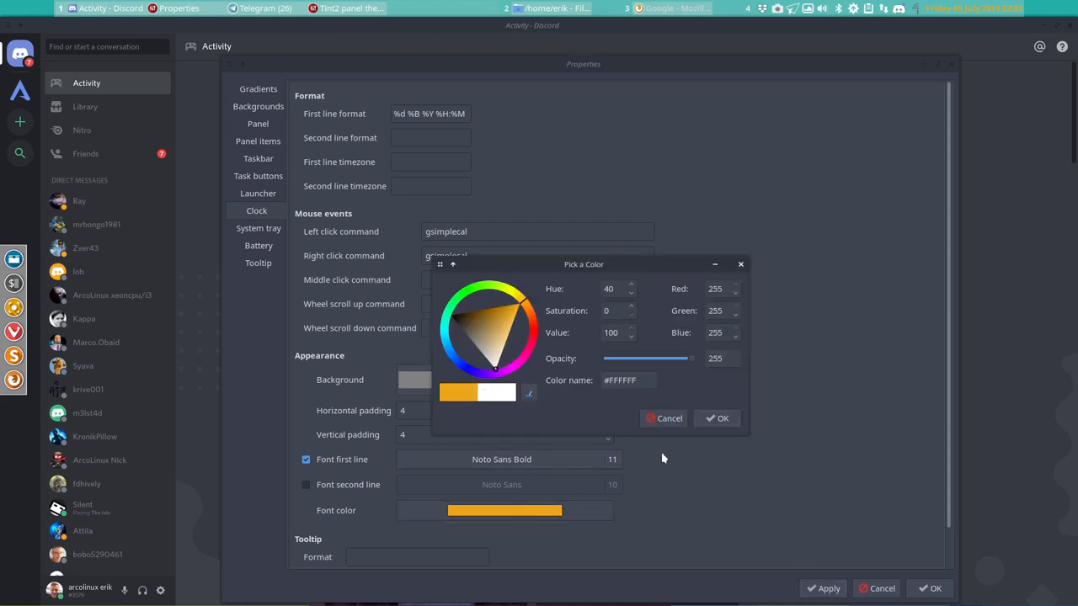
pyautogui.click(718, 418)
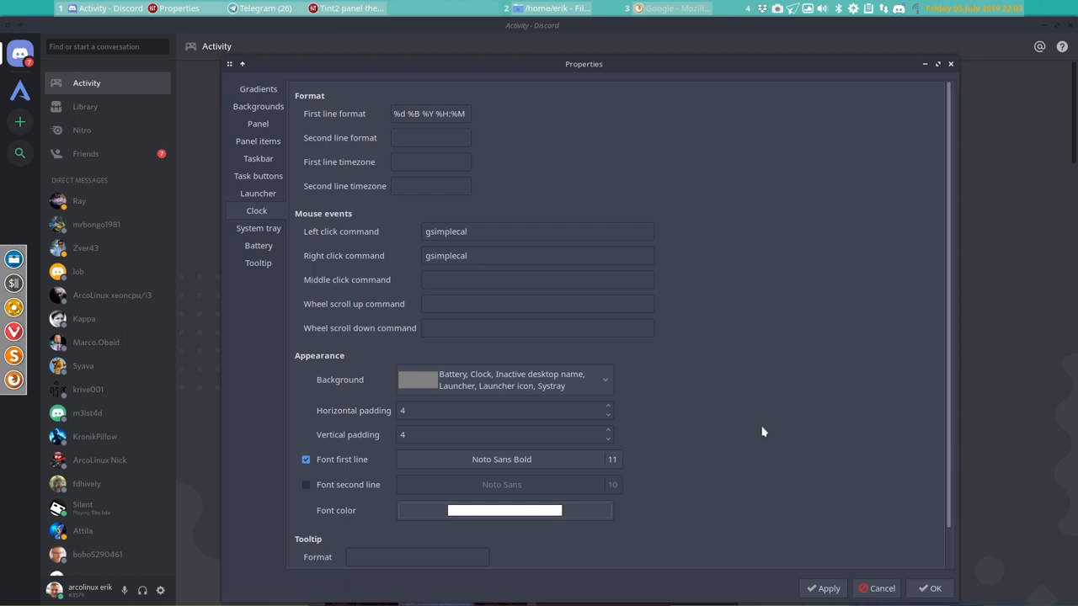
pyautogui.click(256, 229)
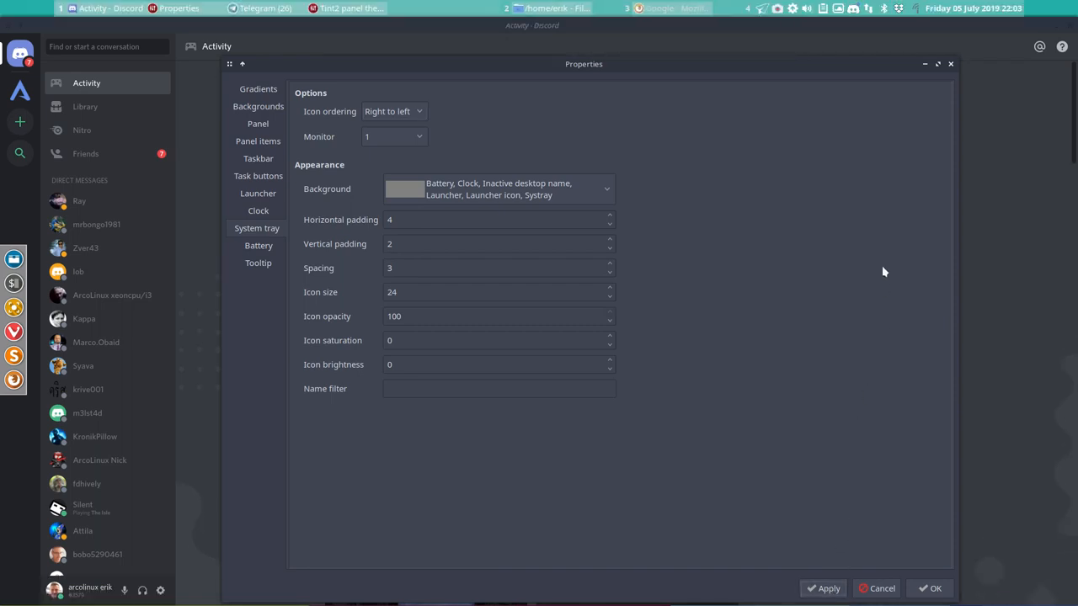
pyautogui.moveTo(394, 111)
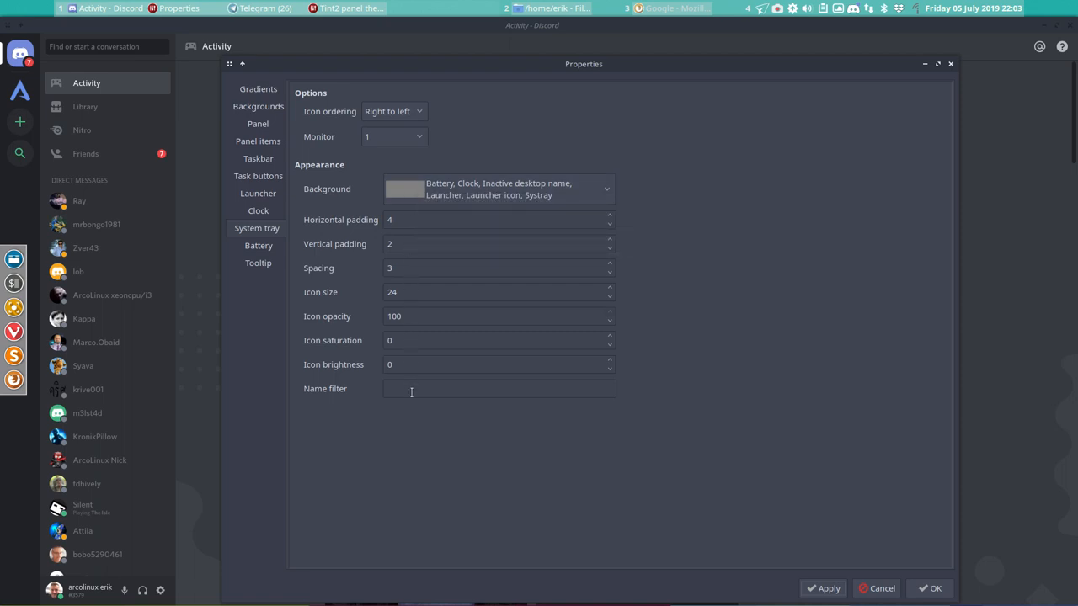
# - Try tray icon opacity 35, restore it to 100, then move to the Battery settings
pyautogui.click(609, 319)
pyautogui.write('2')
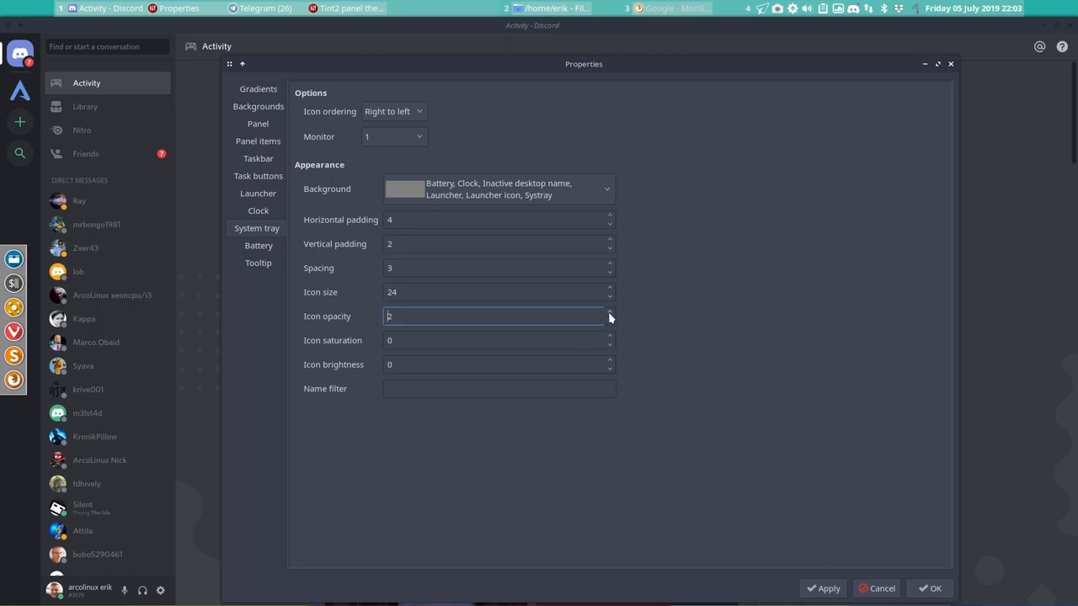
pyautogui.write('35')
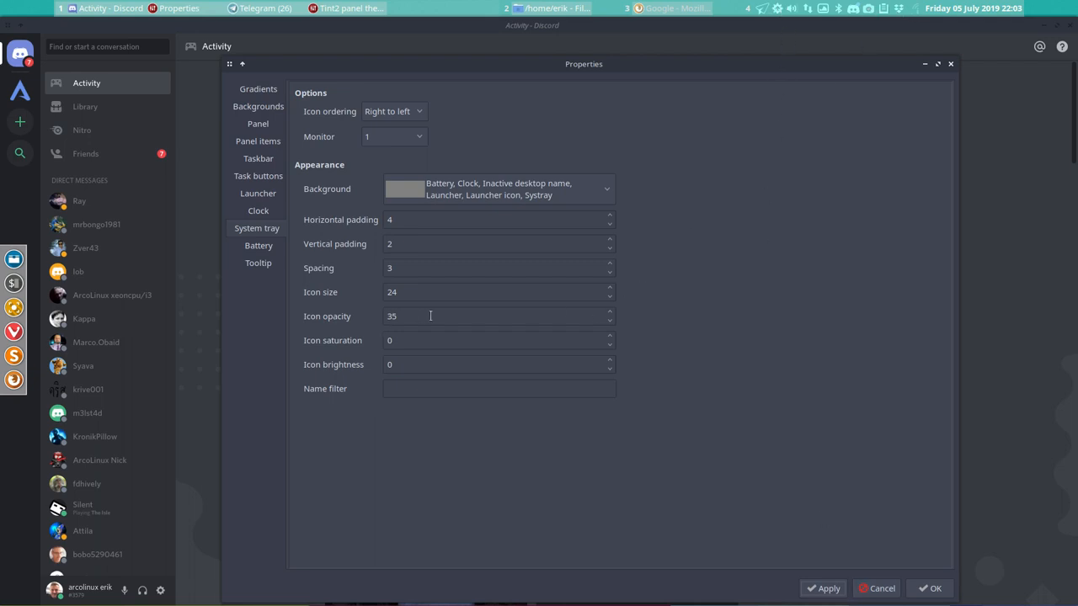
pyautogui.click(609, 312)
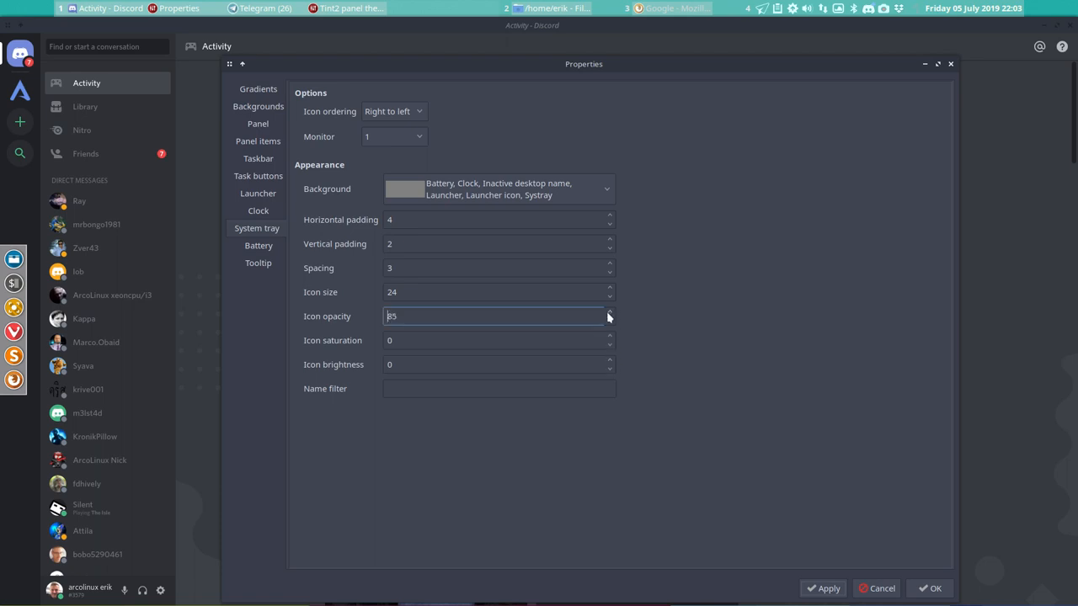
pyautogui.click(610, 312)
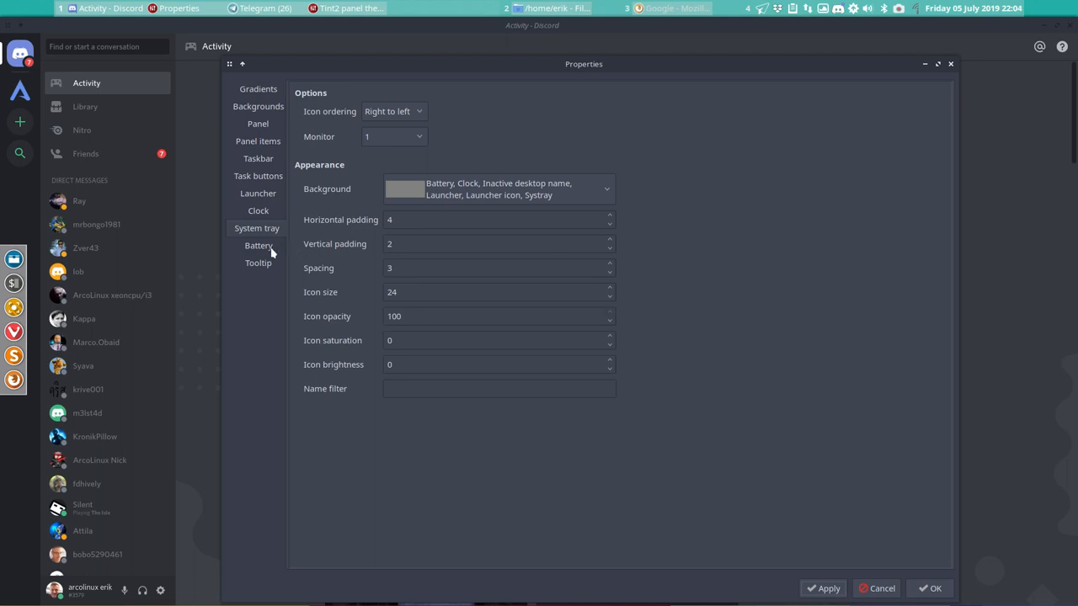
pyautogui.moveTo(76, 7)
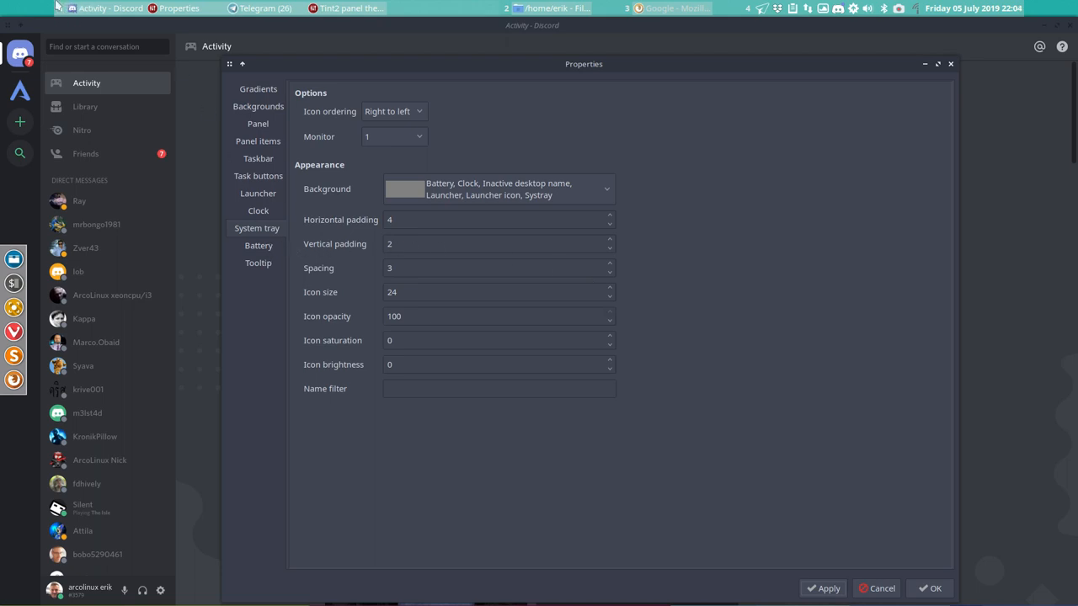
pyautogui.moveTo(175, 6)
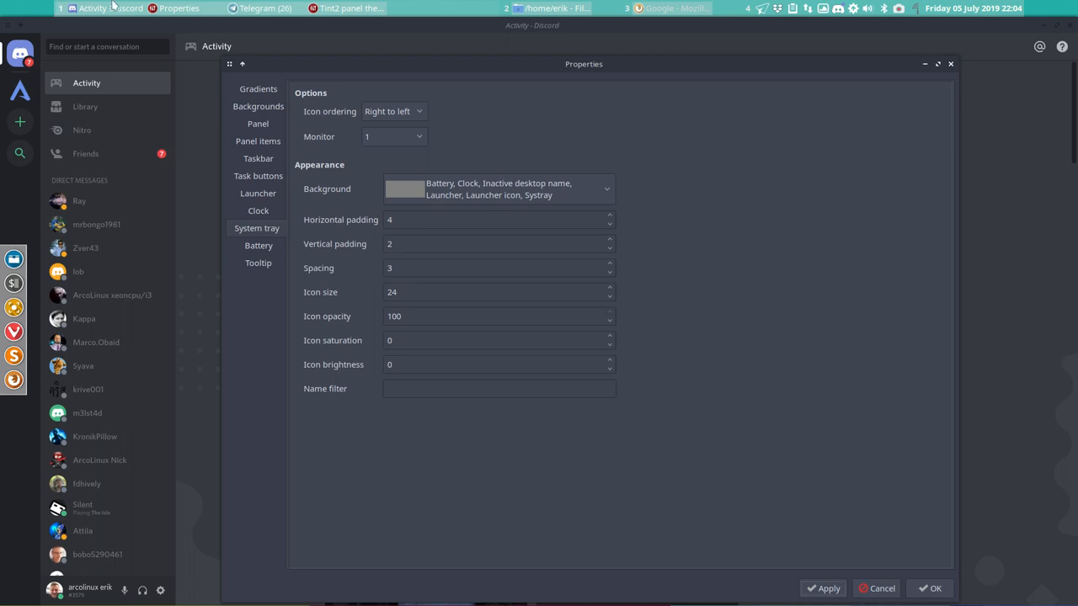
pyautogui.moveTo(758, 448)
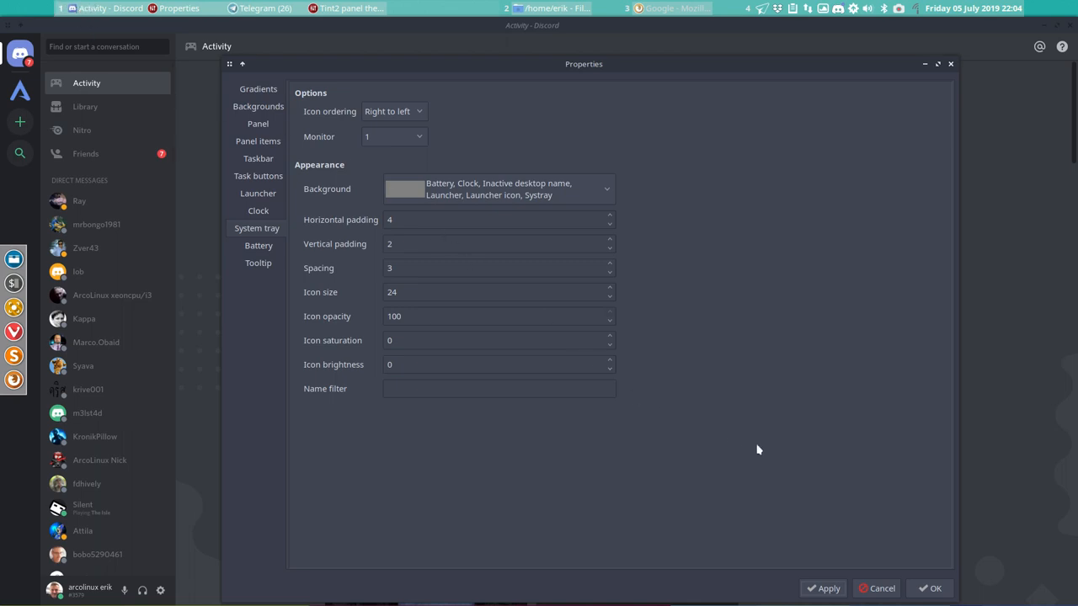
pyautogui.click(257, 246)
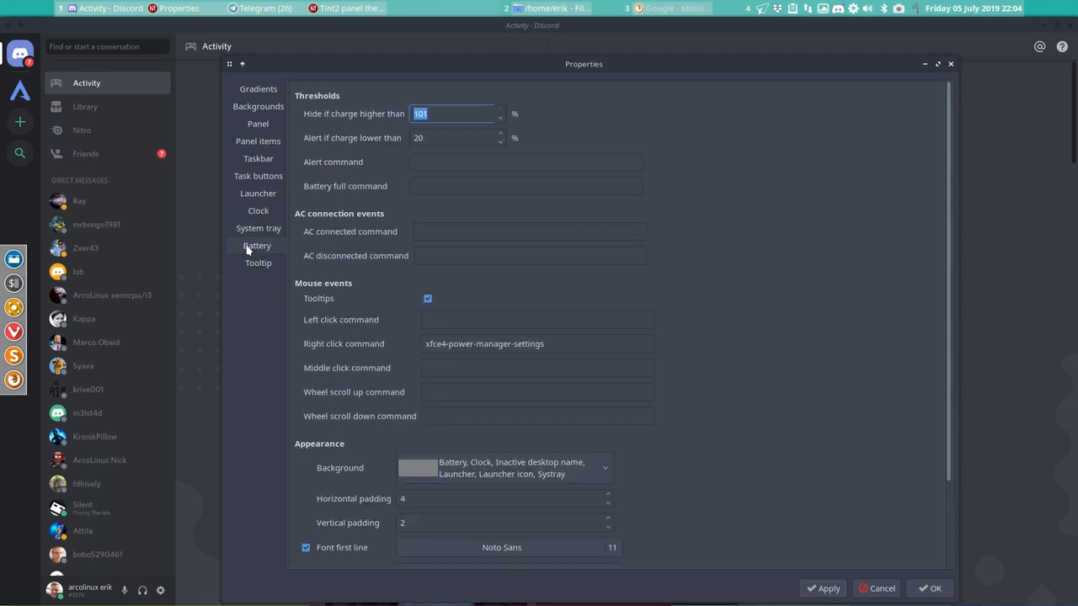
pyautogui.moveTo(259, 263)
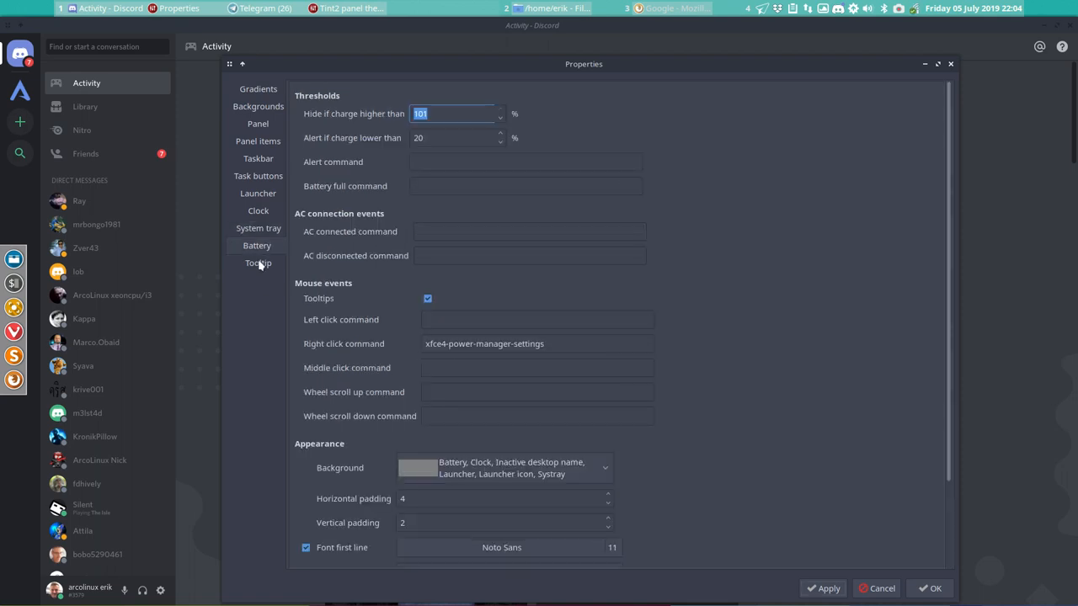
pyautogui.moveTo(670, 272)
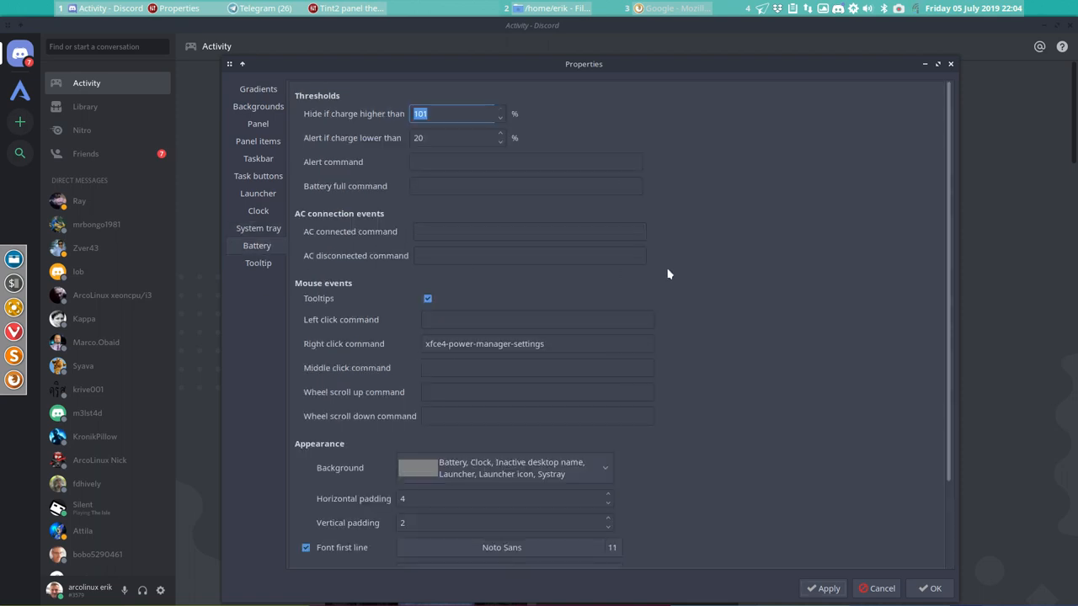
pyautogui.moveTo(795, 290)
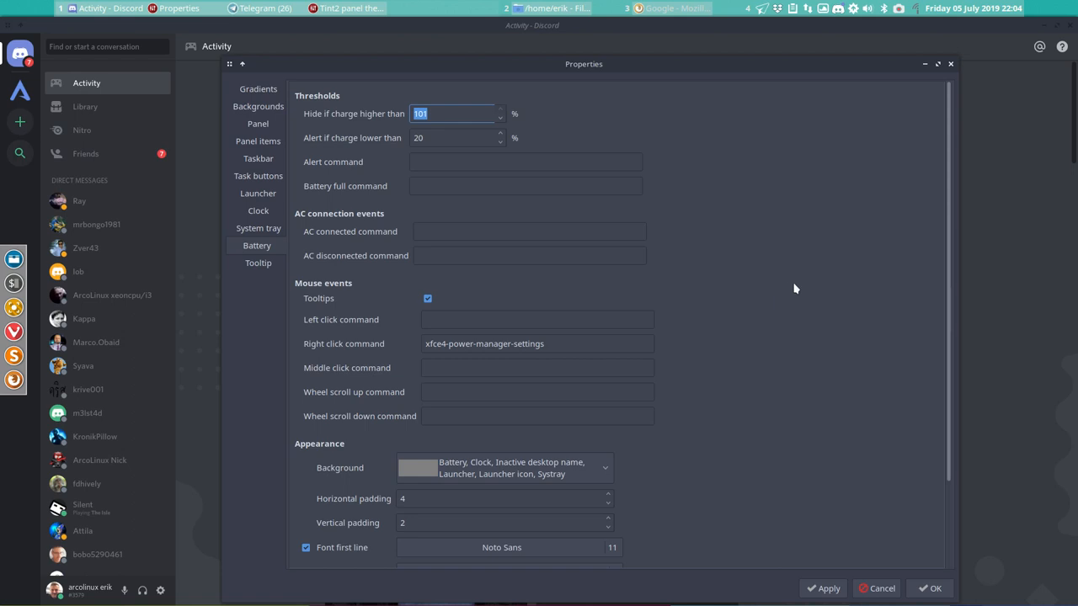
# - Set battery hide and alert charge thresholds to 0 percent, then move to the Tooltip settings
pyautogui.click(455, 114)
pyautogui.write('0')
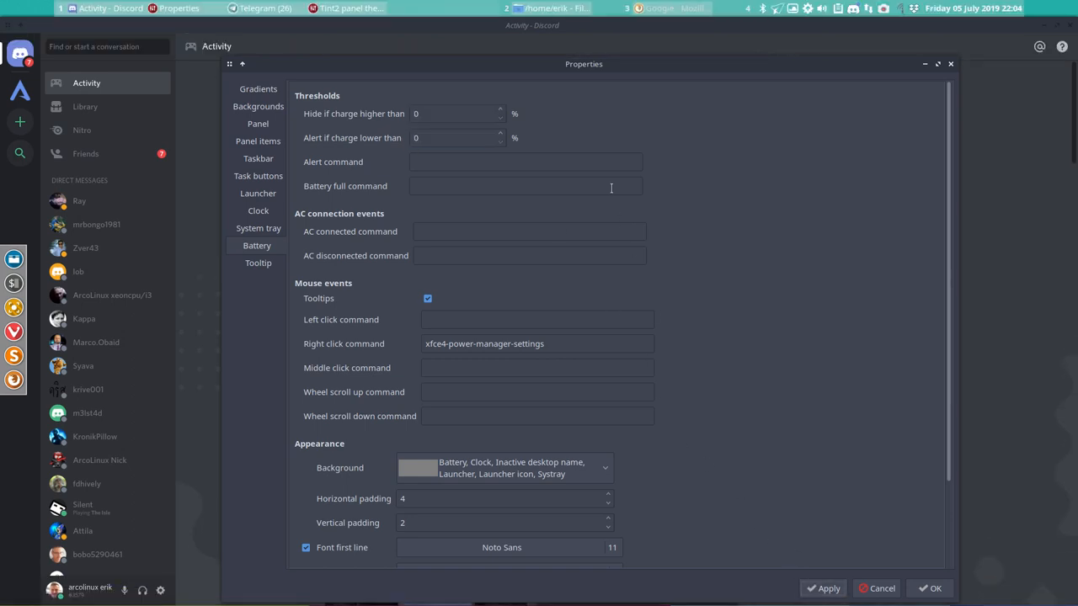
pyautogui.moveTo(704, 224)
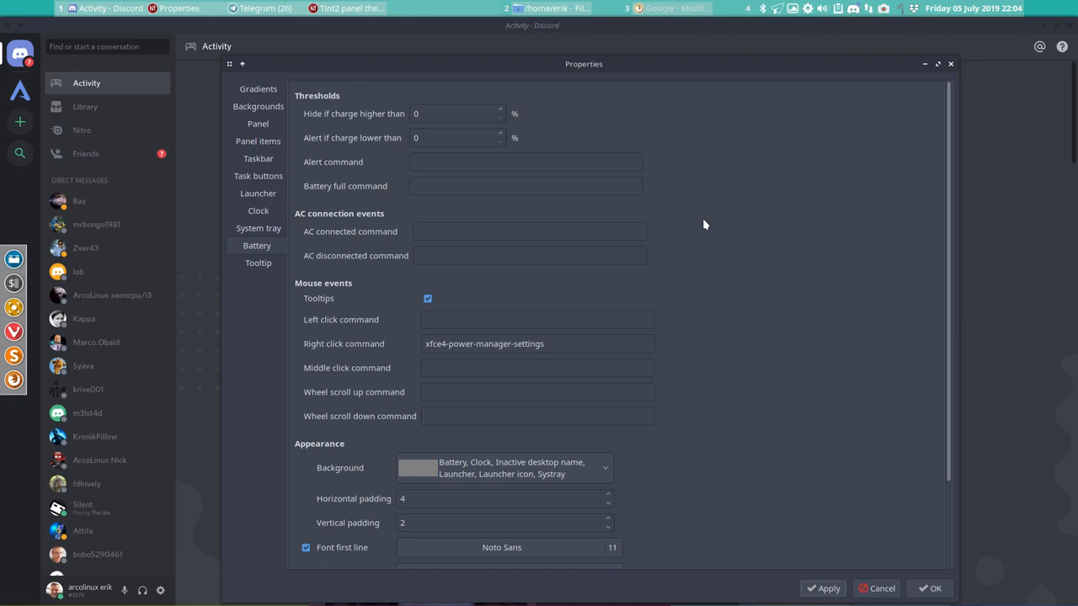
pyautogui.moveTo(723, 303)
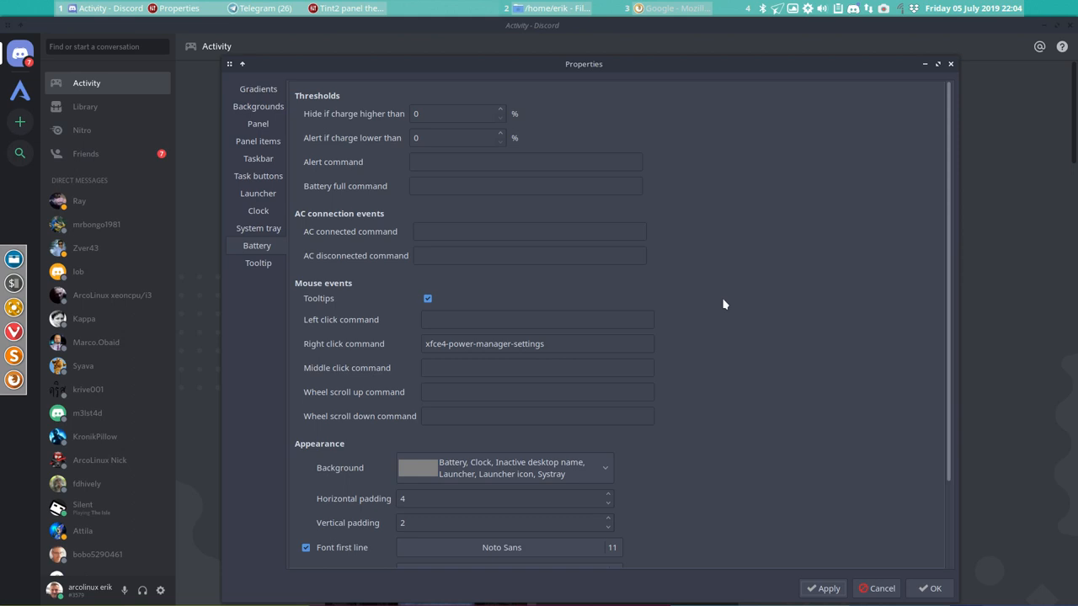
pyautogui.scroll(-3)
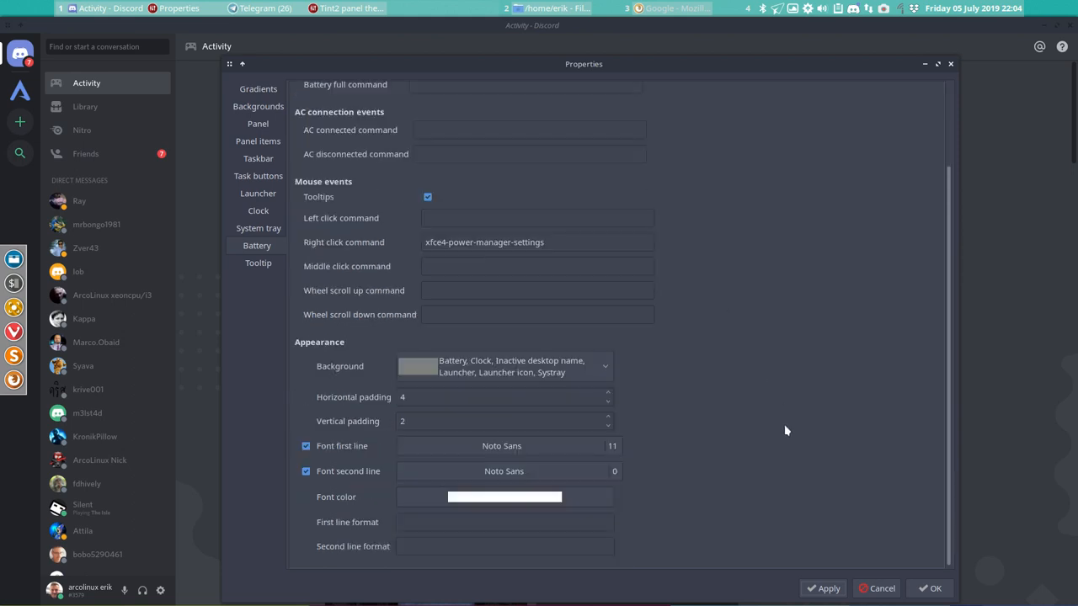
pyautogui.scroll(3)
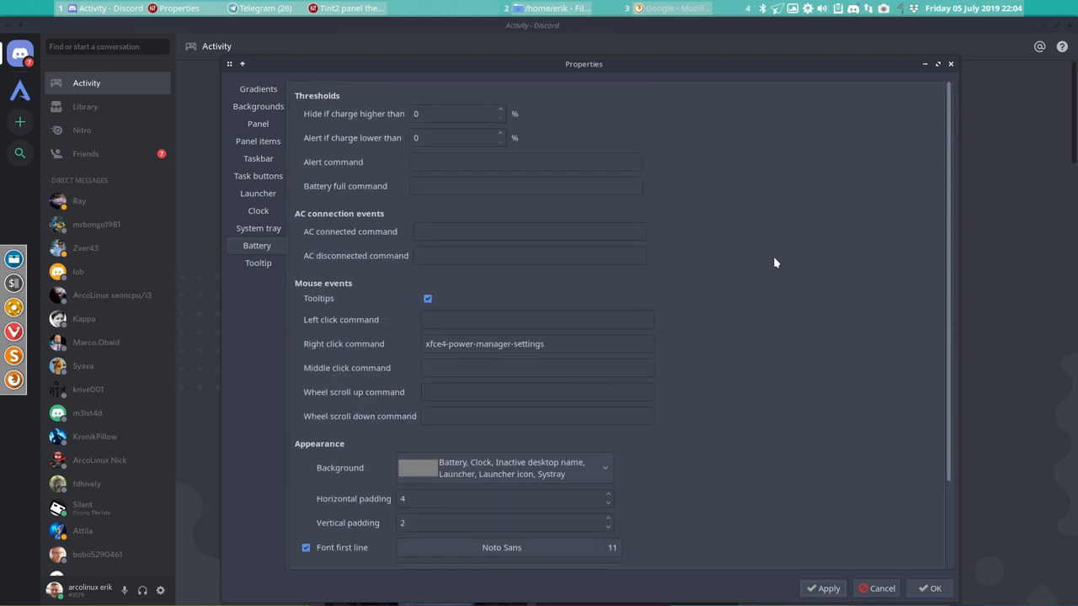
pyautogui.scroll(-3)
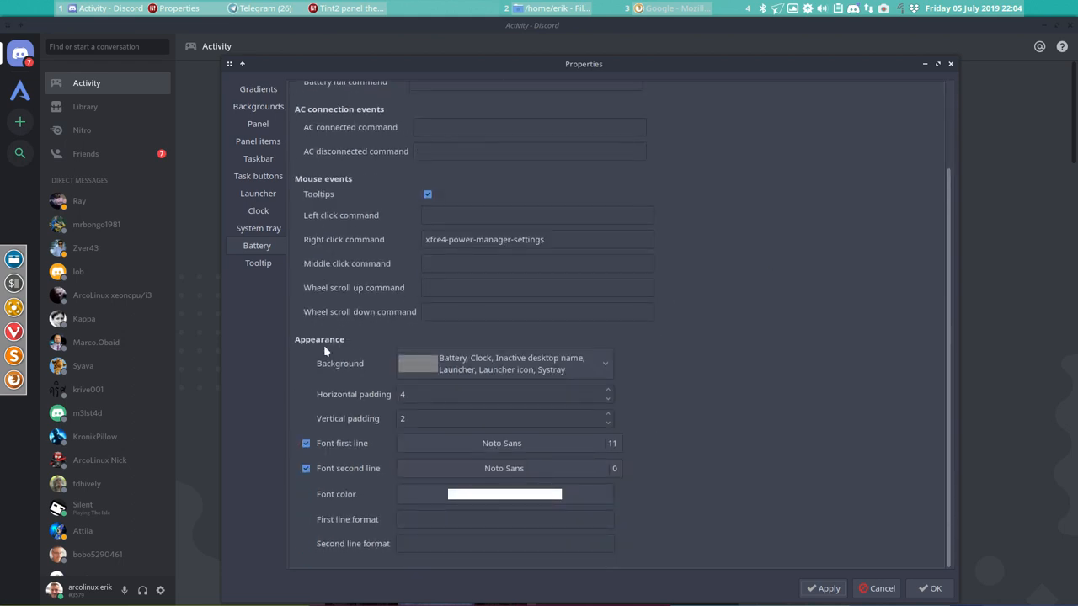
pyautogui.click(256, 263)
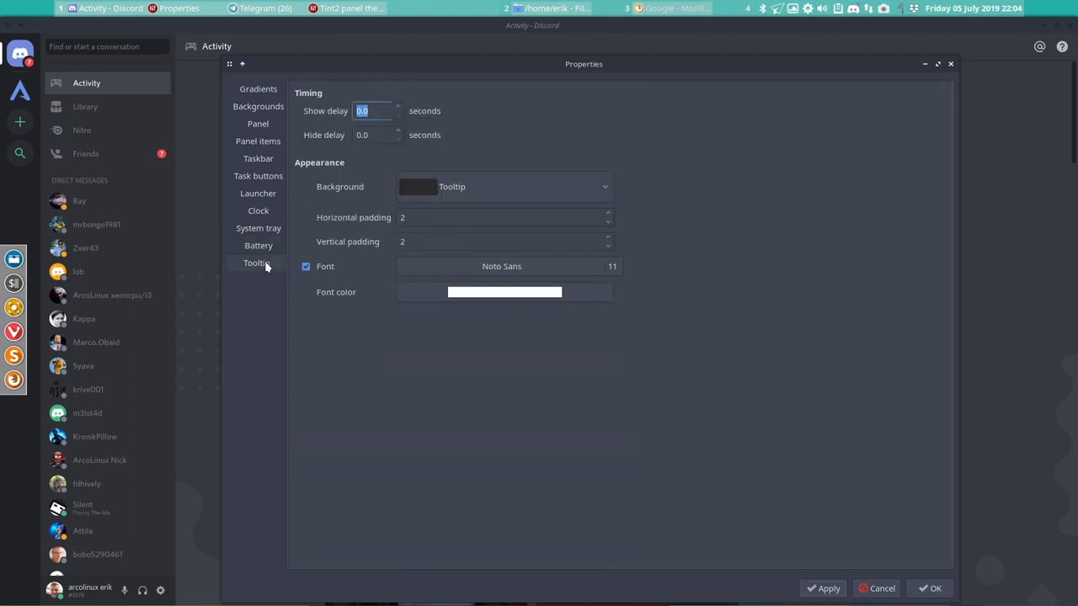
pyautogui.moveTo(703, 447)
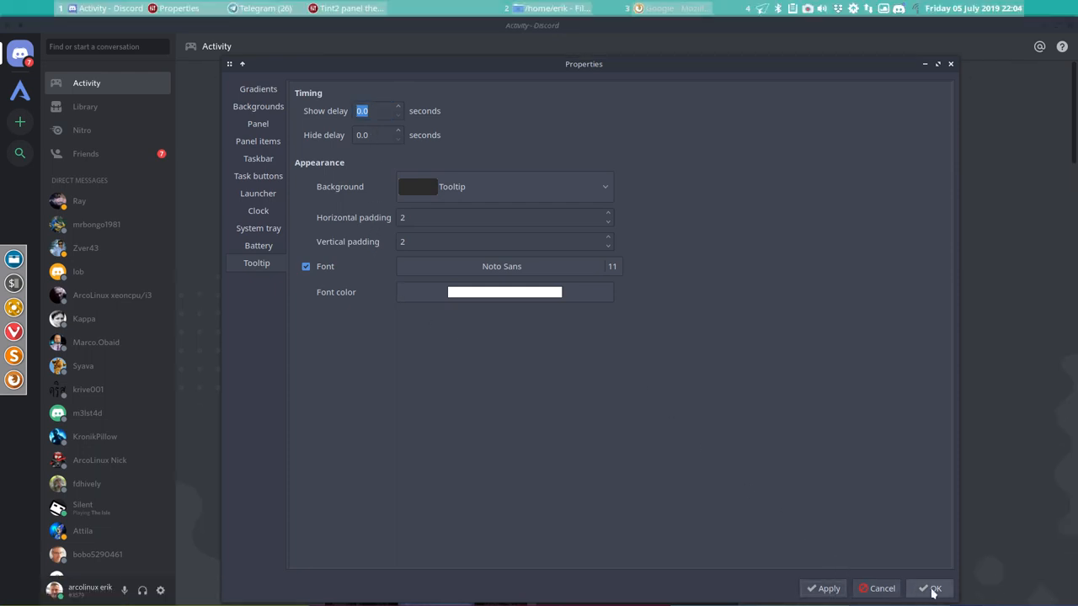
# - Accept the panel properties with OK and close the Tint2 panel themes window
pyautogui.click(930, 587)
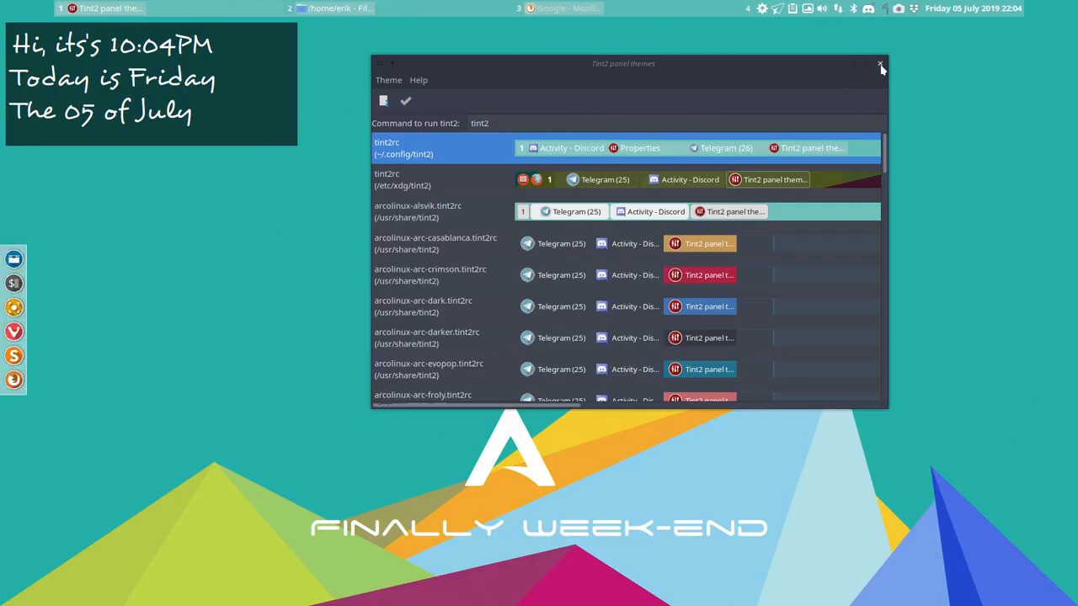
pyautogui.click(880, 64)
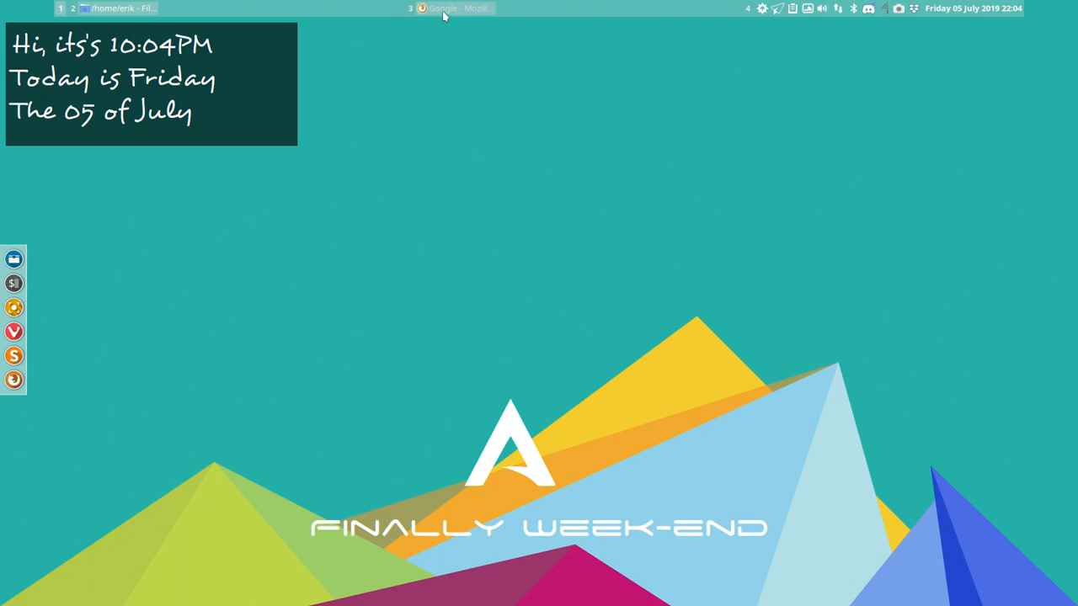
pyautogui.click(455, 6)
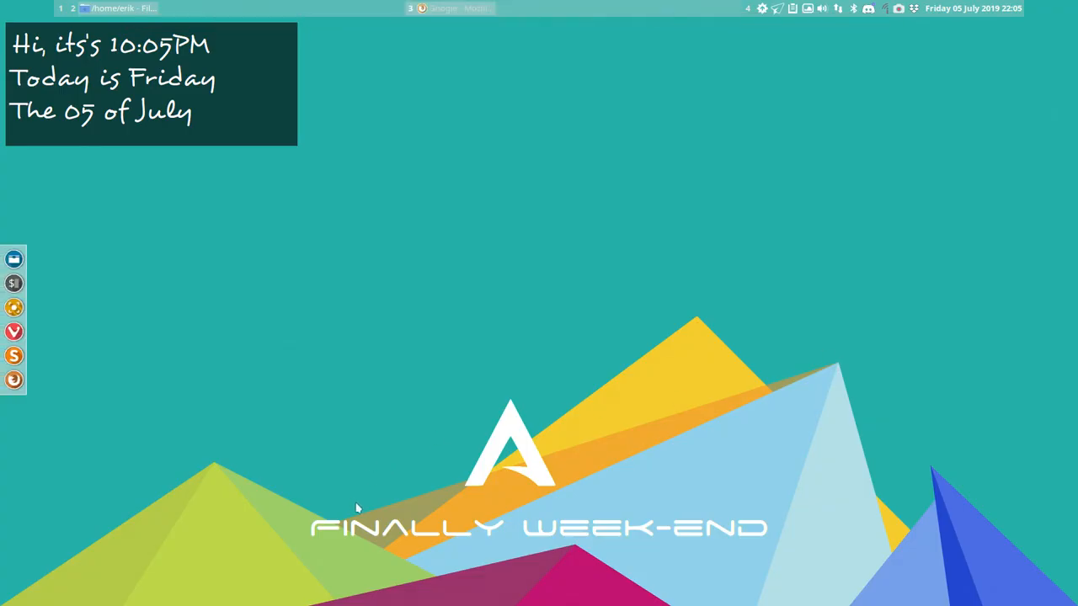
pyautogui.moveTo(384, 205)
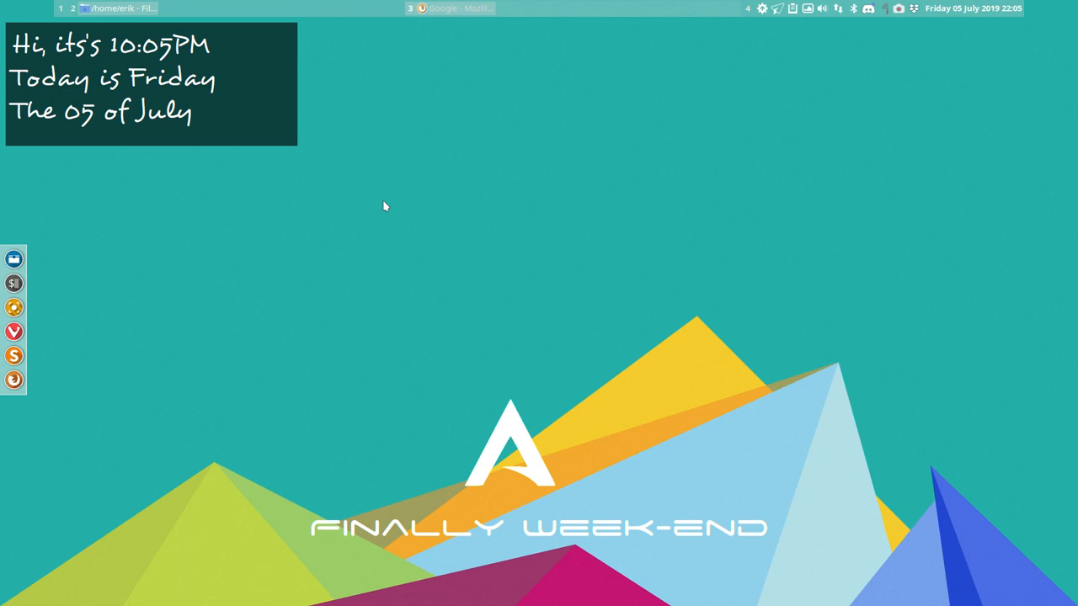
pyautogui.moveTo(498, 188)
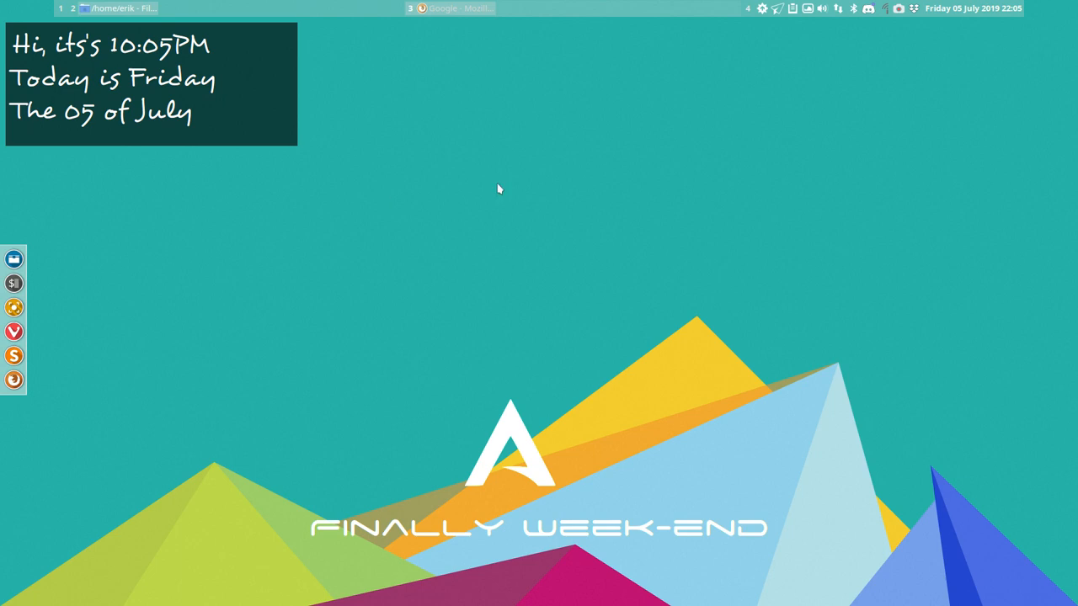
pyautogui.click(897, 8)
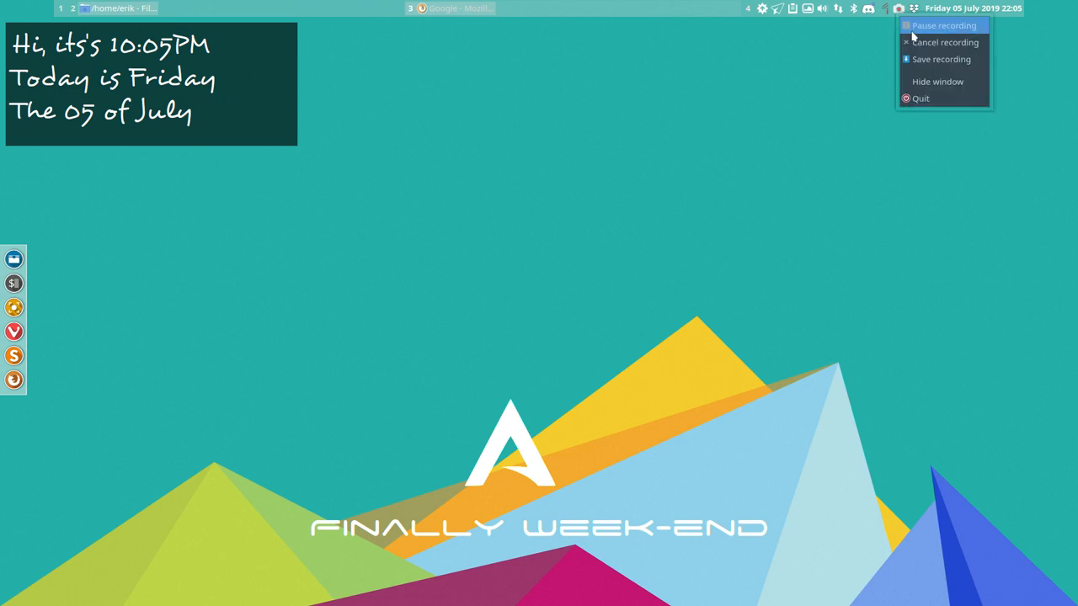